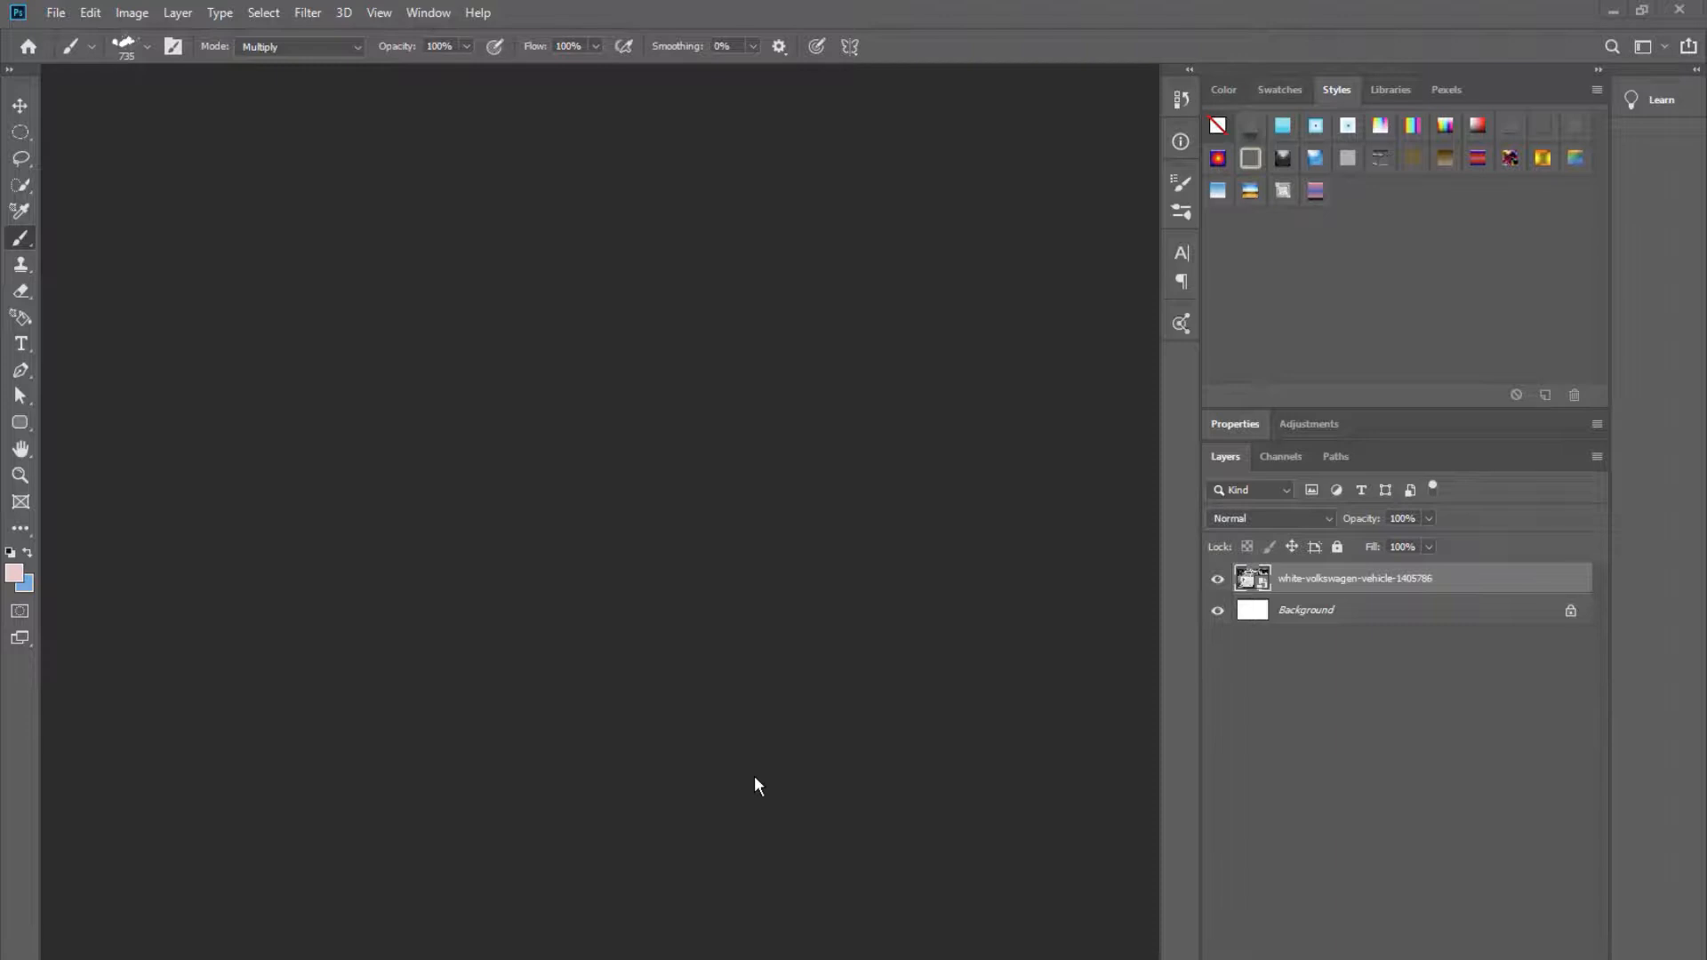
mouse_move(318, 204)
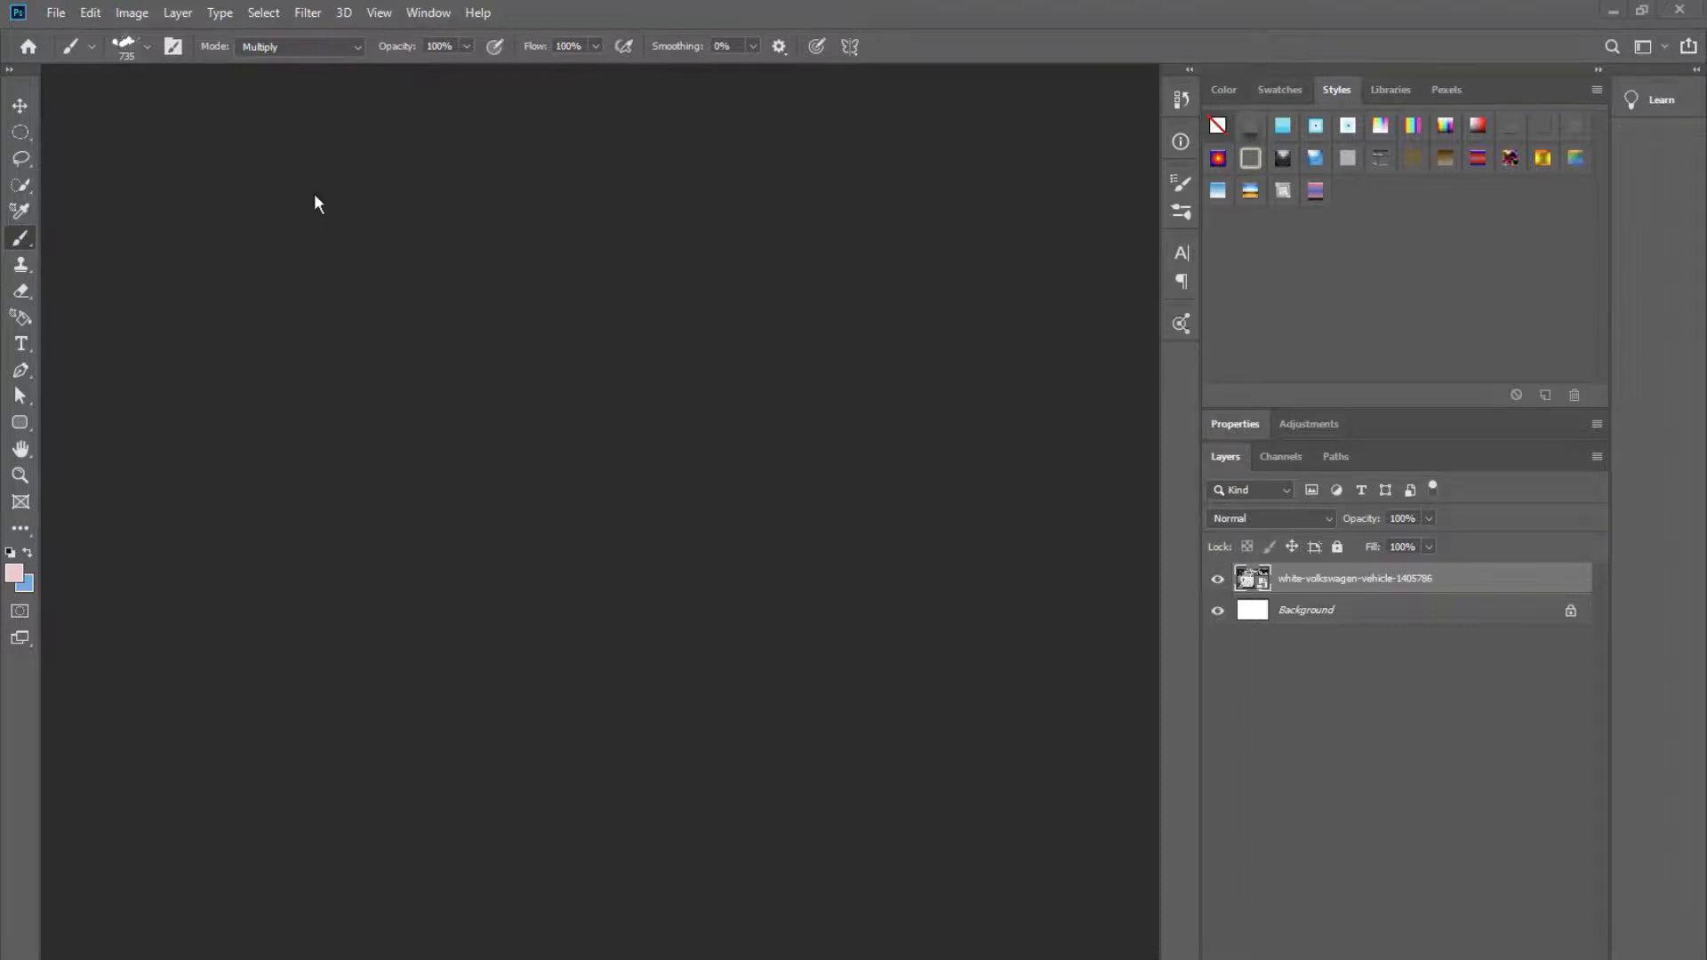
Browse the kit's PP-paint and PP-solids folders in the Open dialog, then return to the mai folder.
click(54, 11)
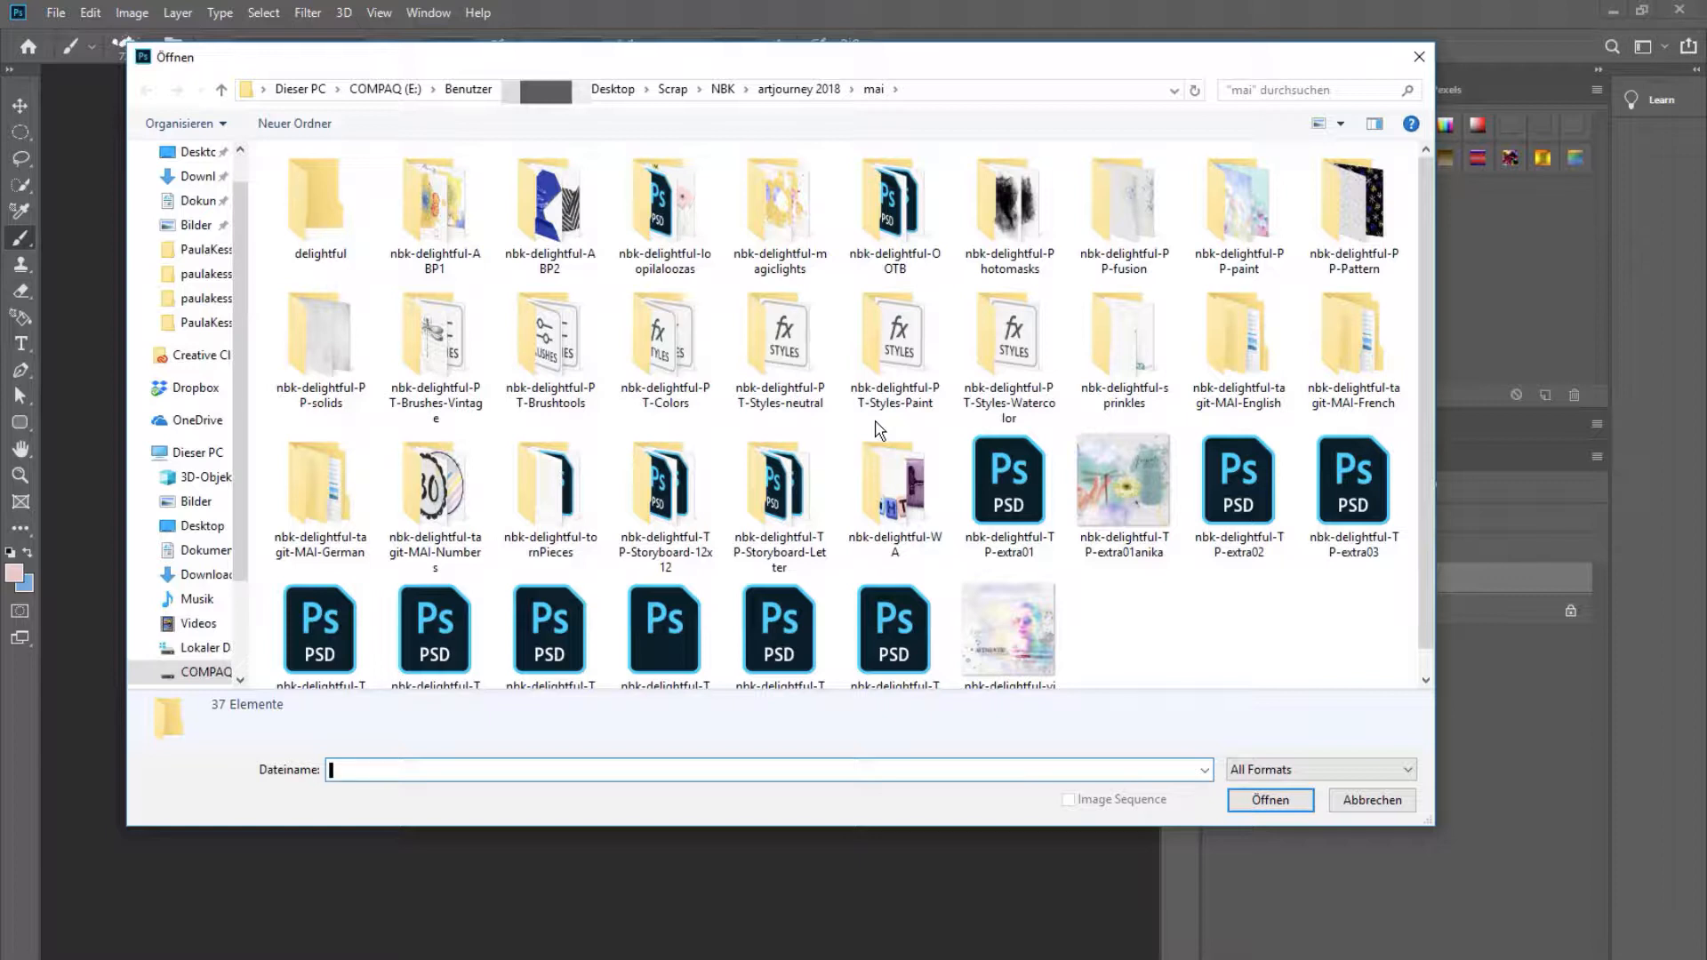
double_click(1238, 202)
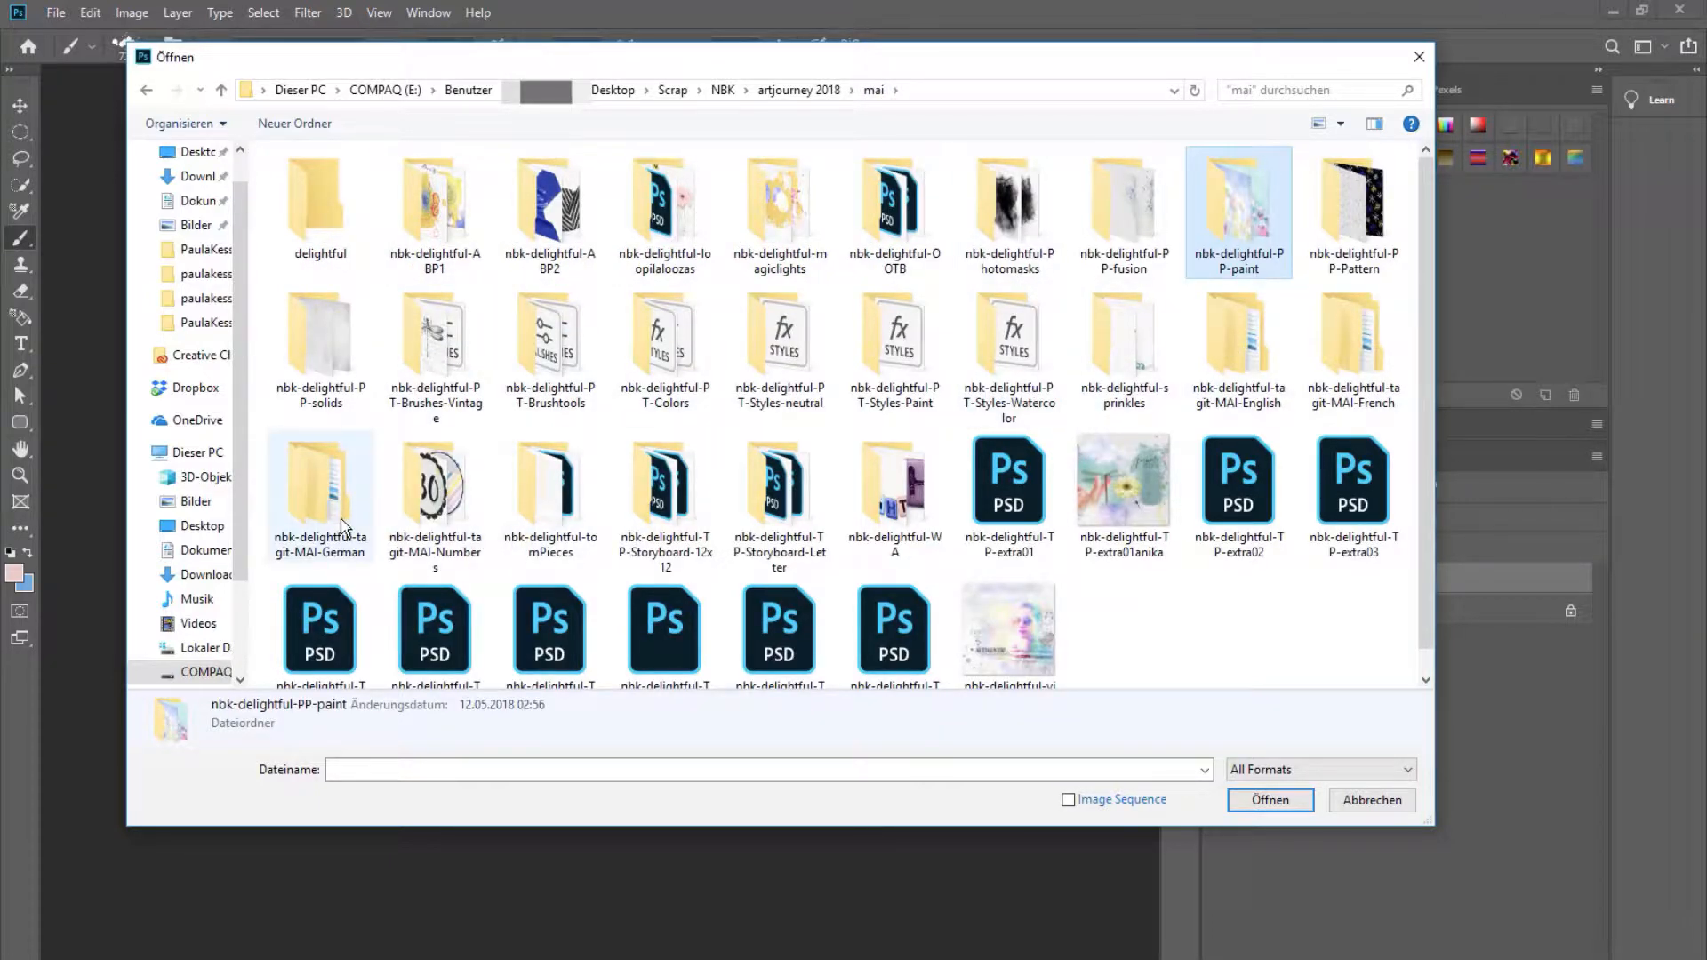
mouse_move(971, 350)
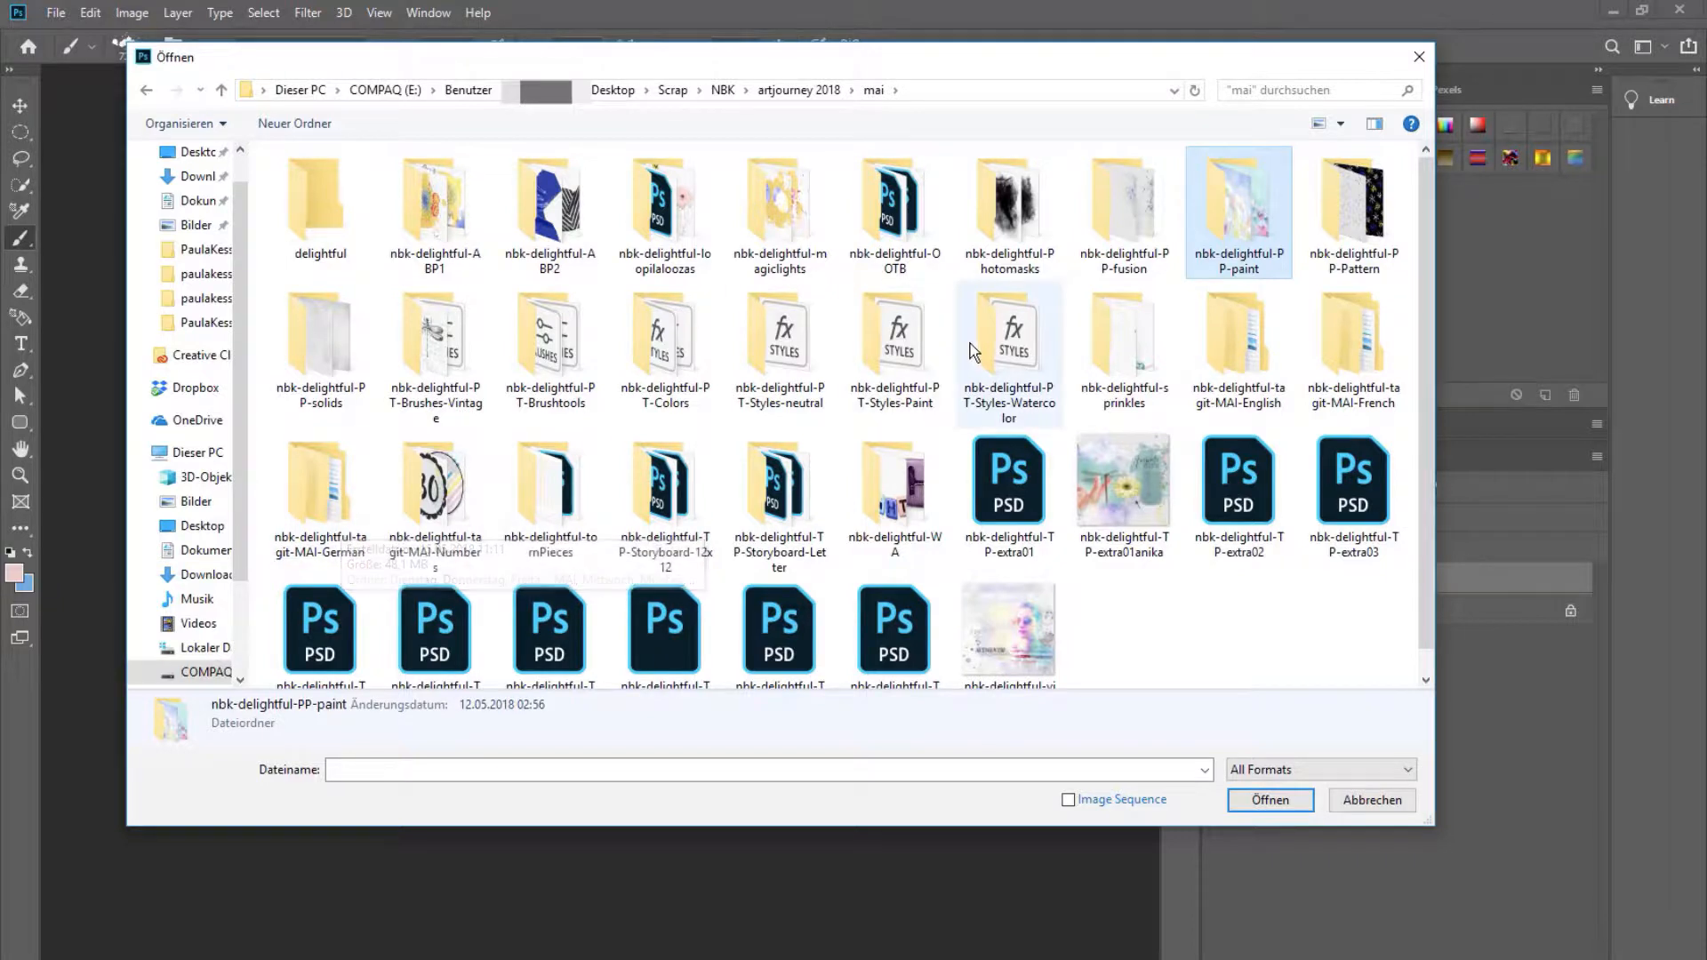
double_click(319, 331)
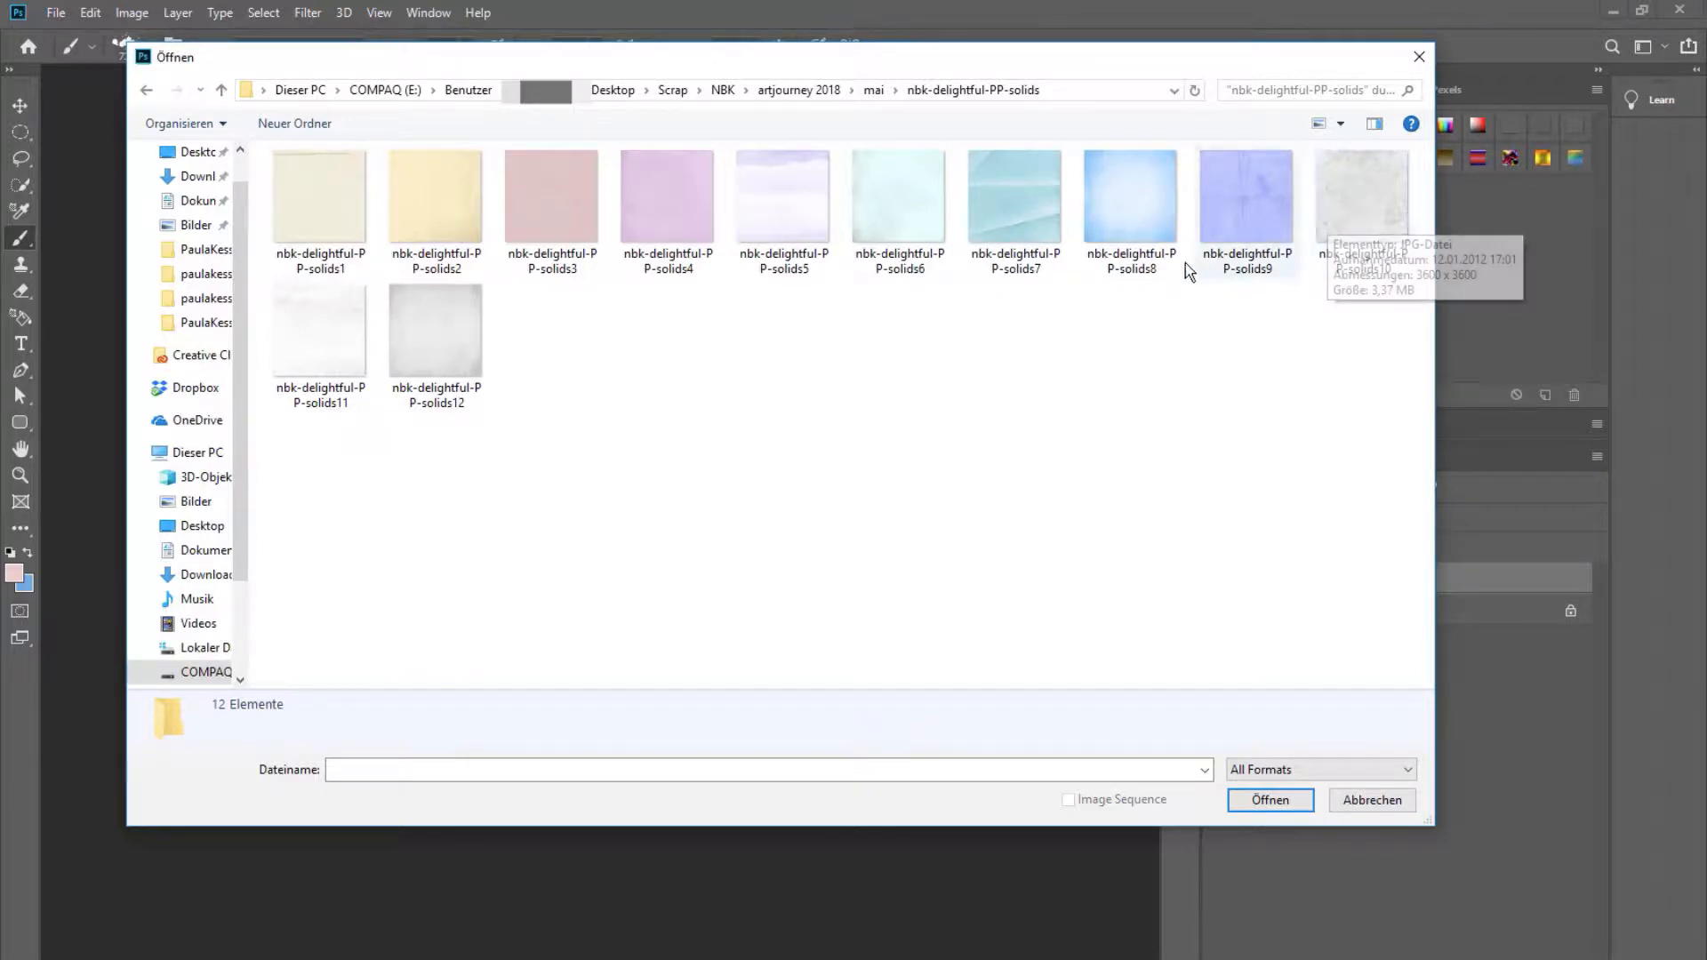
mouse_move(873, 101)
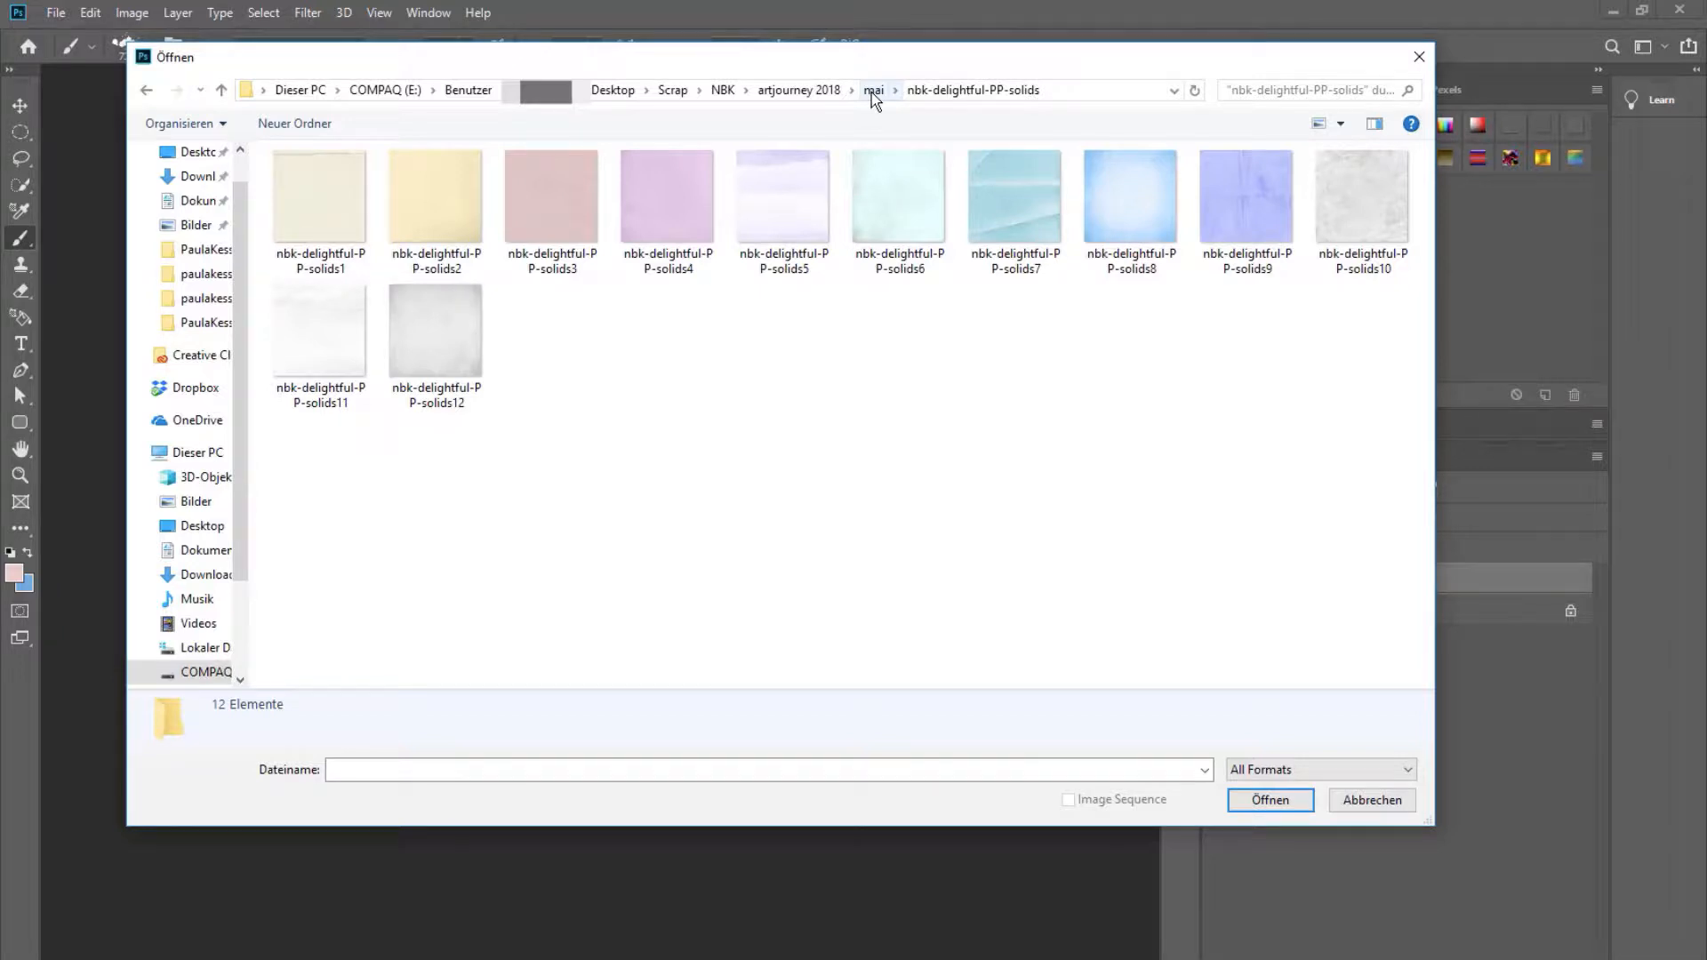
click(874, 89)
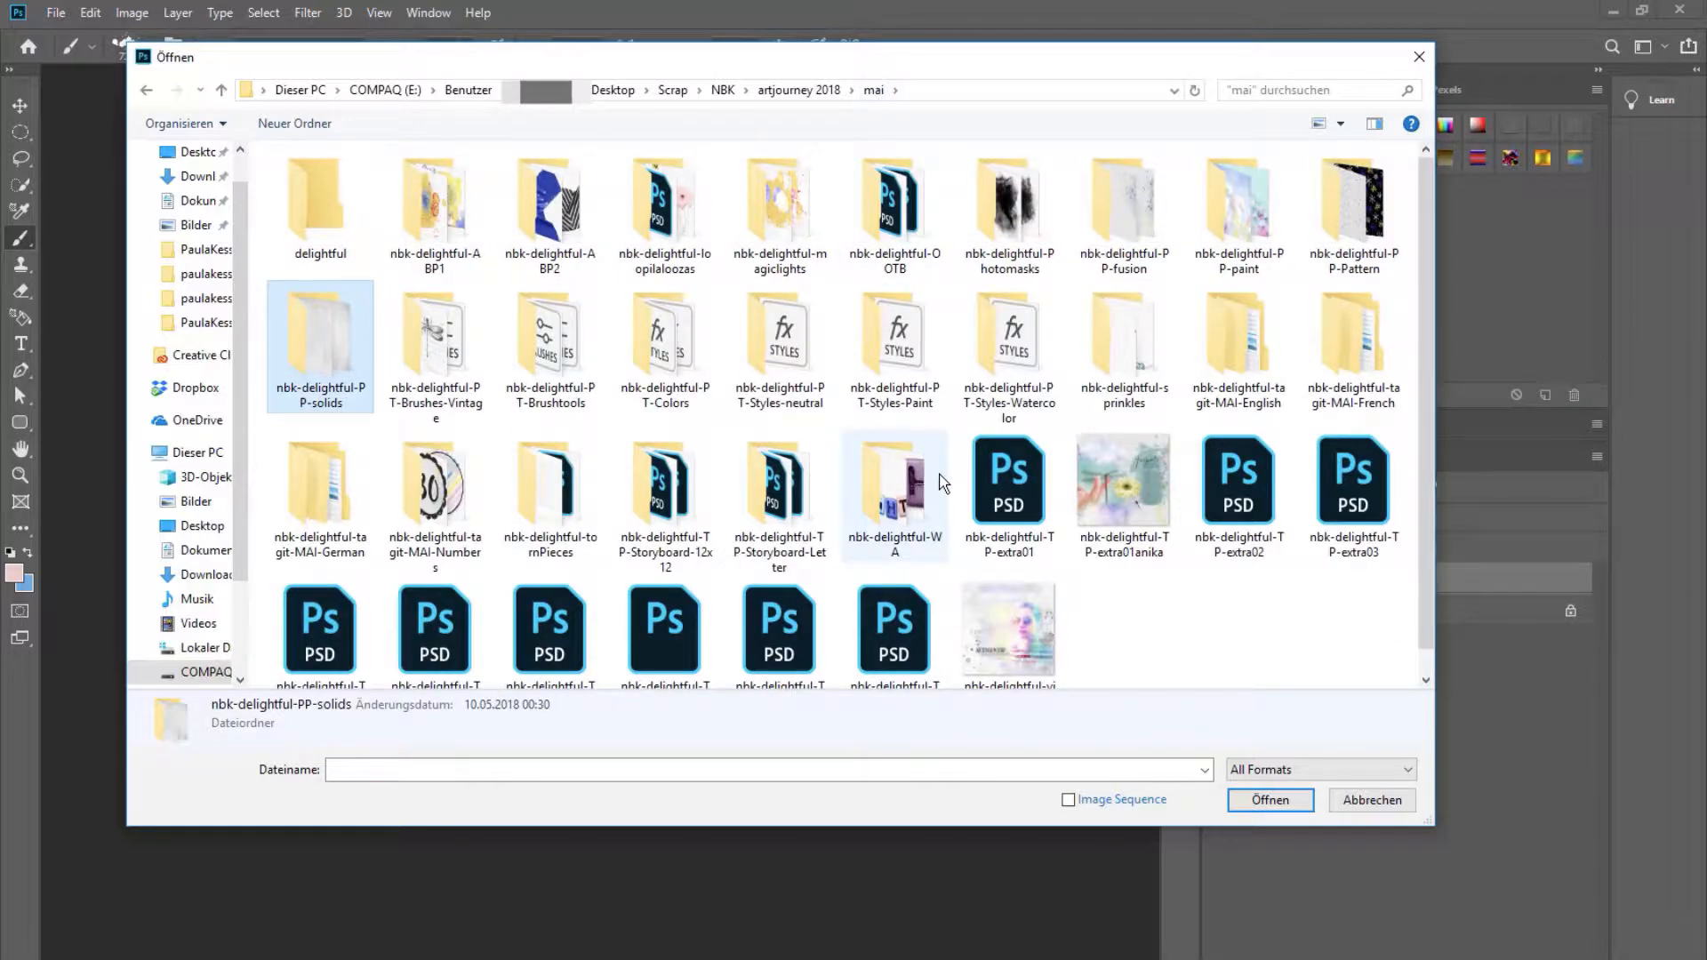
mouse_move(893, 485)
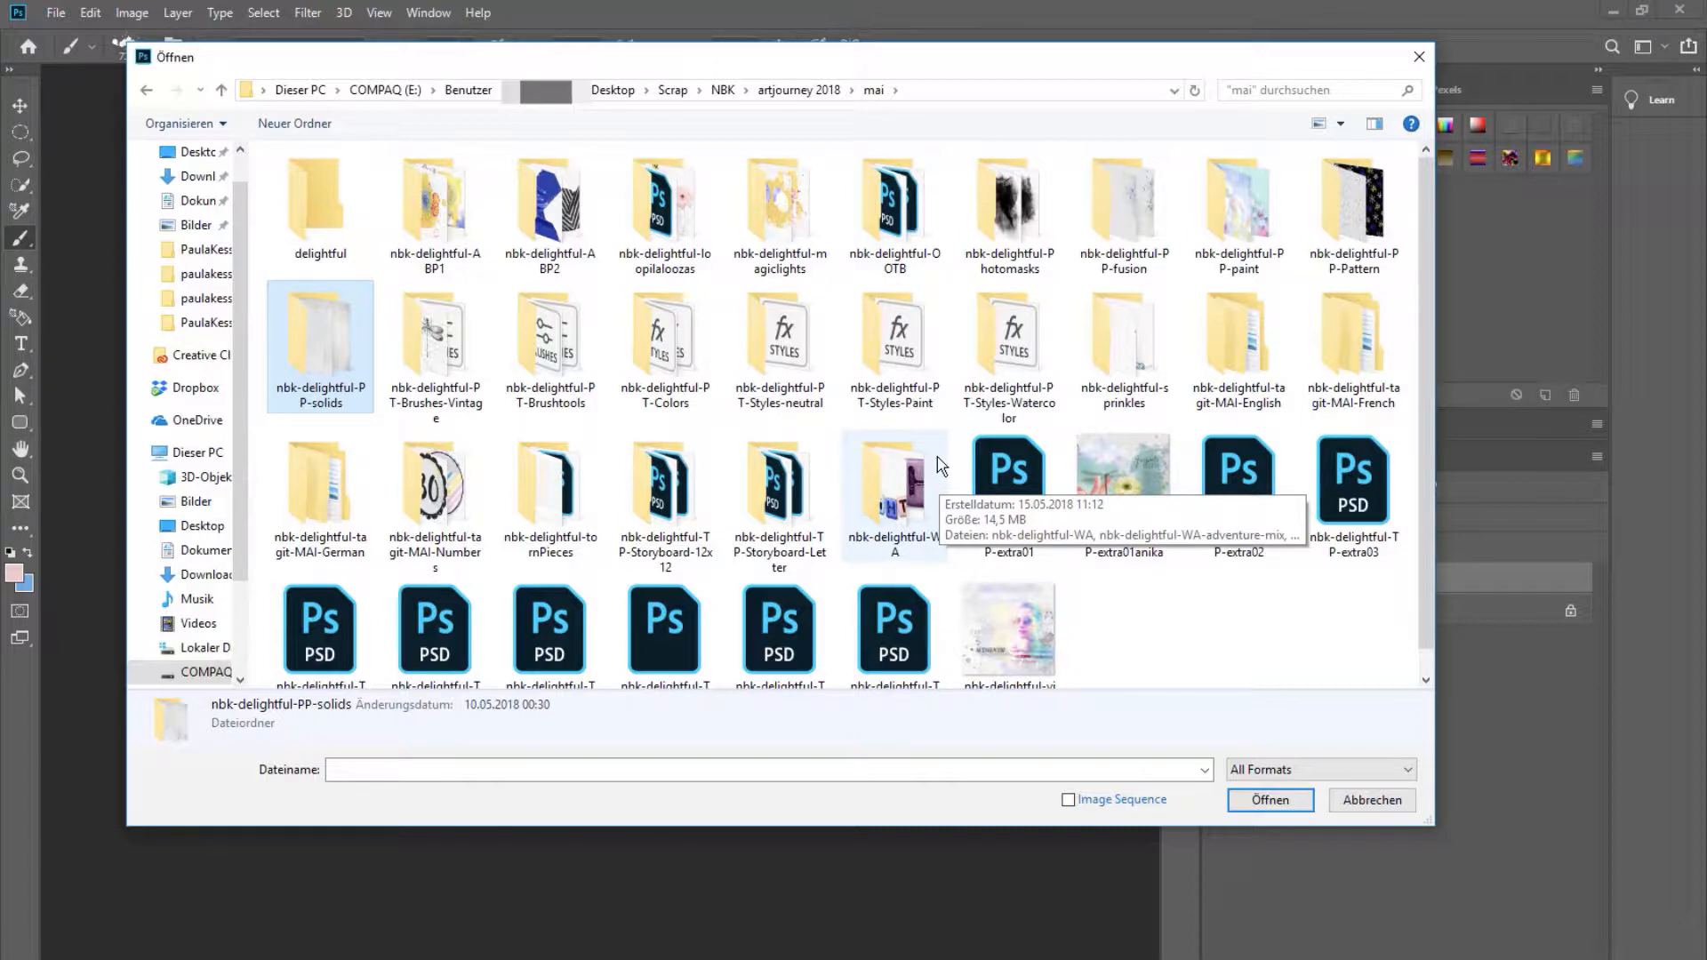
mouse_move(931, 461)
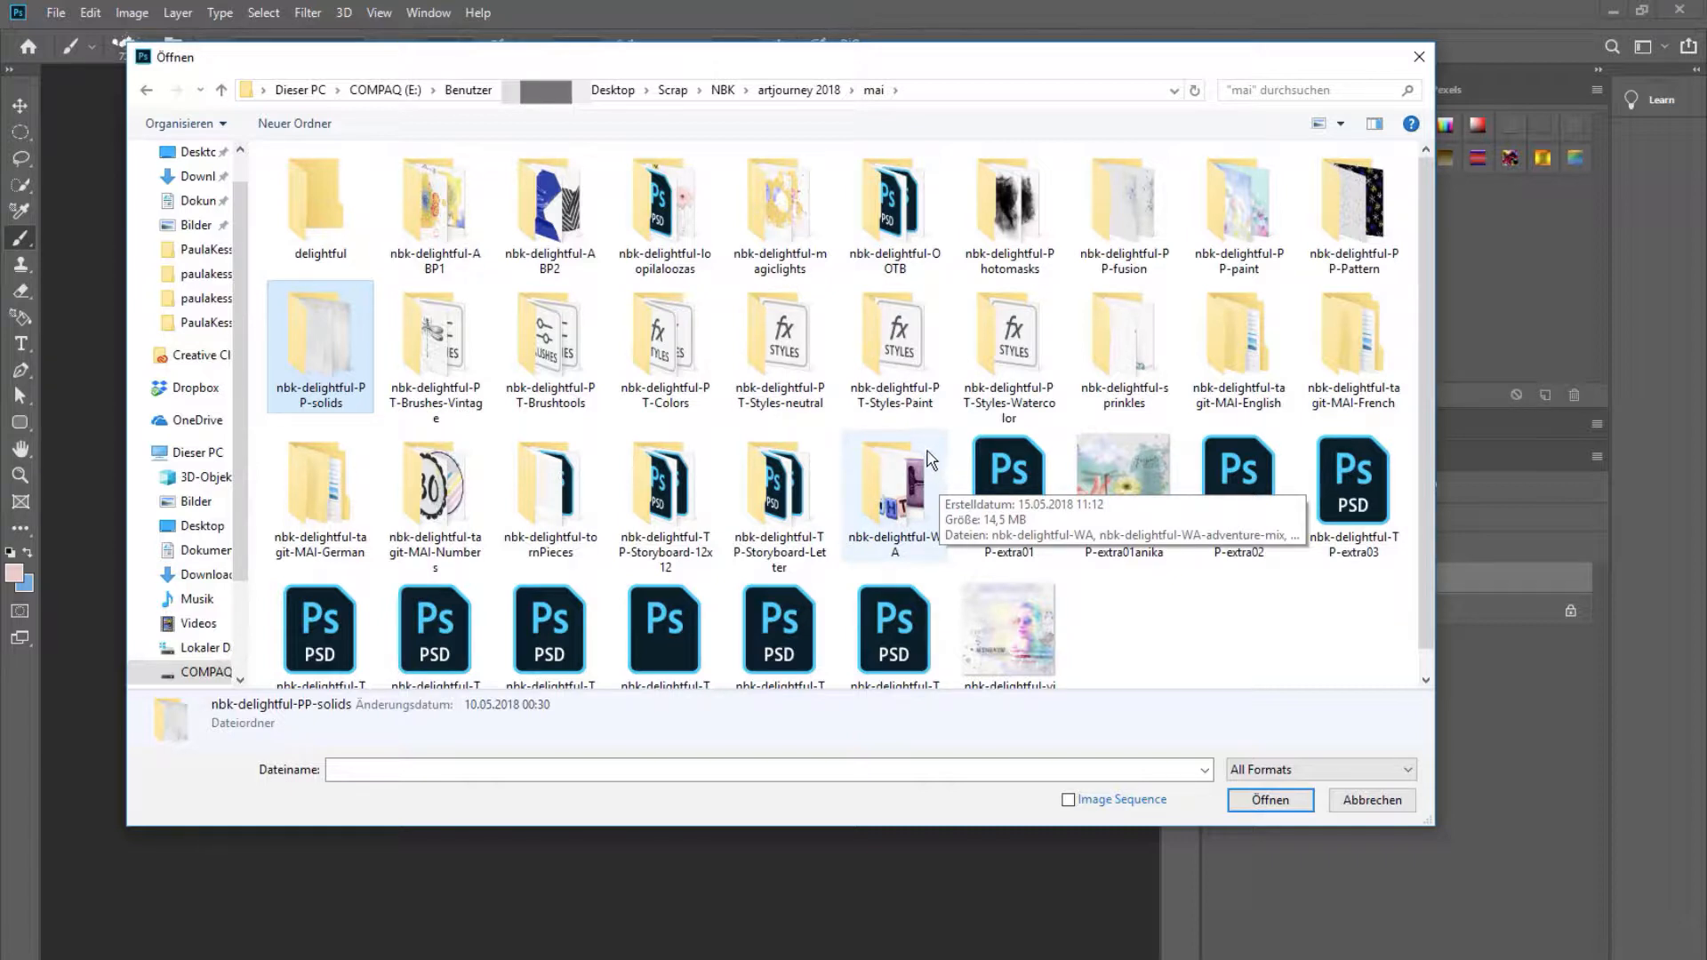
mouse_move(586, 418)
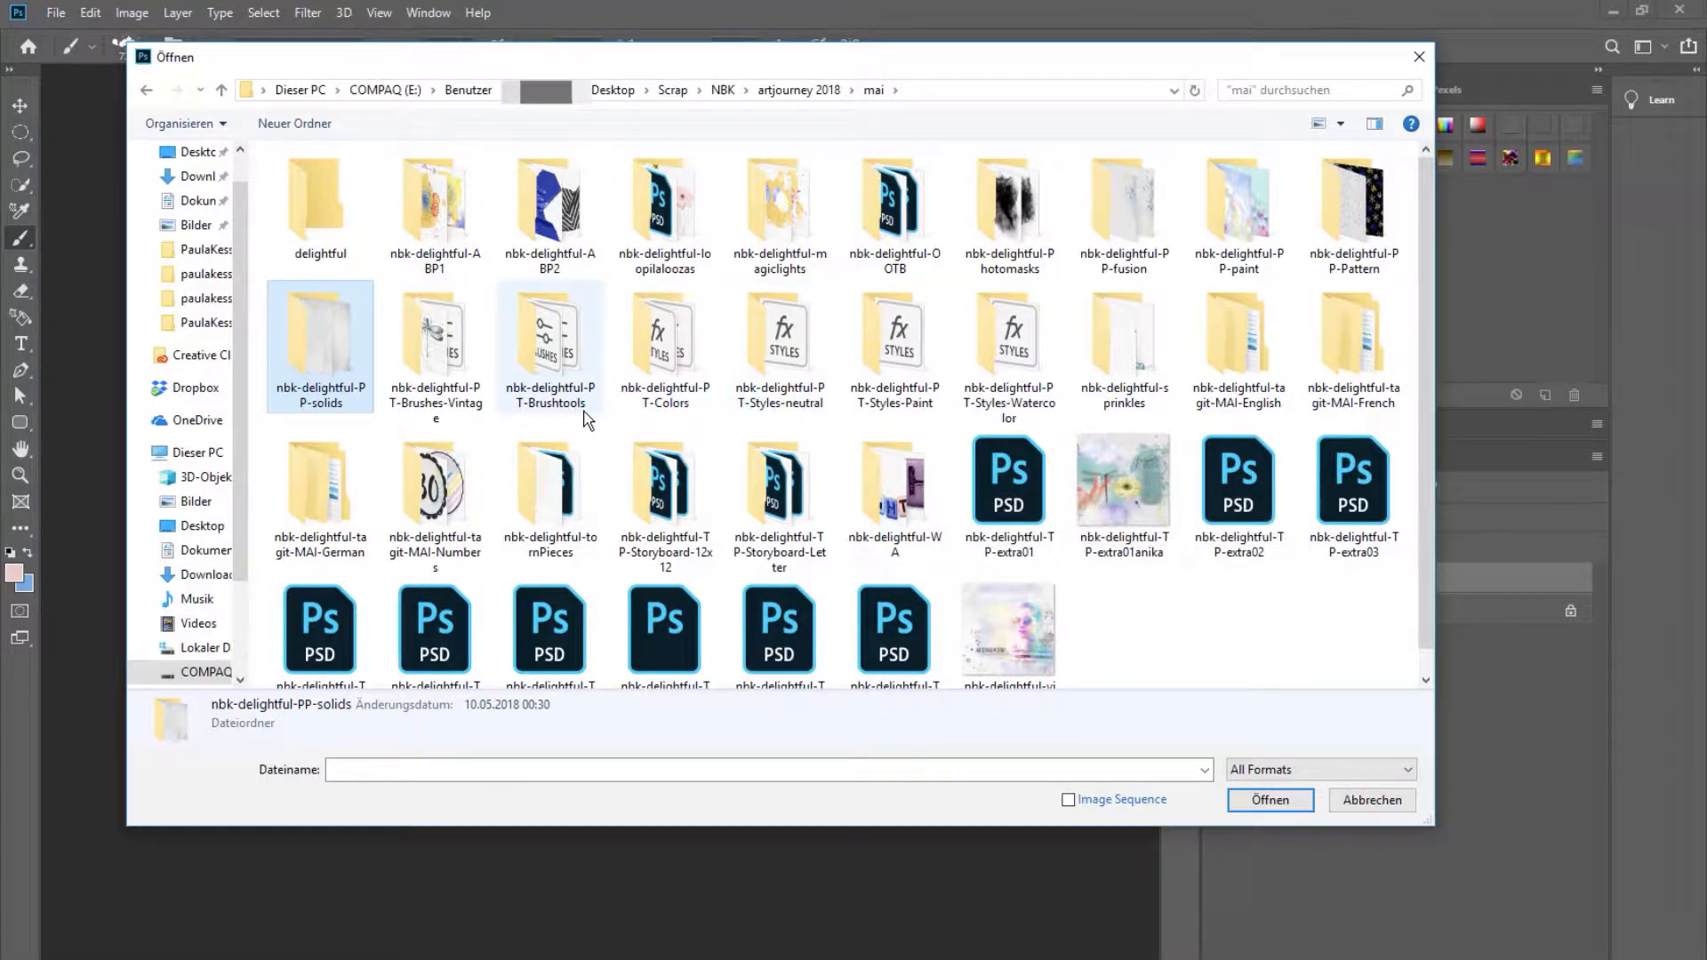
mouse_move(582, 416)
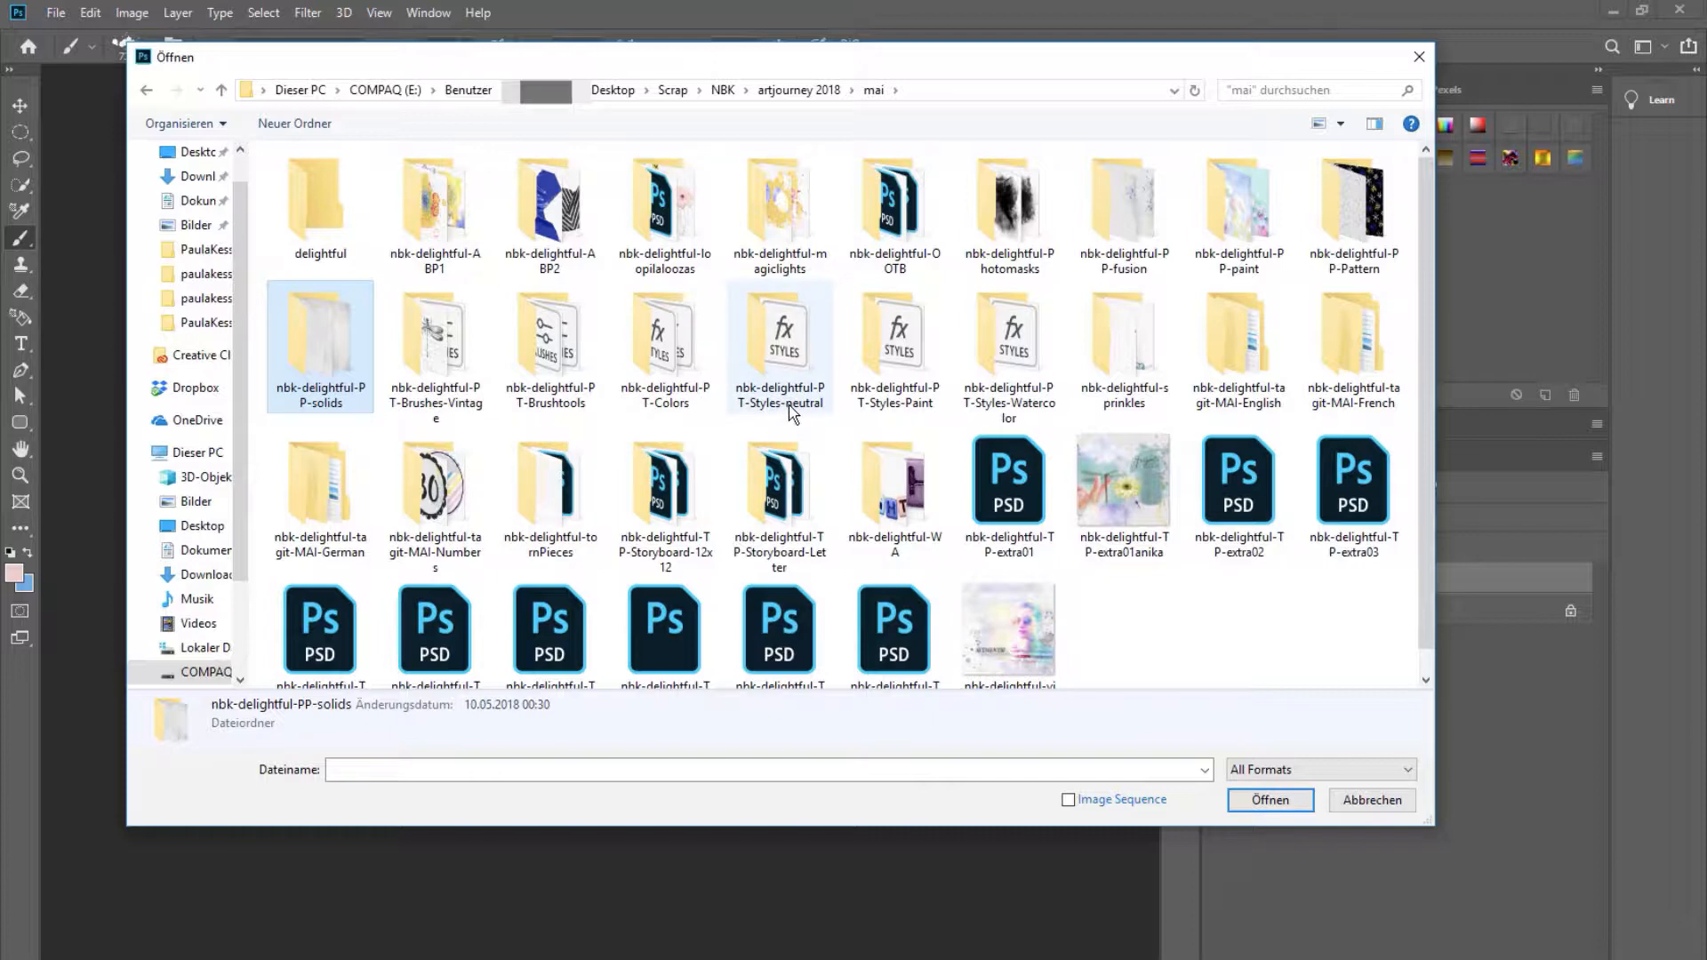
mouse_move(435, 207)
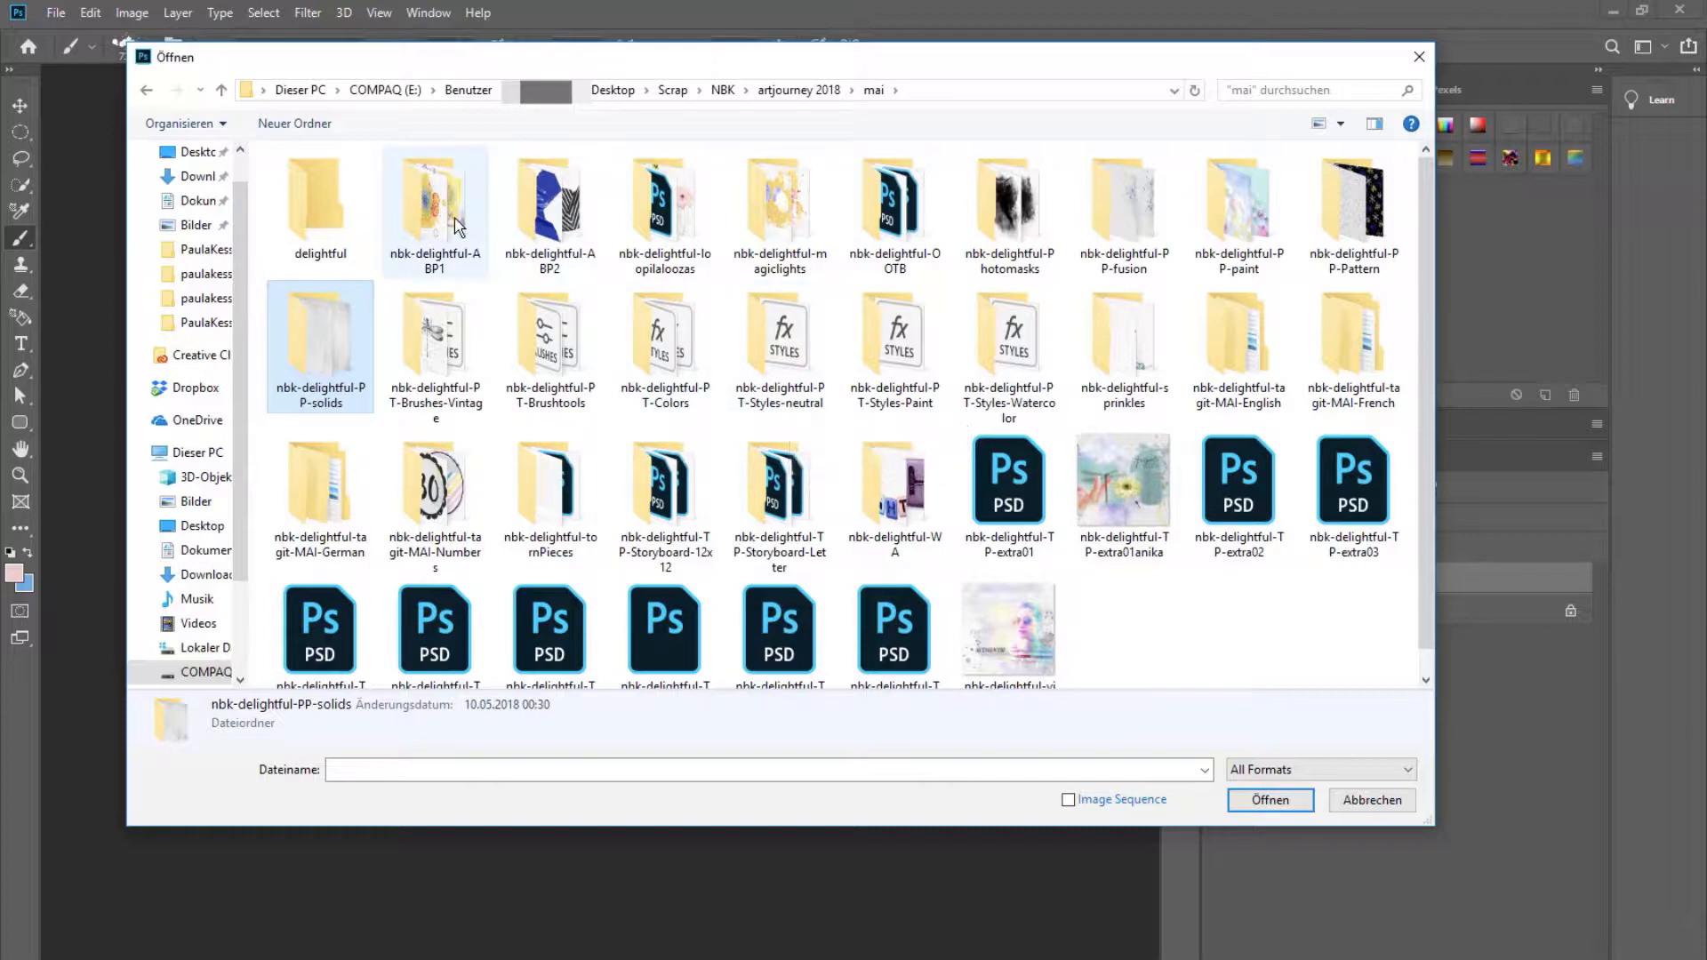
double_click(435, 202)
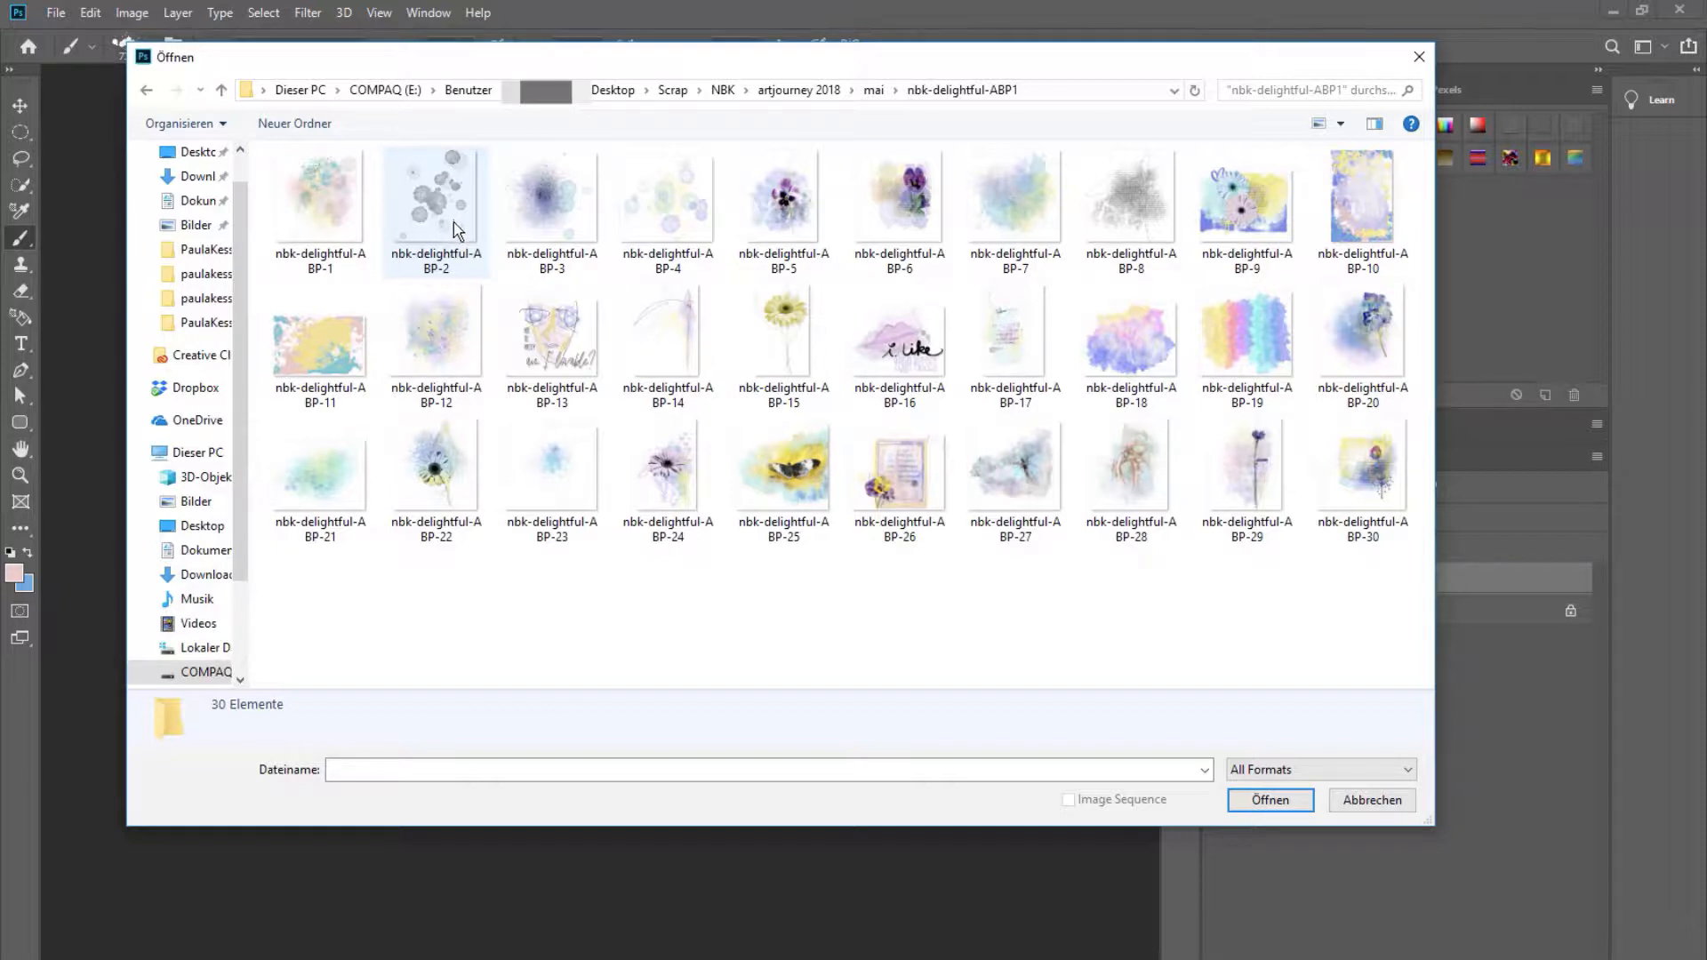
mouse_move(344, 253)
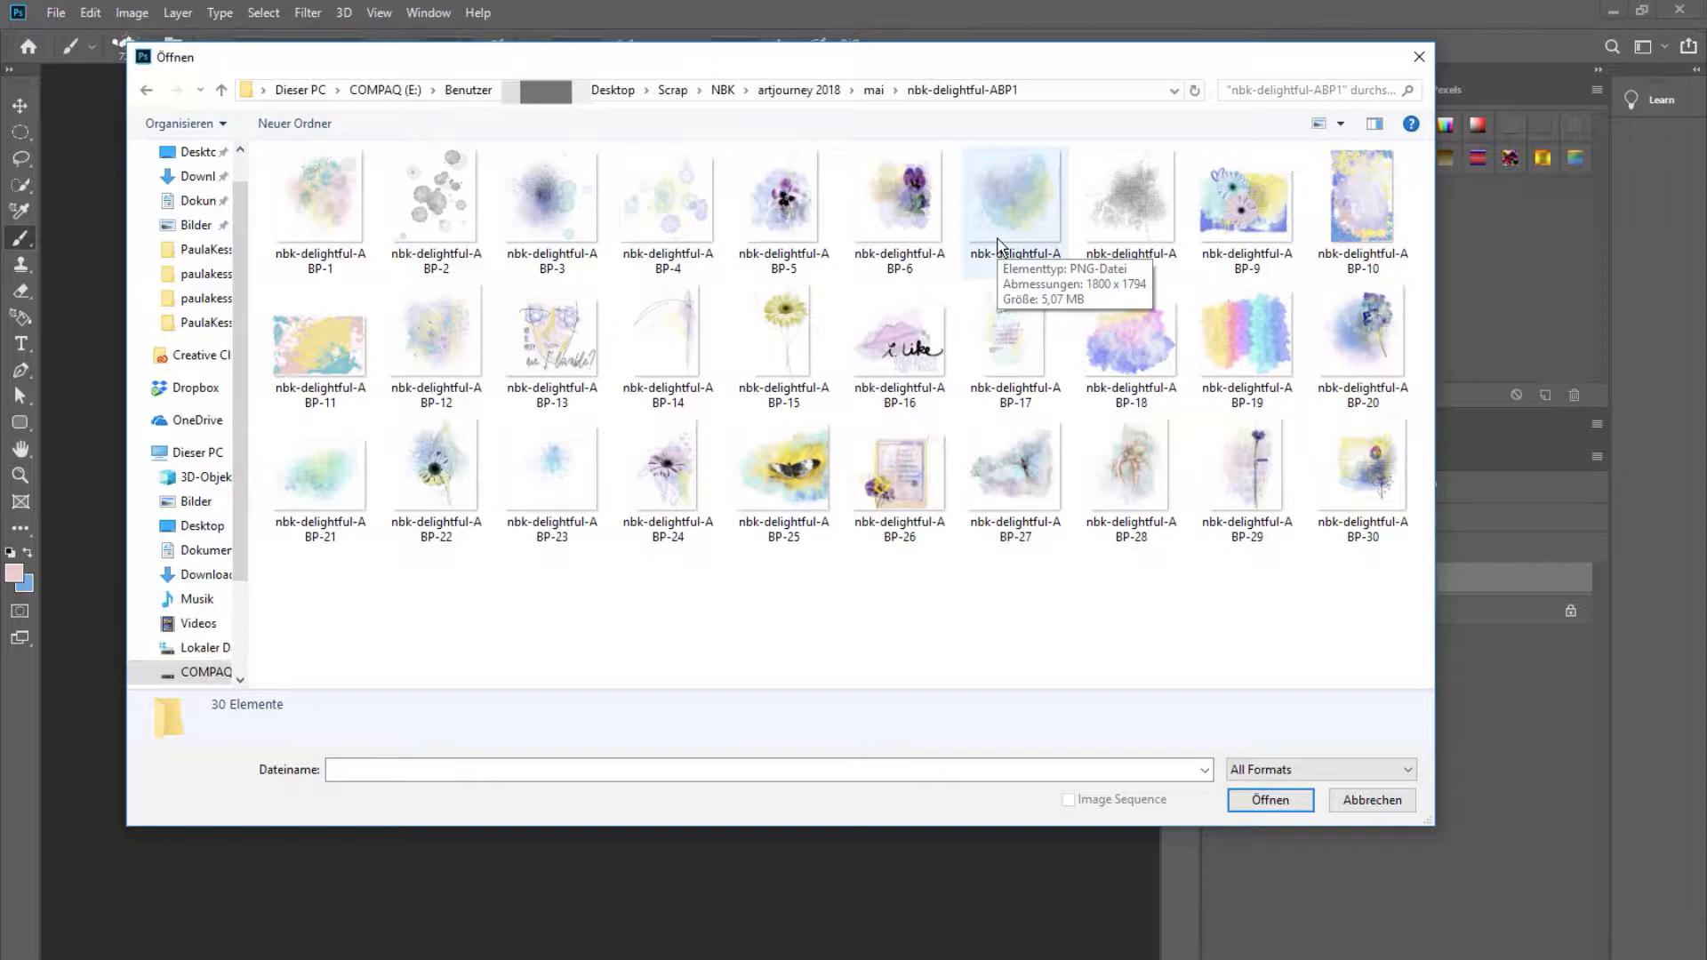
mouse_move(799, 305)
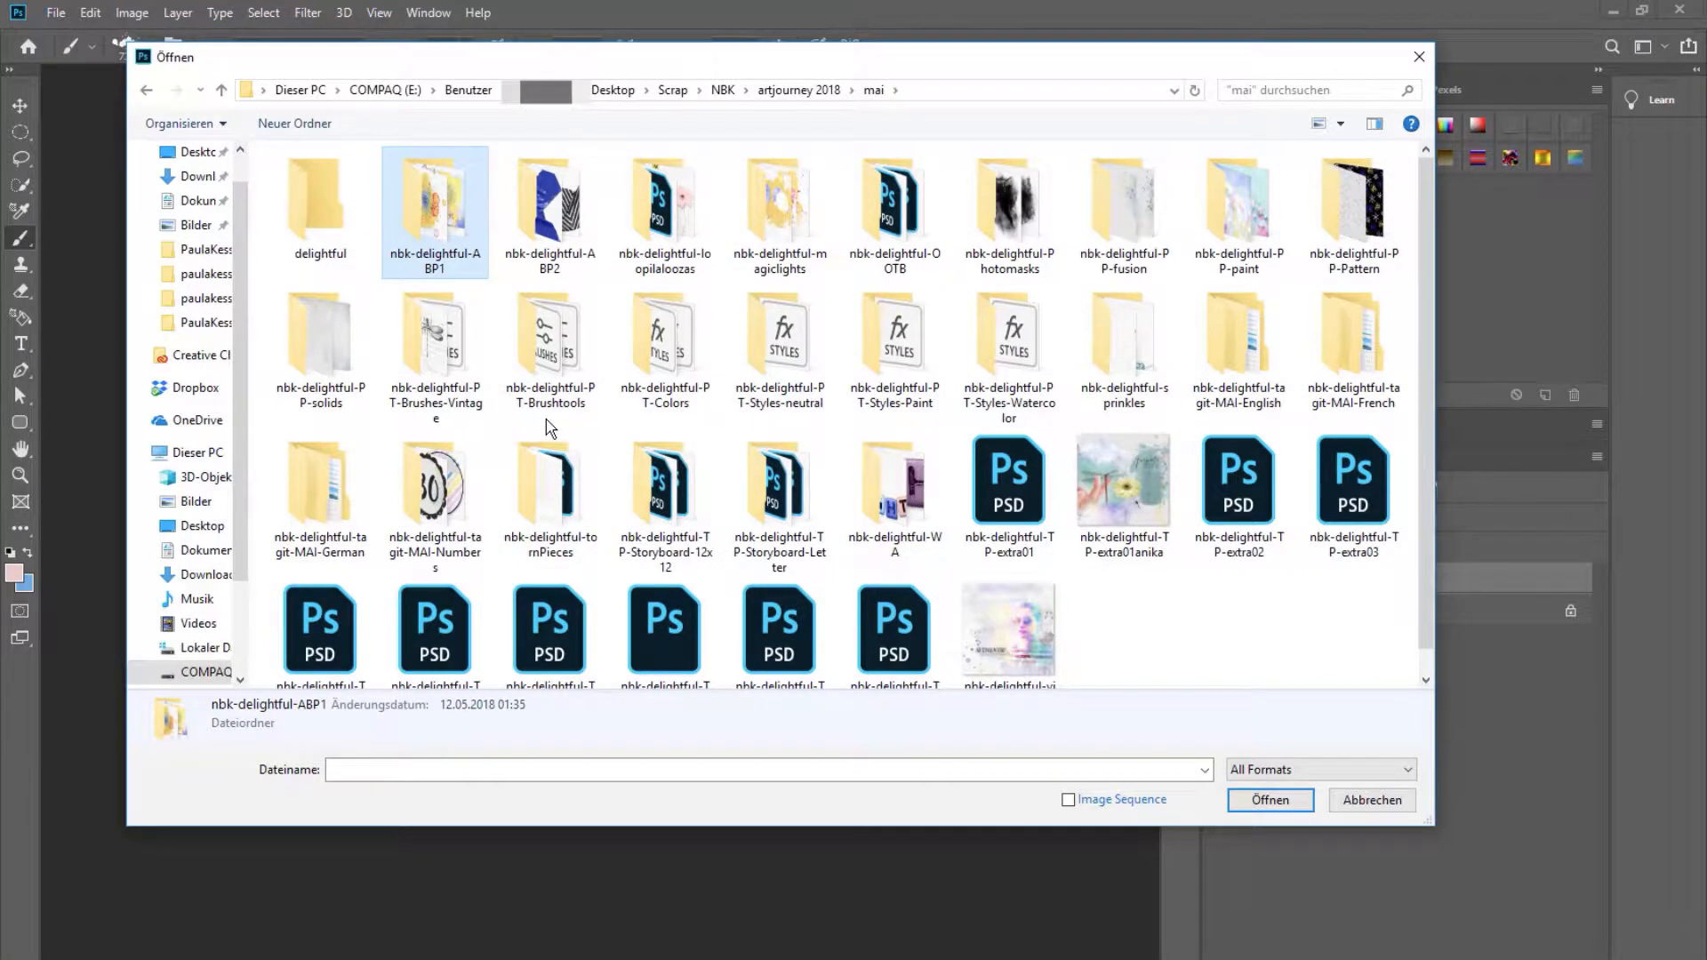
mouse_move(559, 412)
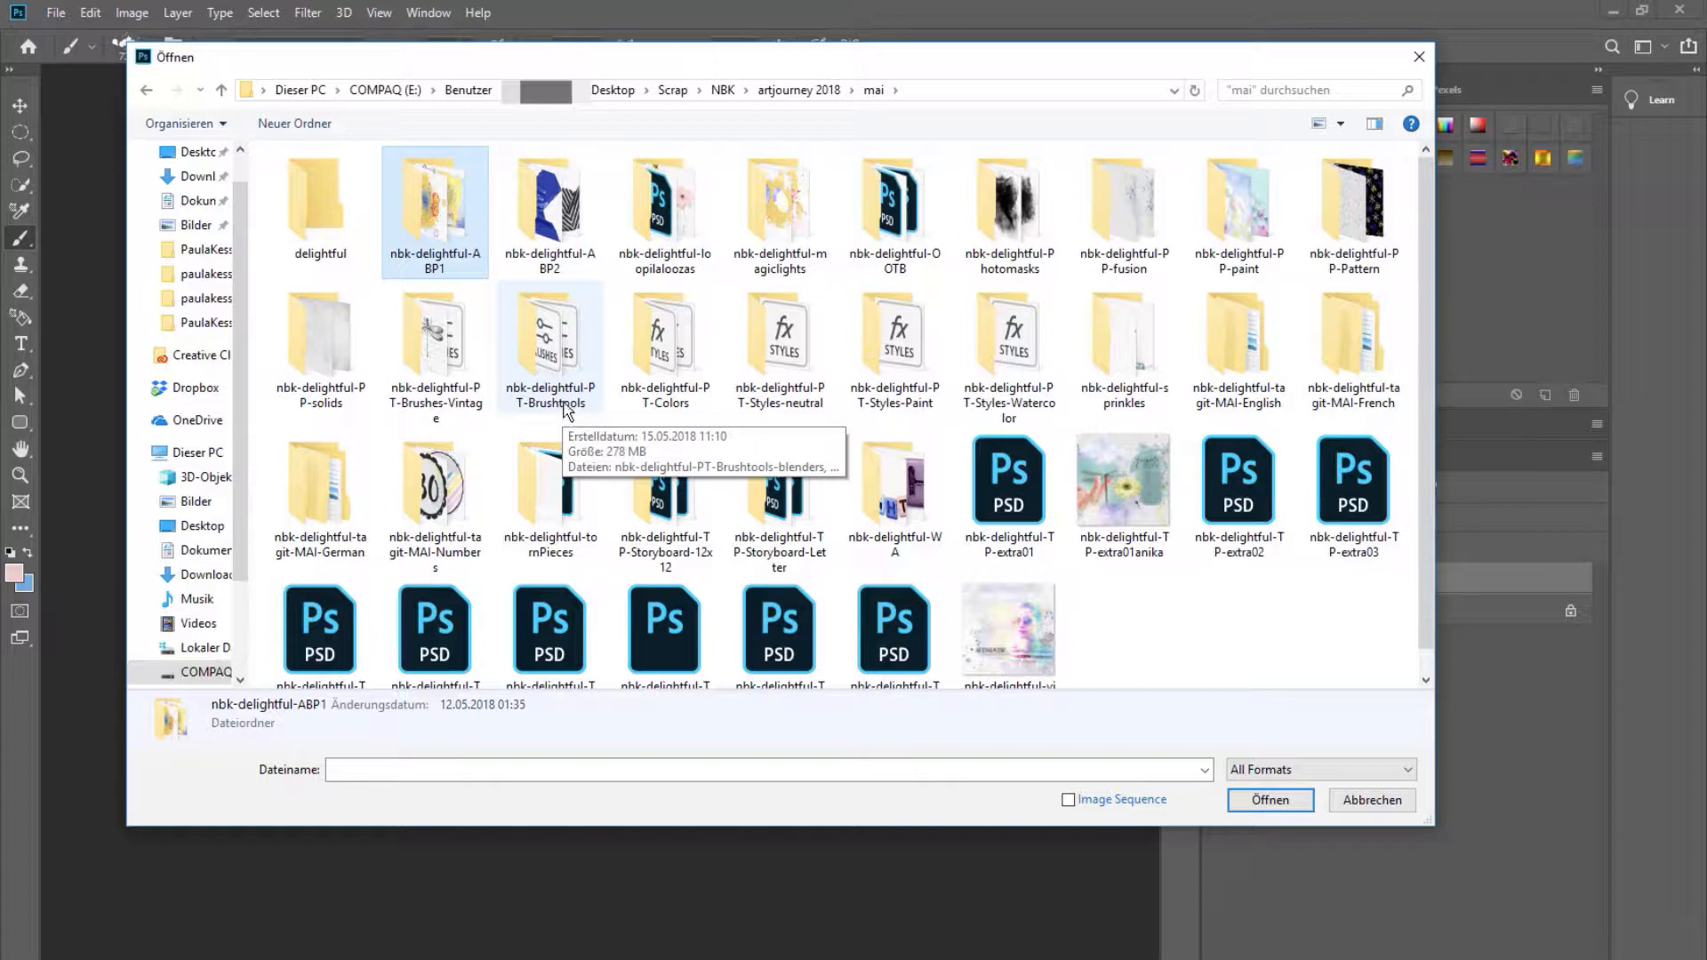
mouse_move(576, 390)
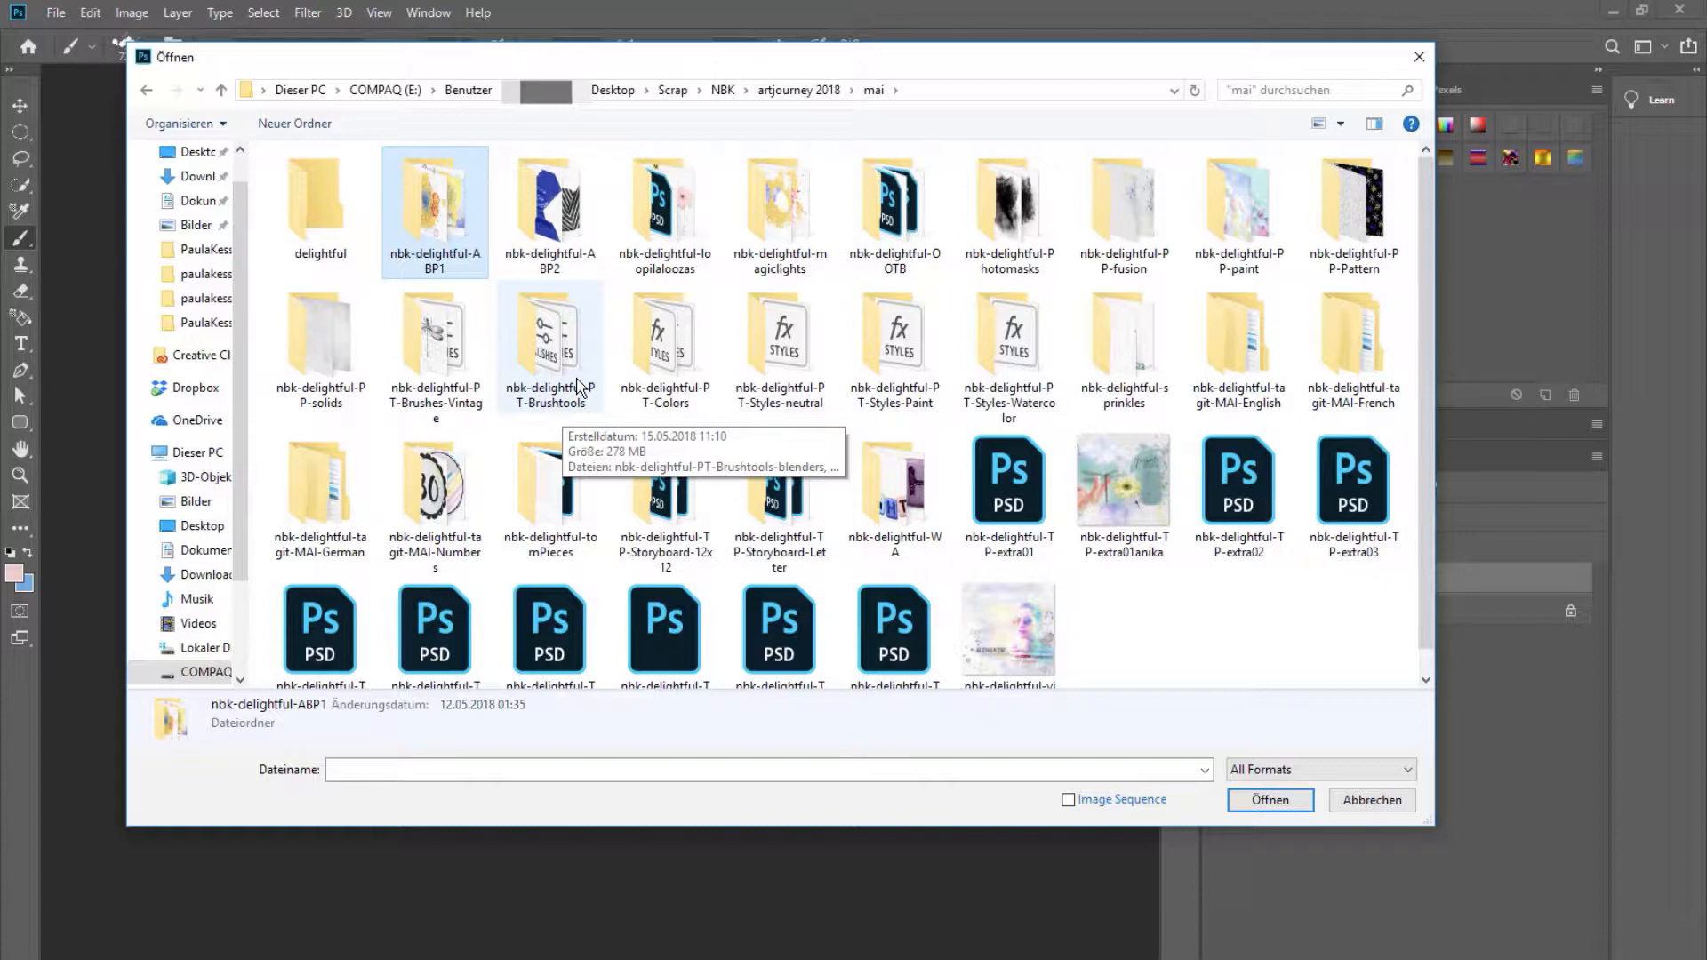
mouse_move(320, 349)
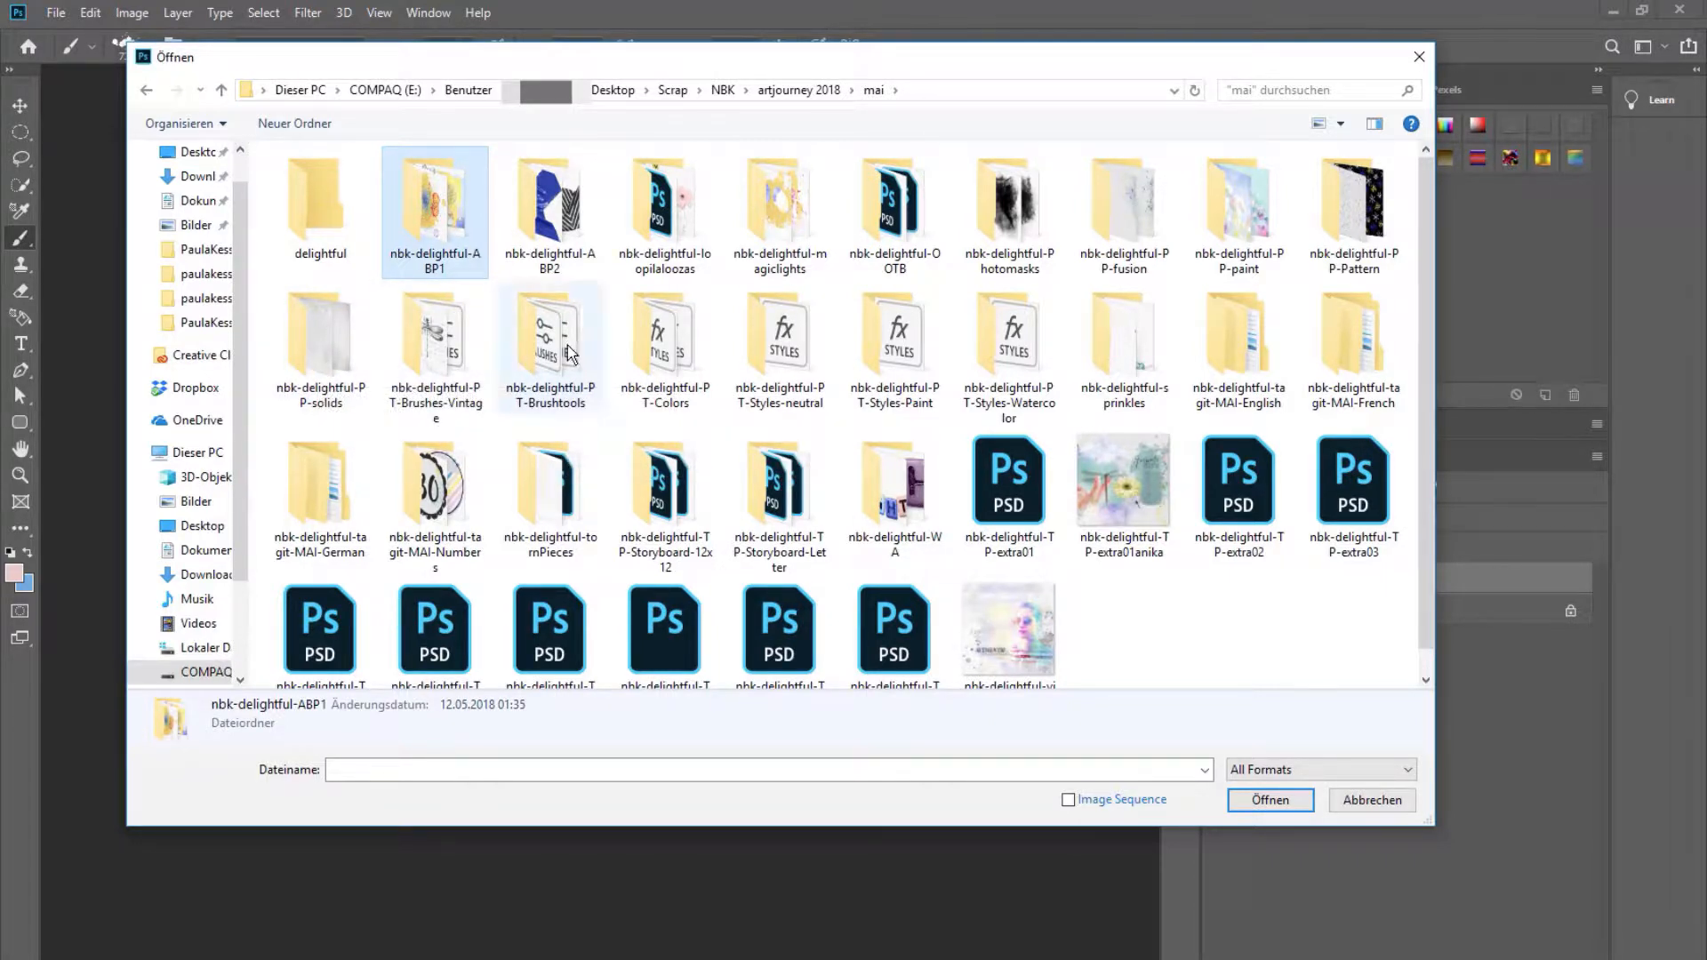
View the Brushtools folder, then check the paint, blenders, gesso and mask sets among the brush presets.
double_click(549, 338)
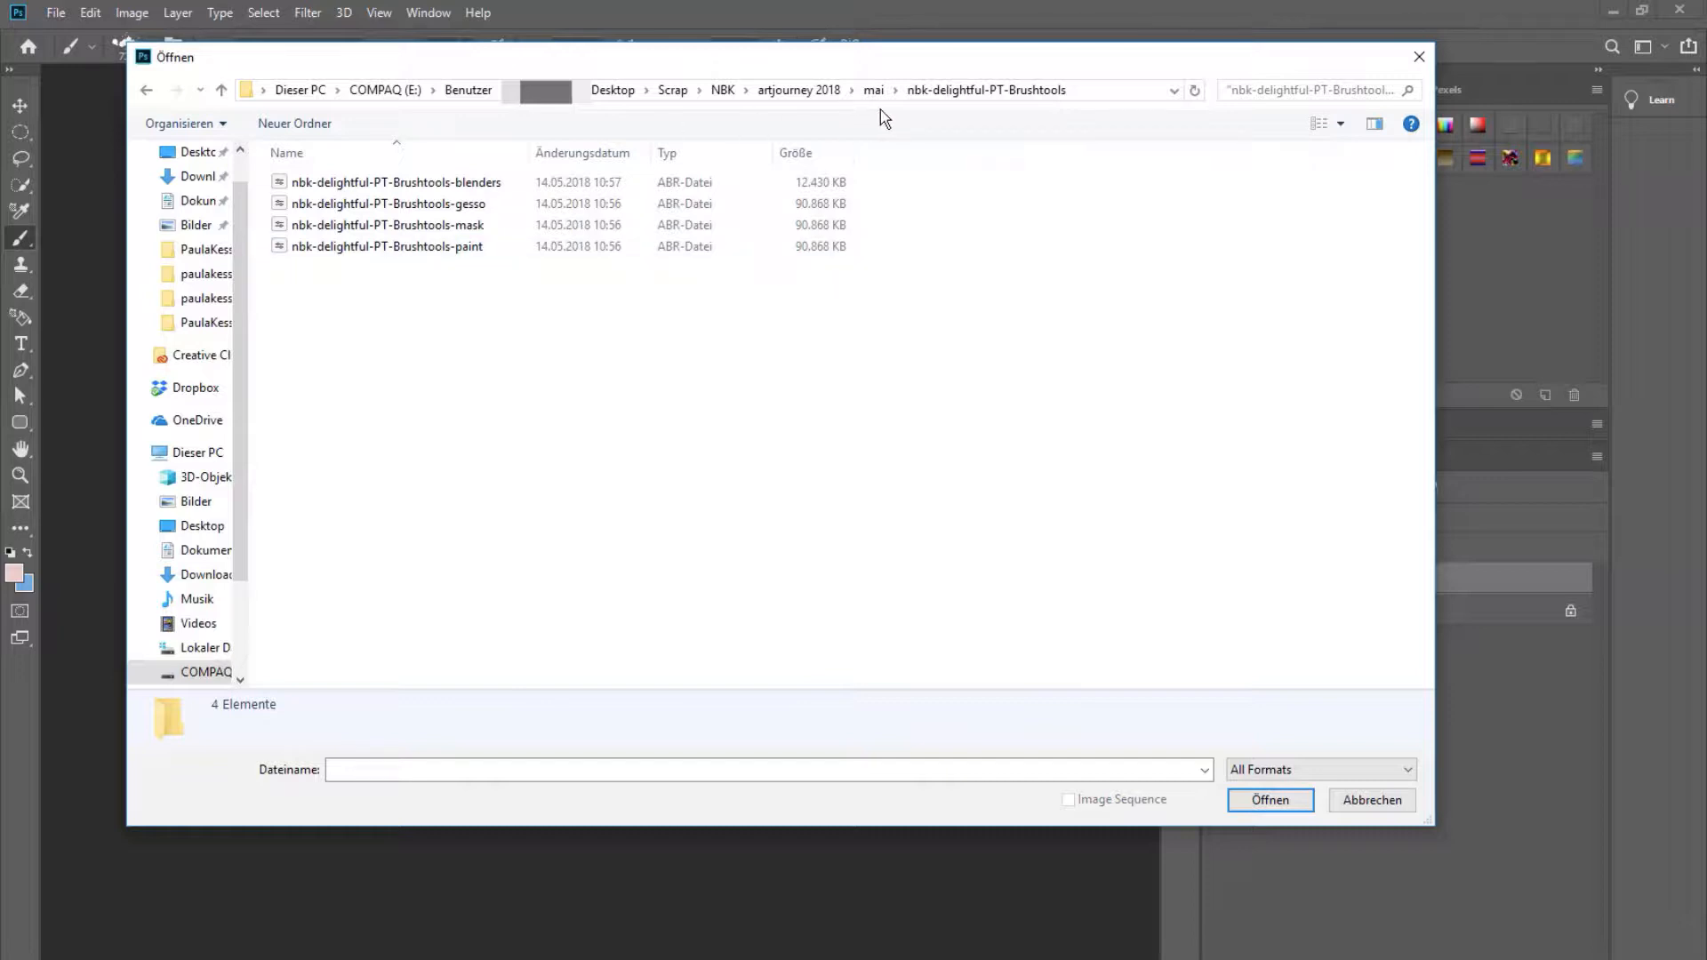
mouse_move(501, 182)
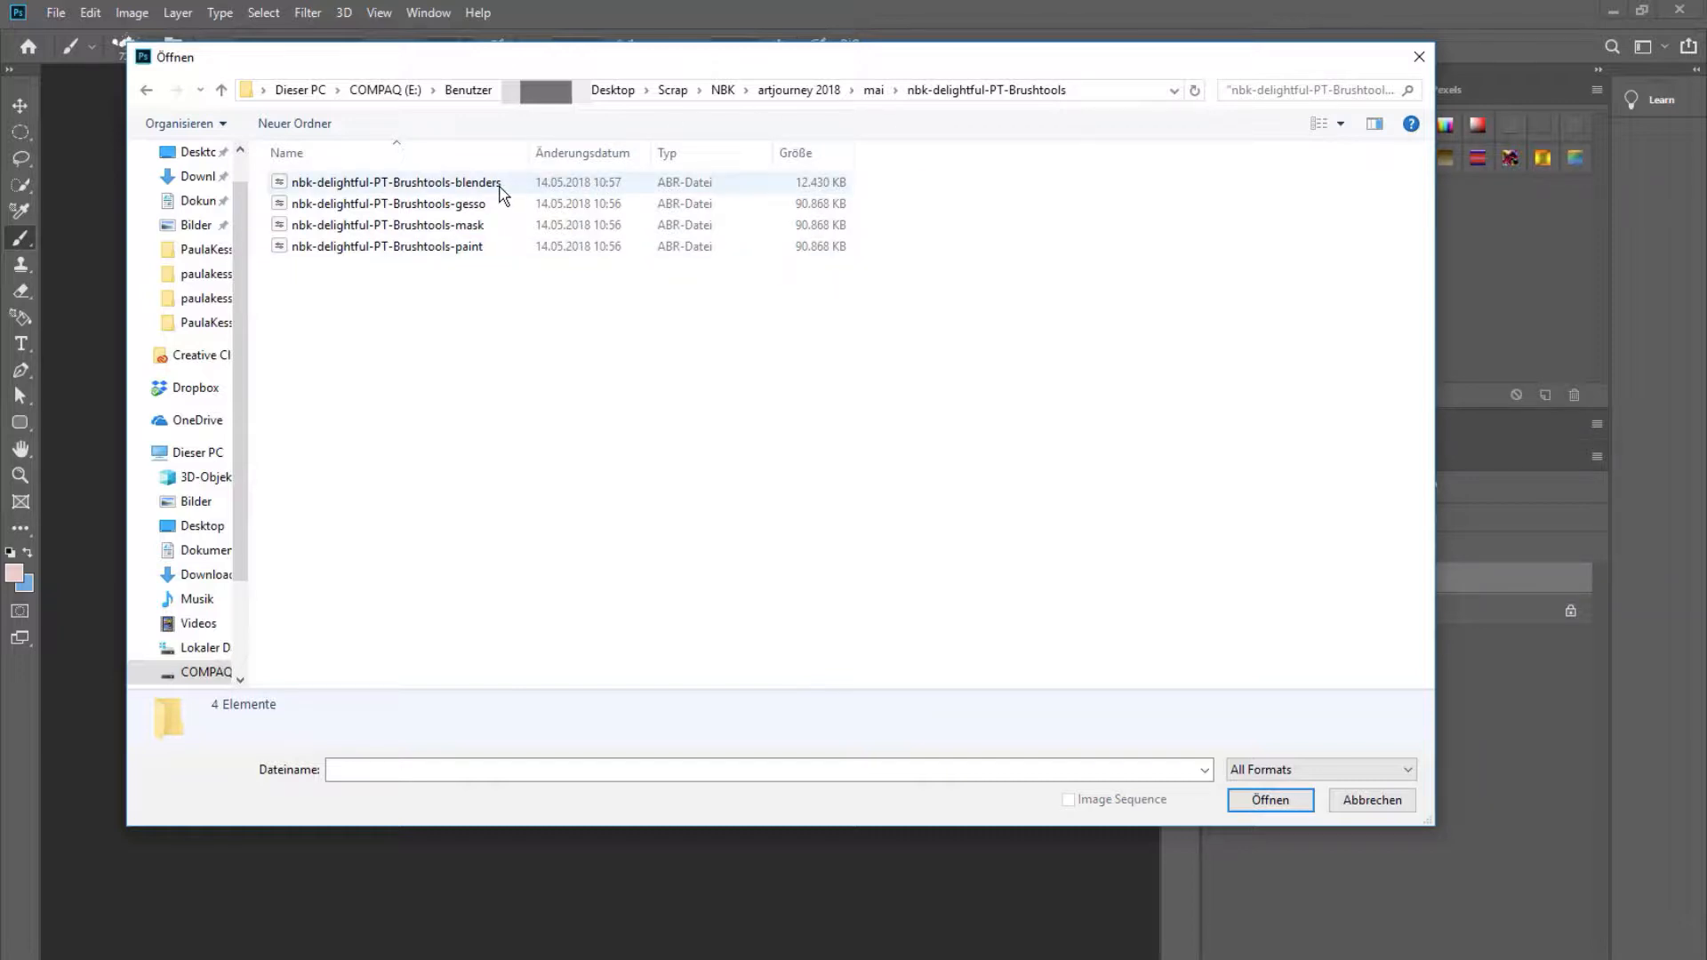
mouse_move(490, 246)
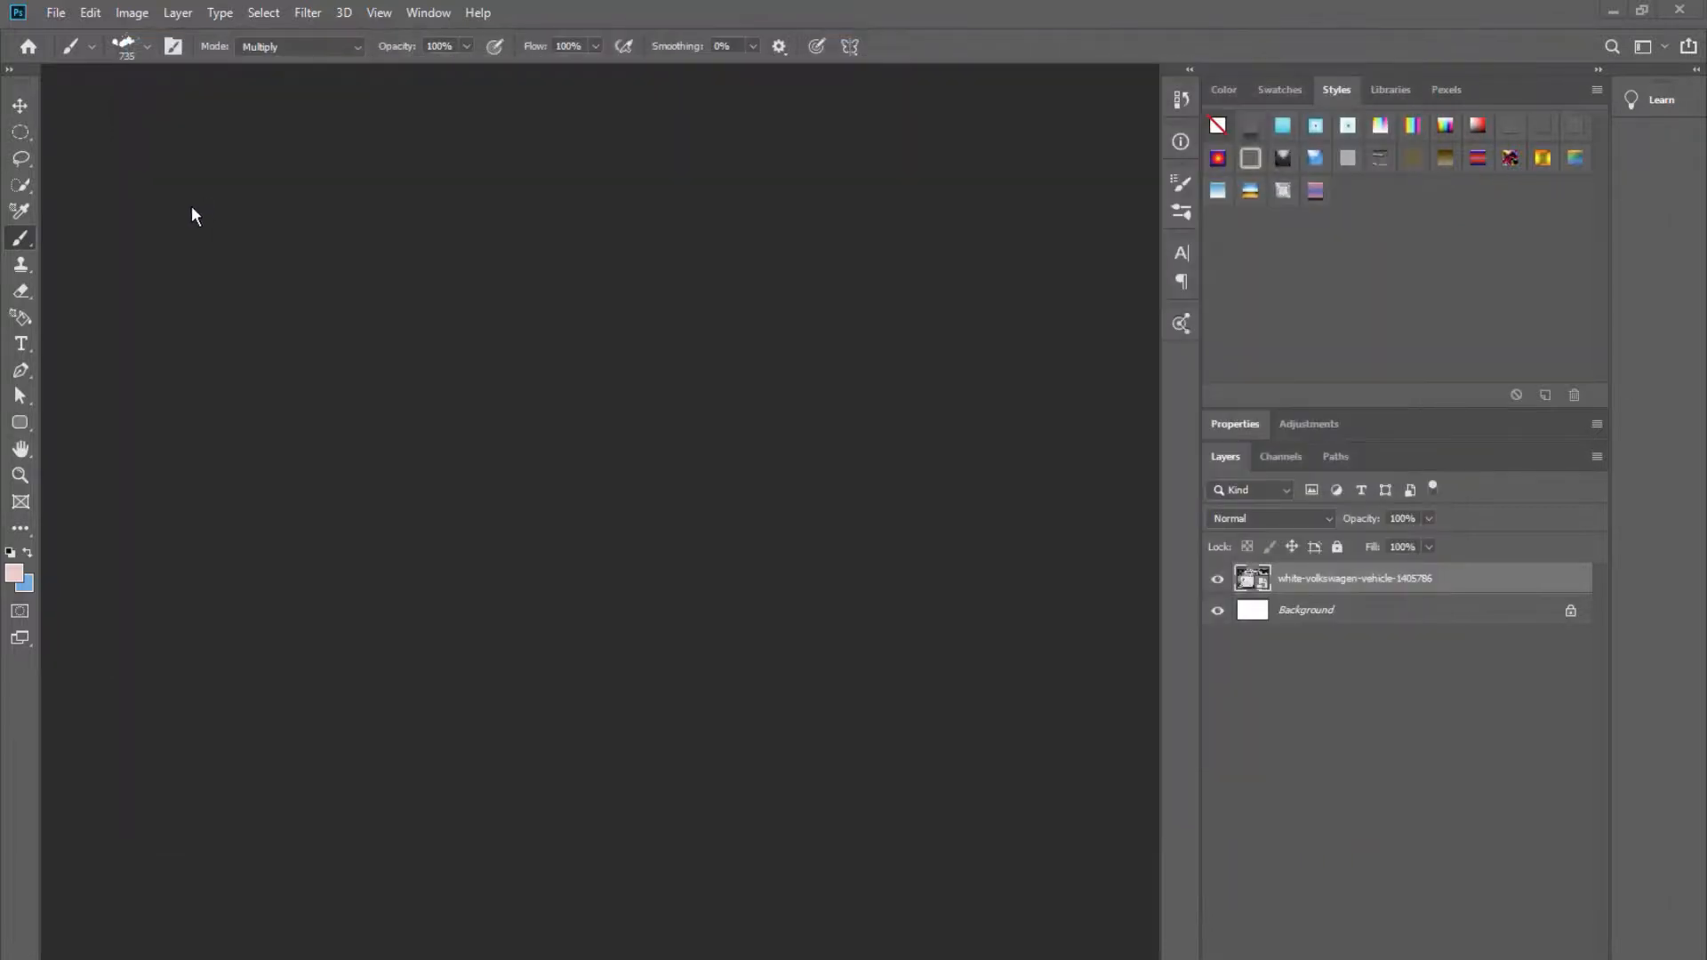
mouse_move(146, 63)
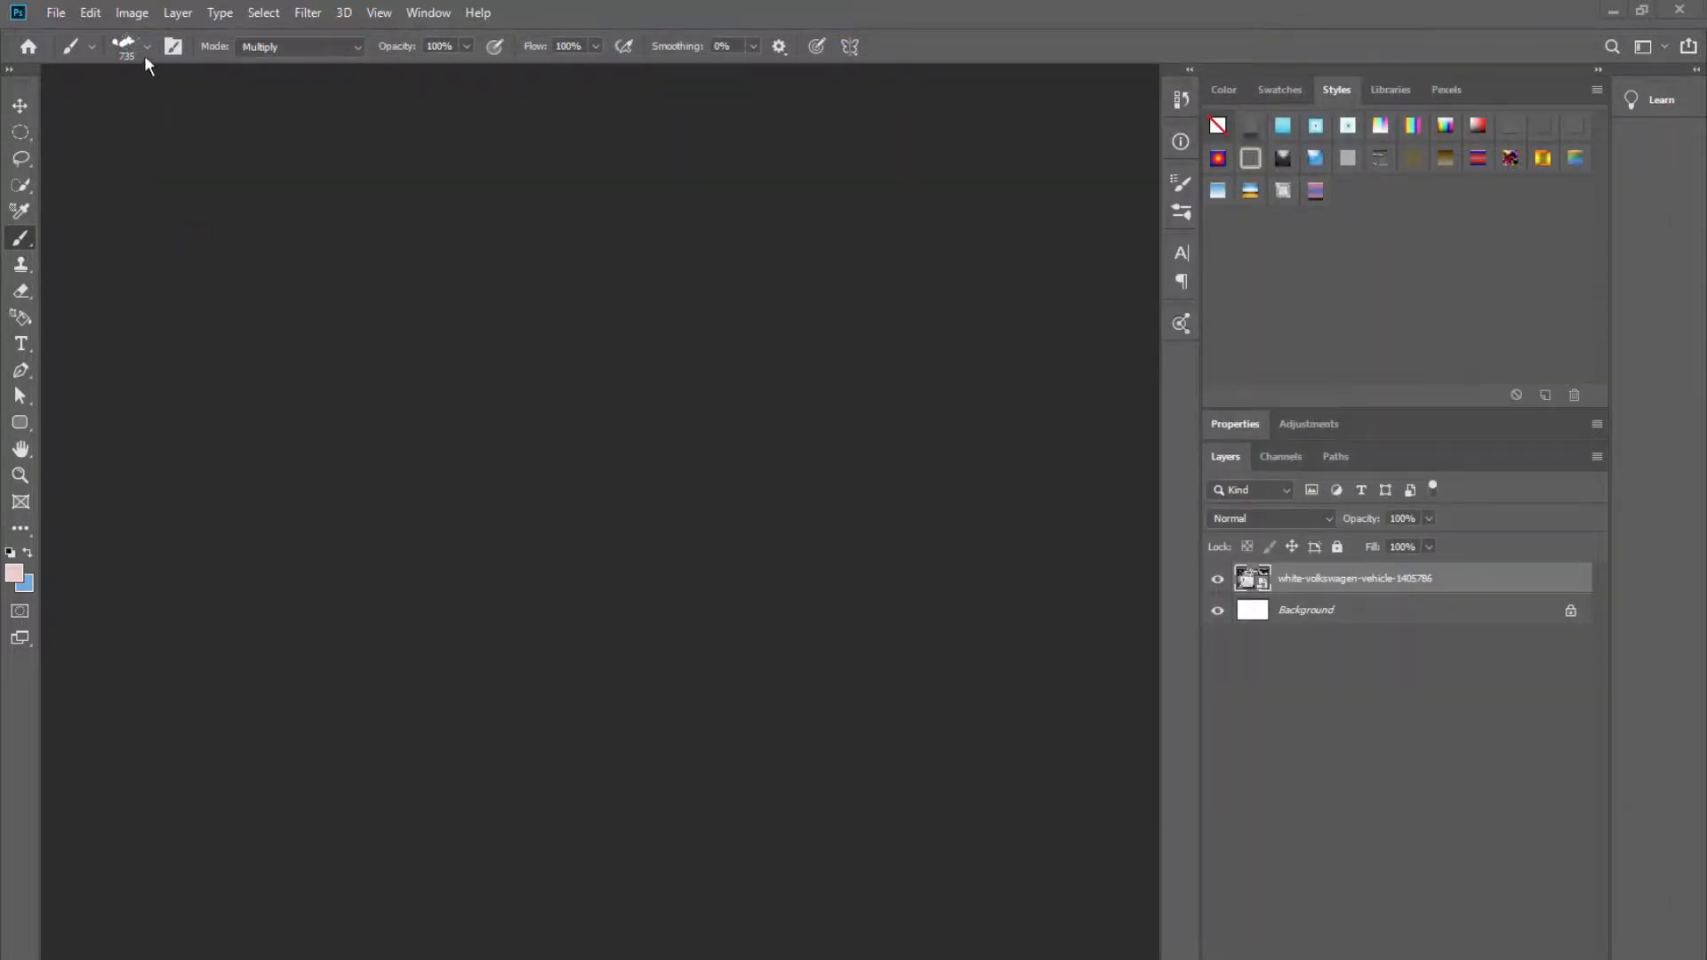
click(147, 46)
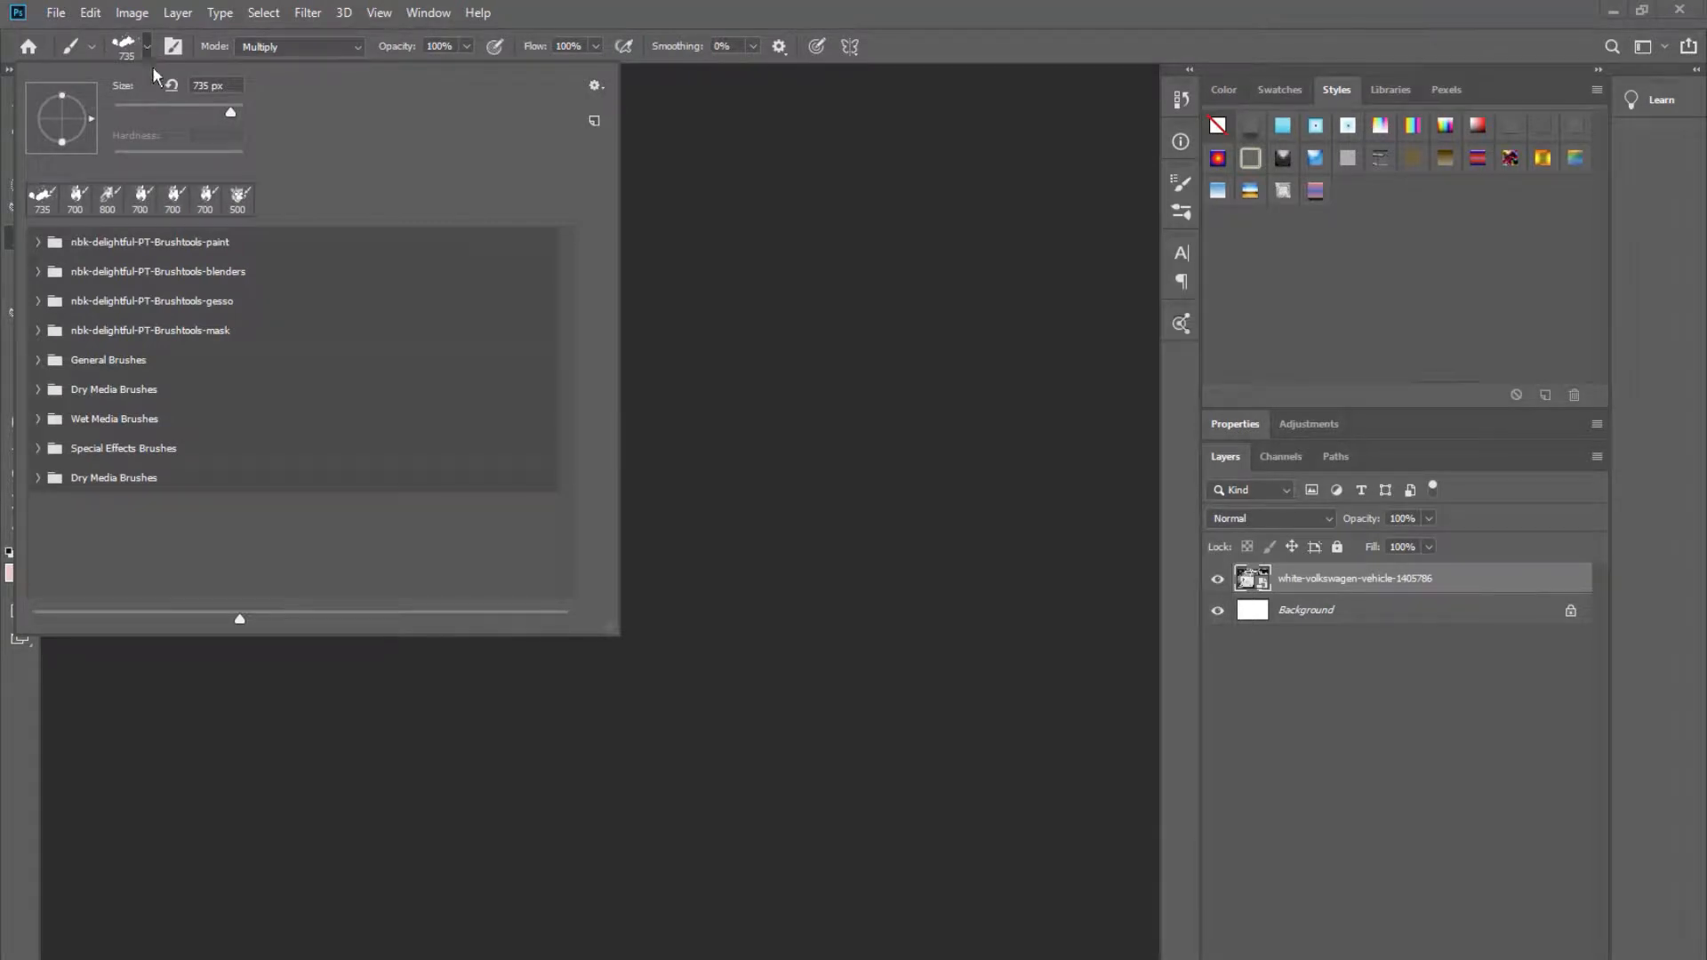
mouse_move(595, 93)
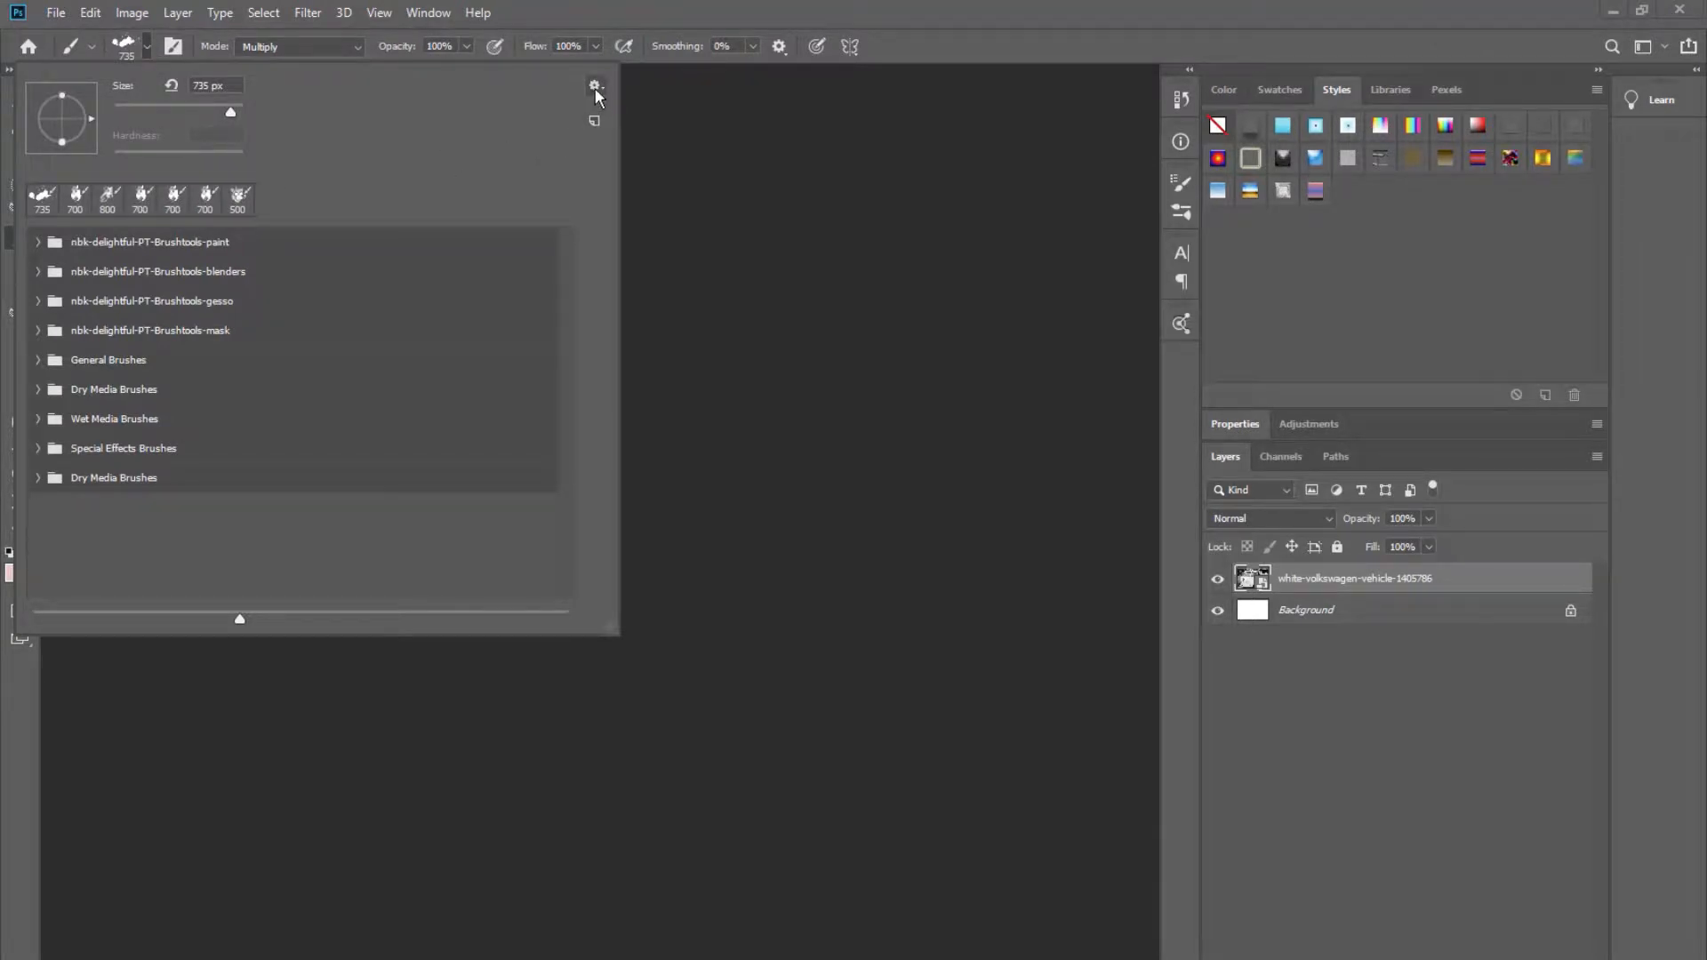
click(595, 86)
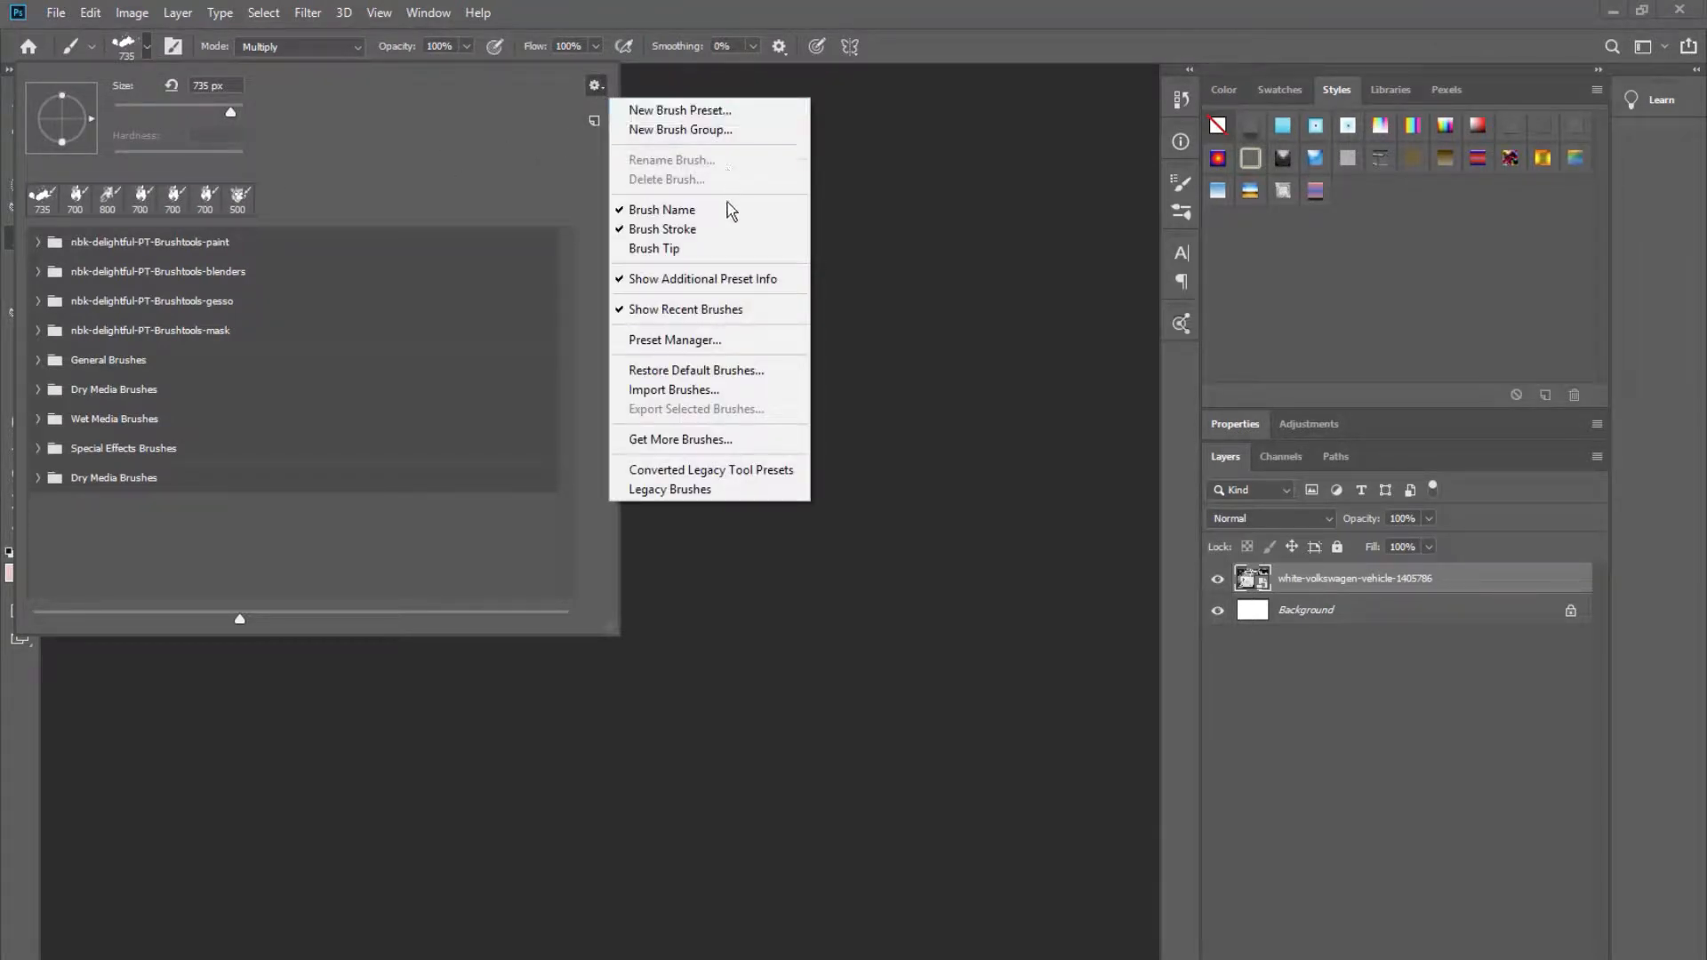
mouse_move(674, 389)
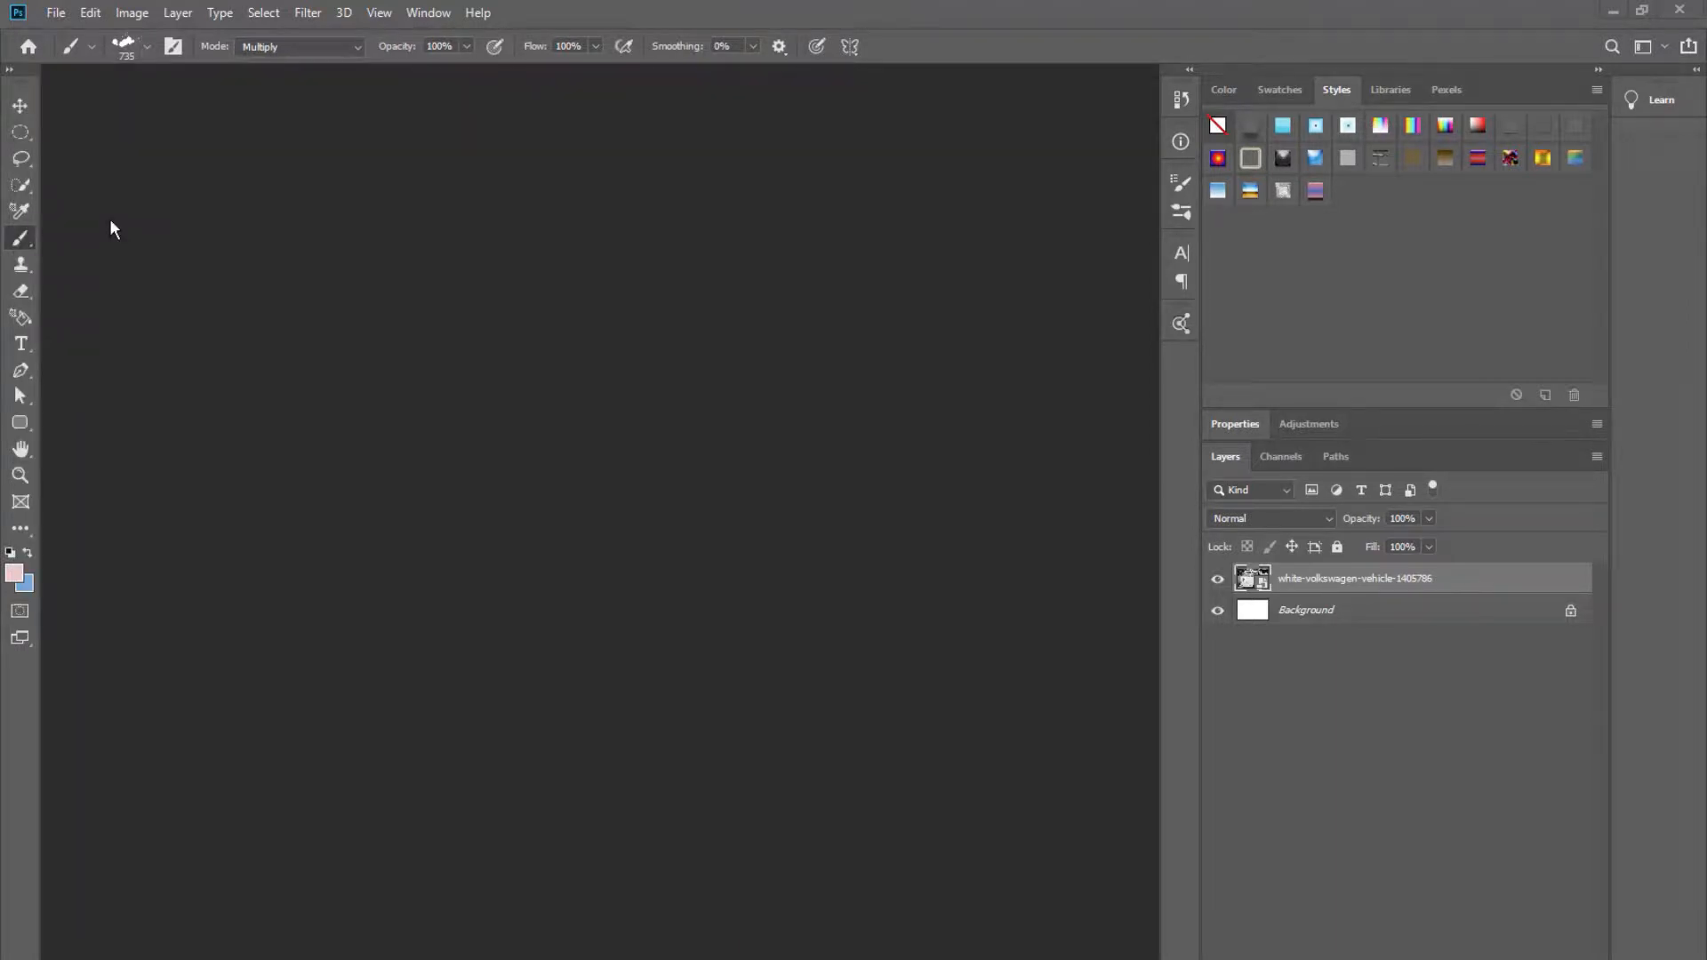
mouse_move(112, 183)
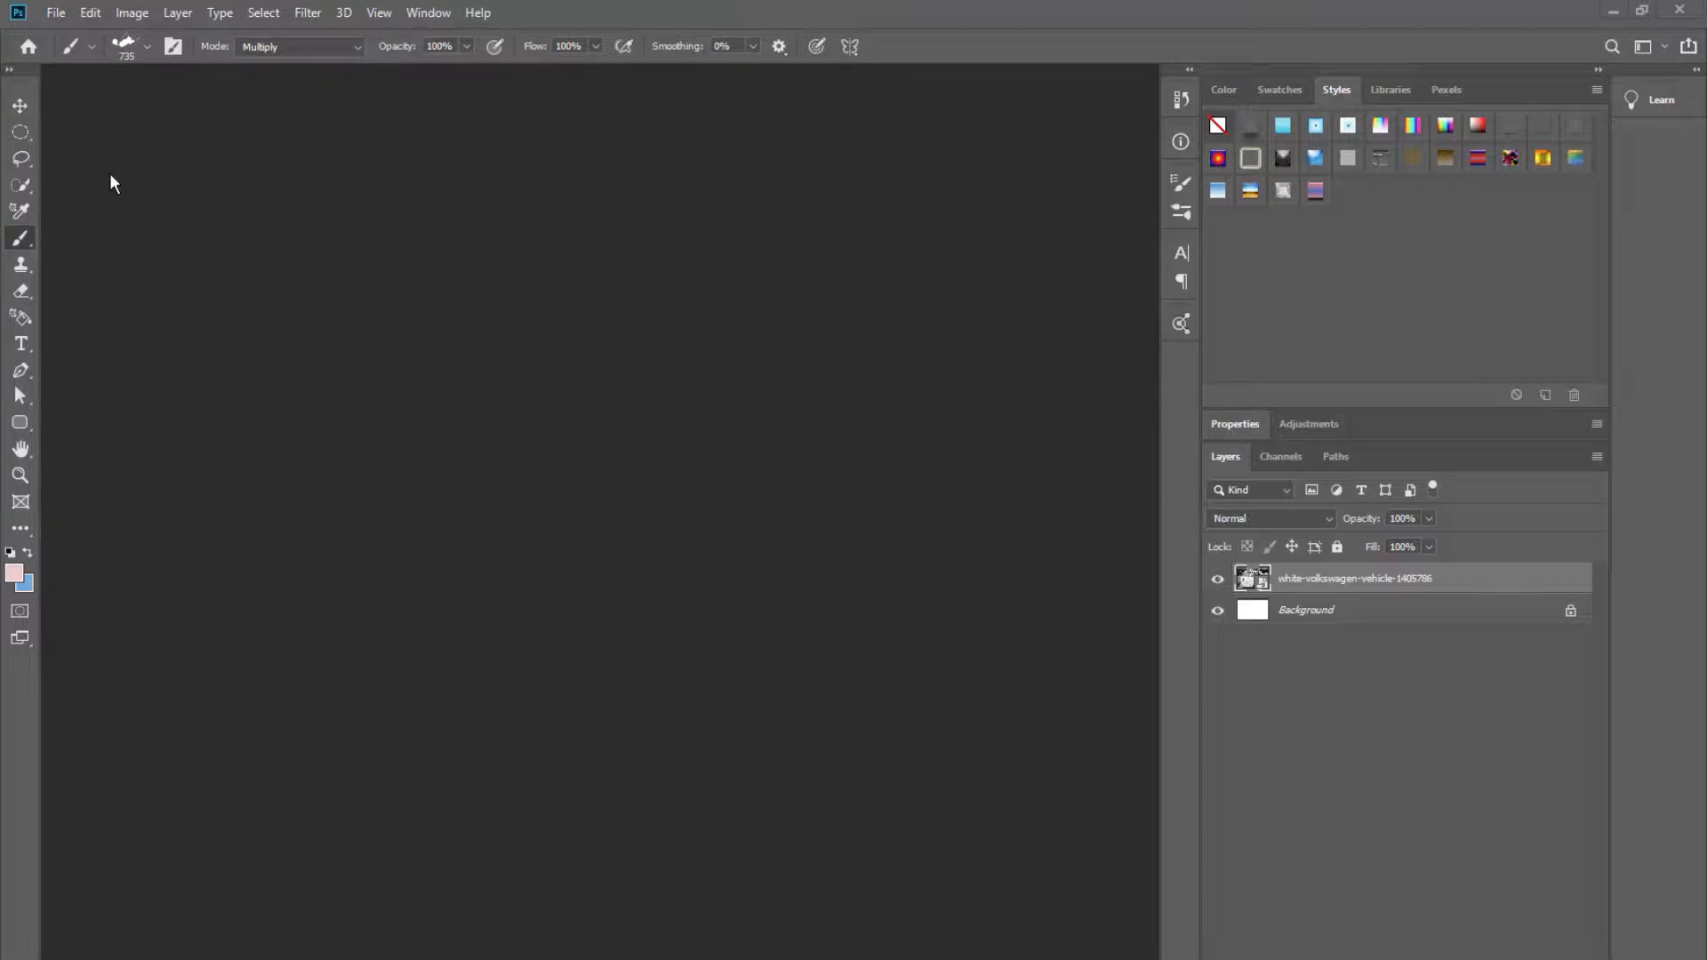
mouse_move(122, 168)
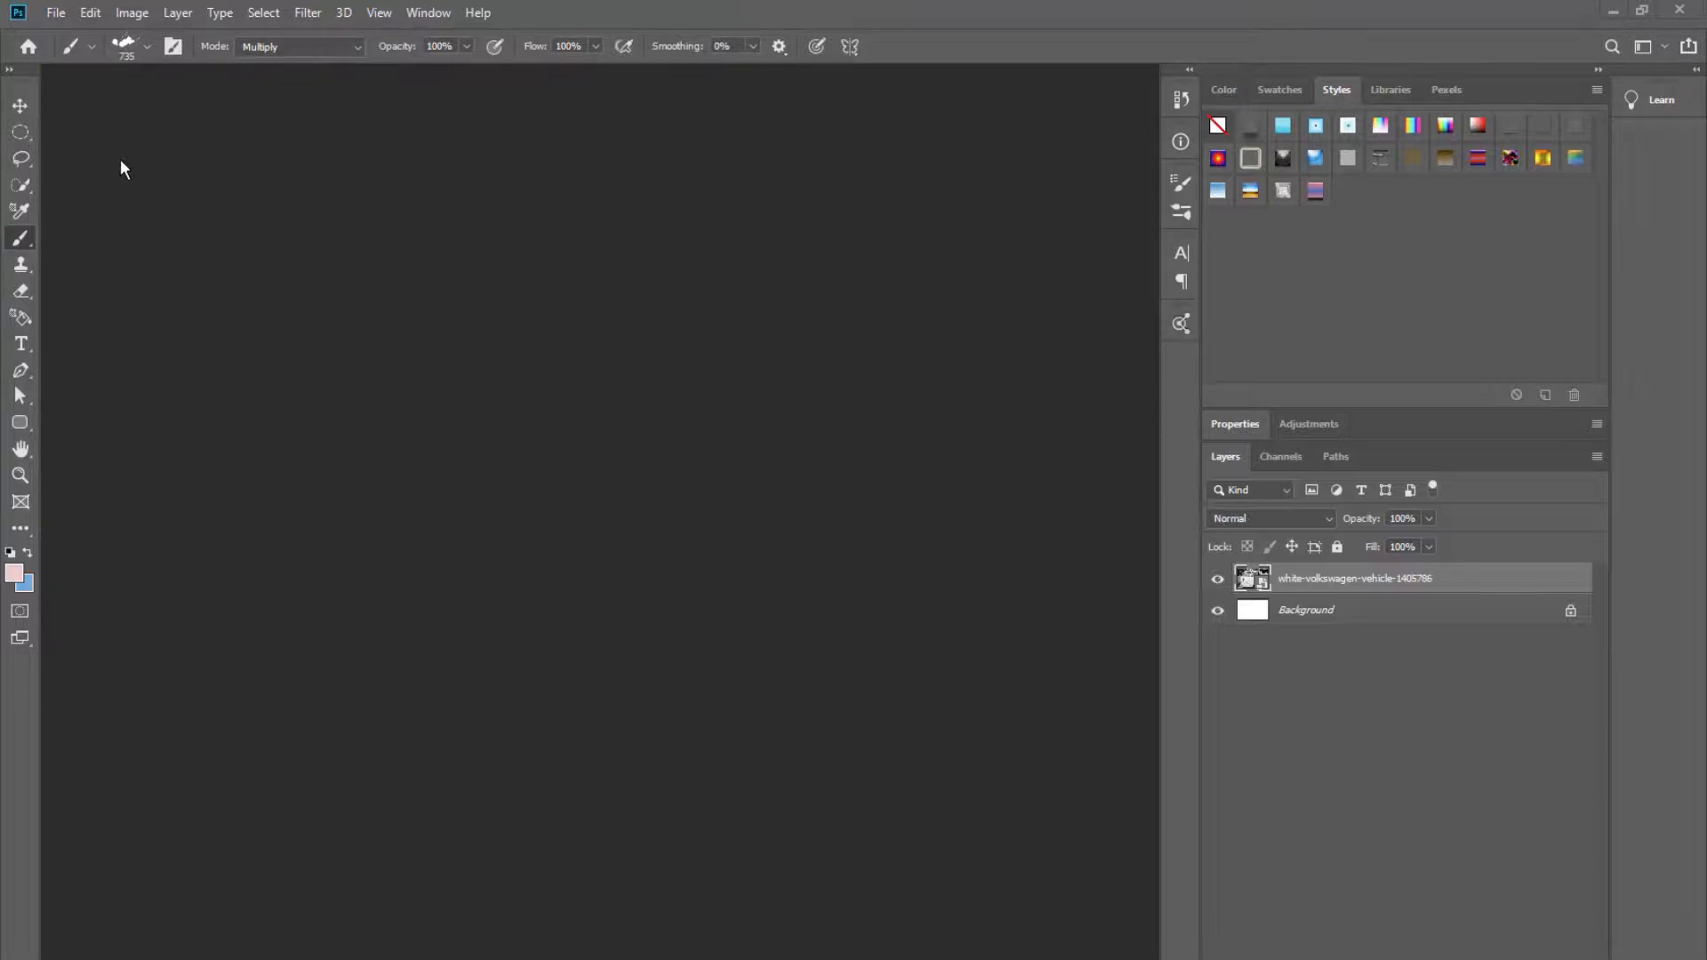
Select the lavender paper nbk-delightful-PP-solids4 inside the PP-solids folder of the Open dialog.
click(54, 12)
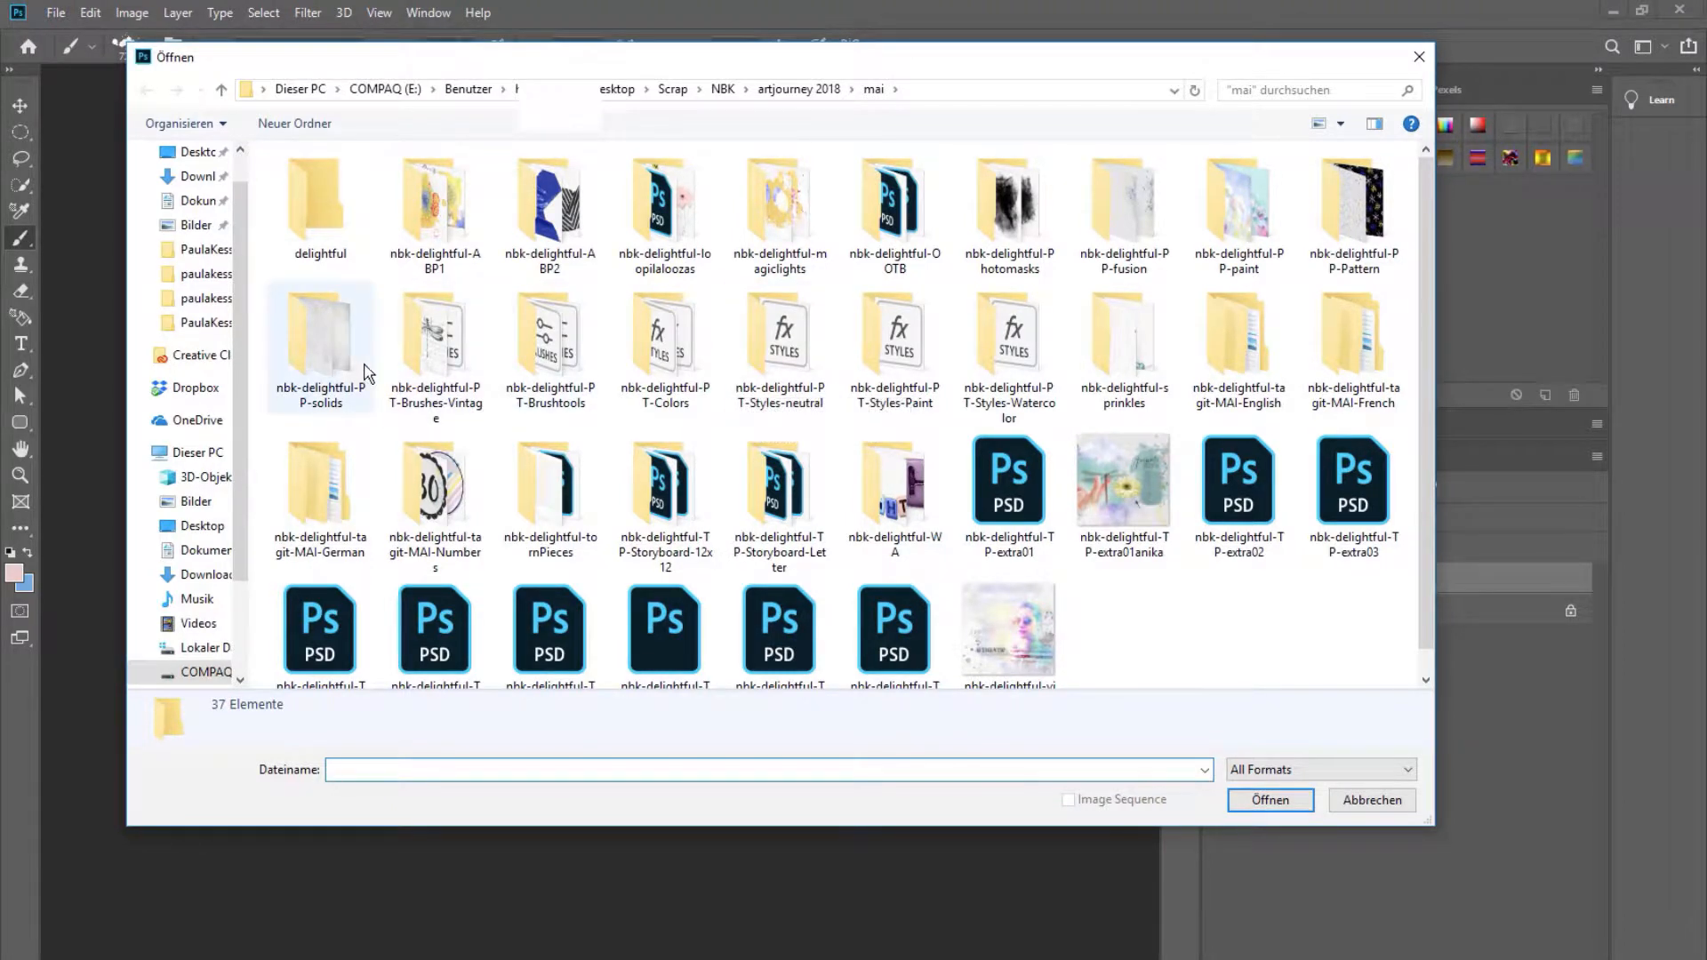
double_click(319, 338)
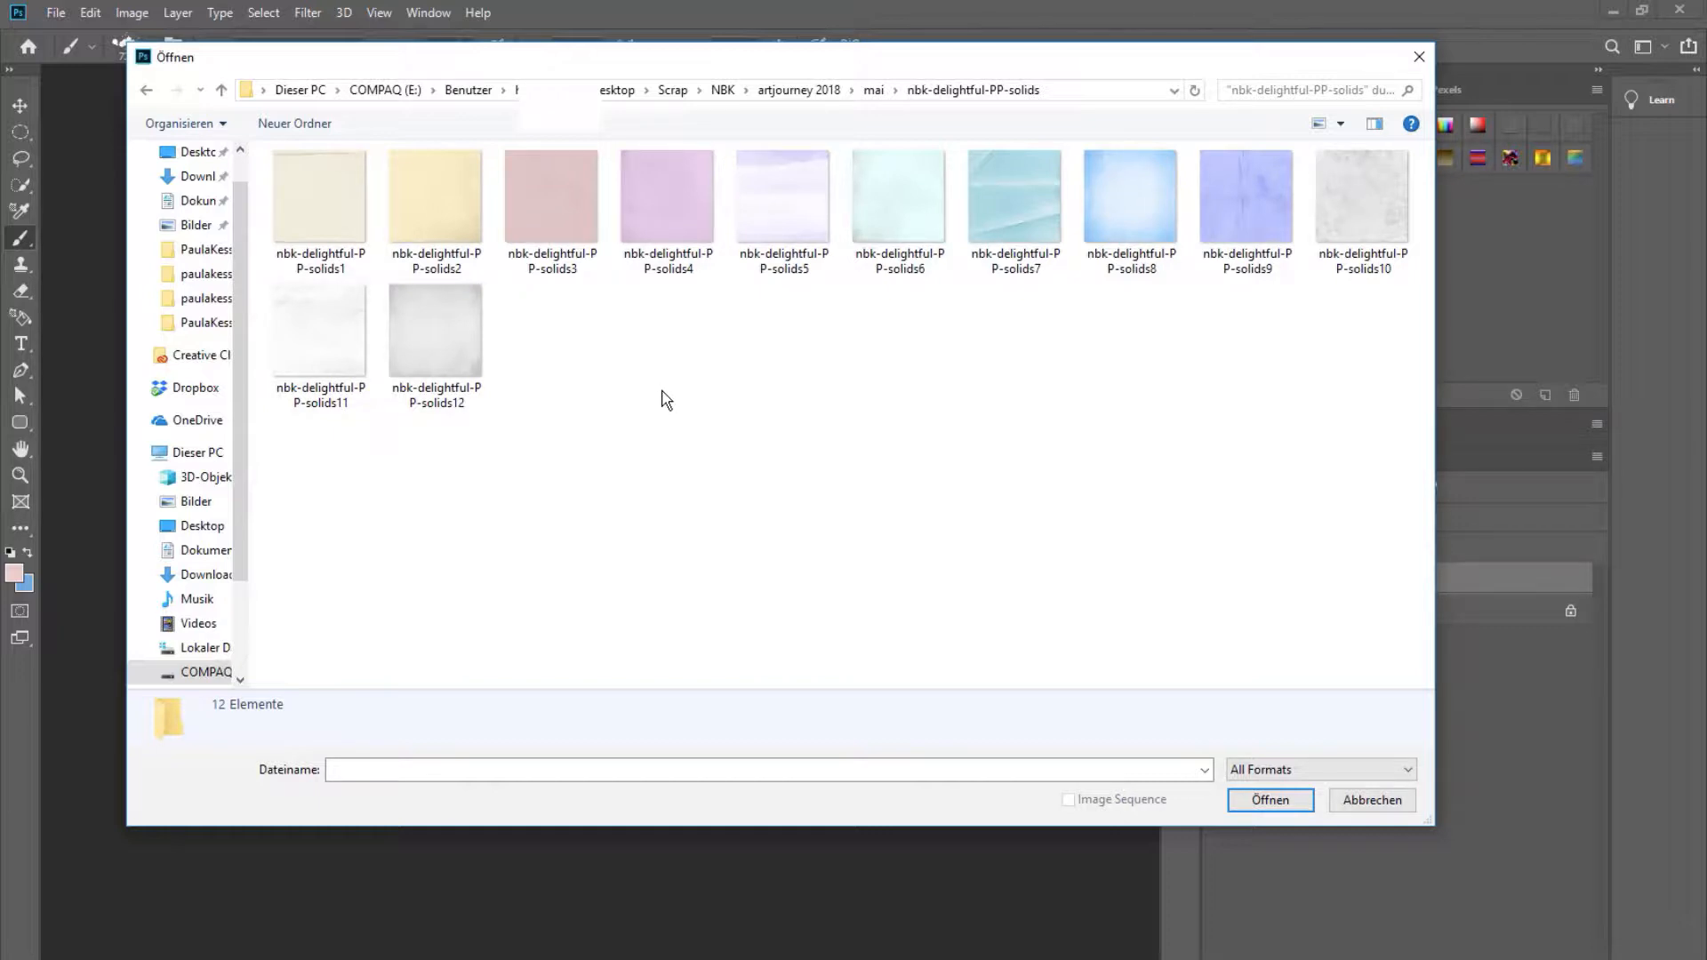
click(667, 198)
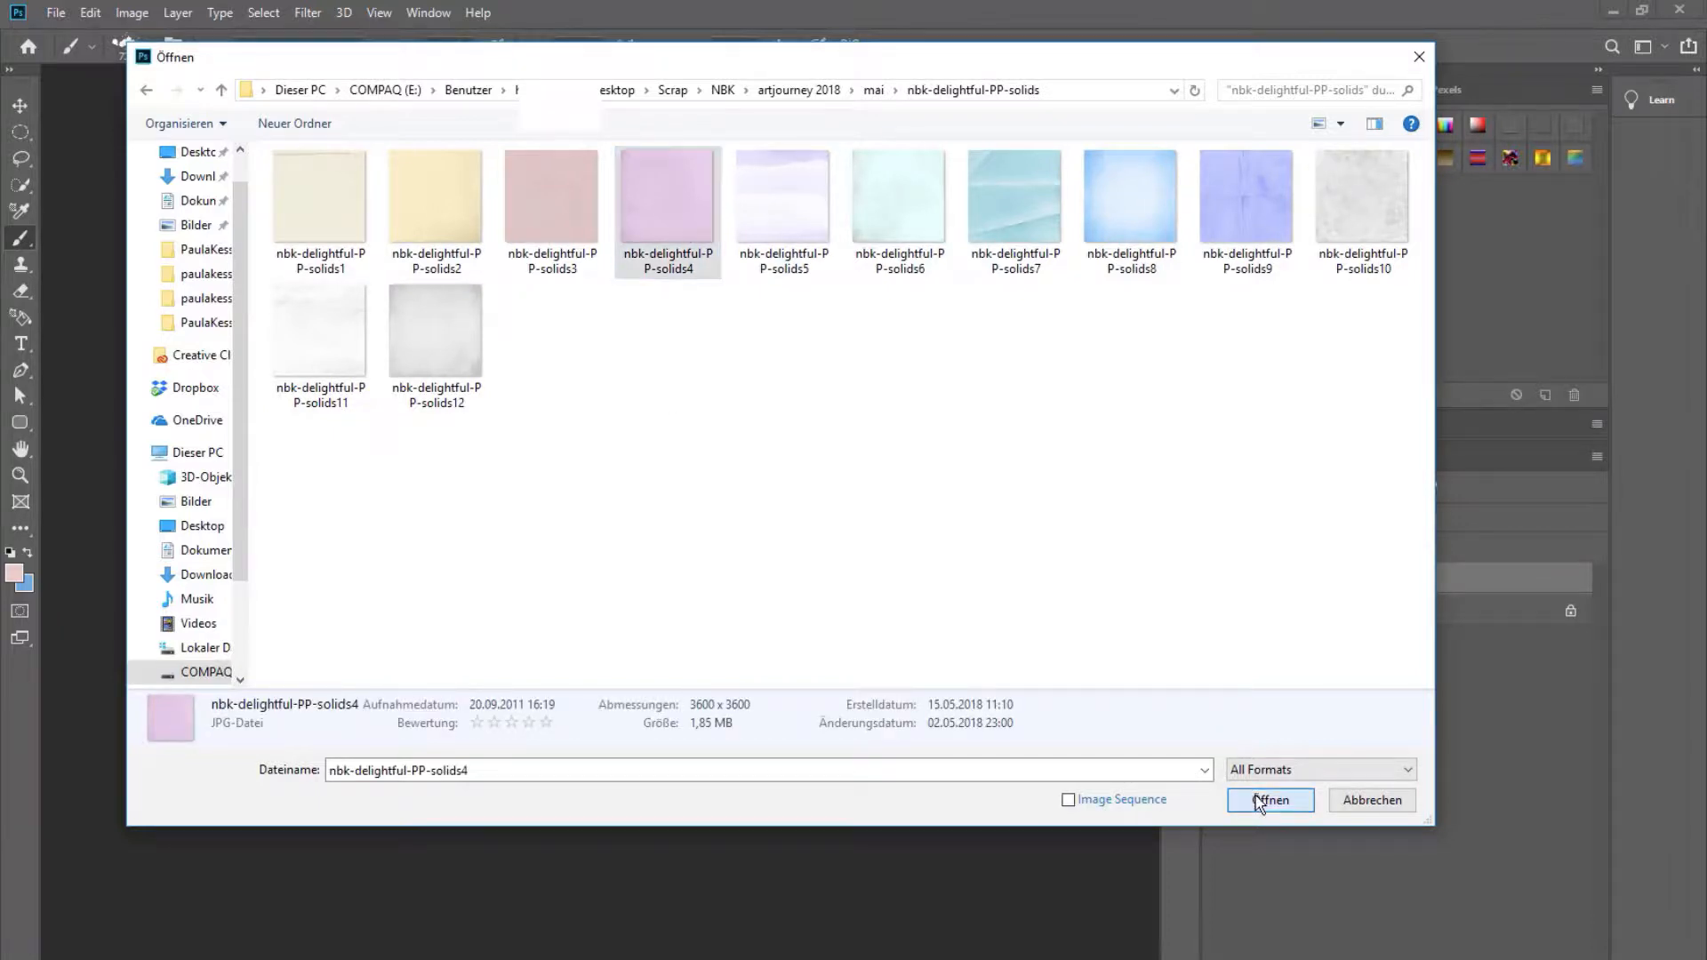
Open the lilac solids4 paper, add a blank layer, and pick a 700 px Brushtools-paint brush.
click(1270, 800)
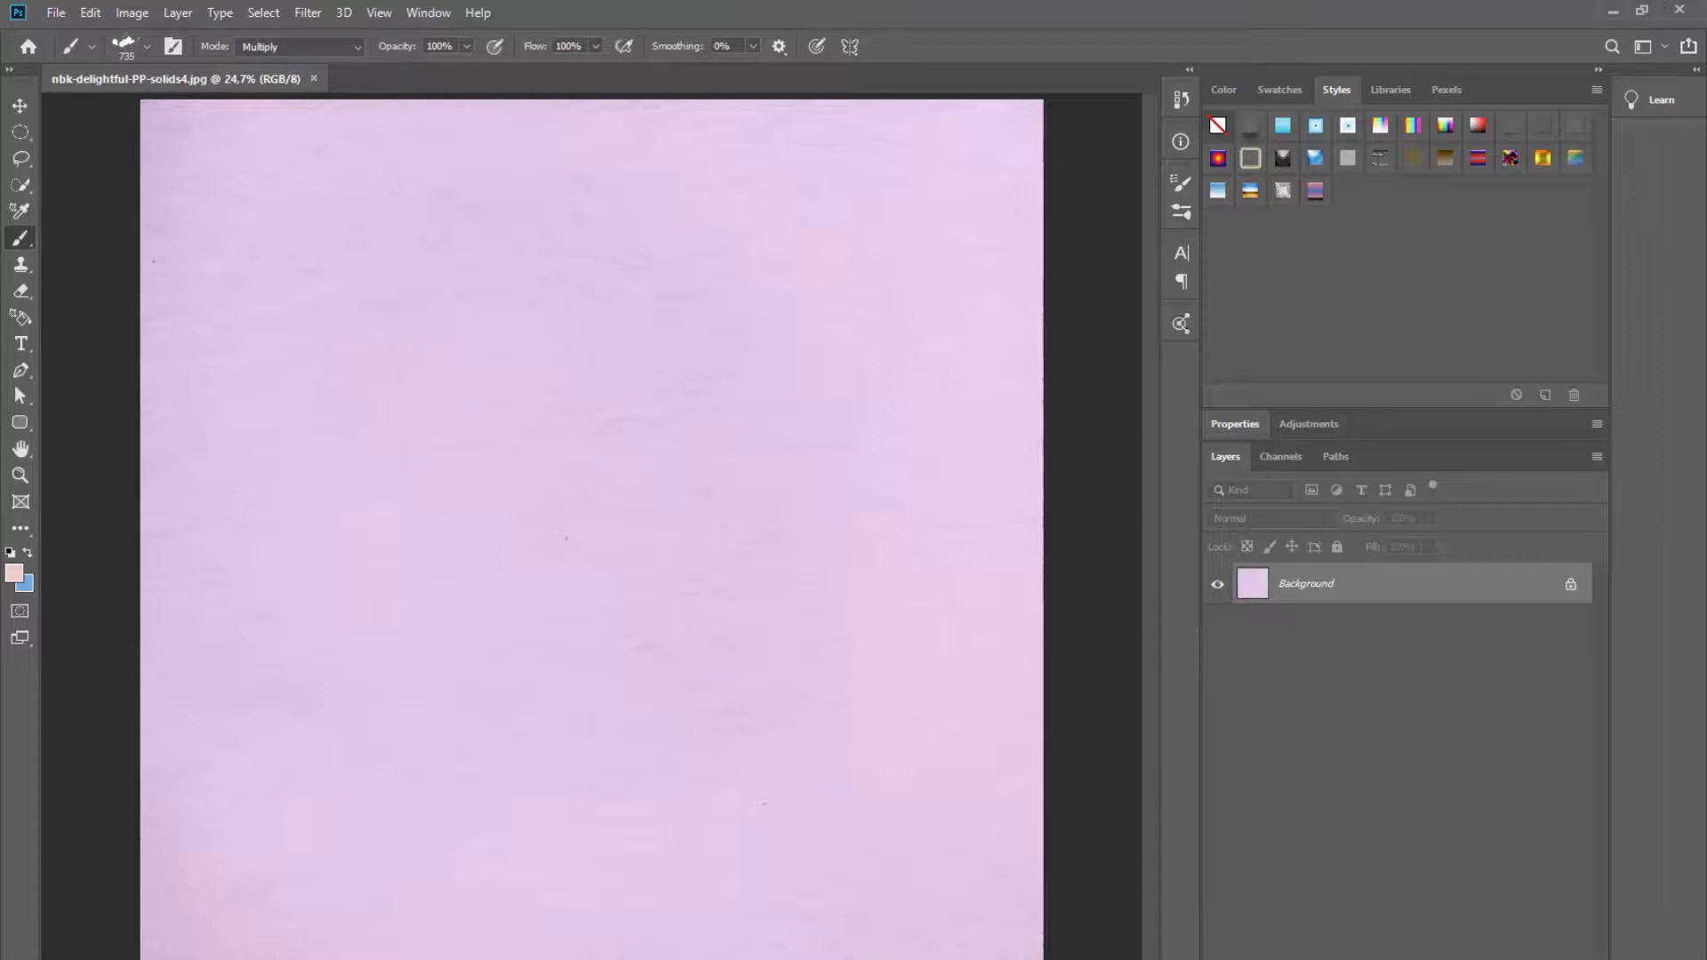
click(1543, 395)
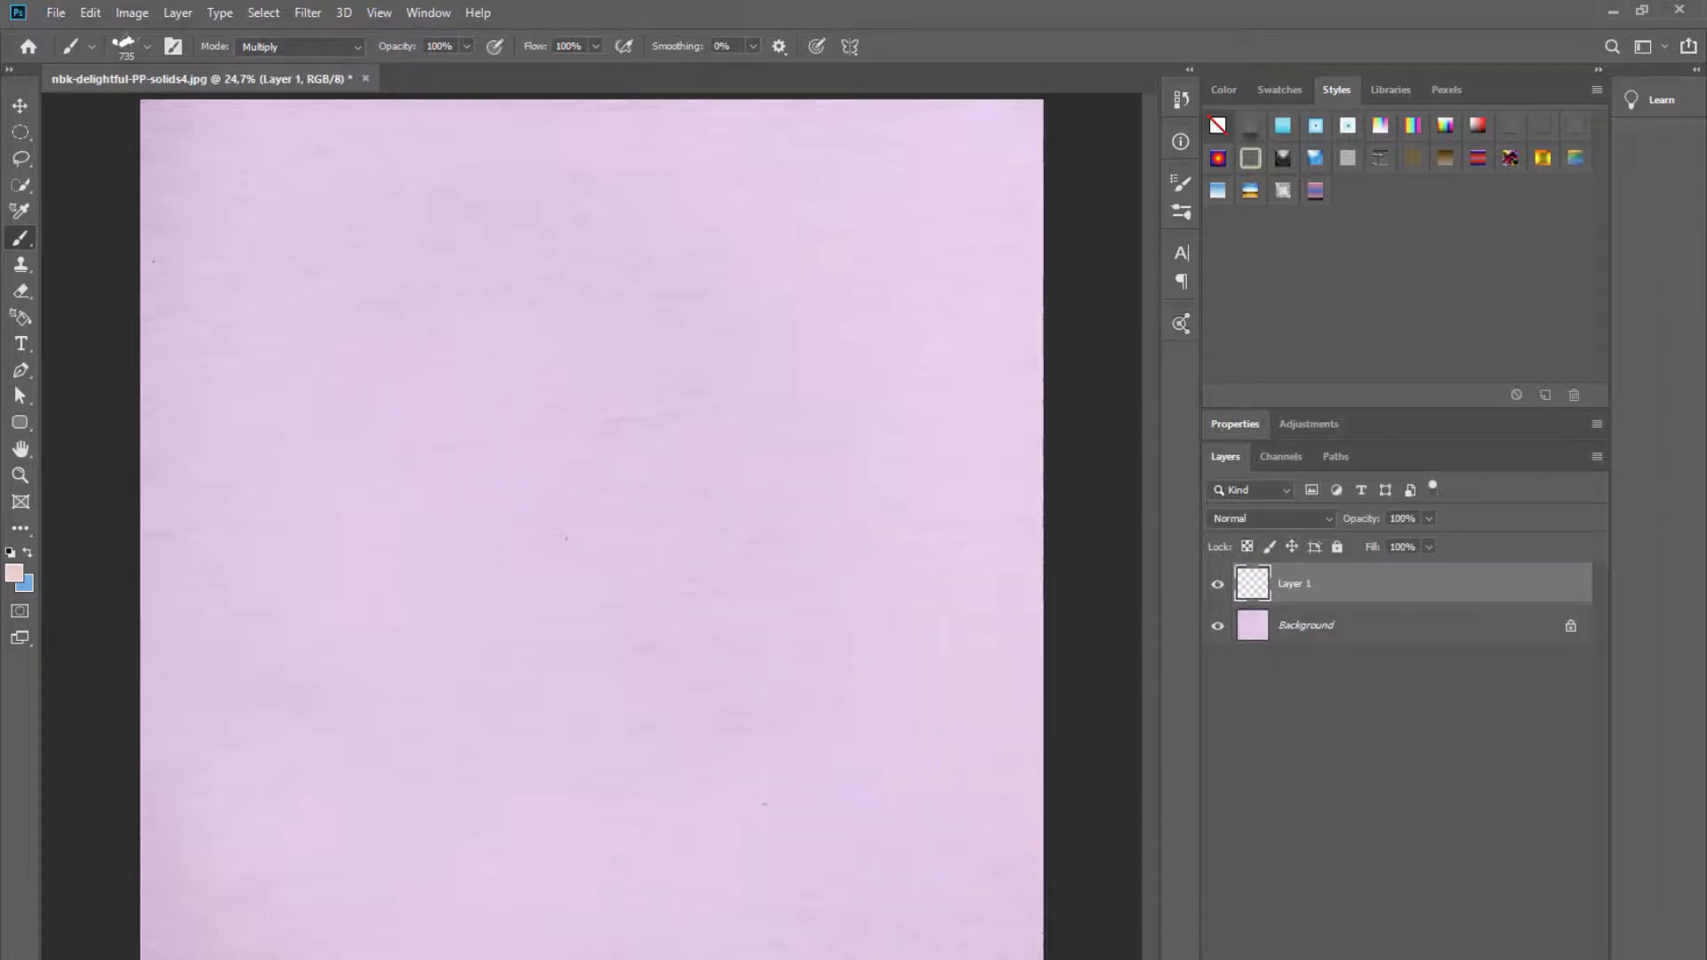
mouse_move(27, 242)
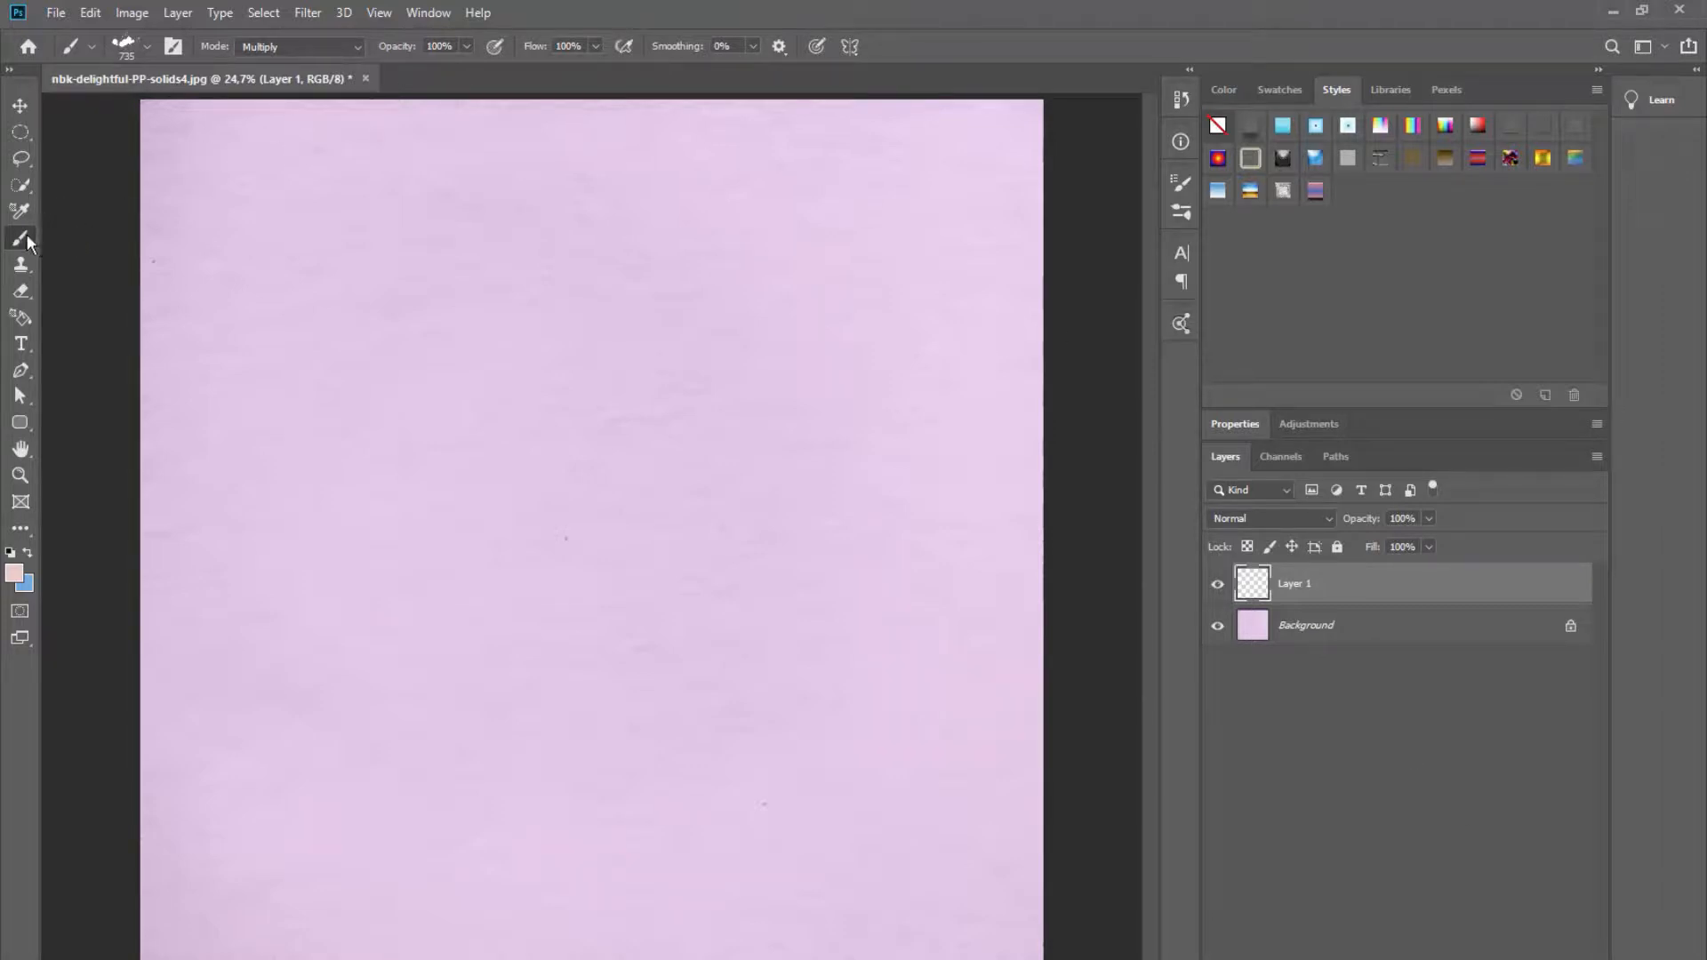
click(147, 47)
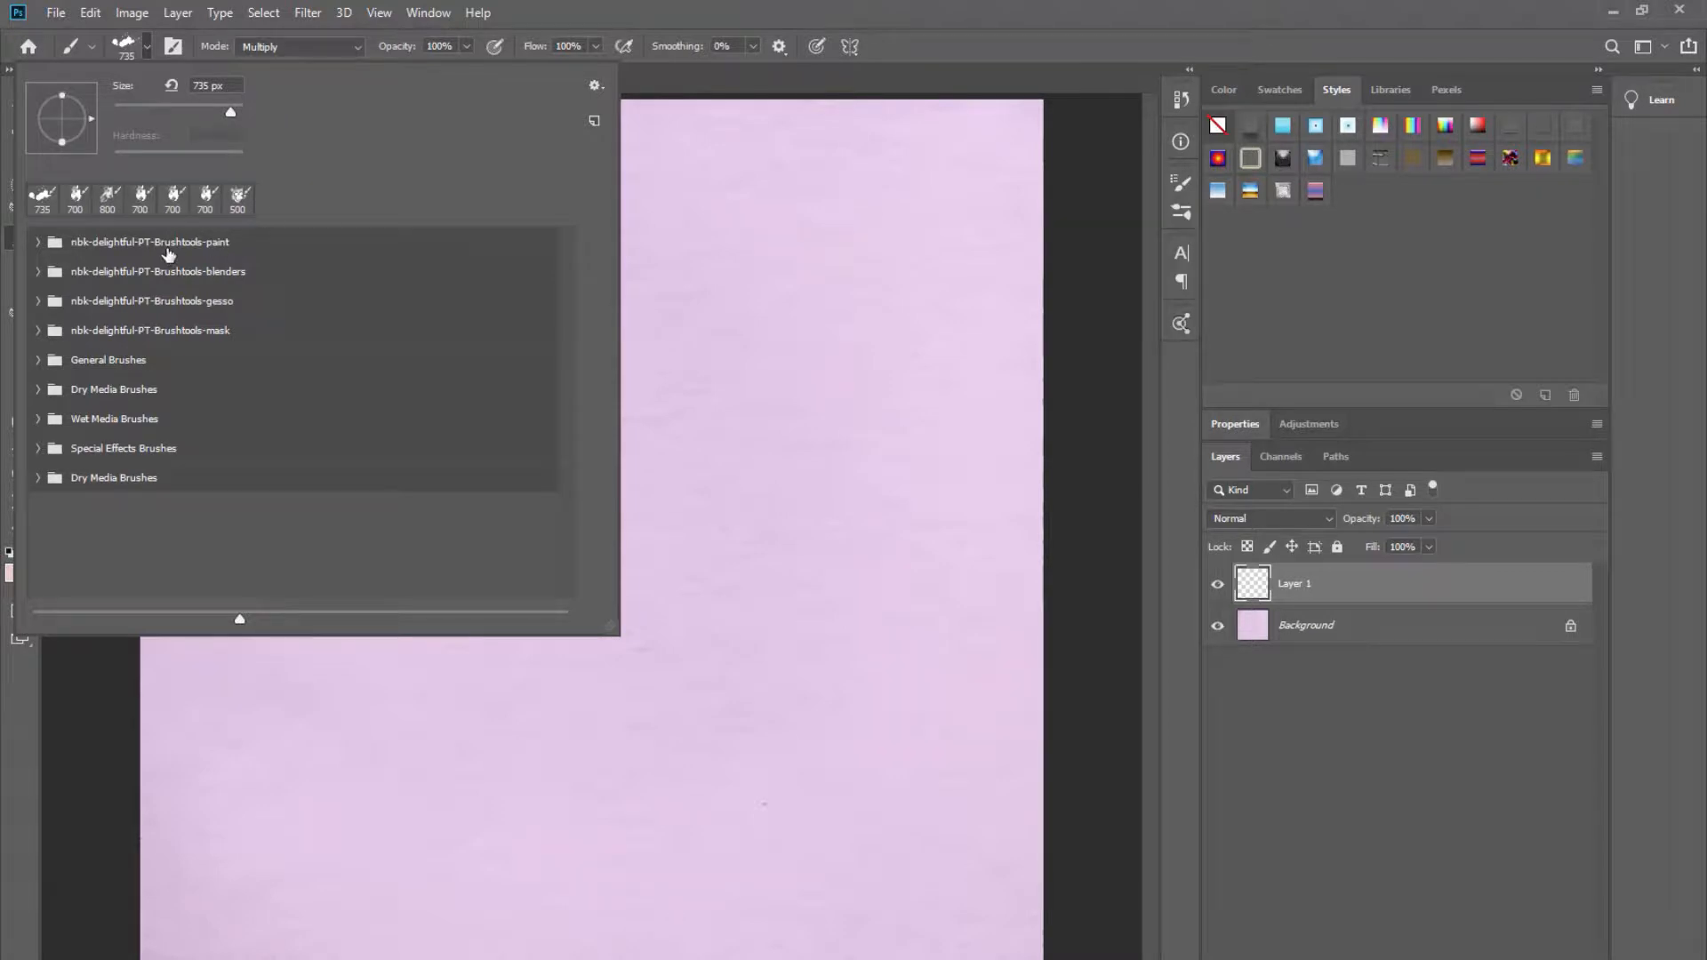
click(149, 241)
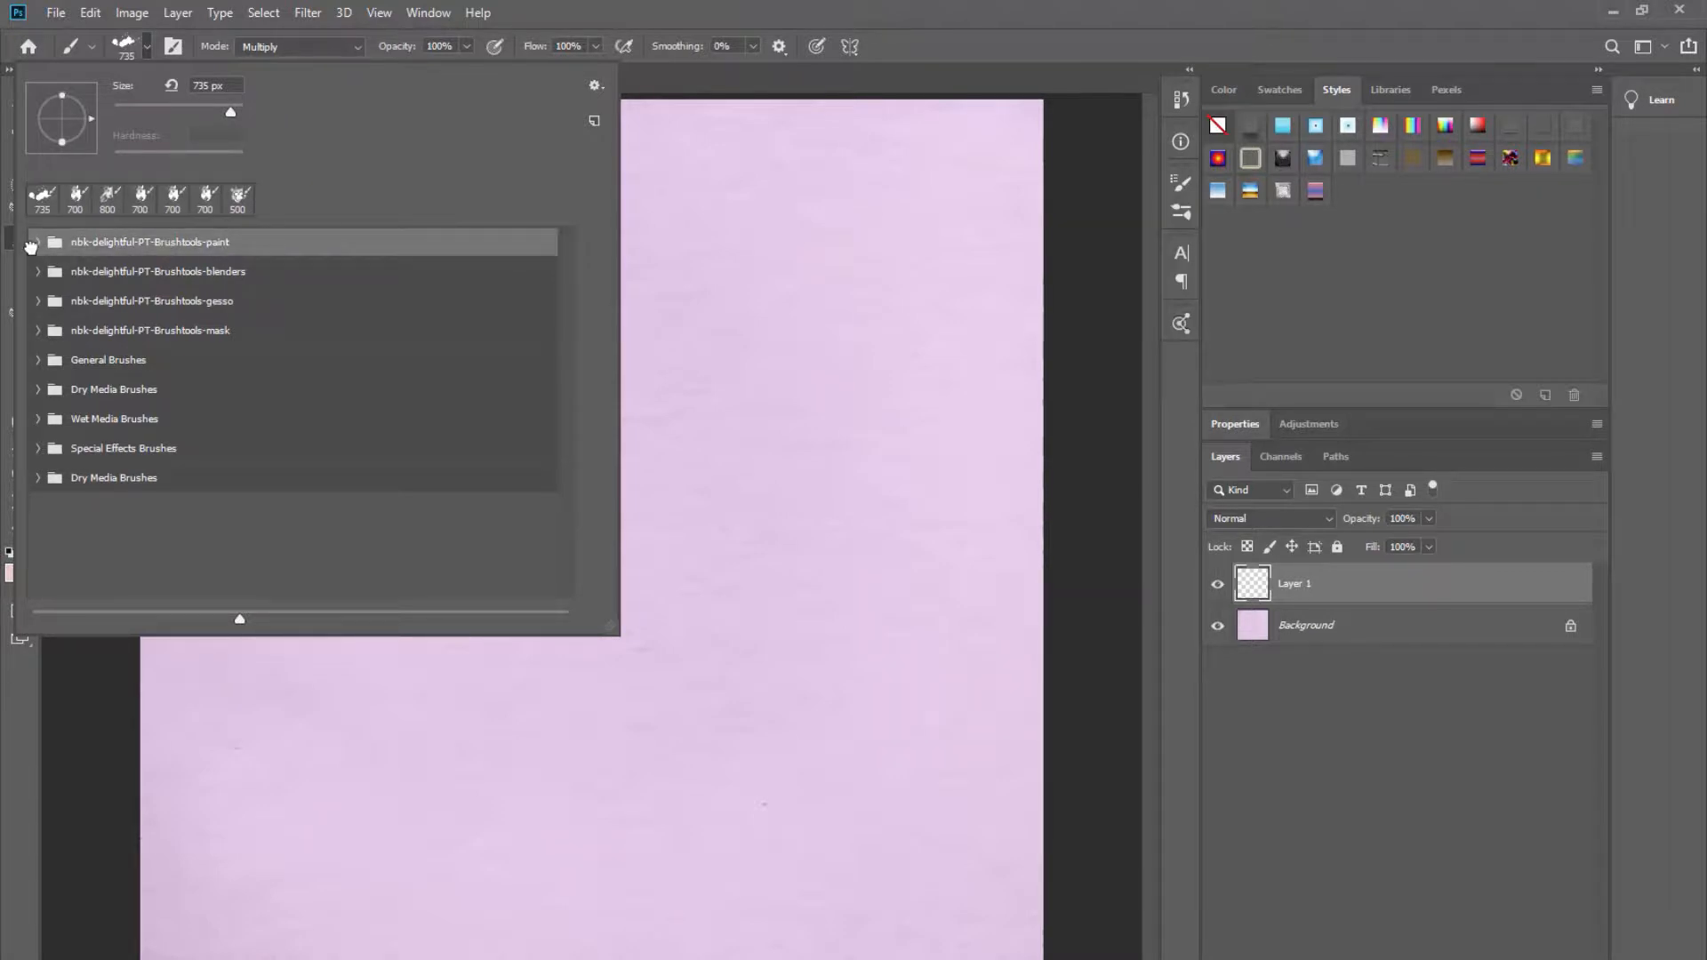
click(38, 242)
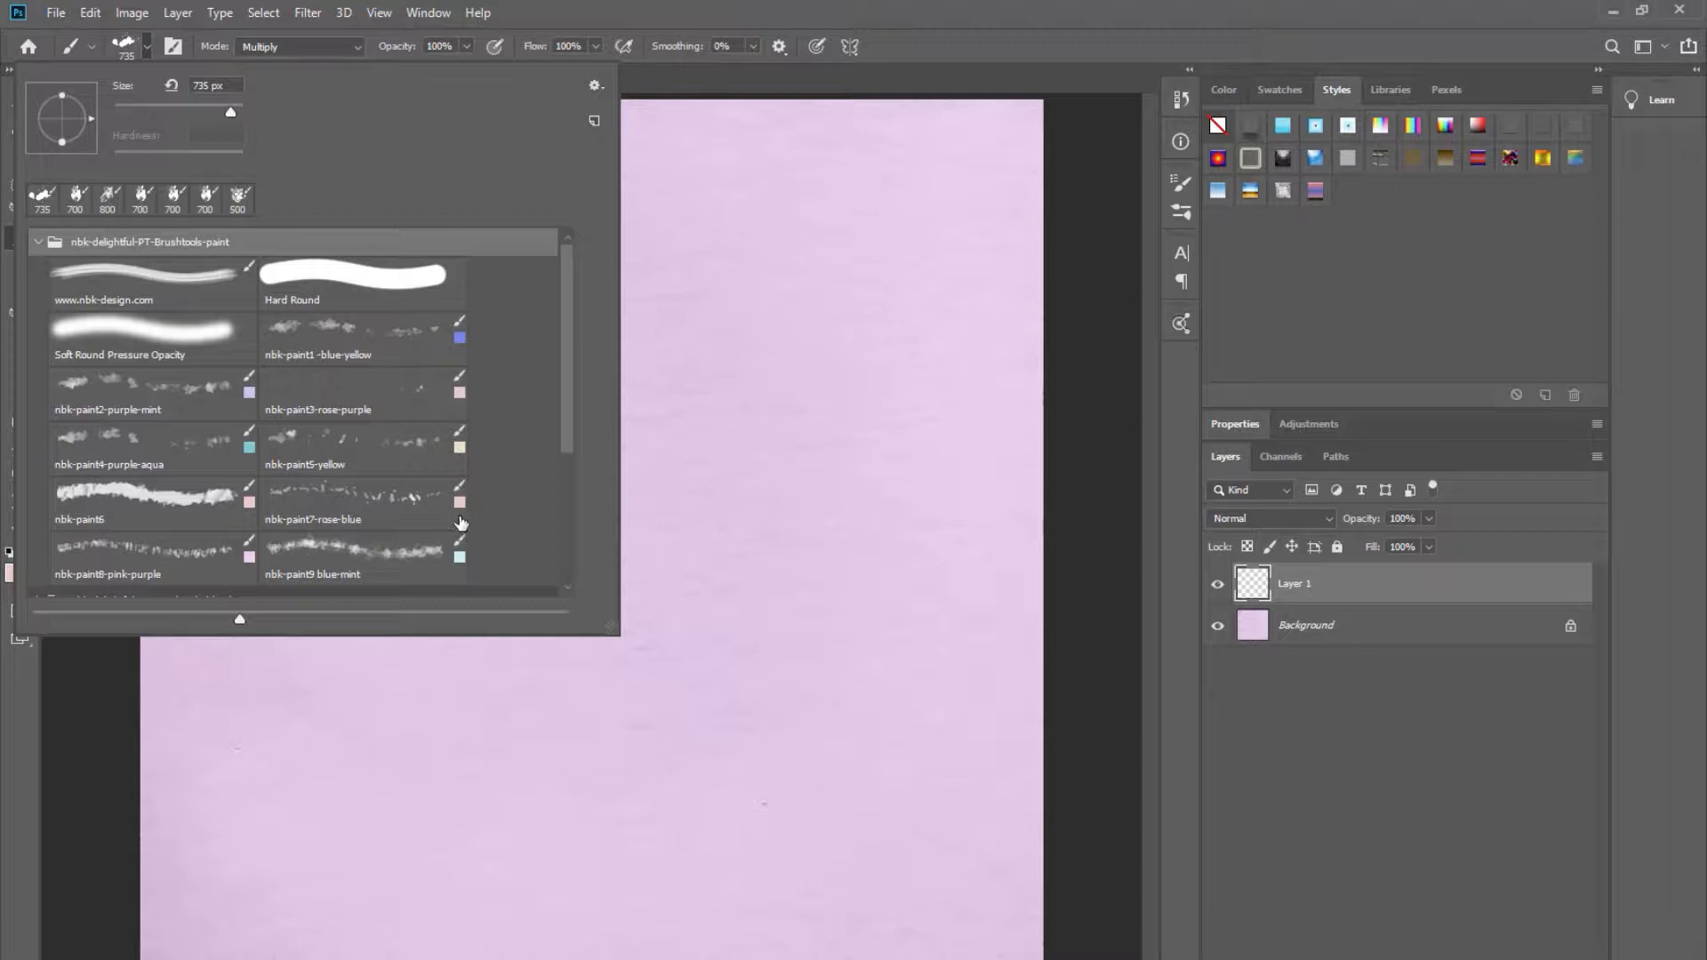
mouse_move(452, 512)
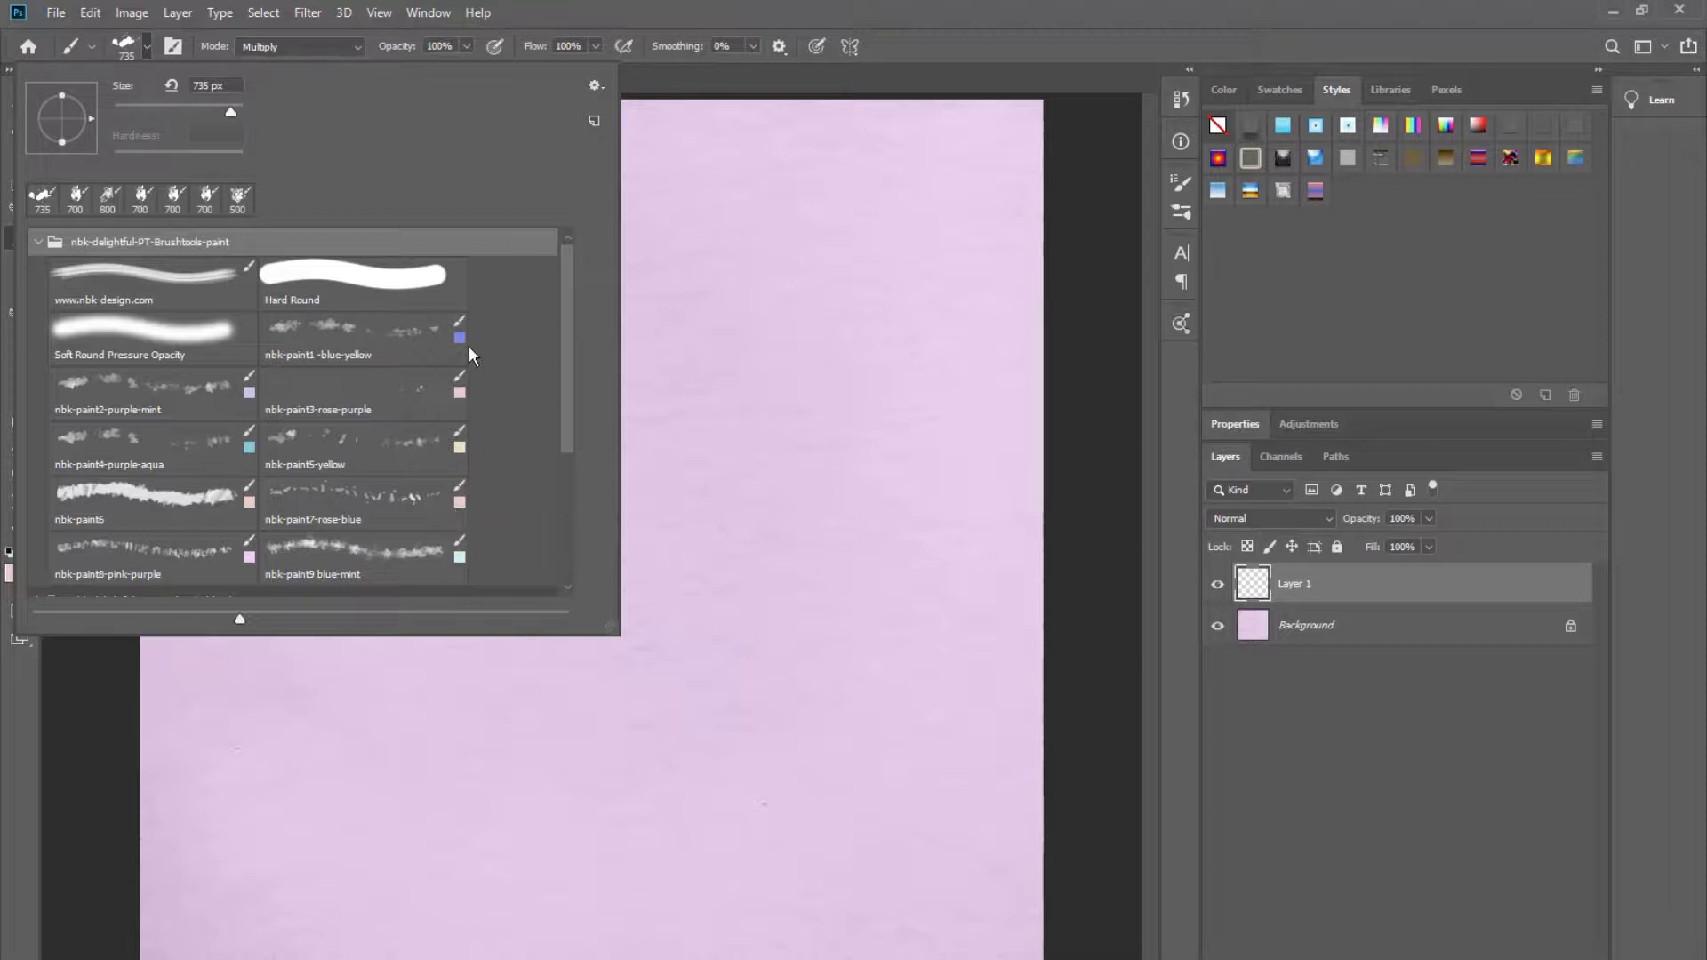
scroll(down, 3)
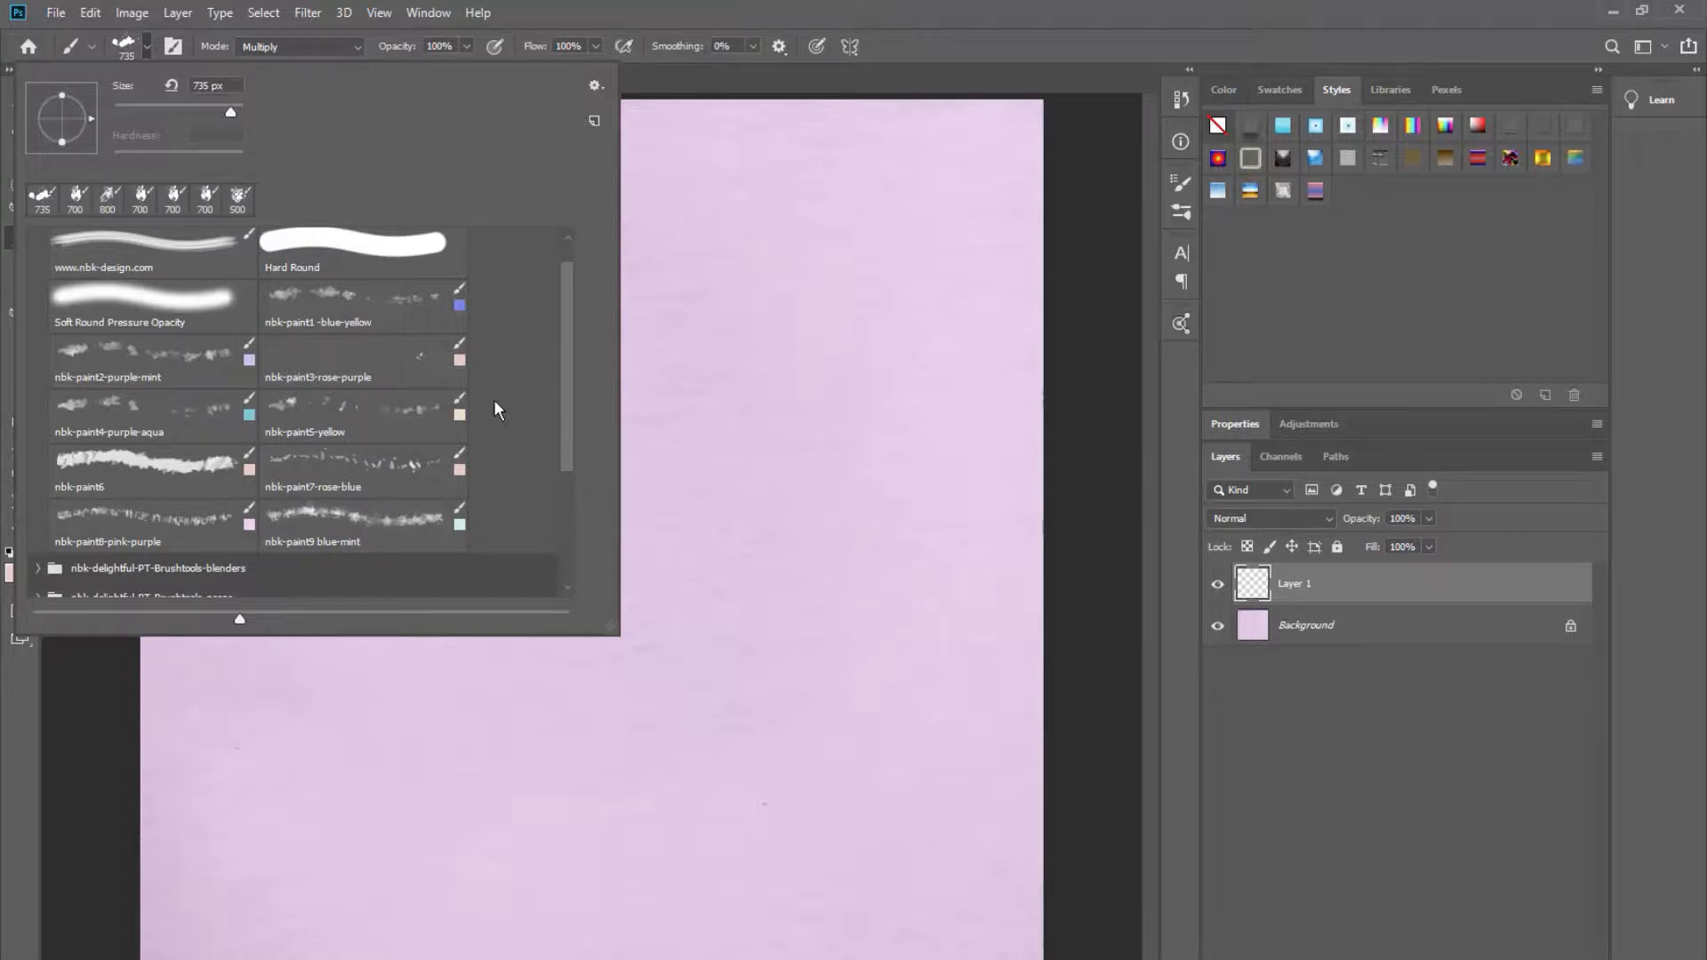
click(363, 359)
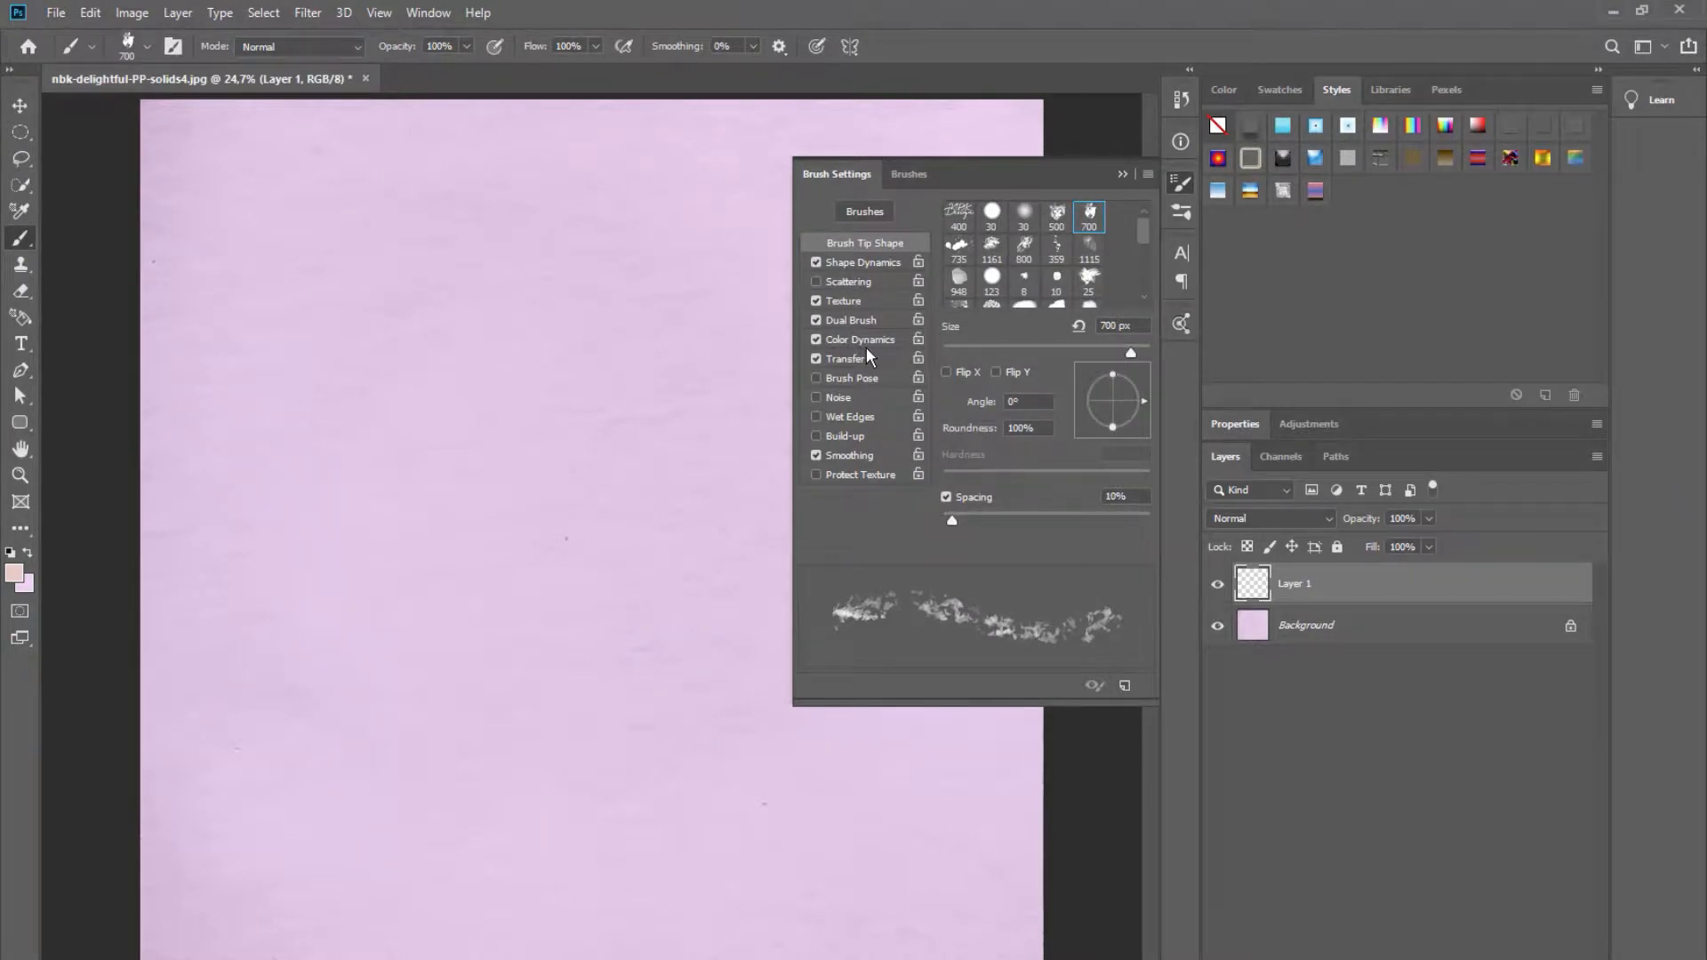
mouse_move(1197, 172)
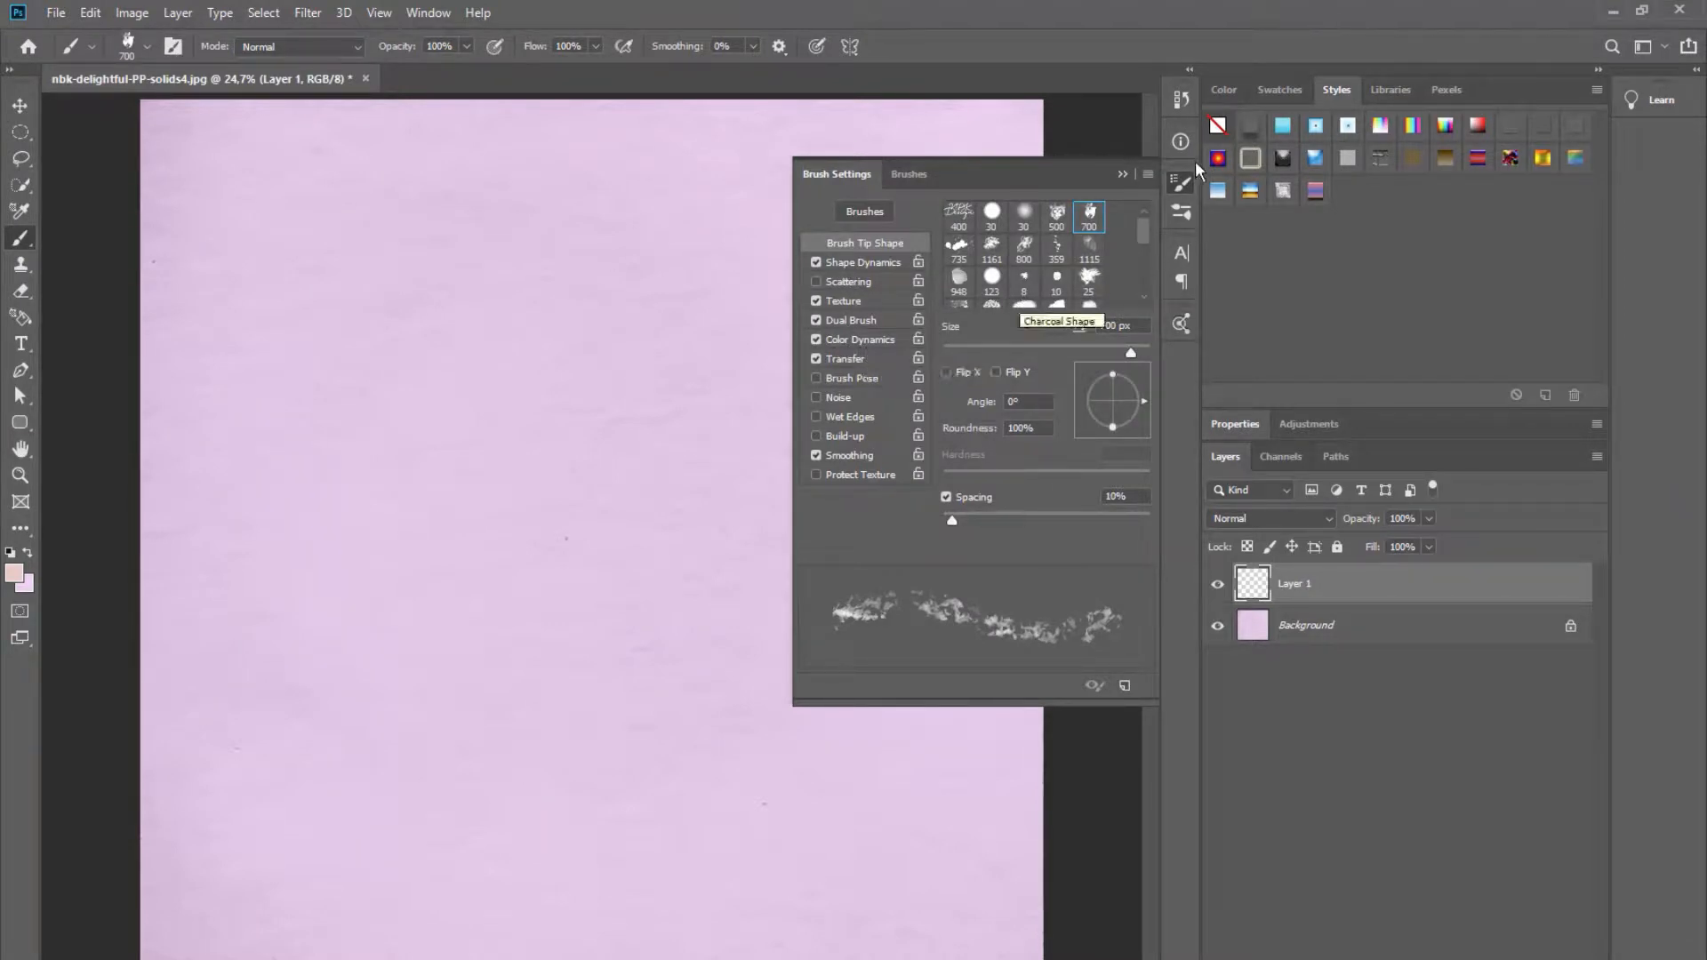
click(1122, 174)
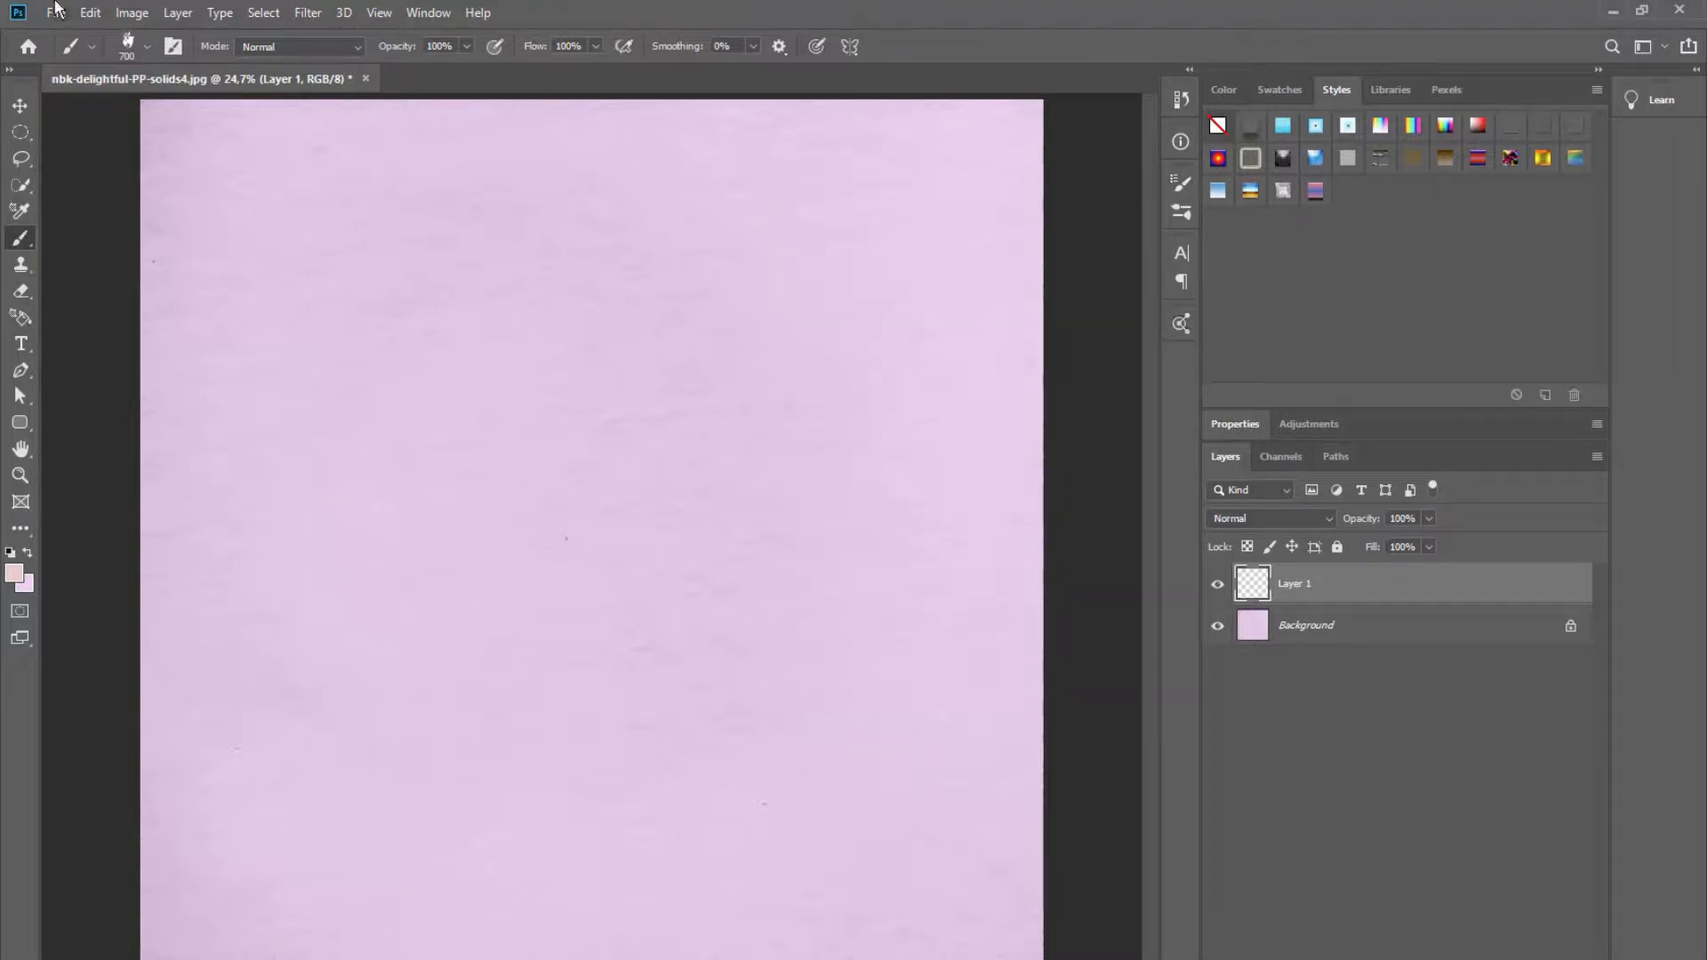
mouse_move(44, 523)
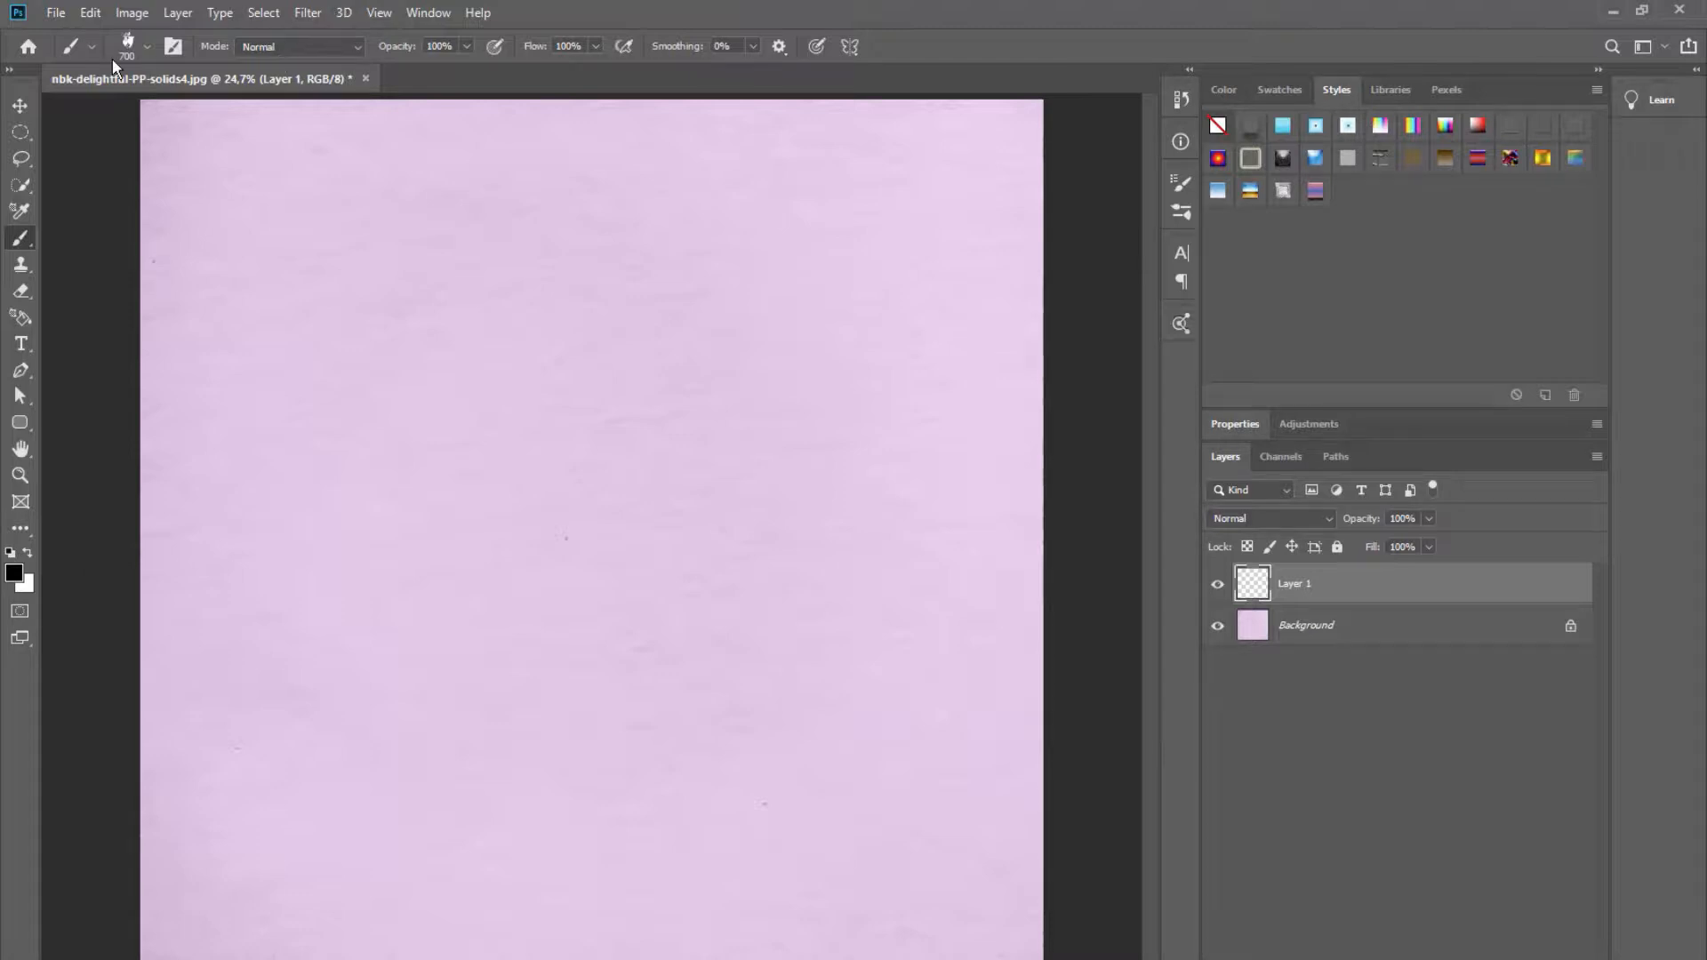
mouse_move(150, 52)
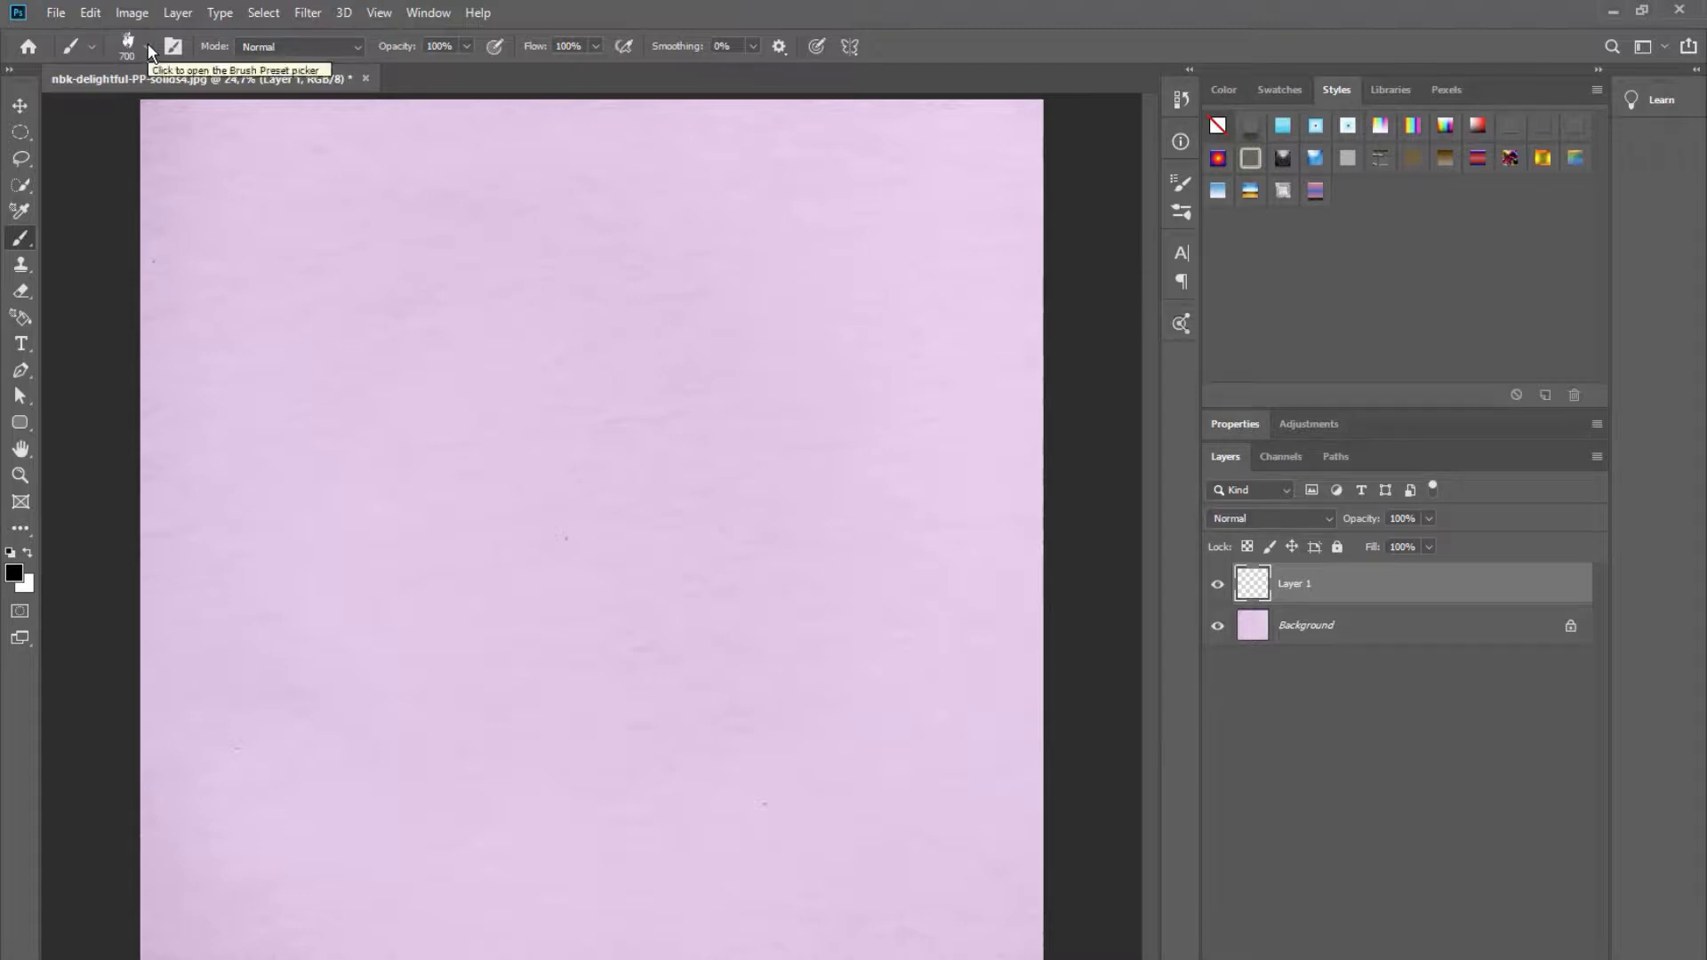
Load nbk-delightful-PT-swatches from the Colors folder and pick pale pink and periwinkle painting colours.
click(55, 12)
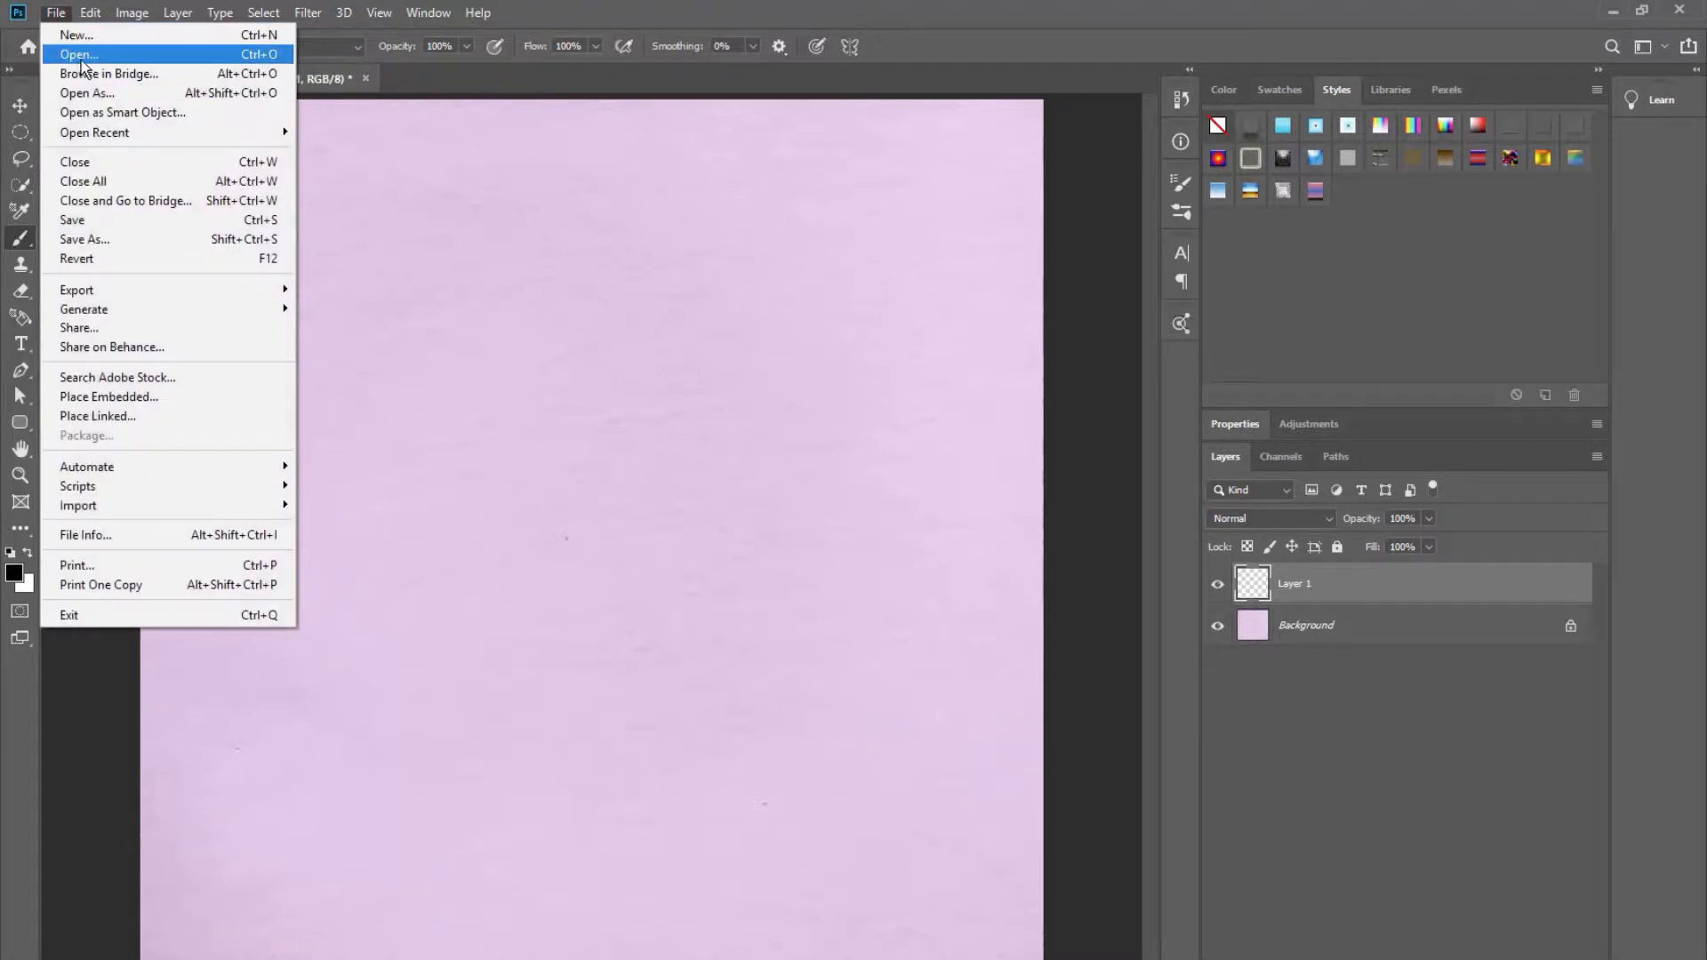
click(78, 54)
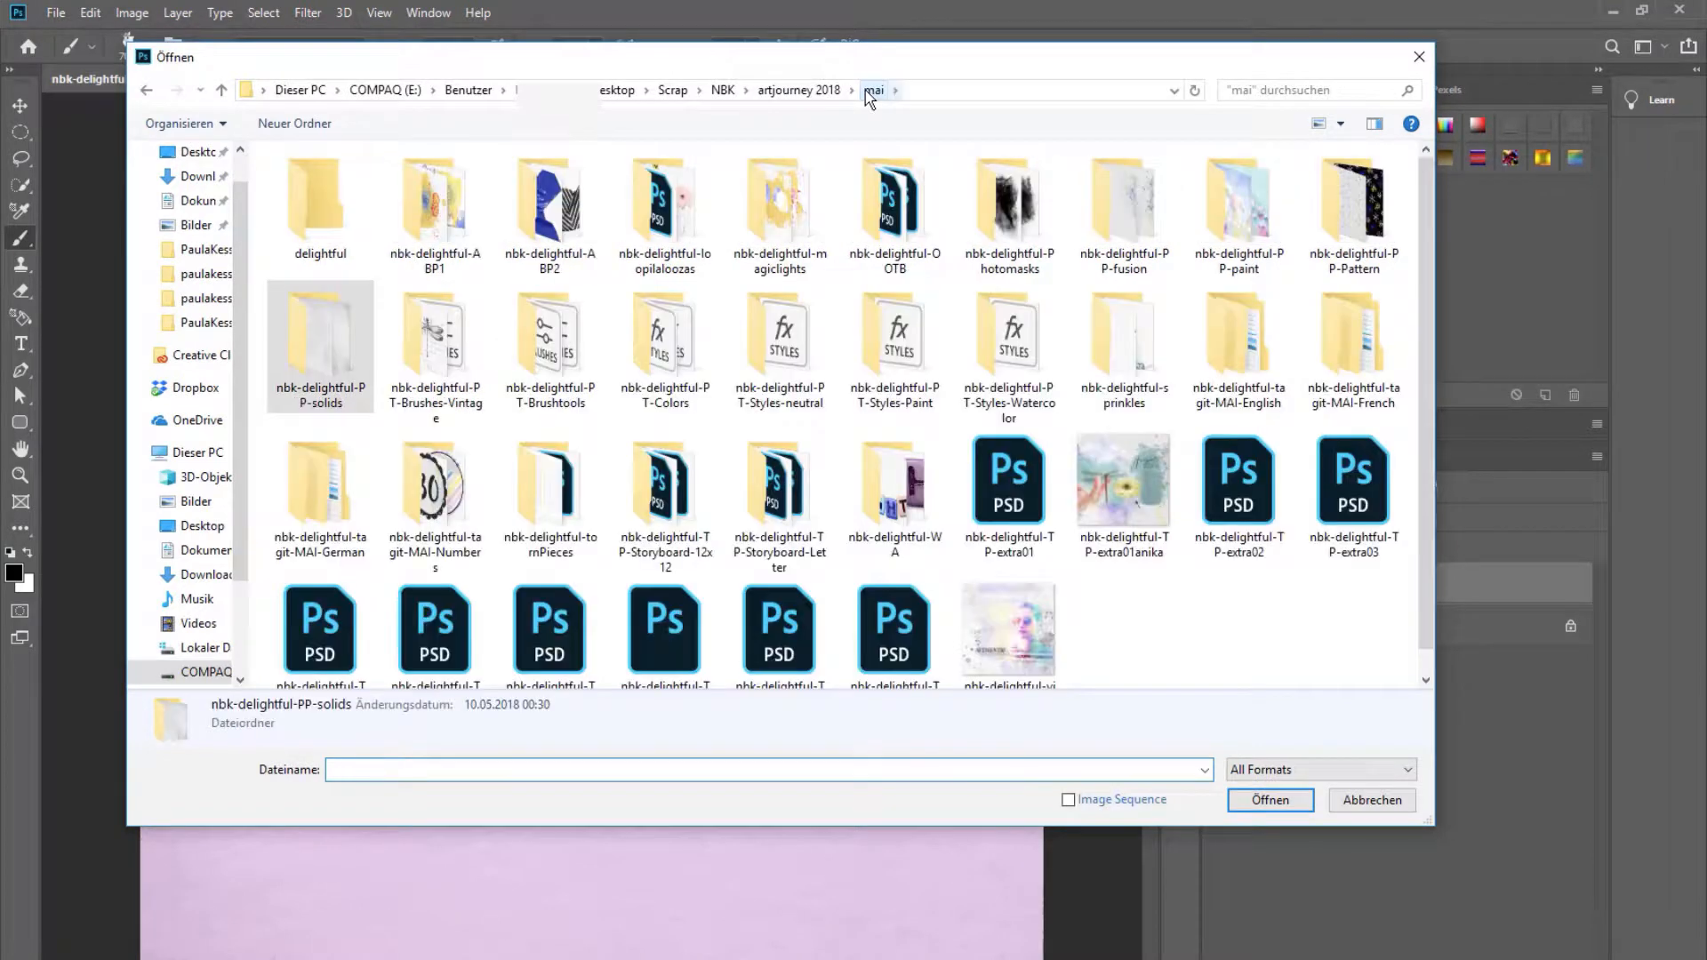
mouse_move(1008, 334)
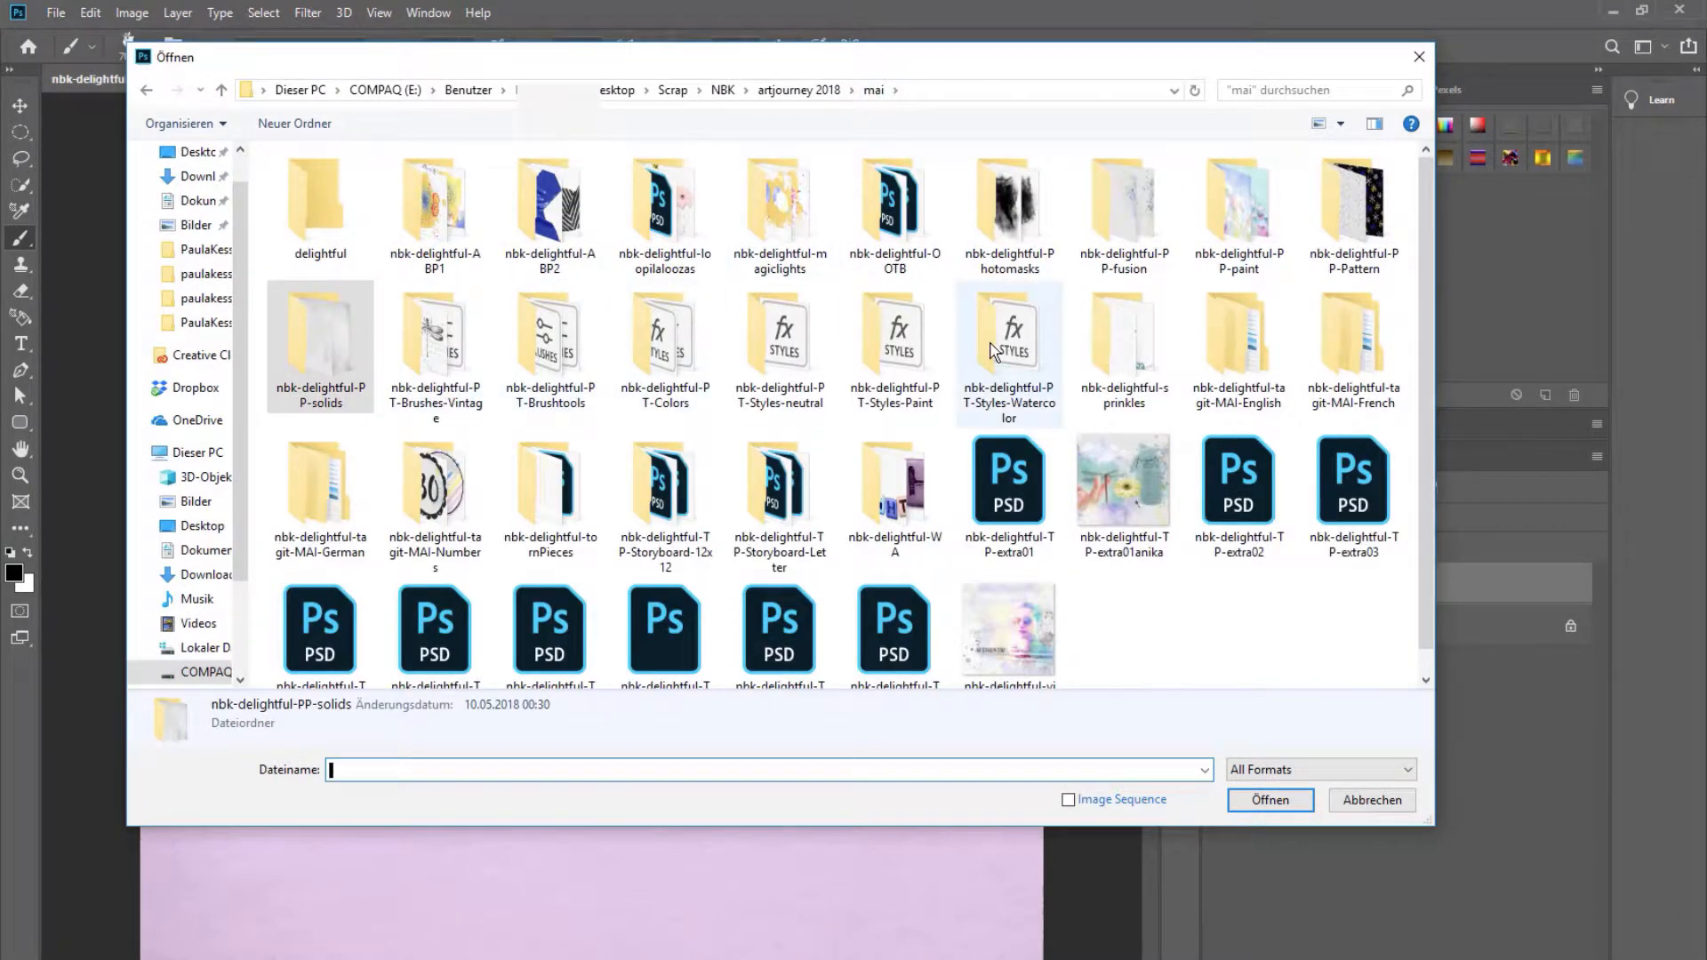
mouse_move(680, 408)
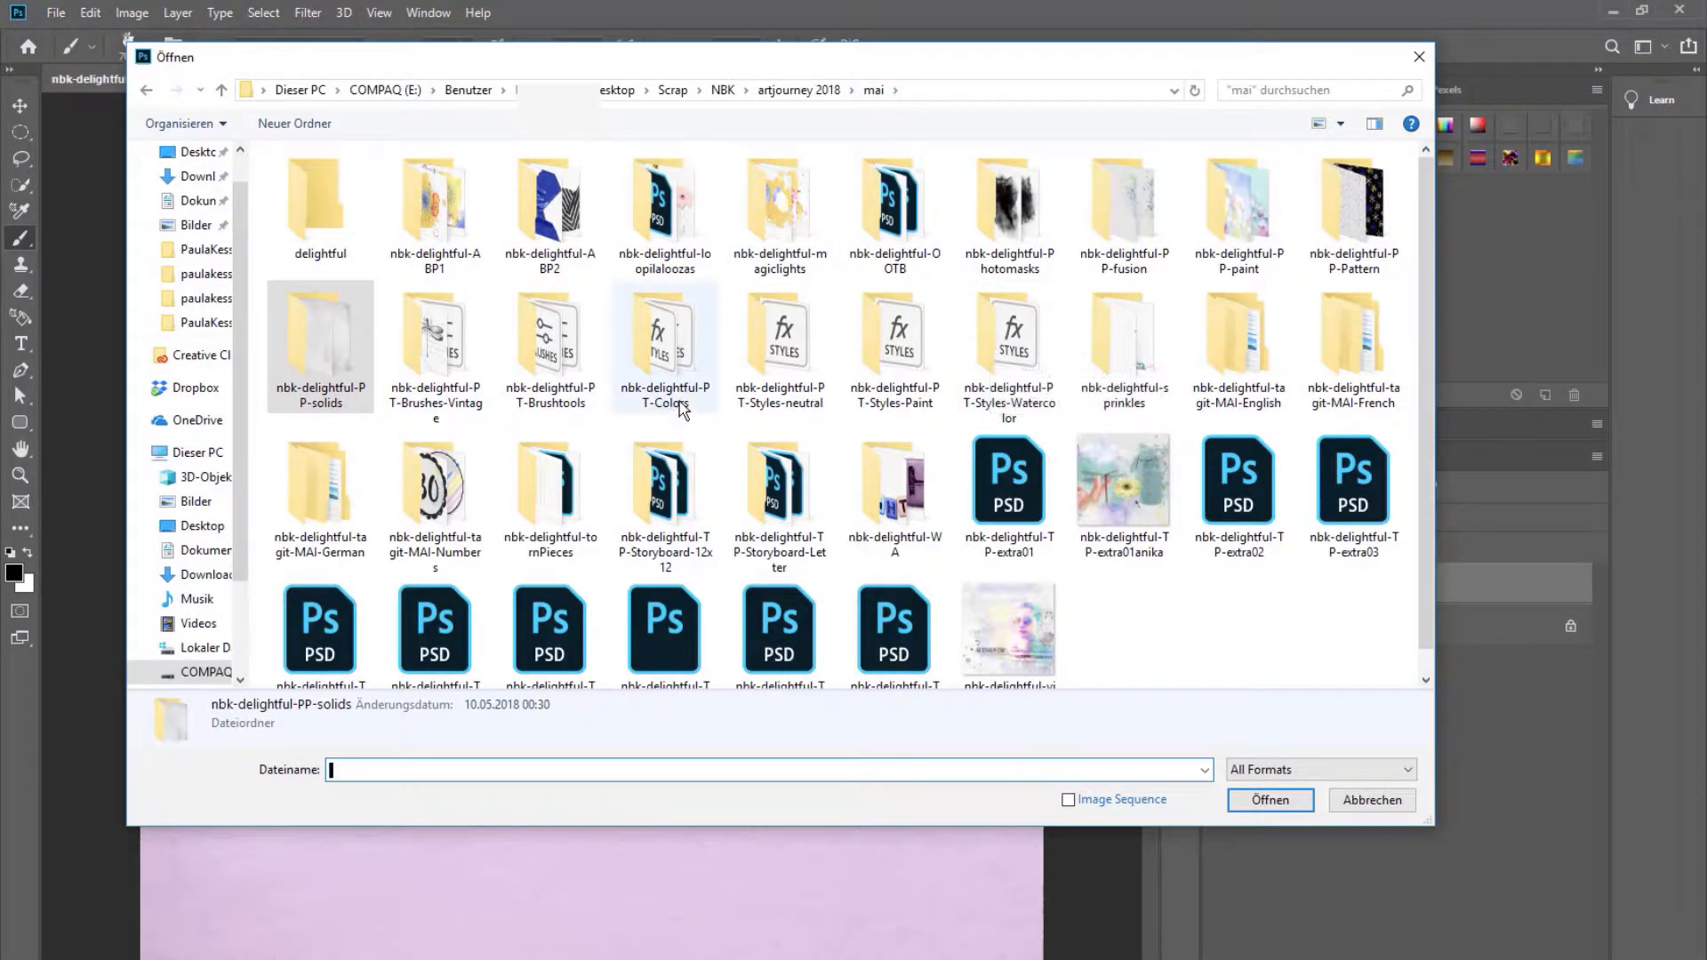
double_click(665, 348)
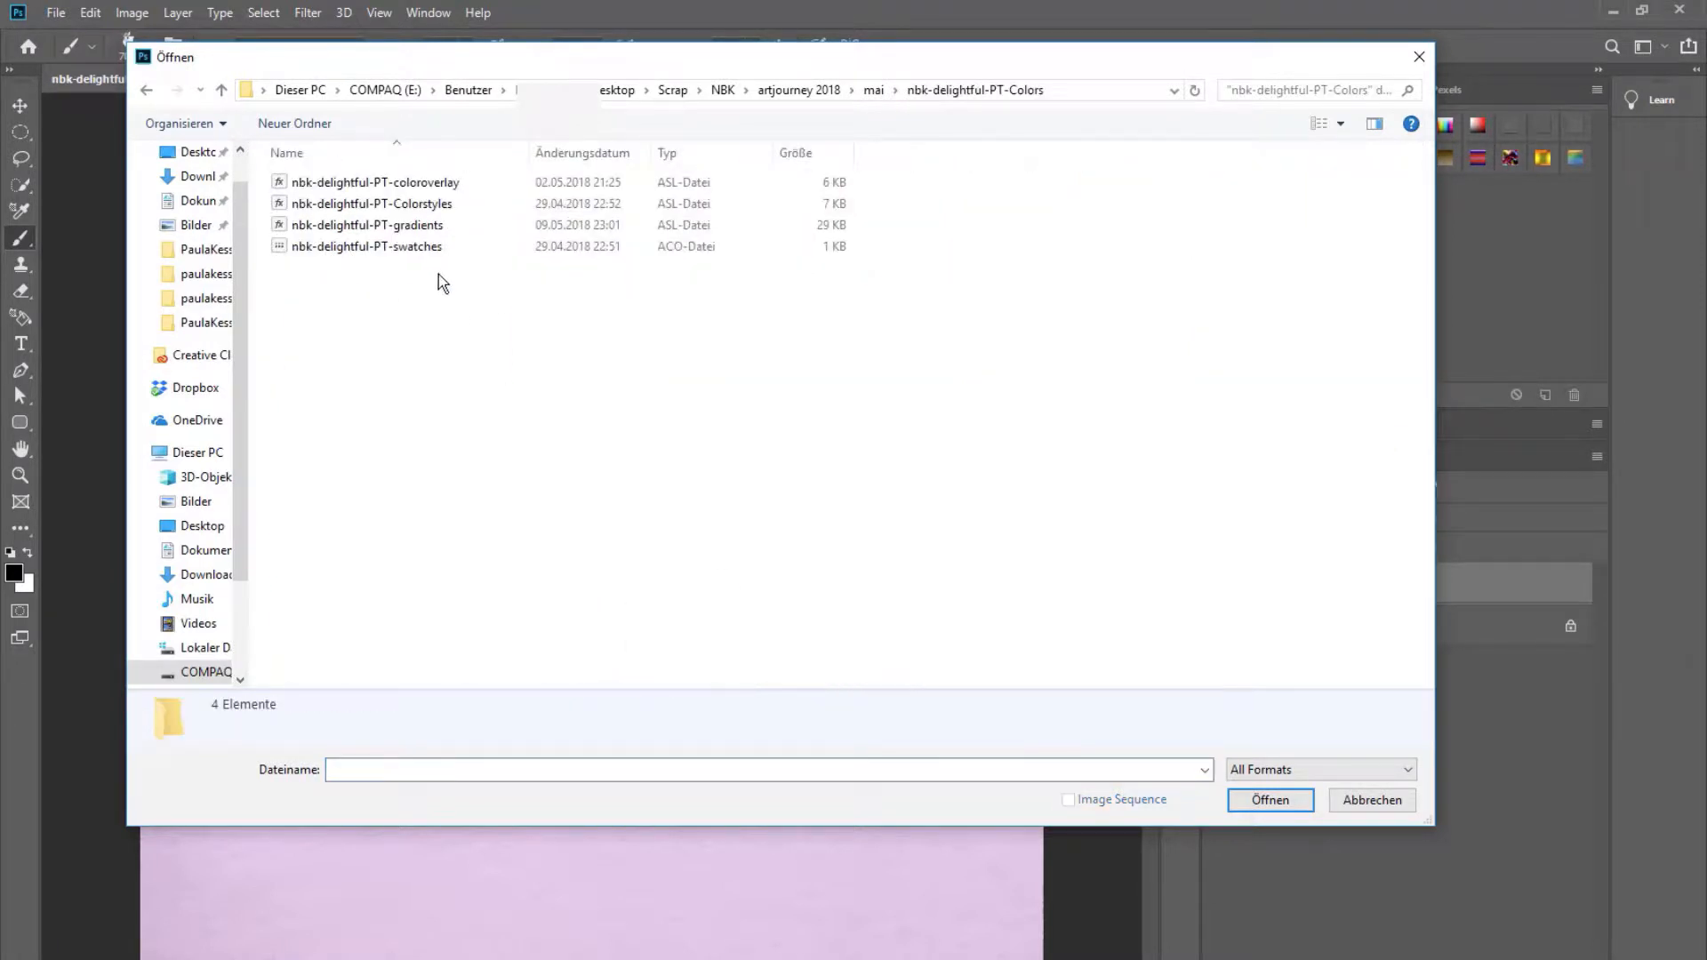
mouse_move(425, 246)
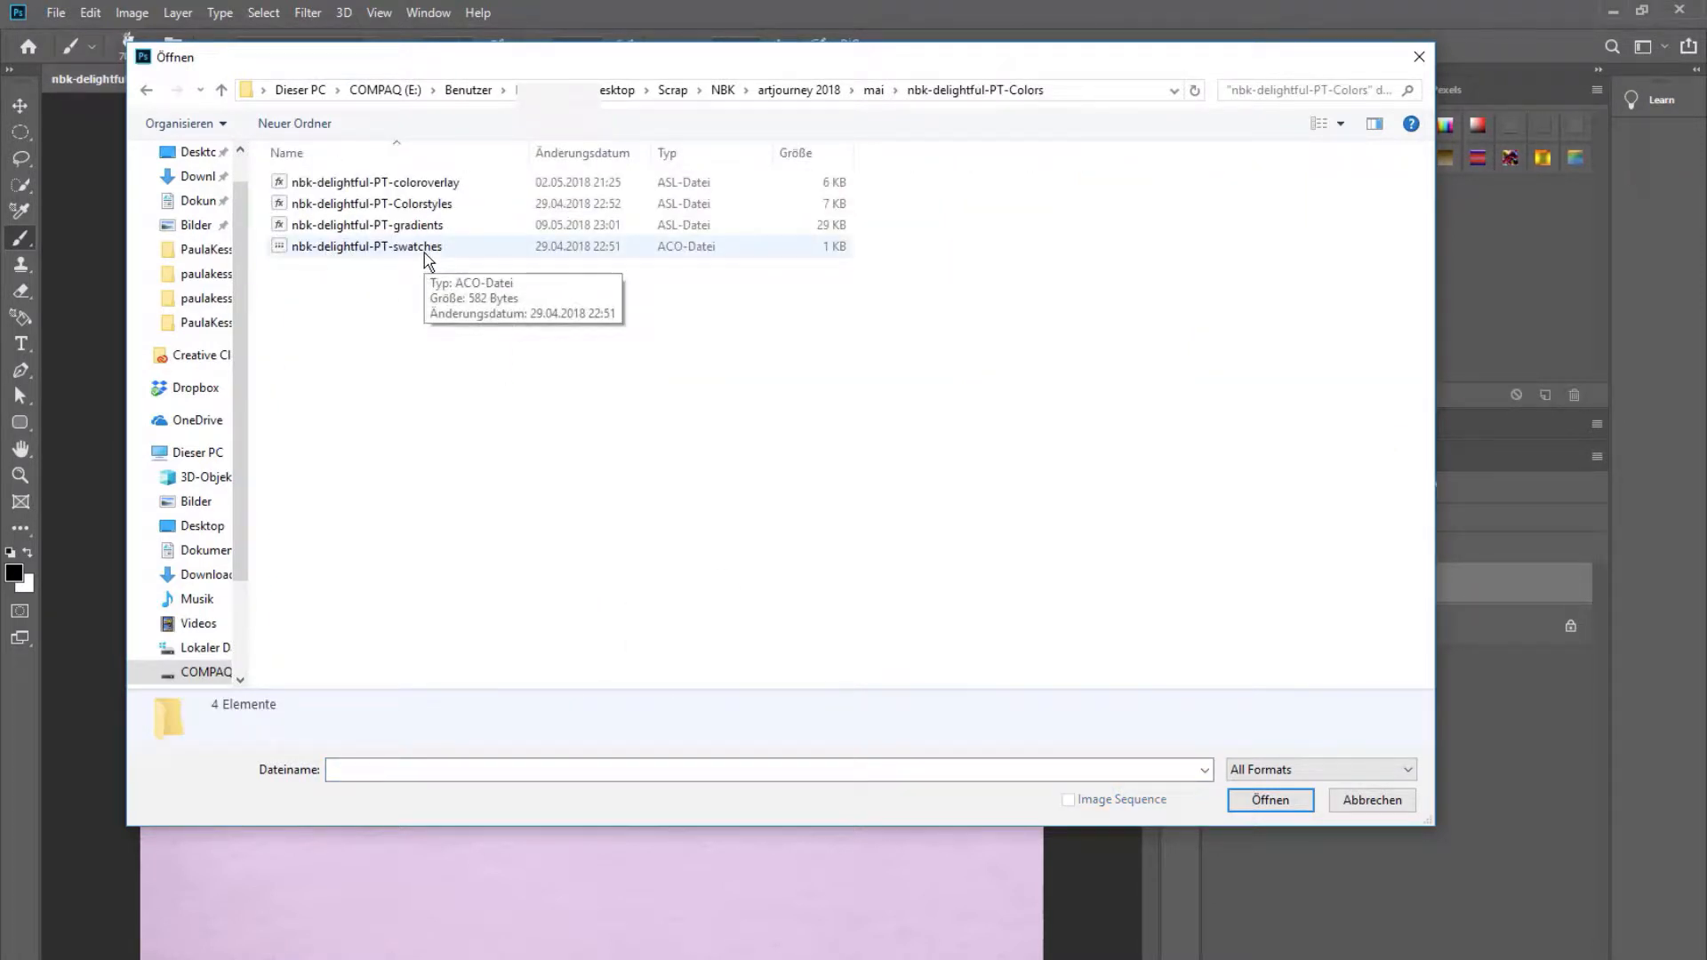
mouse_move(1250, 62)
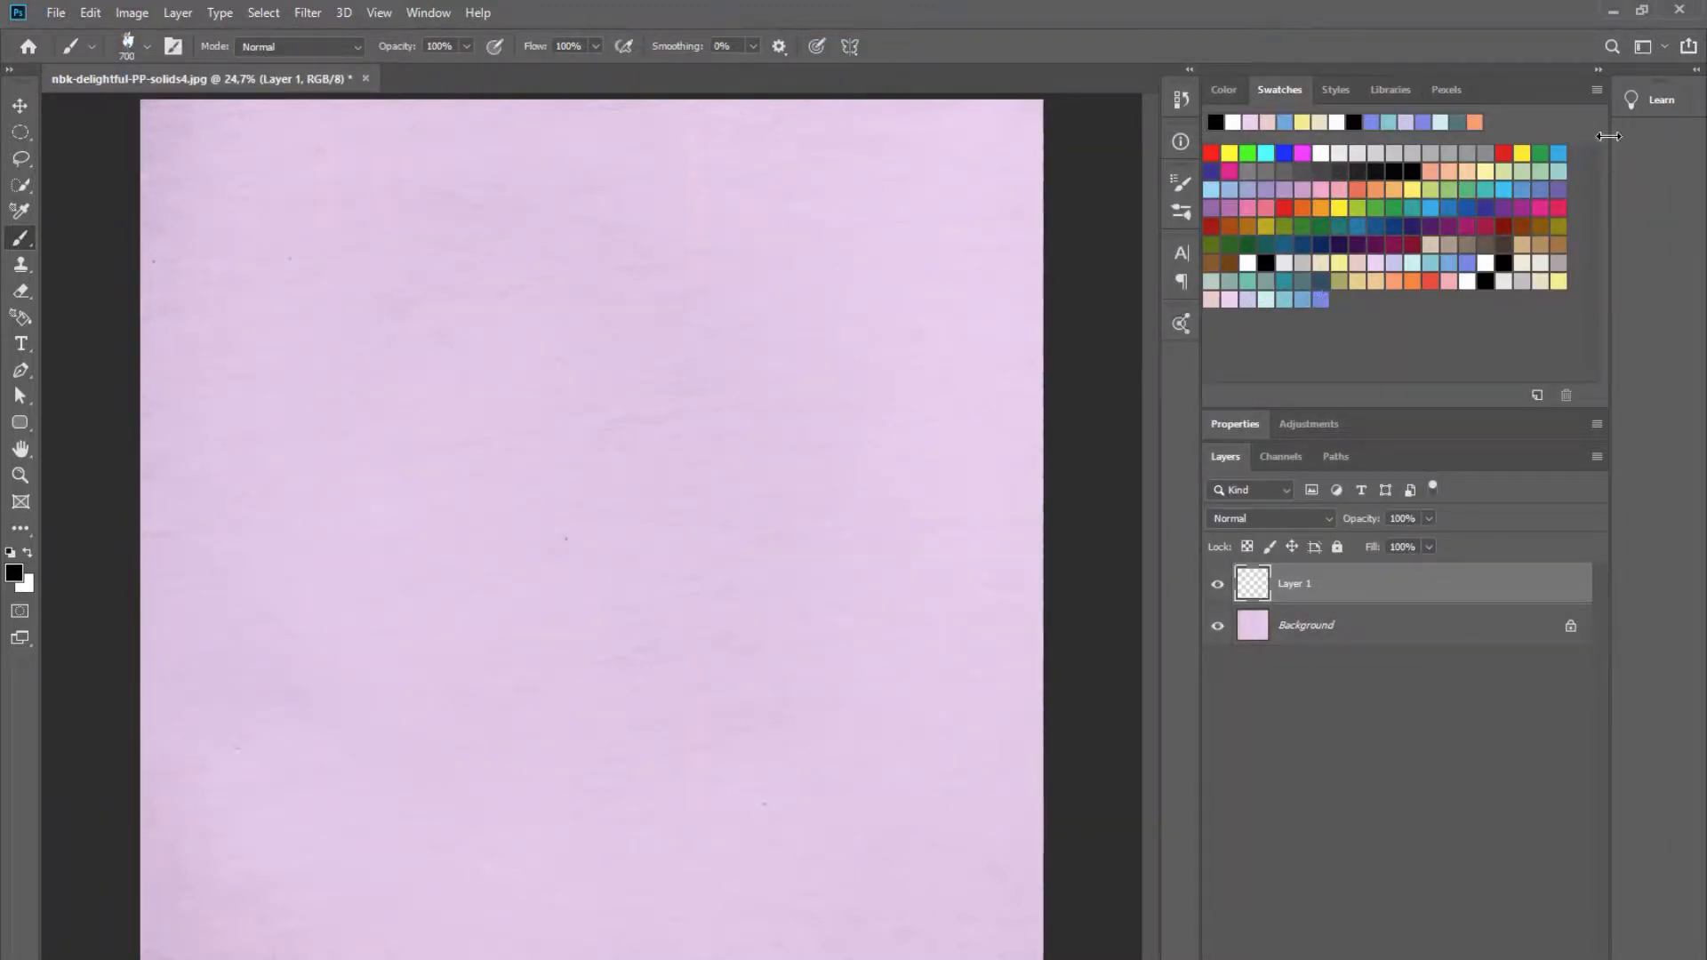
click(1596, 89)
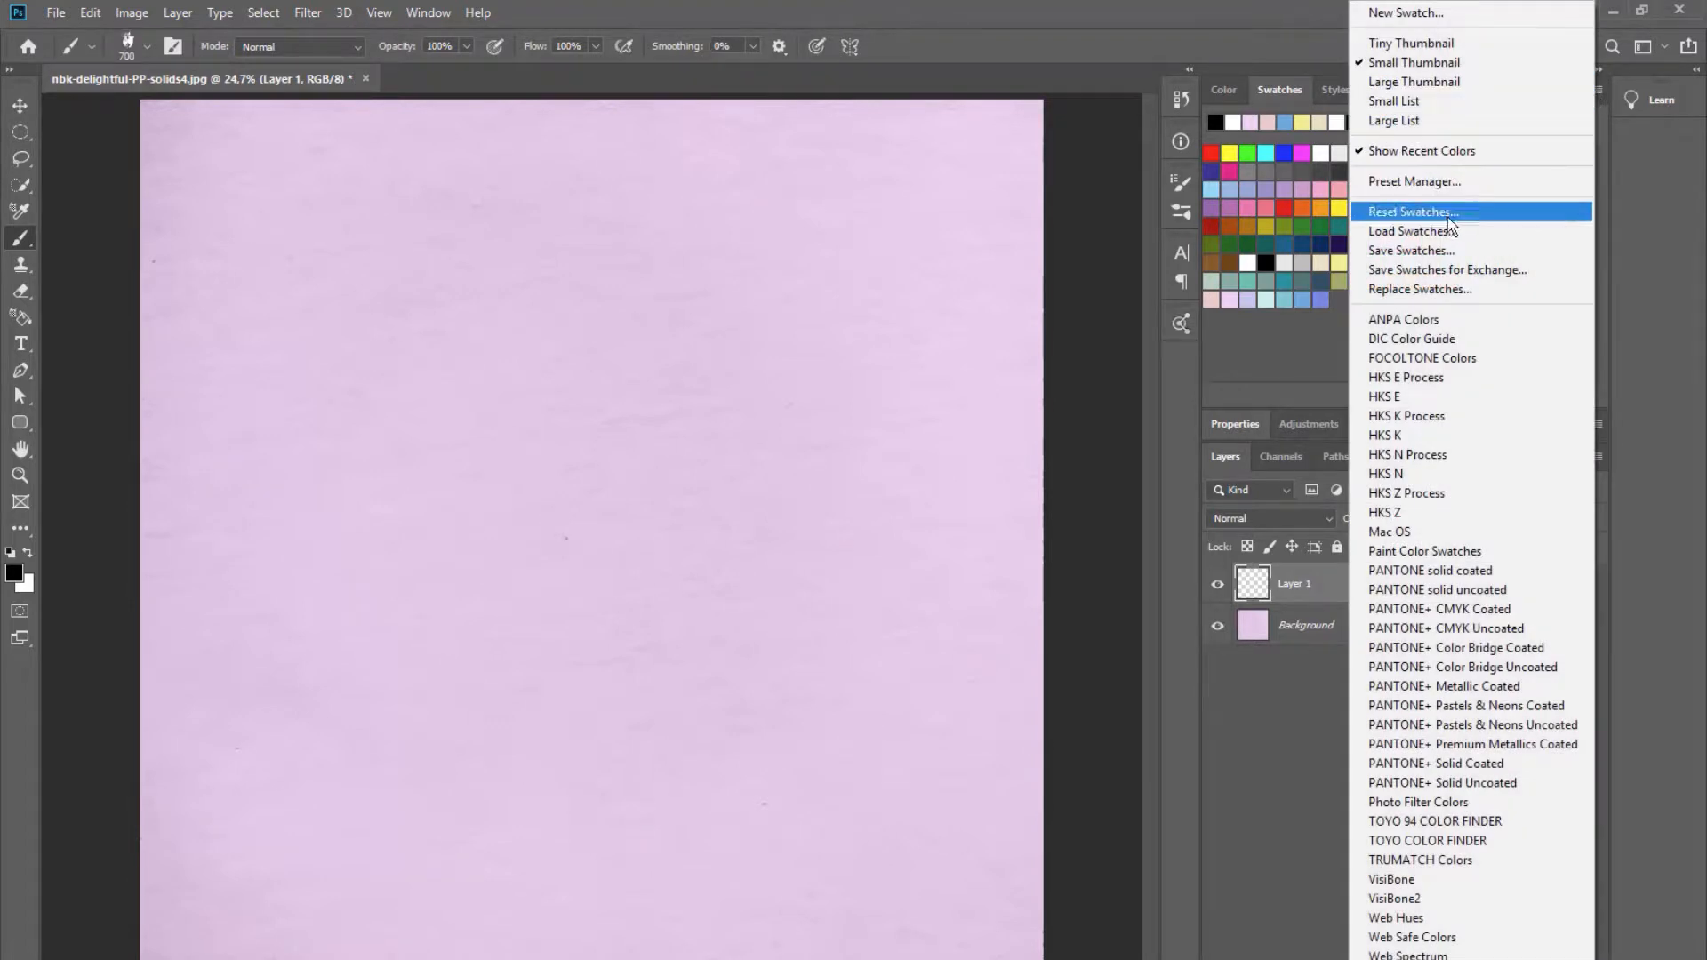
click(1412, 212)
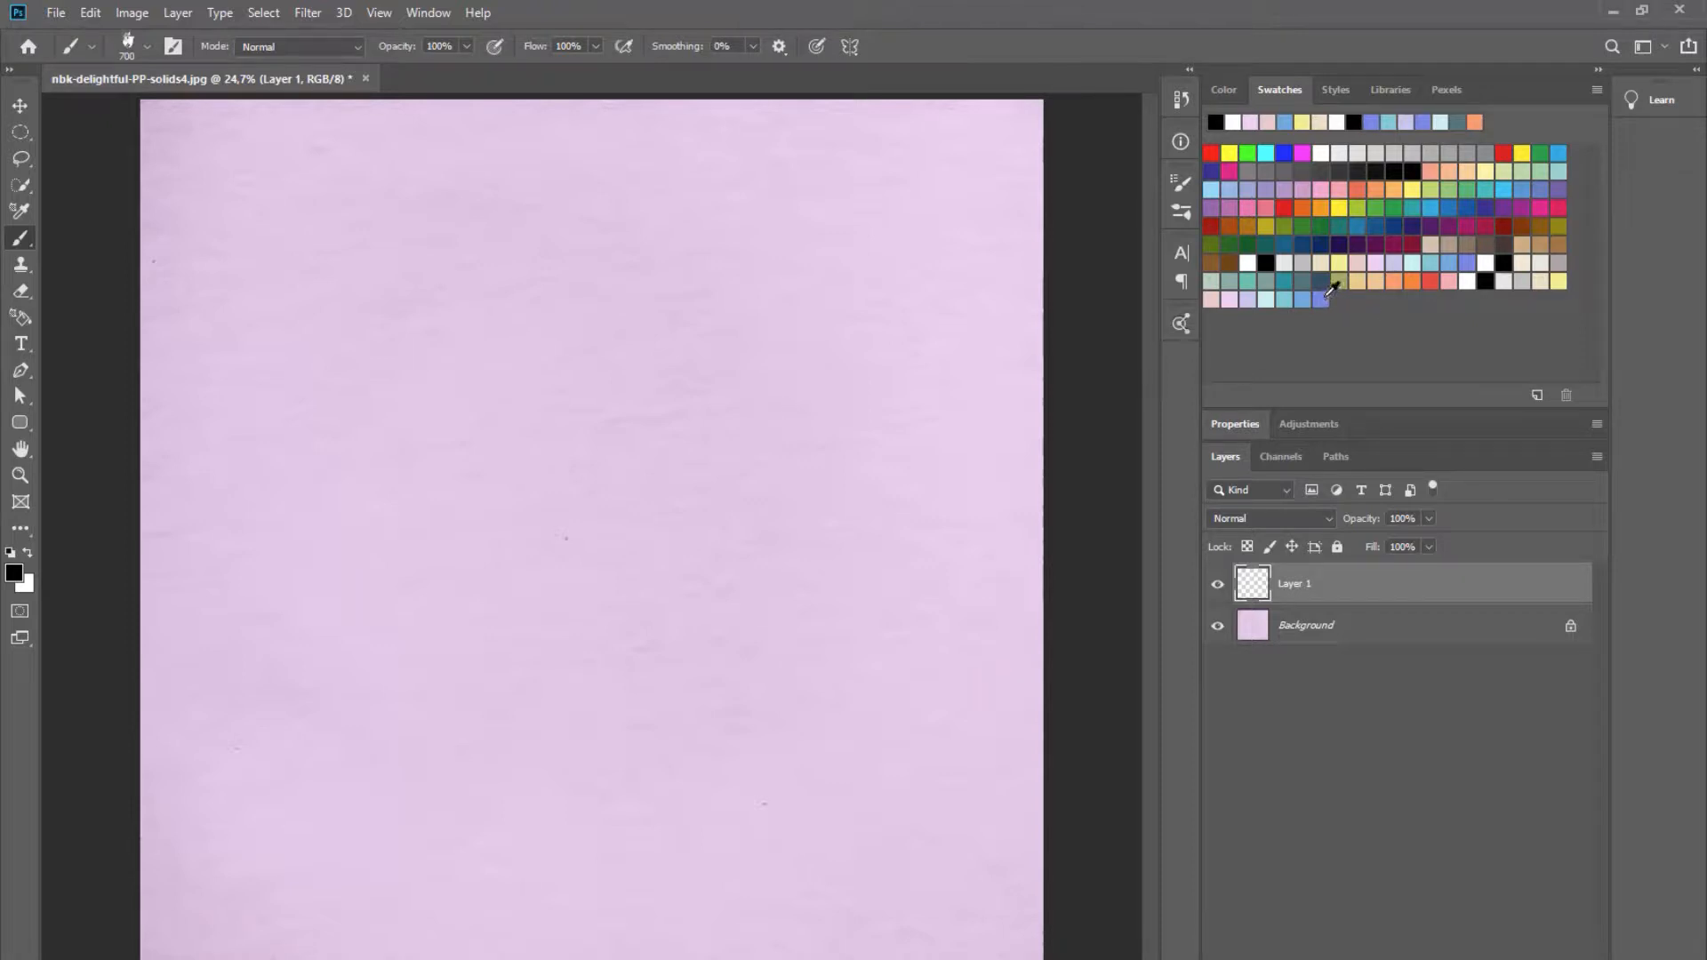
click(1322, 299)
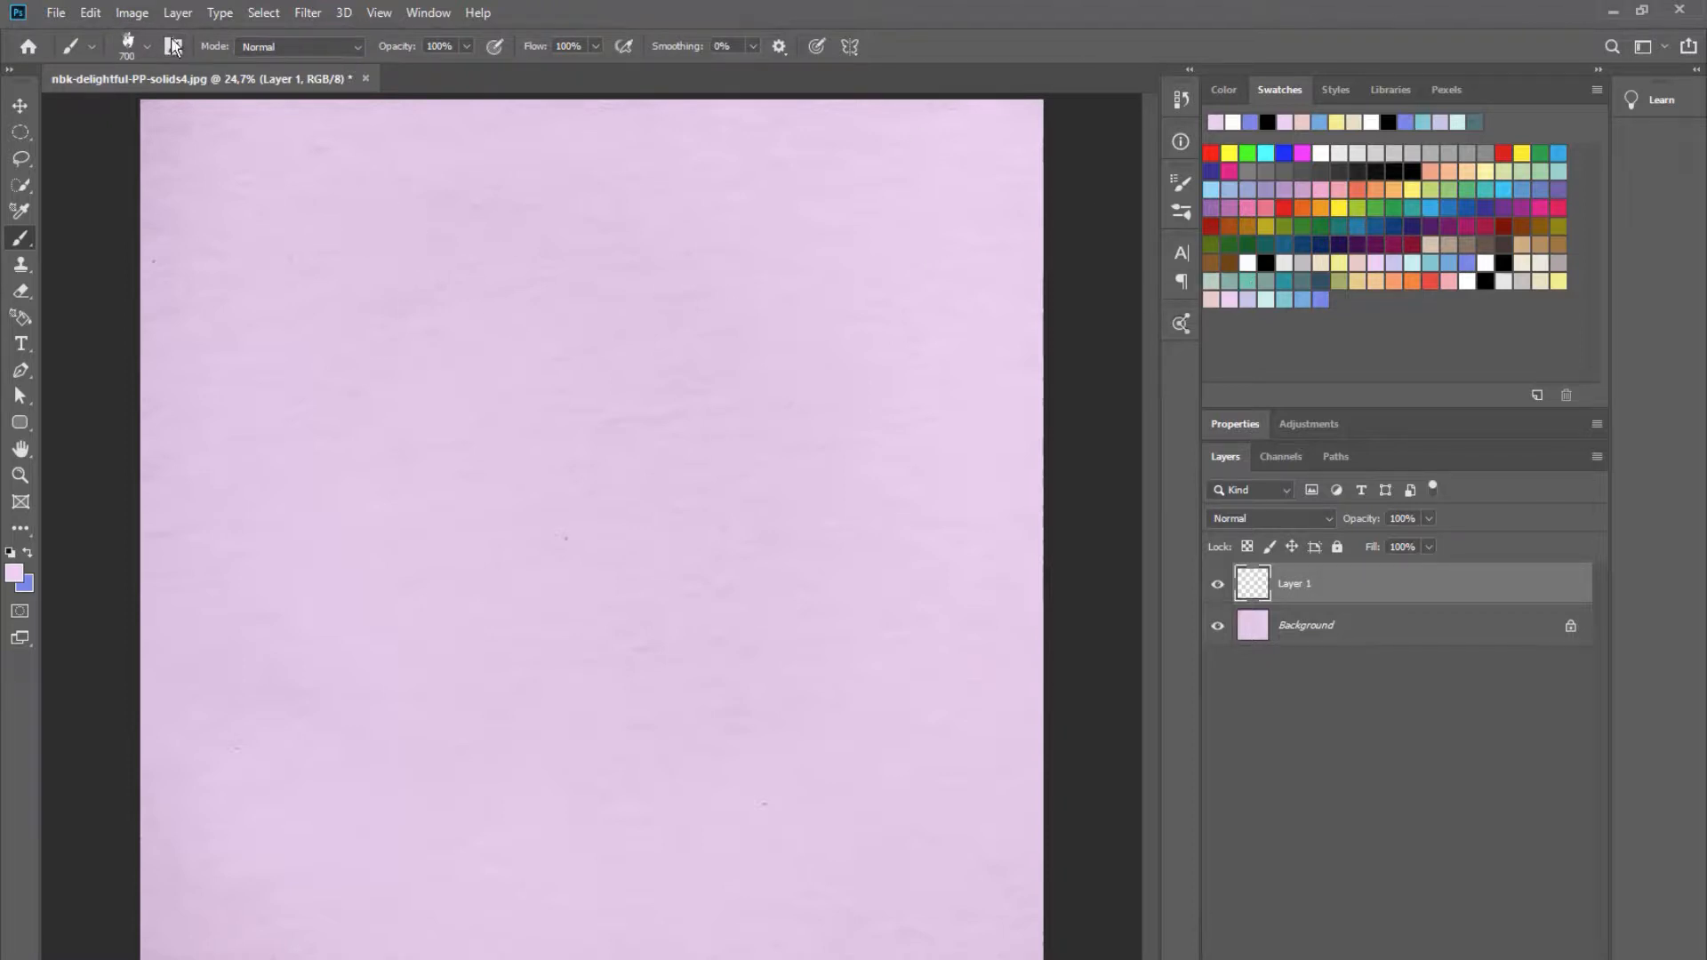
Paint pale yellow nbk-paint7-rose-blue strokes across the upper left, then add a second empty layer.
click(146, 46)
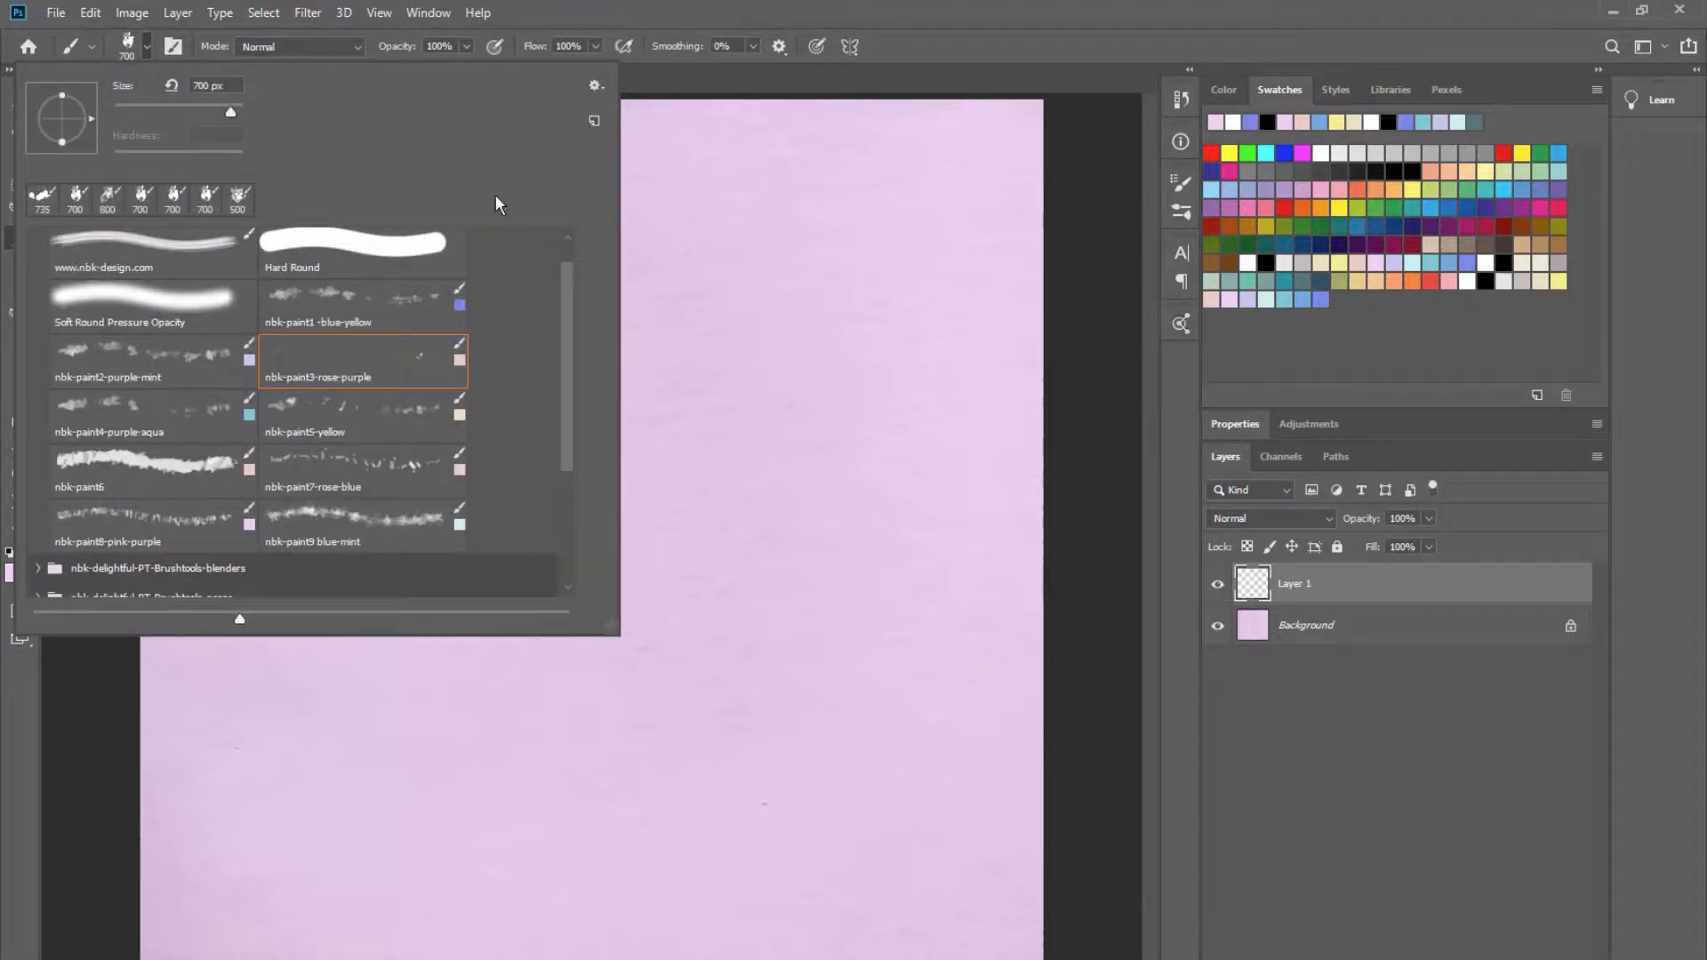
mouse_move(452, 471)
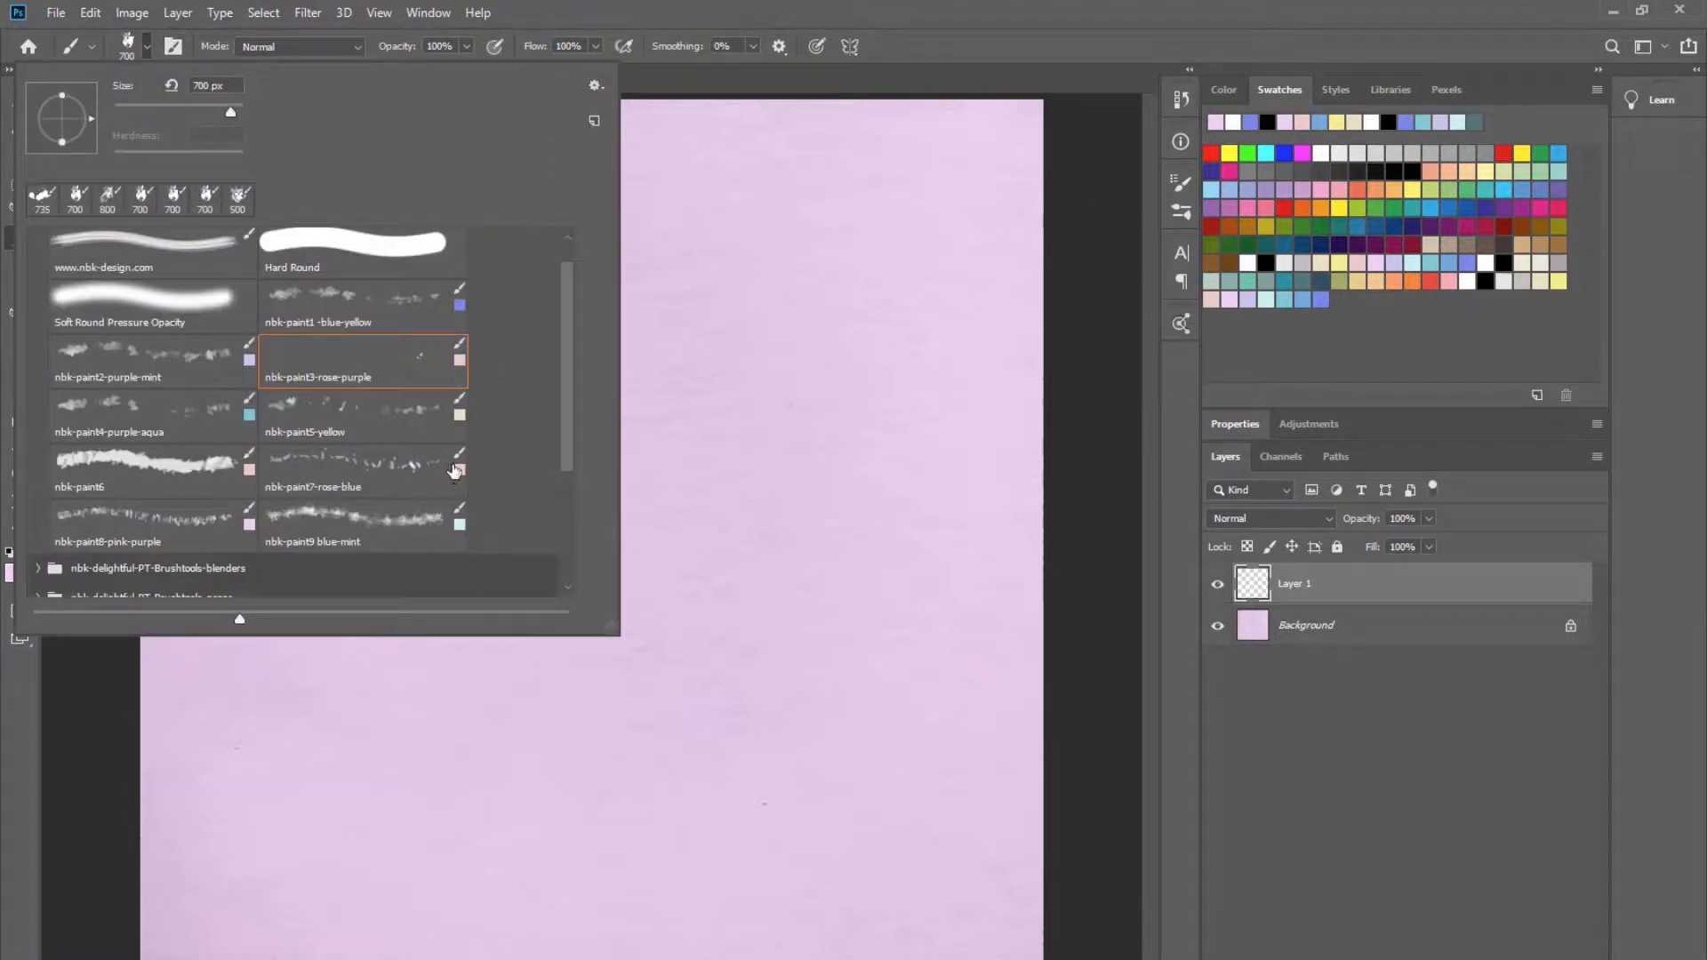
mouse_move(400, 446)
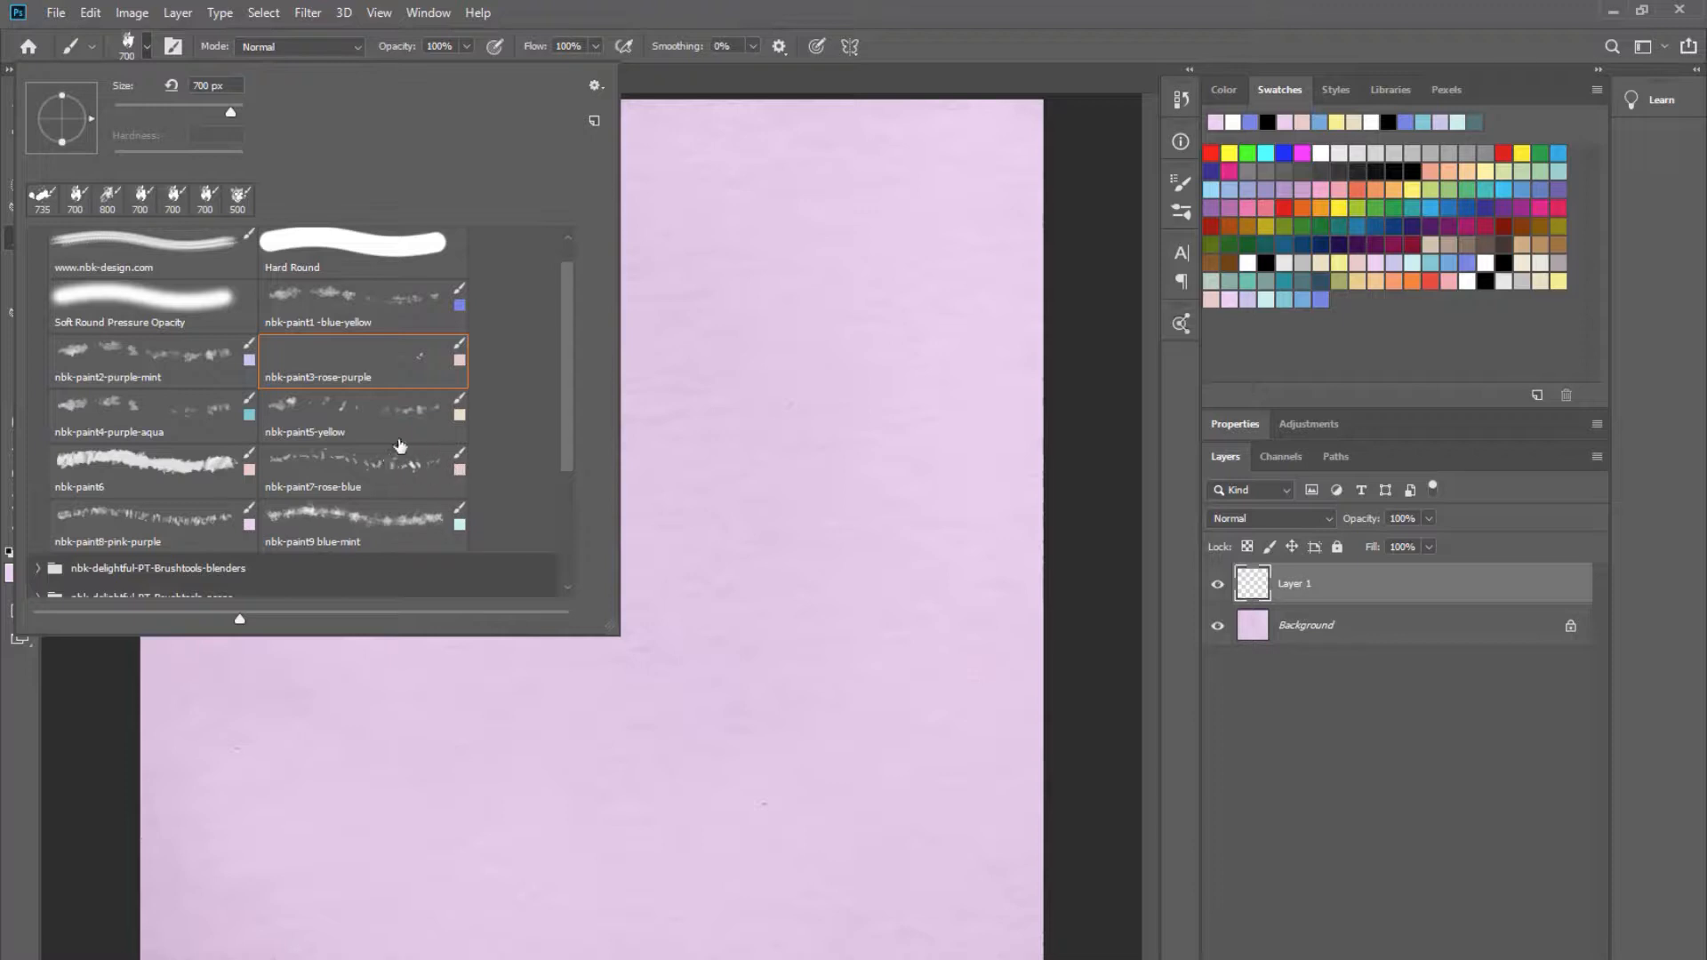
click(360, 468)
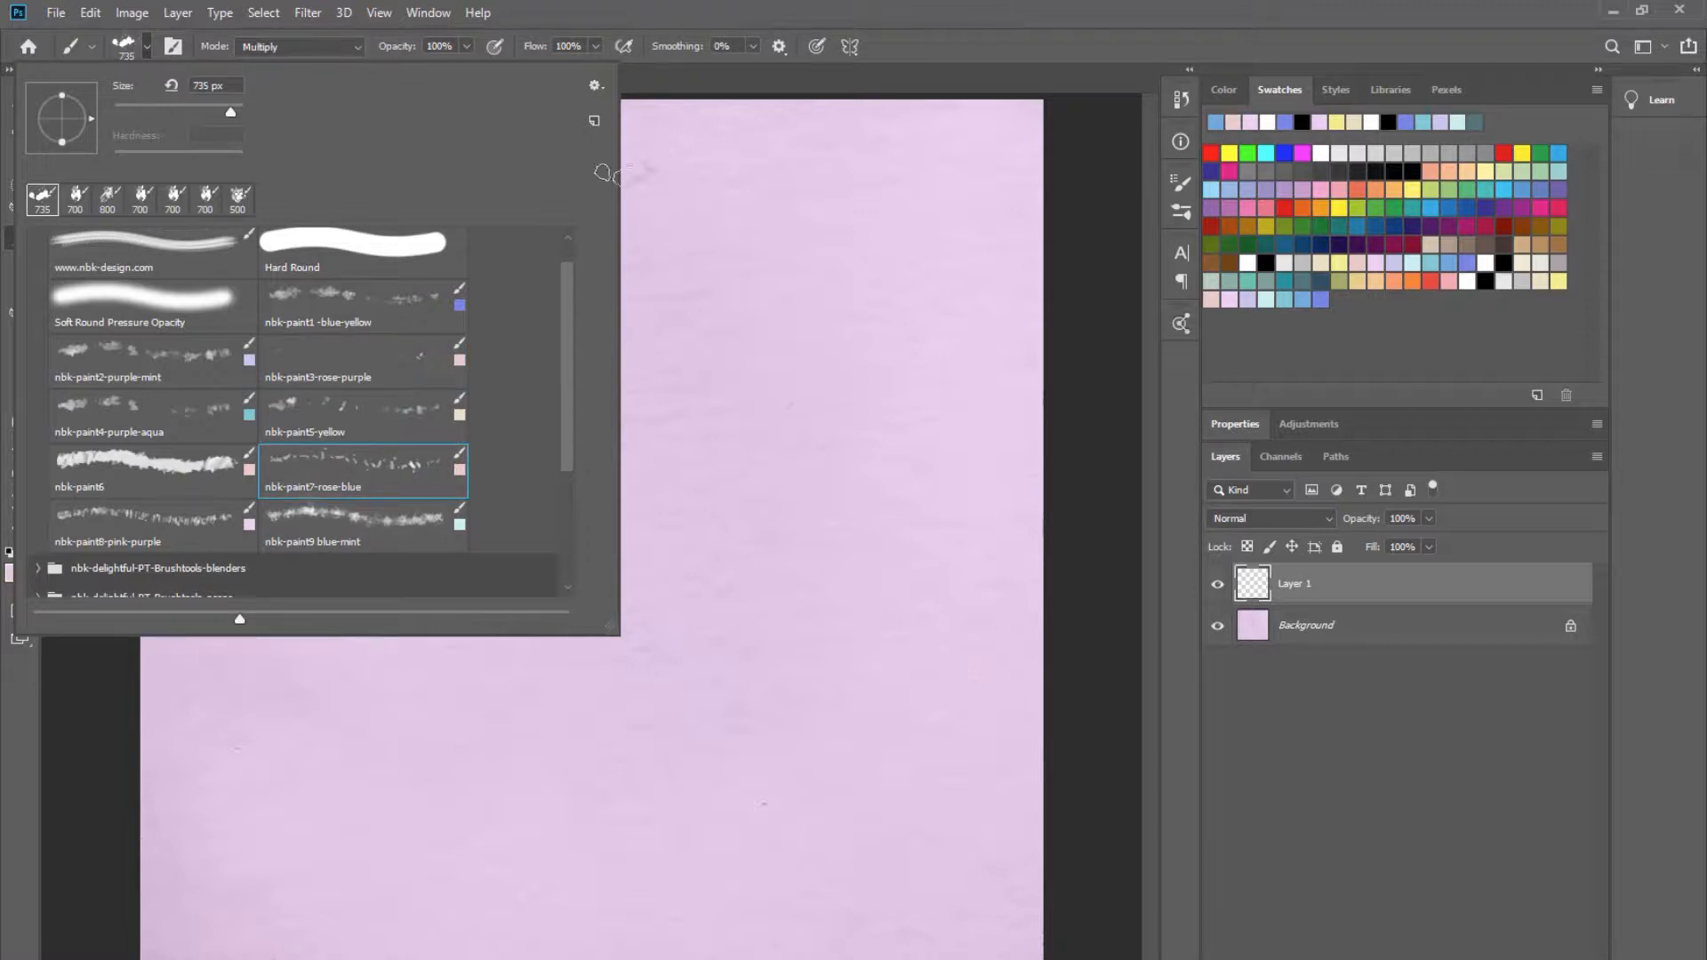
click(359, 416)
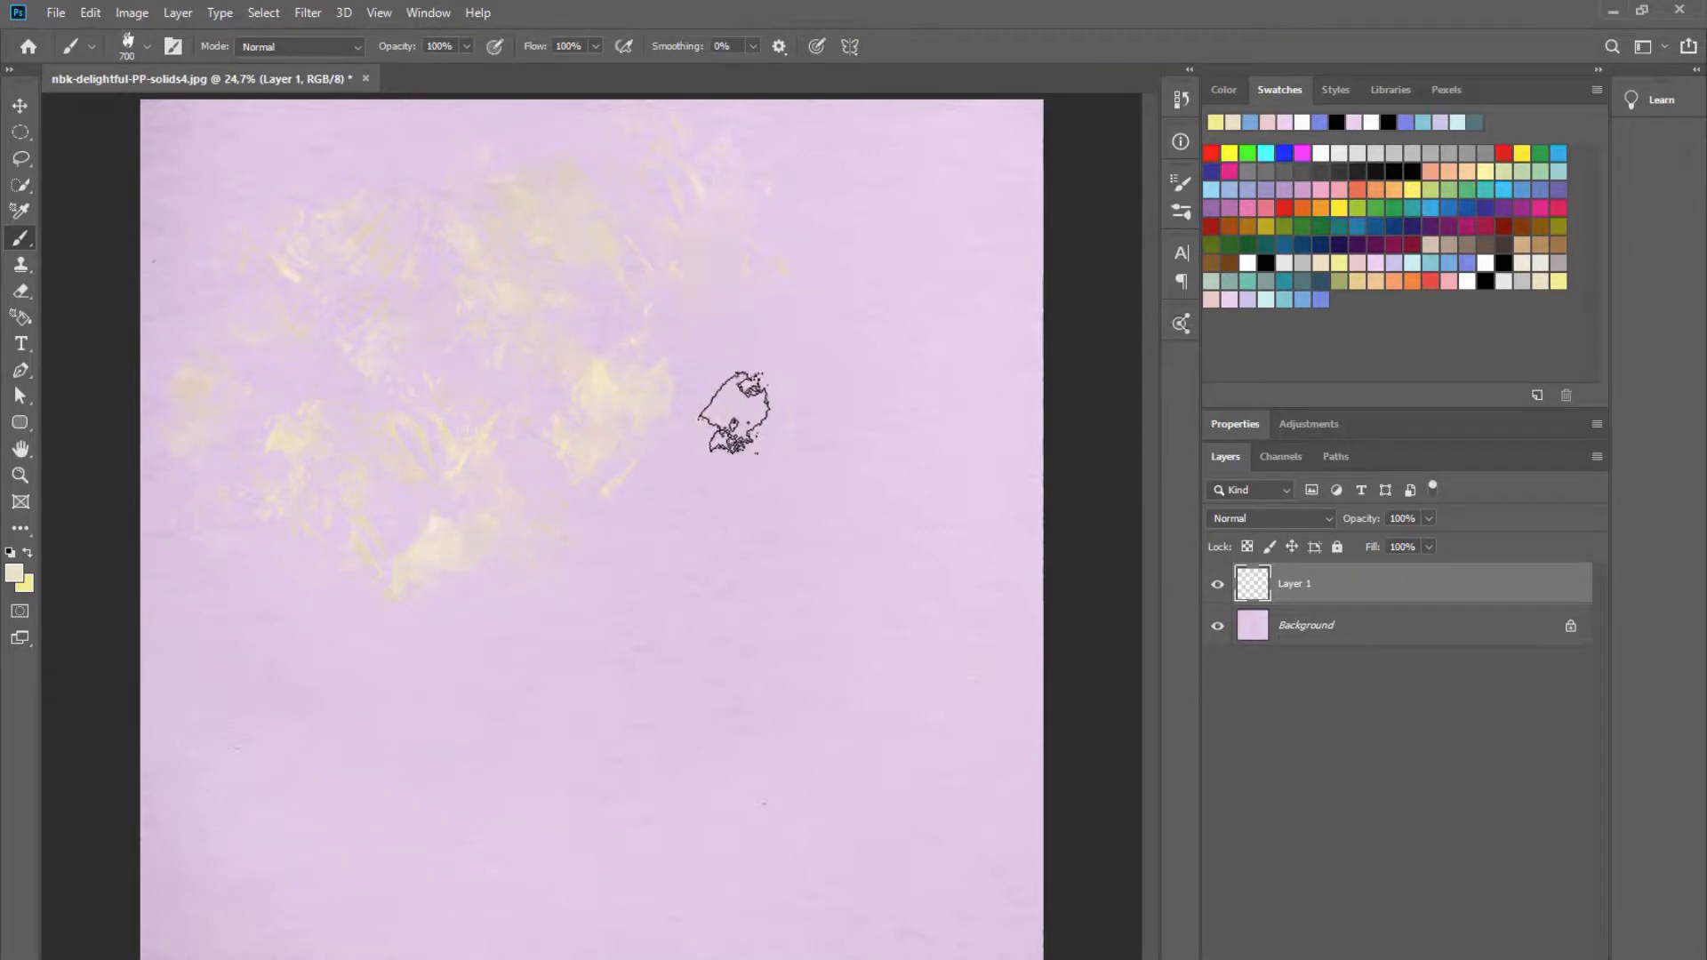
click(20, 105)
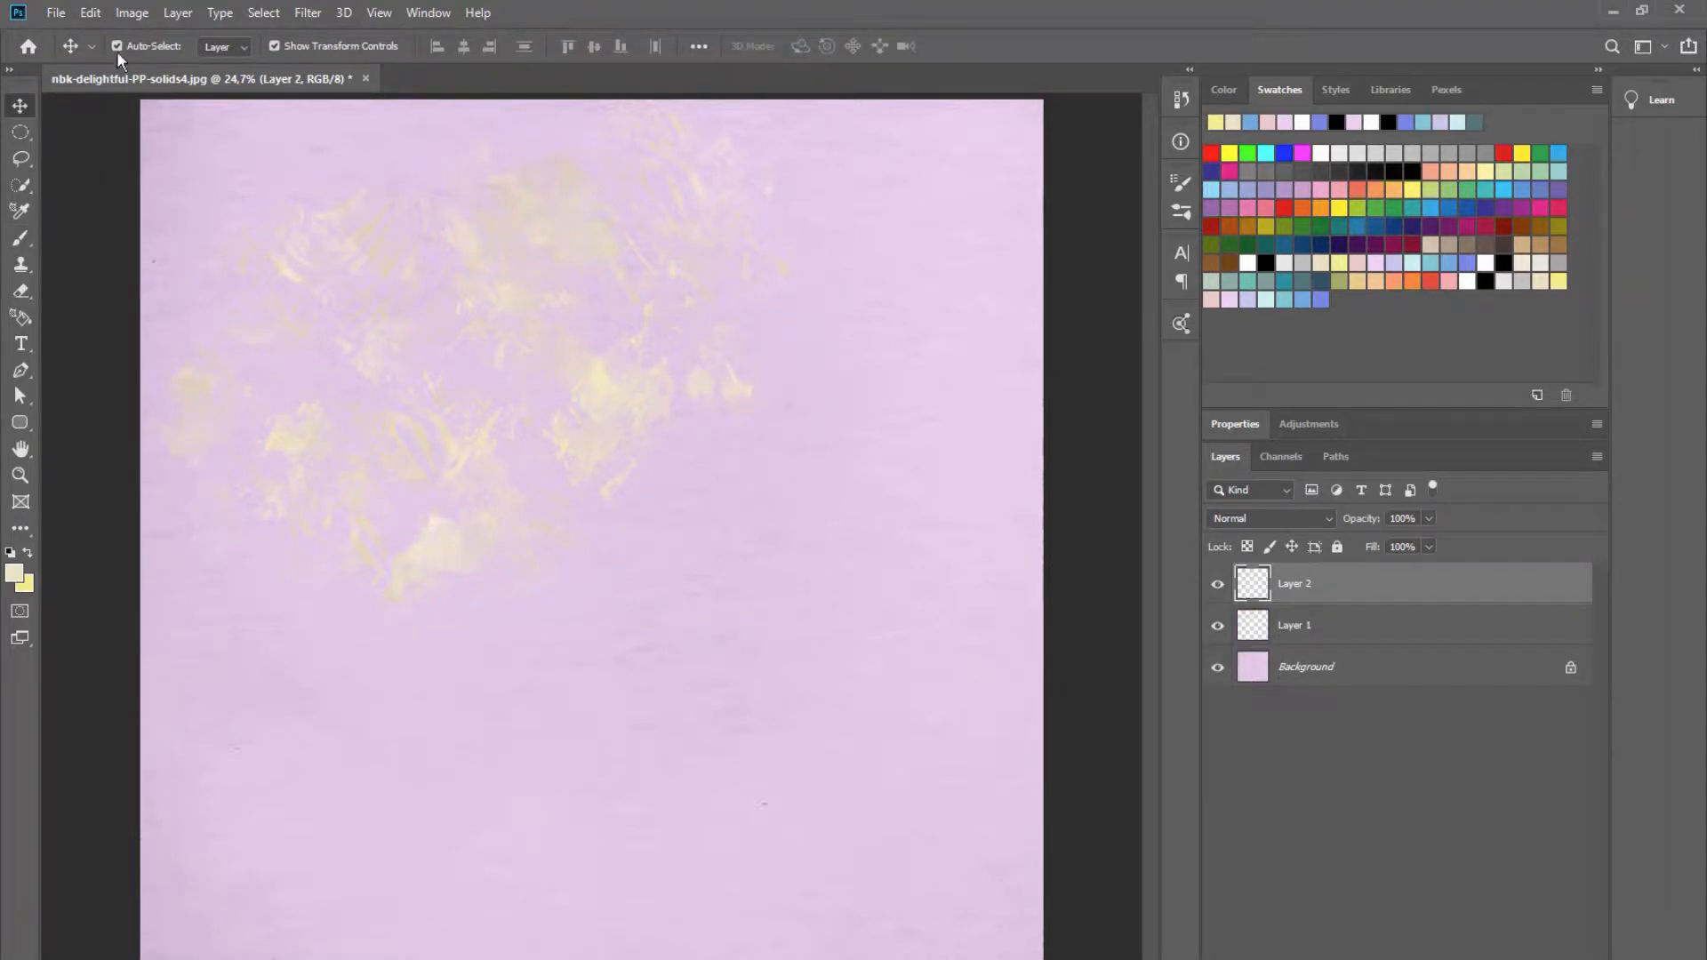
Paint periwinkle blue dabs over the upper-left yellow texture on Layer 2.
click(20, 238)
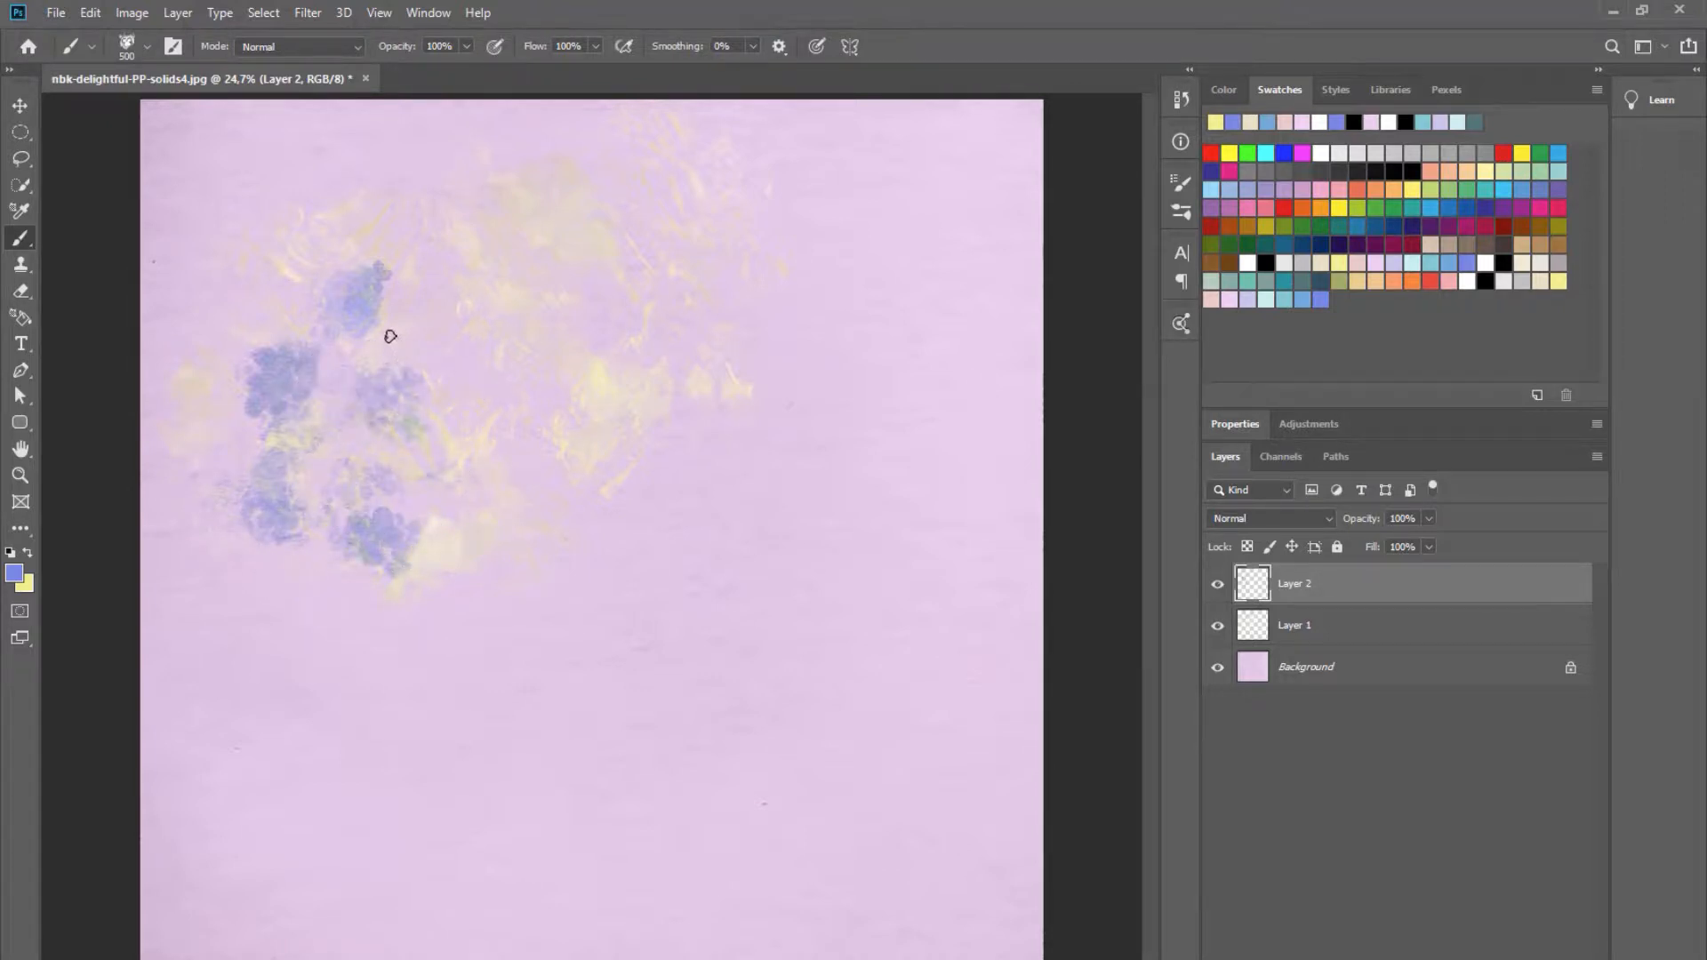
mouse_move(451, 293)
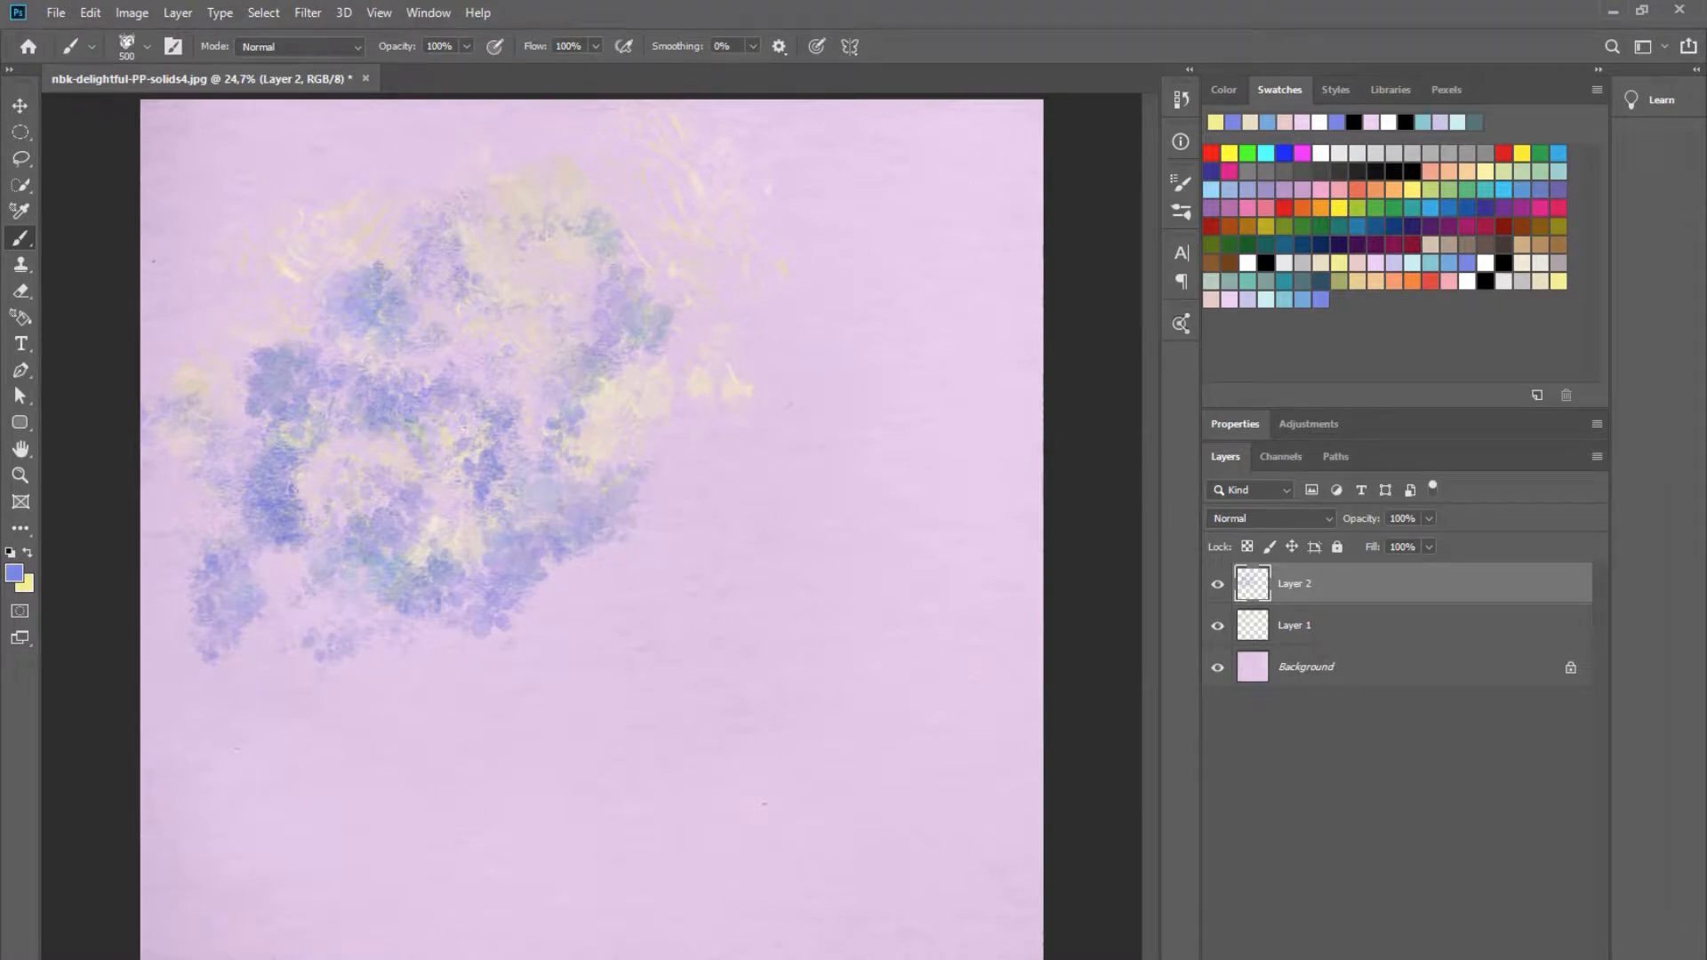
Paint dark nbk-mask1 strokes over the paint cloud on Layer 3 and rename it 'mask'.
click(147, 47)
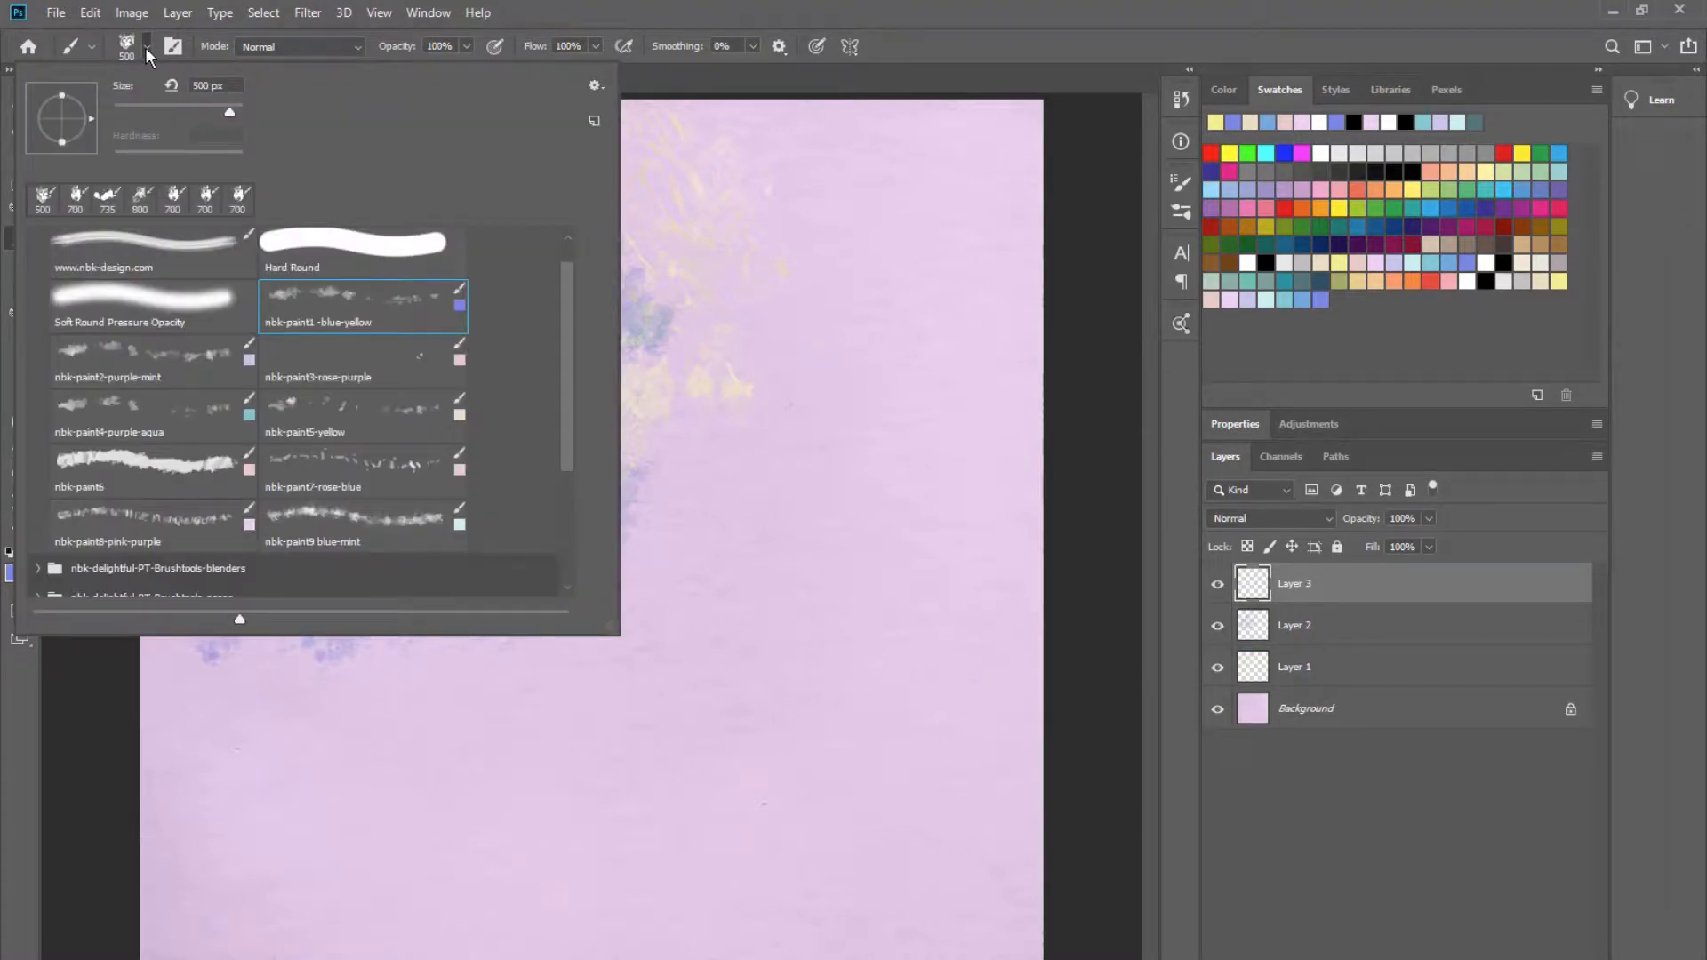
scroll(down, 3)
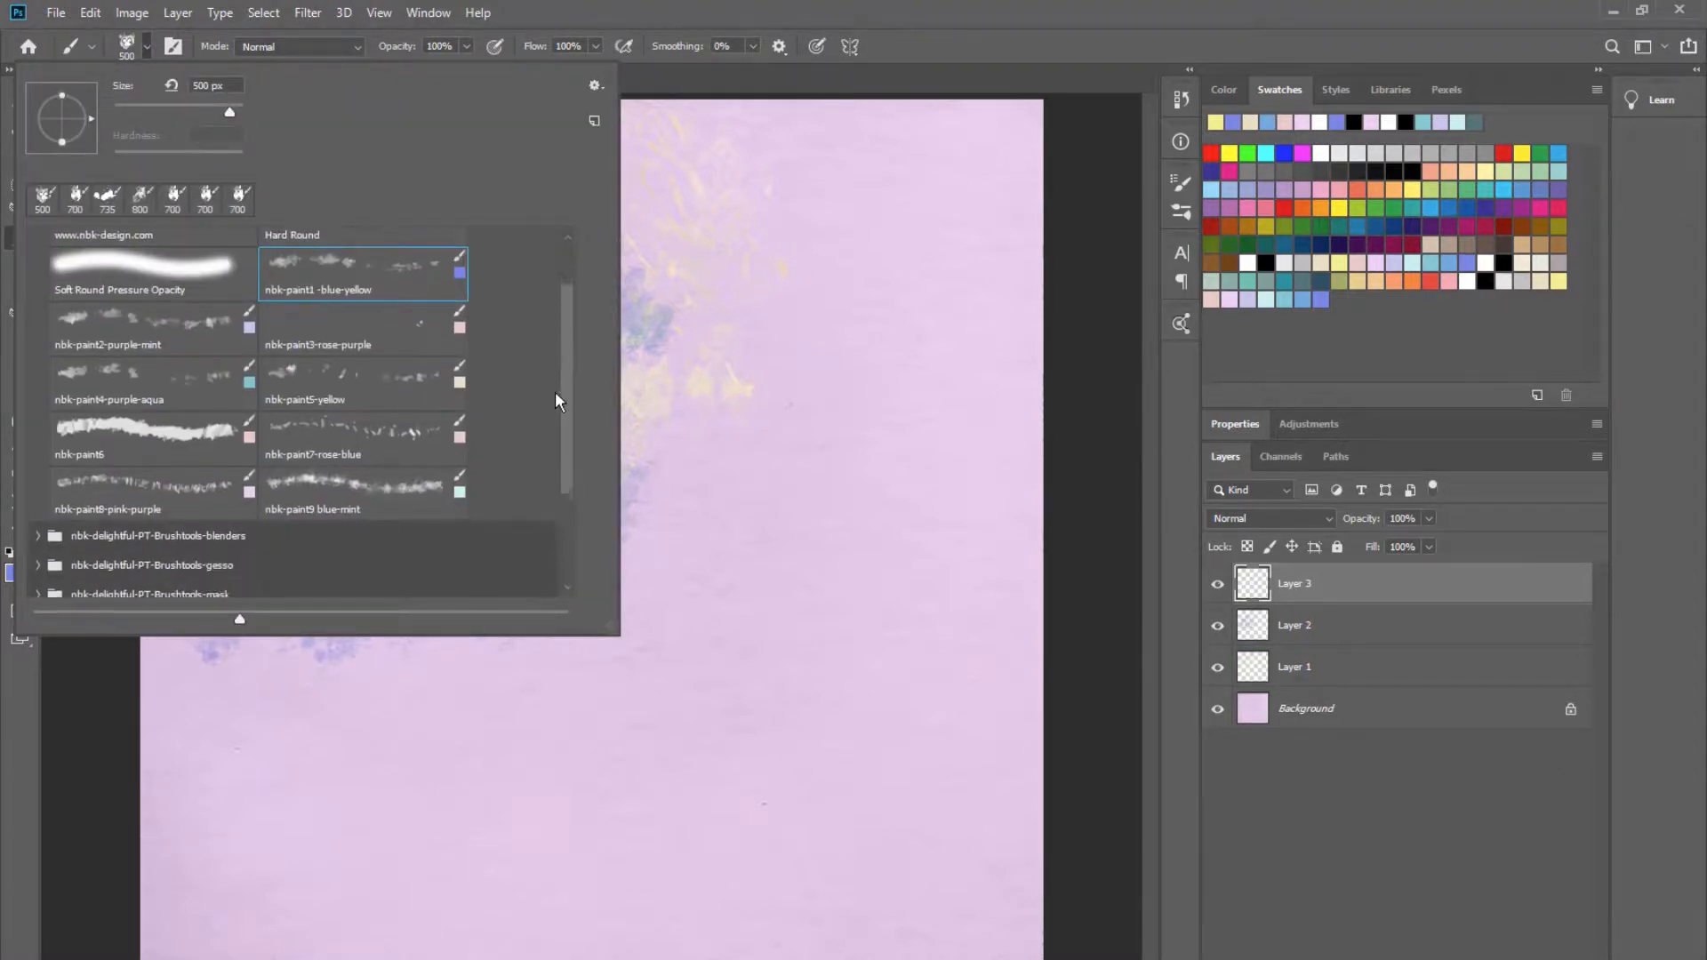
scroll(down, 3)
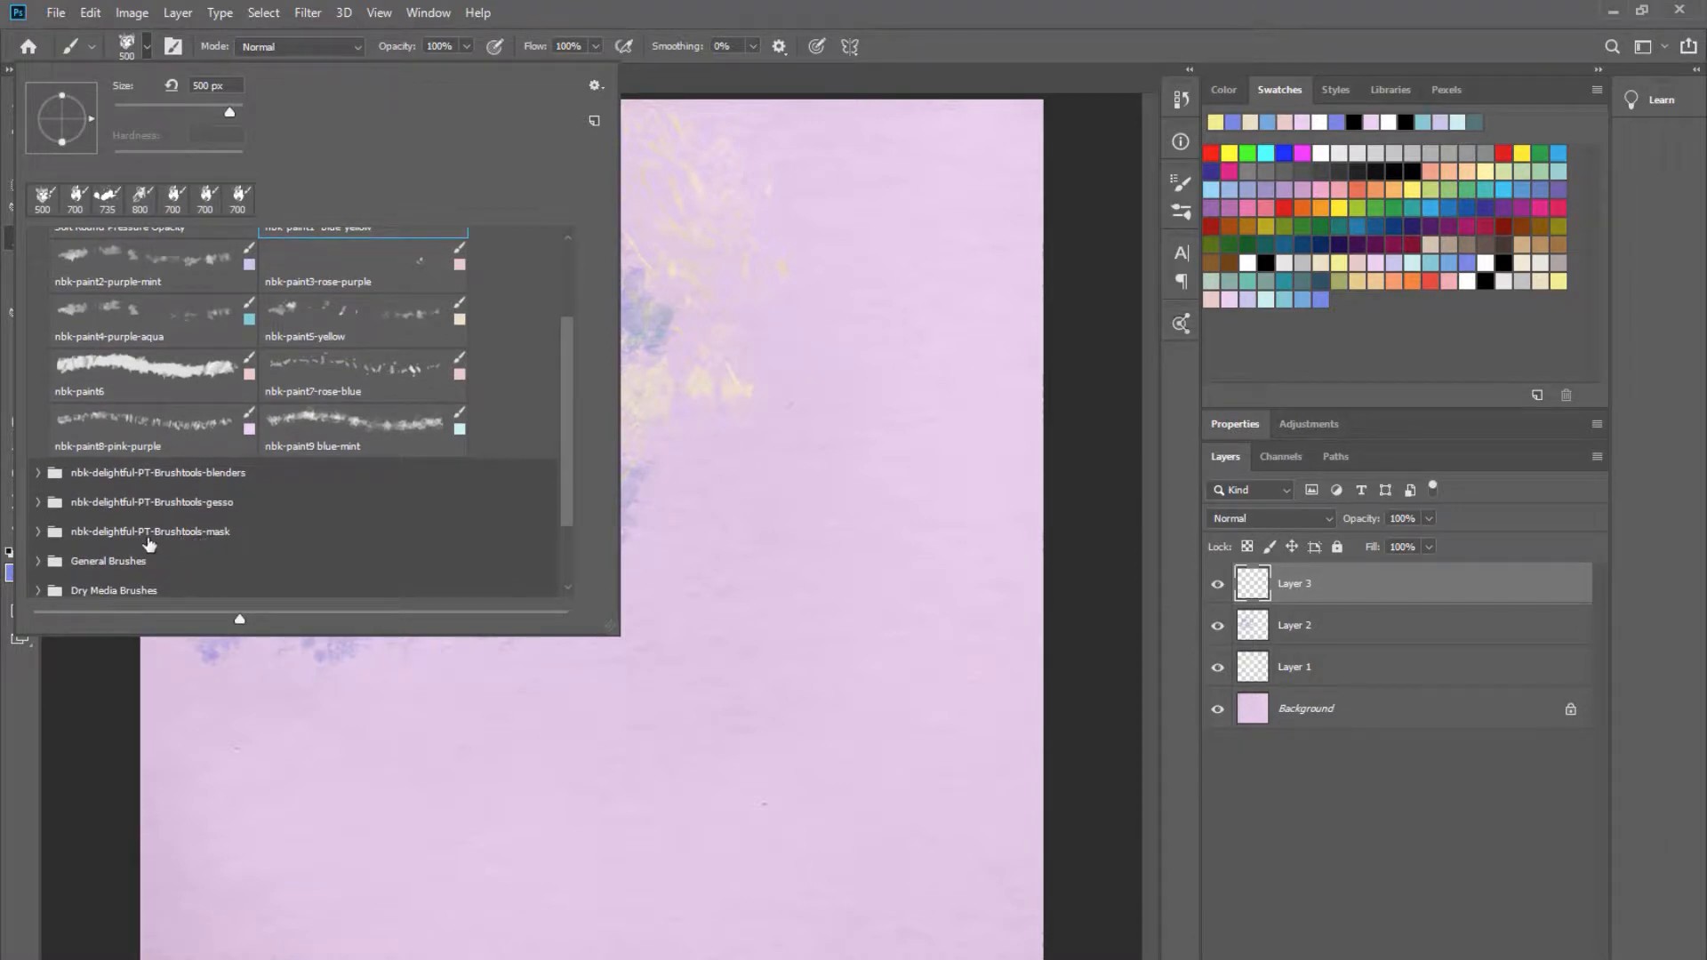
click(38, 532)
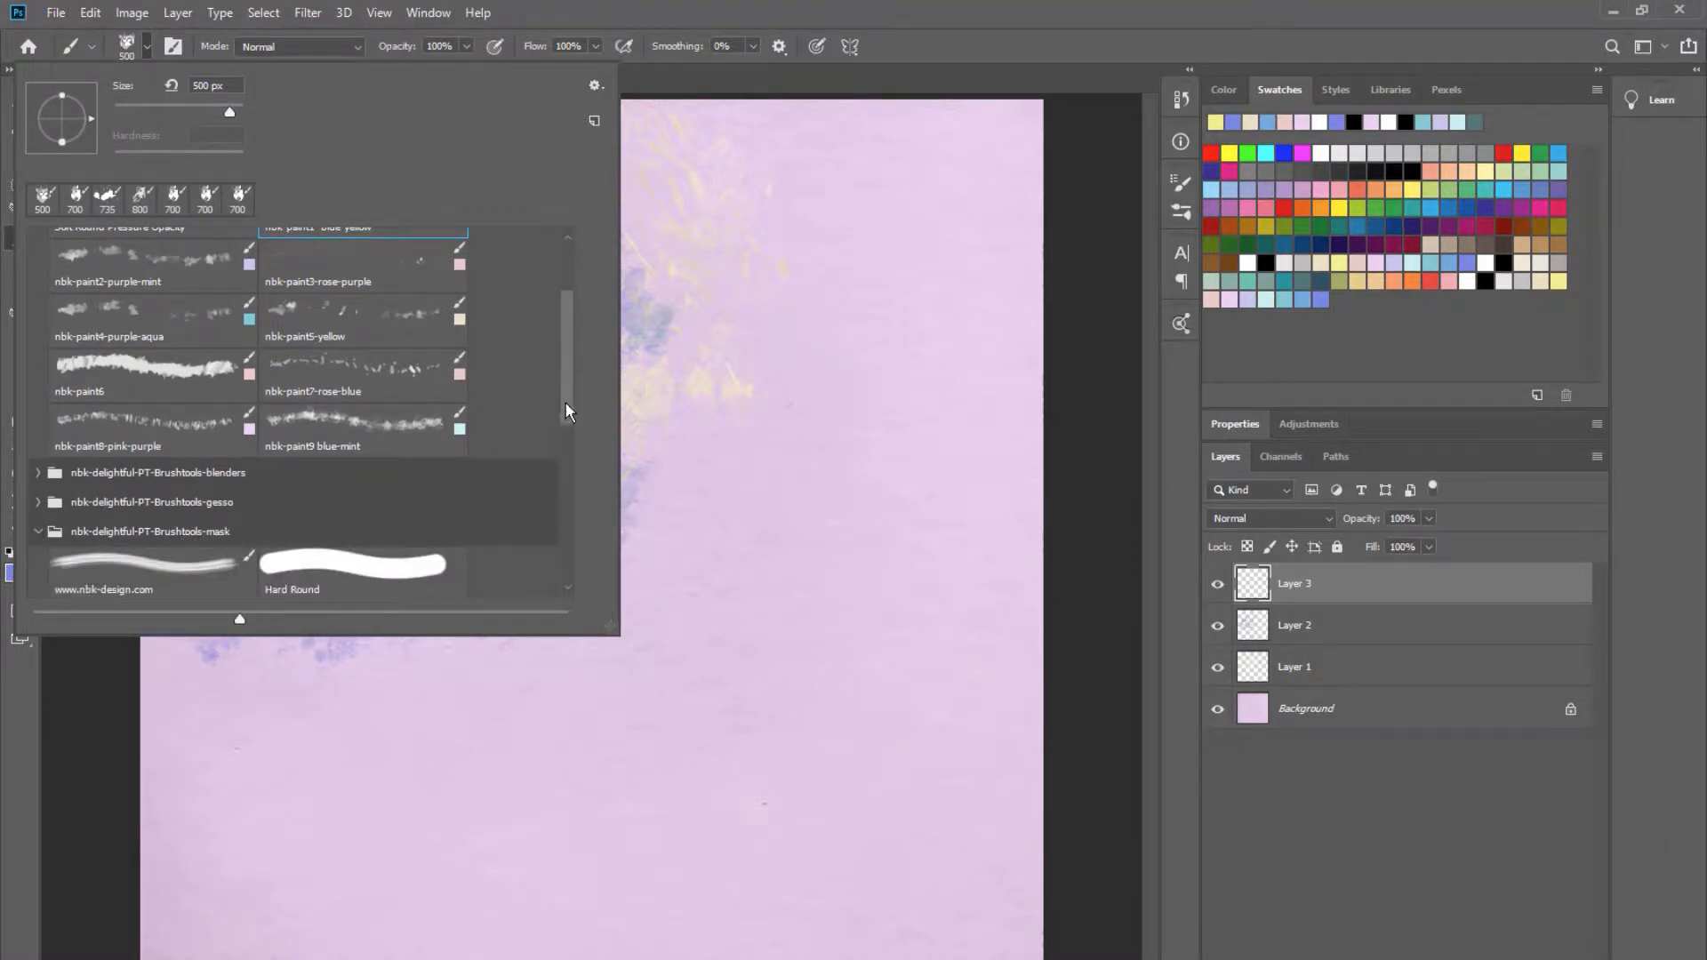
scroll(down, 3)
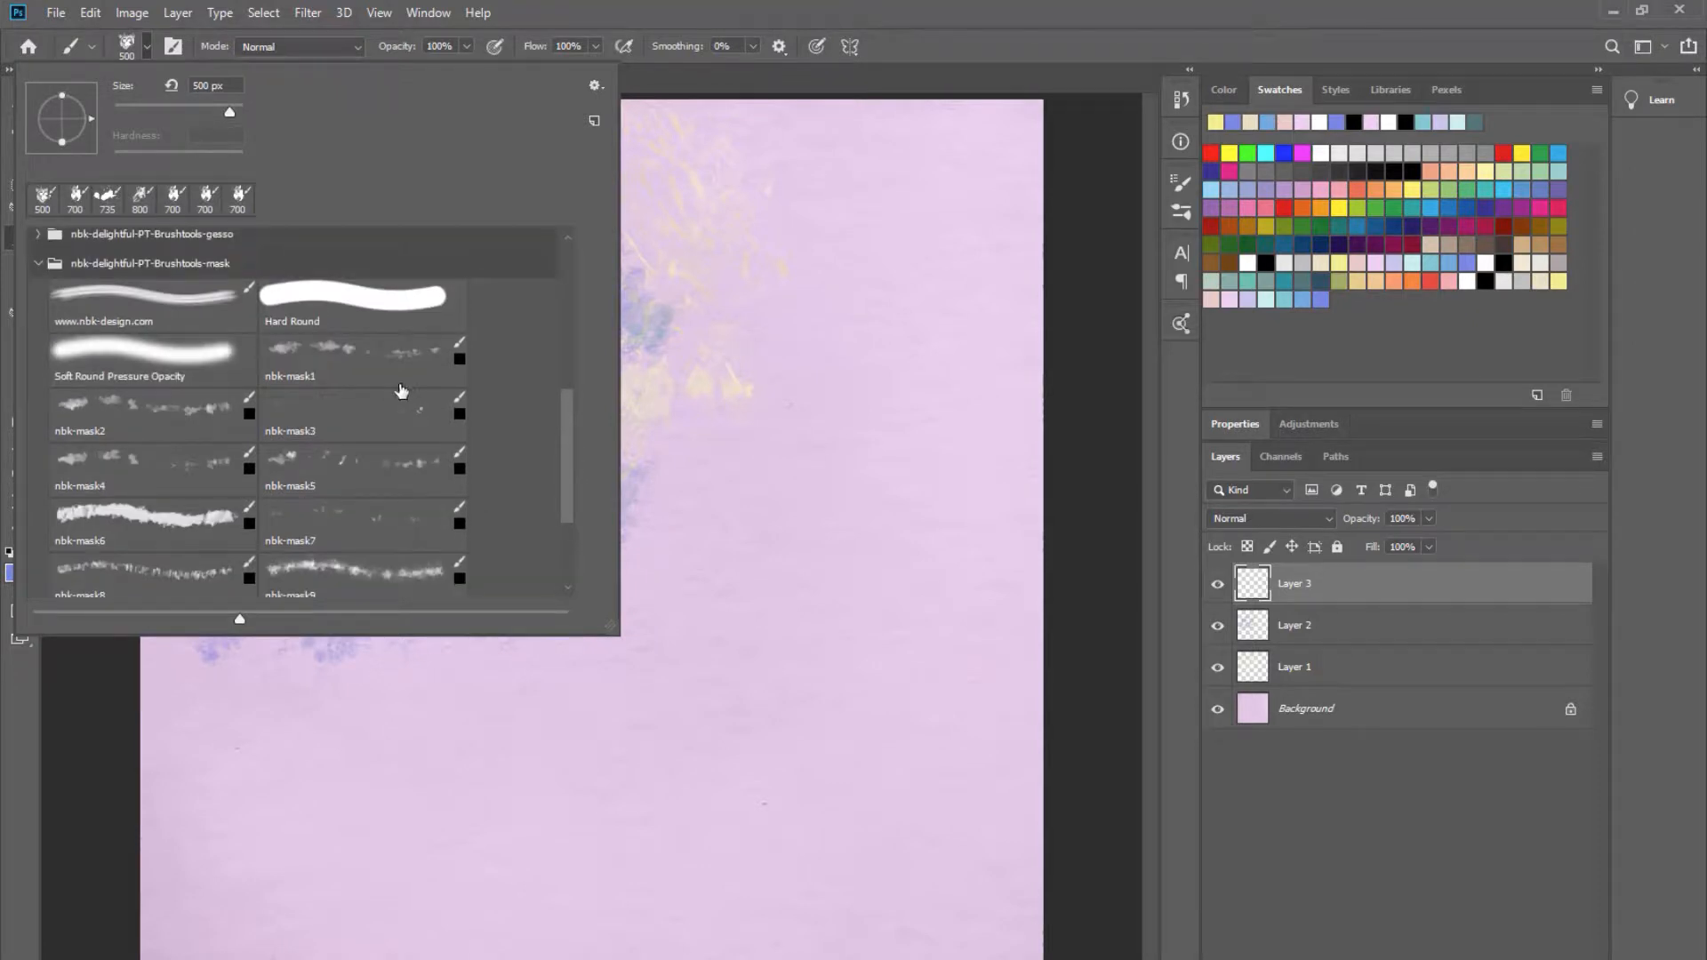
click(359, 354)
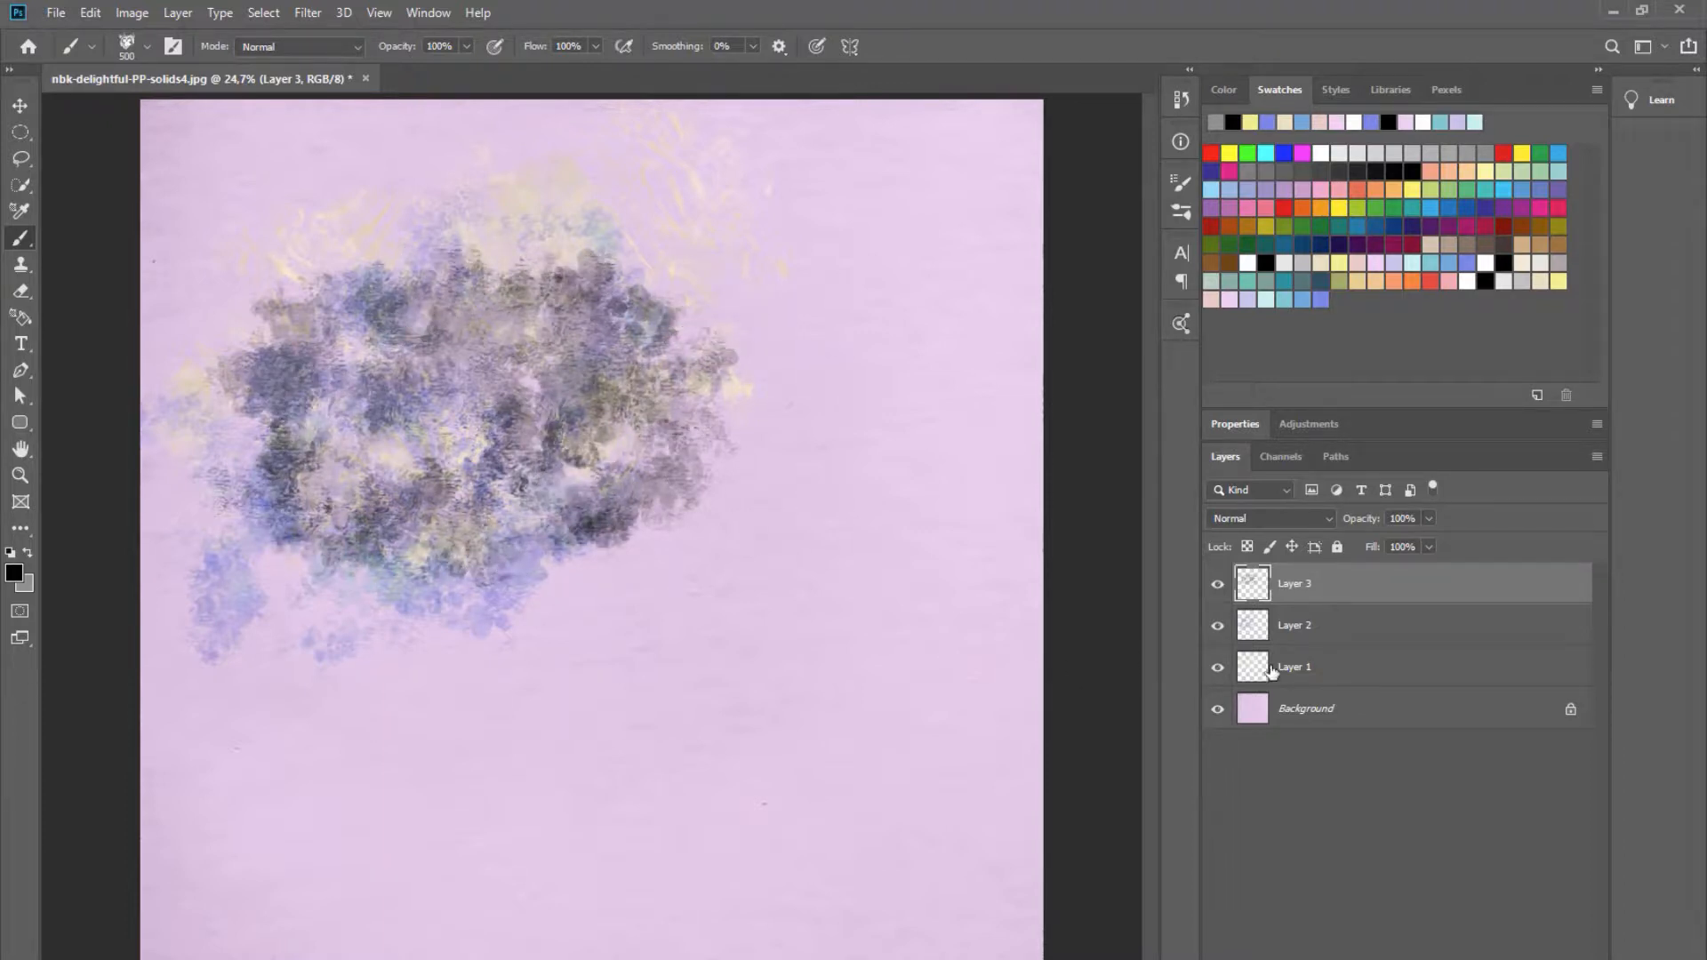
double_click(1295, 582)
text(mask)
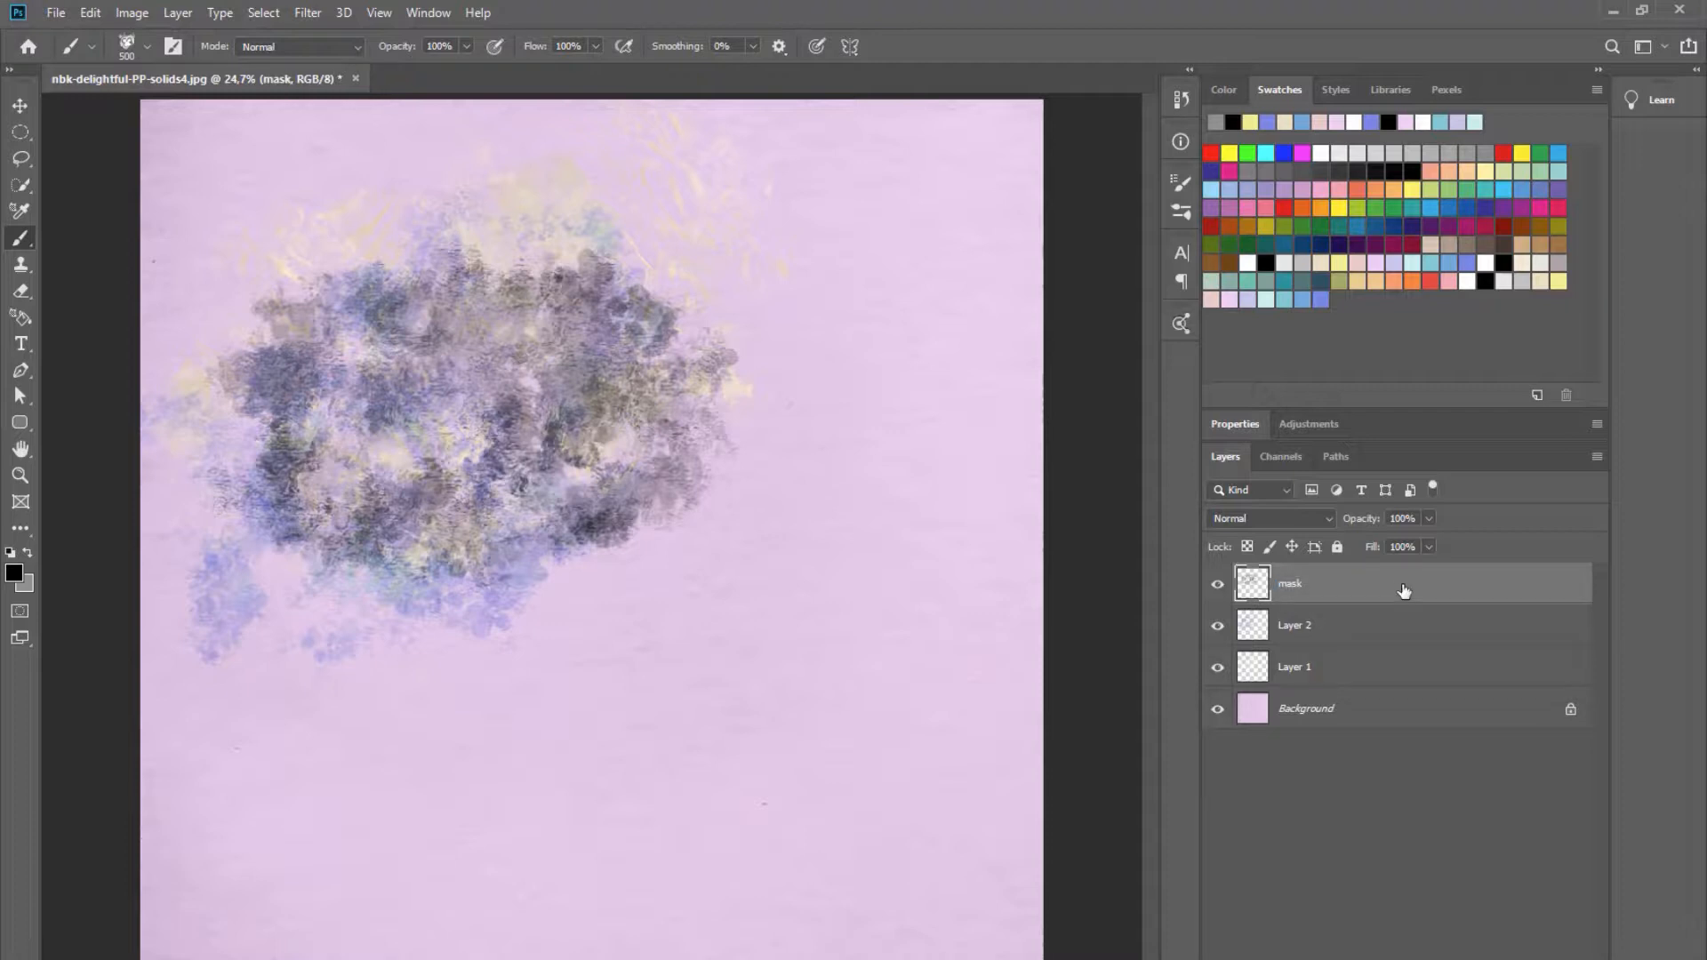
mouse_move(1297, 595)
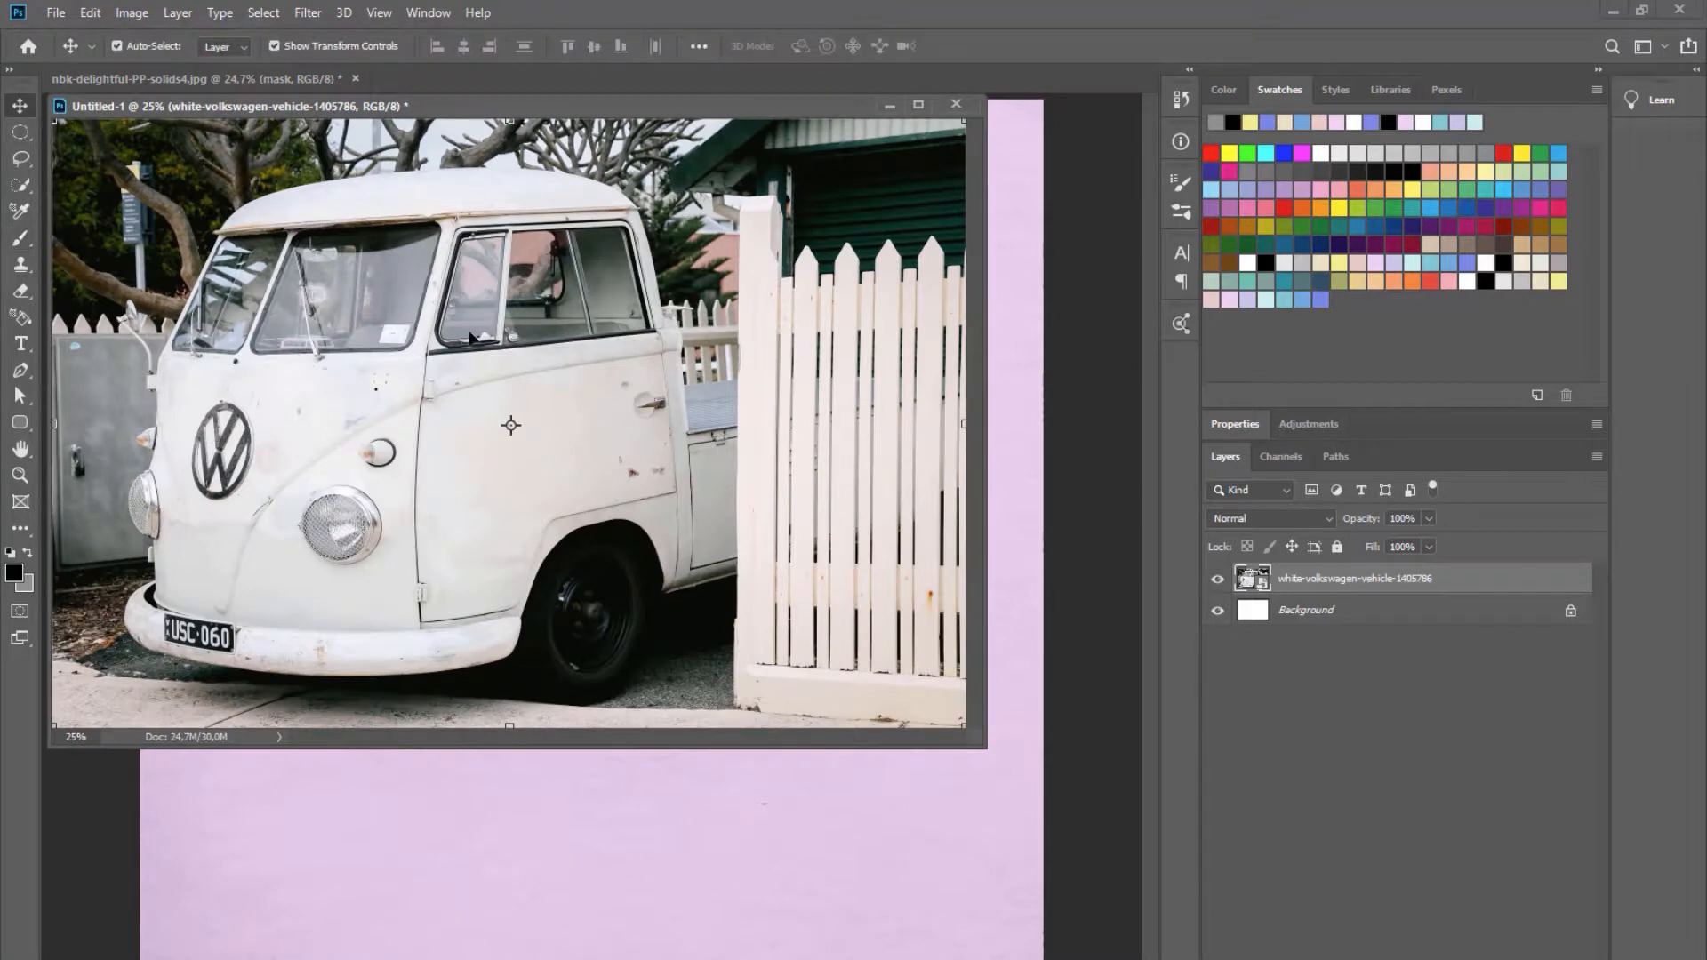
Place and scale the white VW van photo above the mask layer, clipped to it.
click(217, 78)
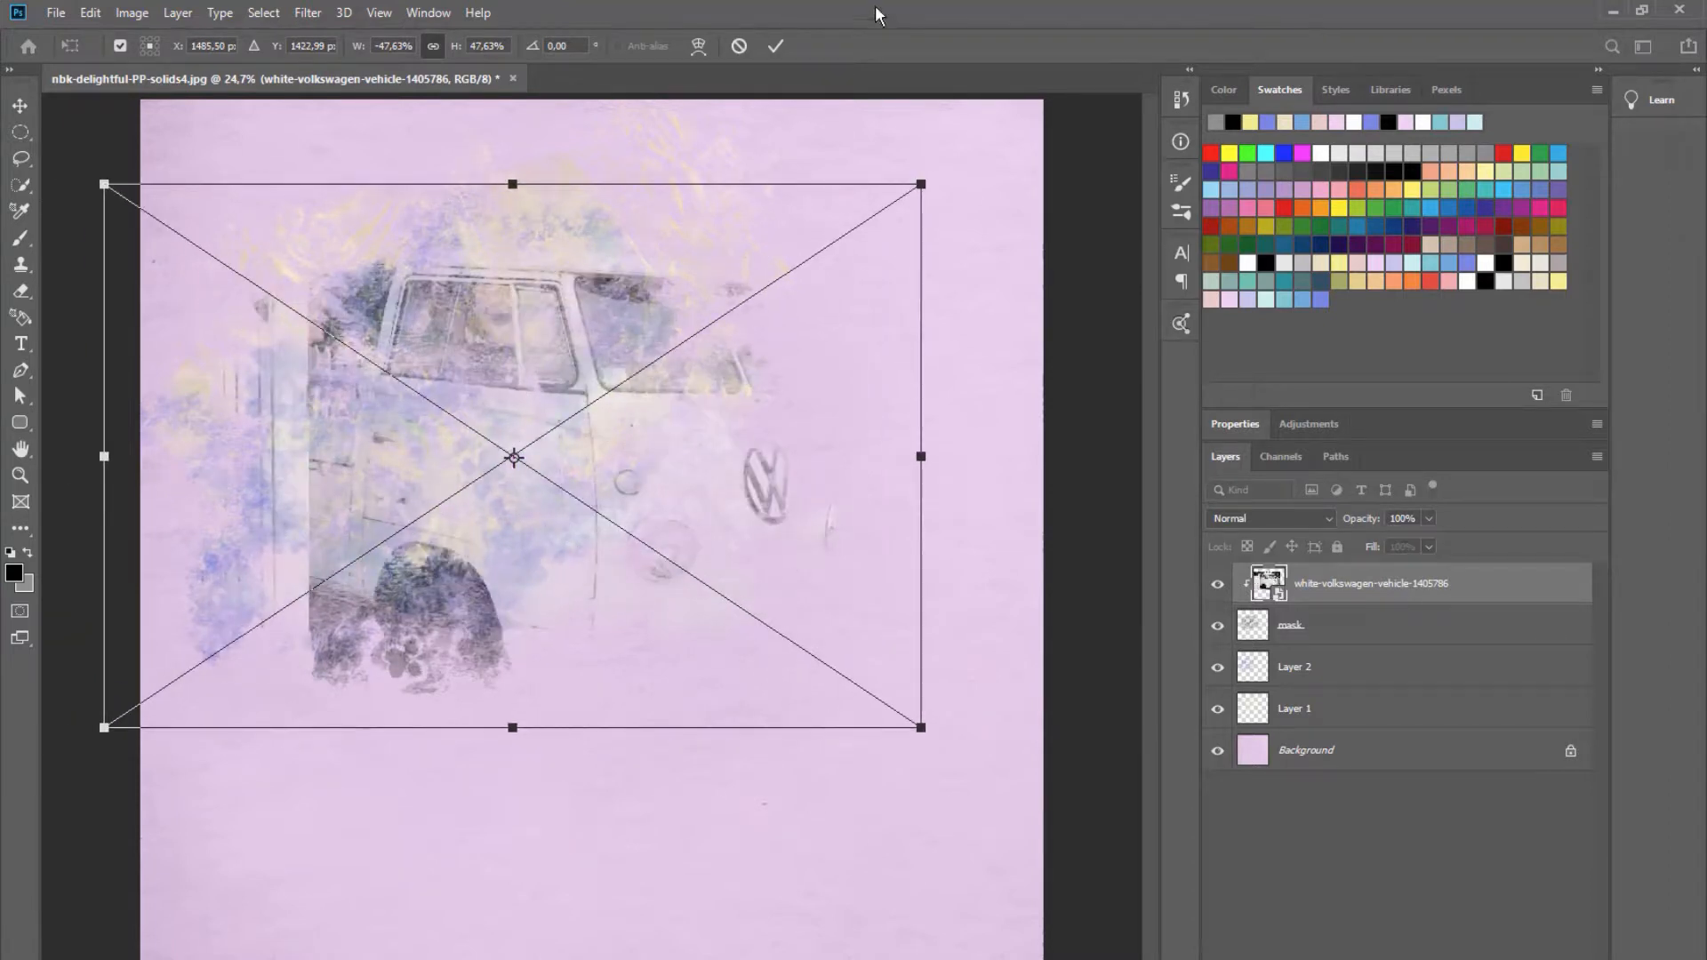
click(775, 45)
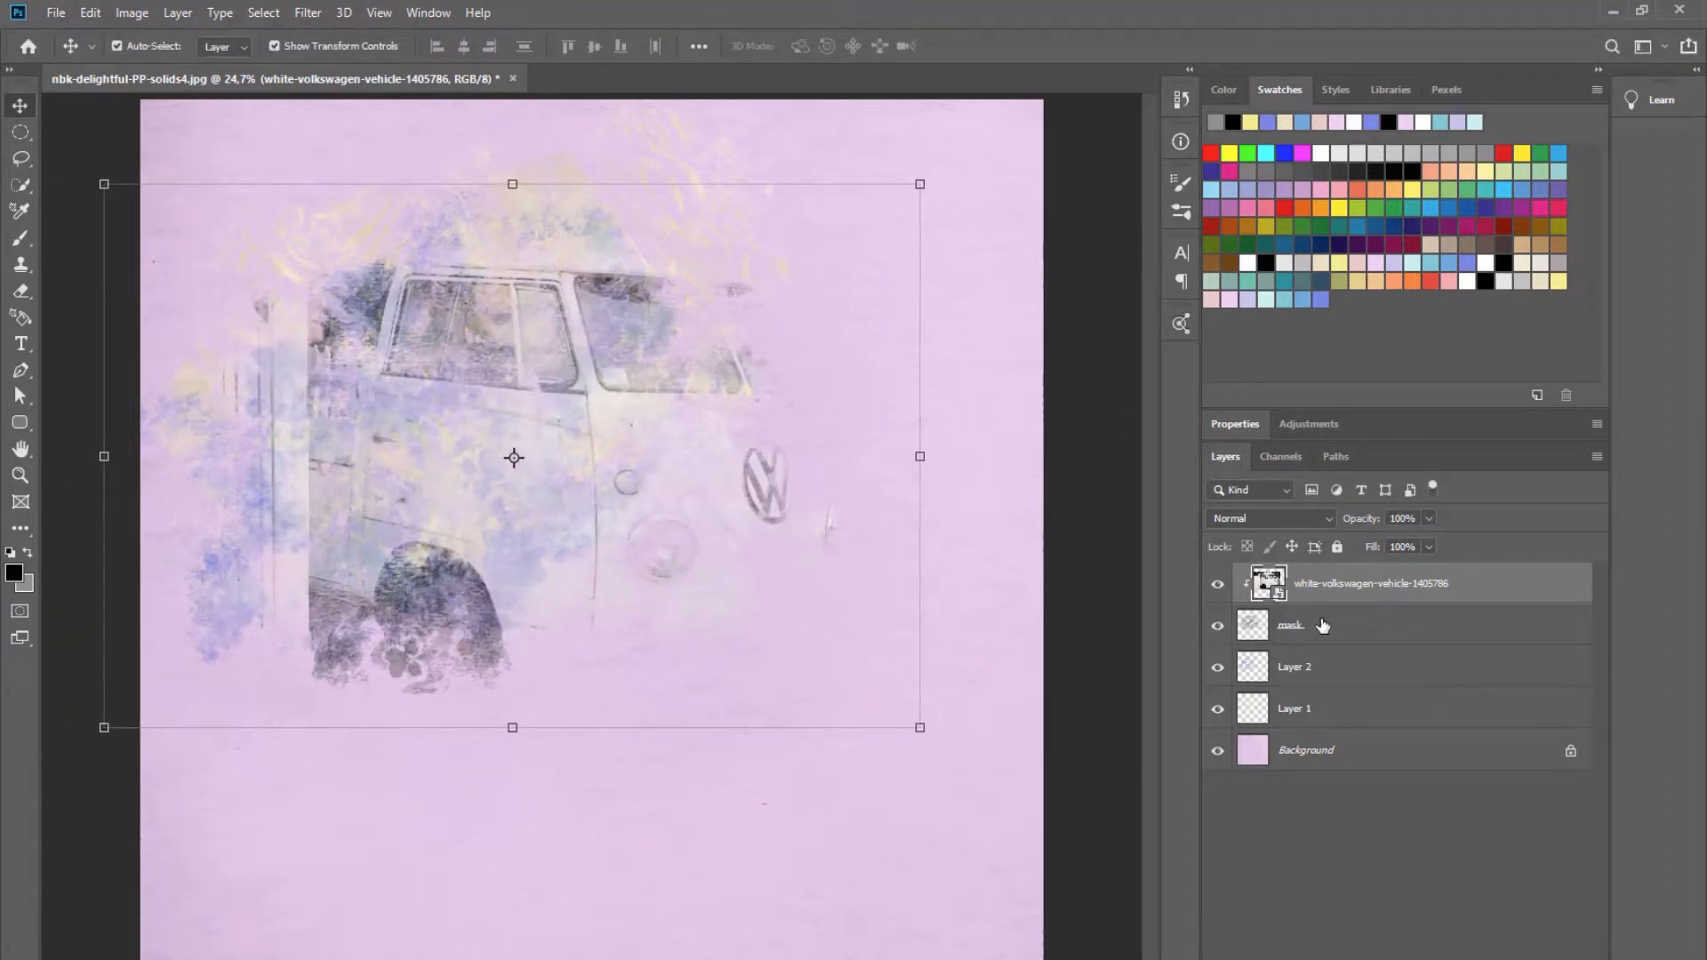
click(1290, 624)
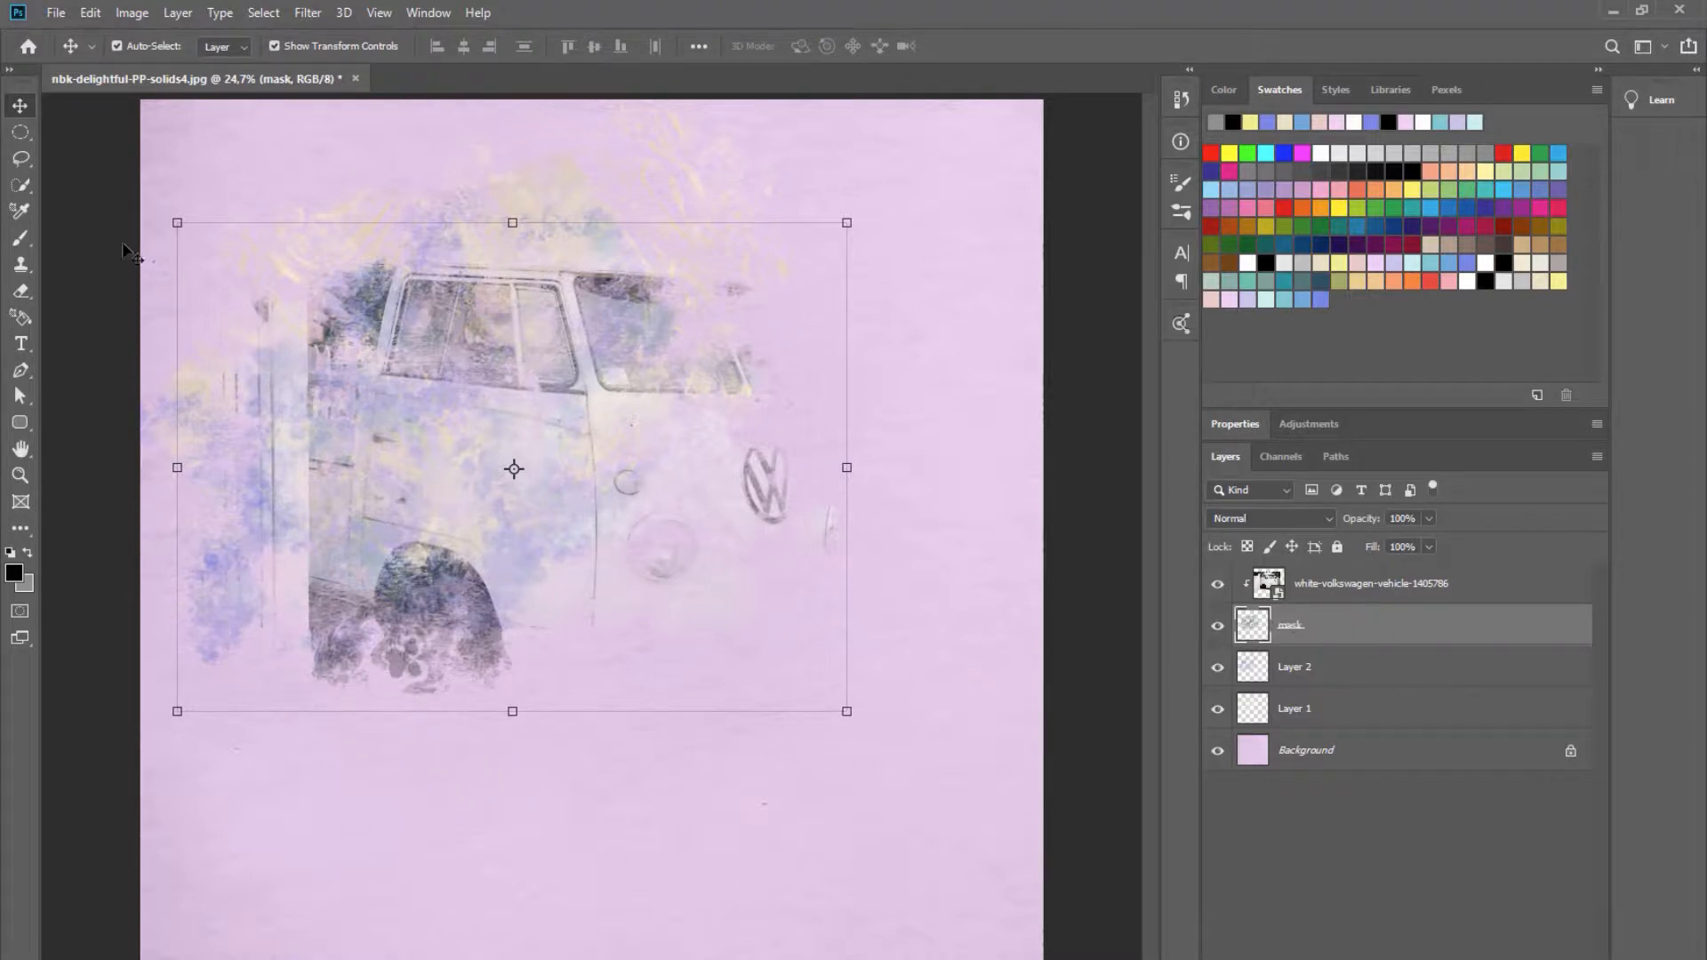
Paint extra mask strokes with nbk-mask5 and nbk-mask6 to reveal more van and fence.
click(145, 45)
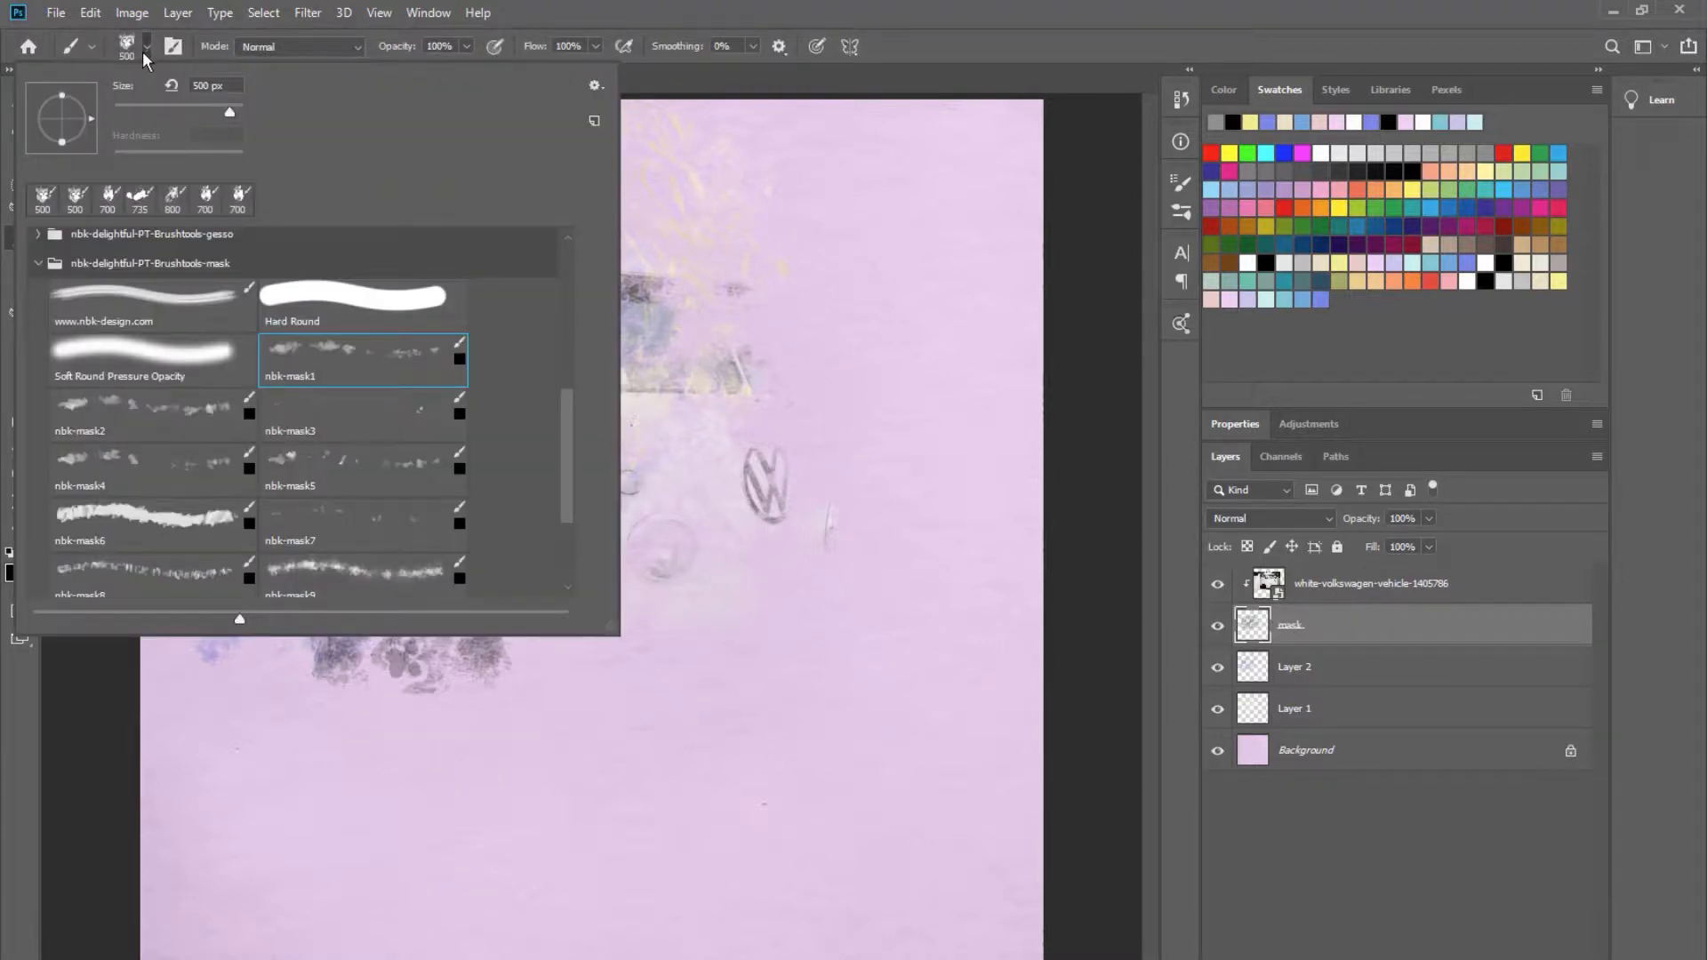
click(359, 468)
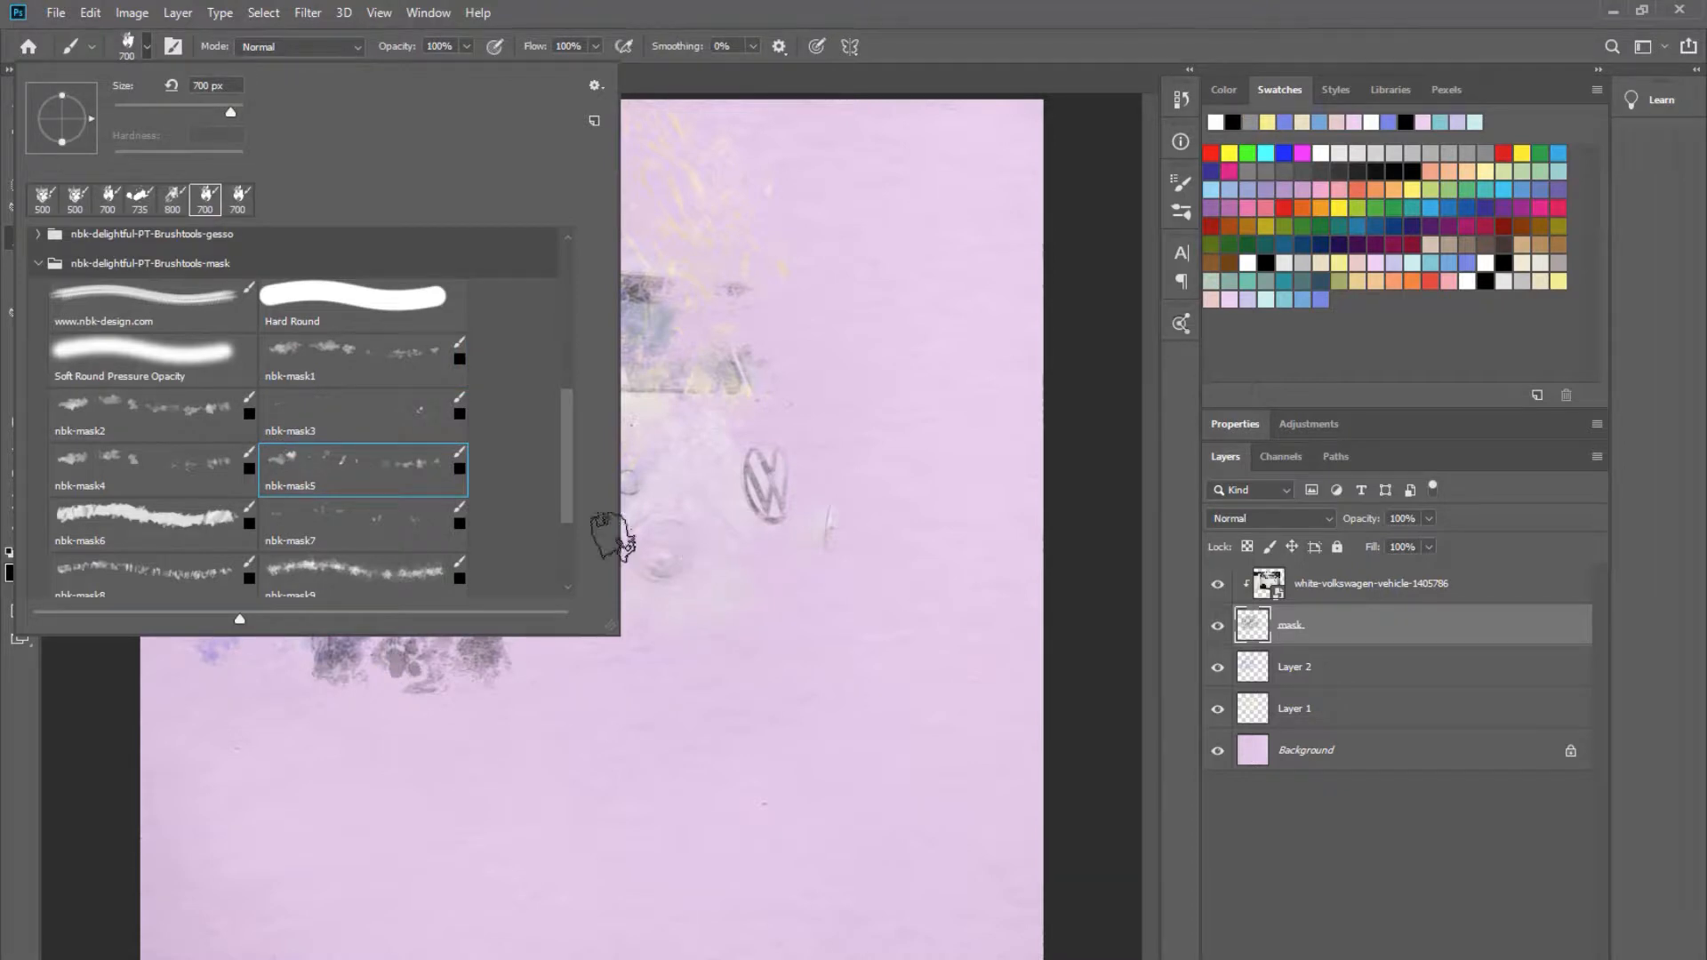
click(363, 523)
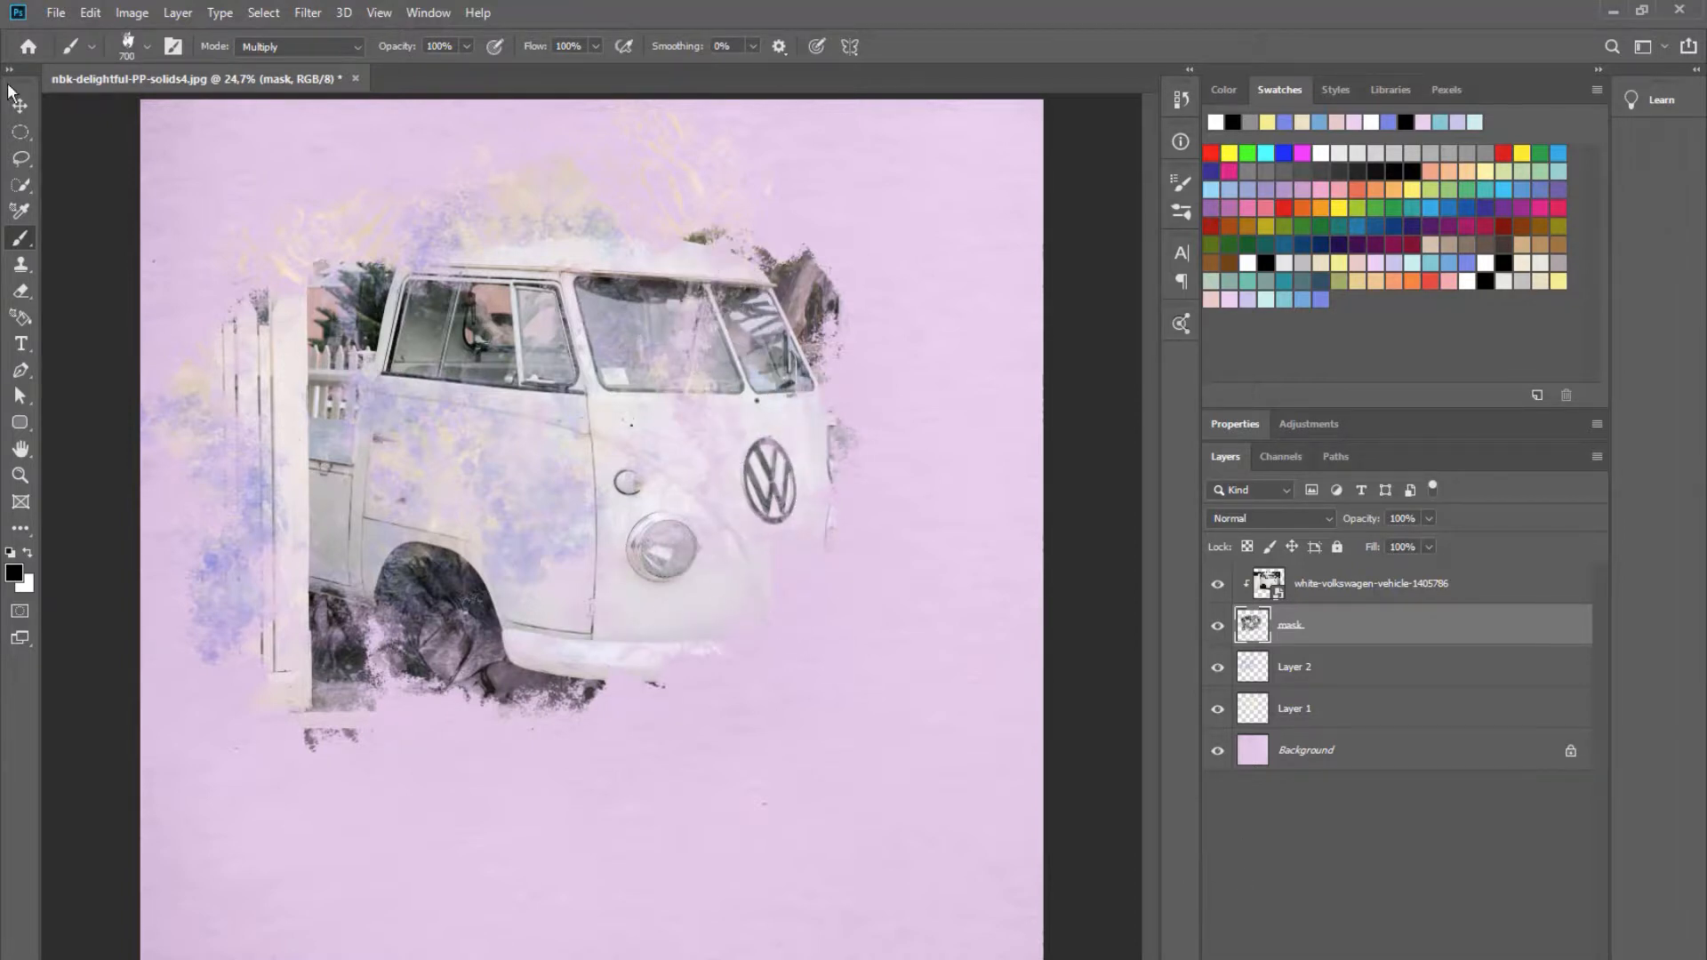
click(147, 45)
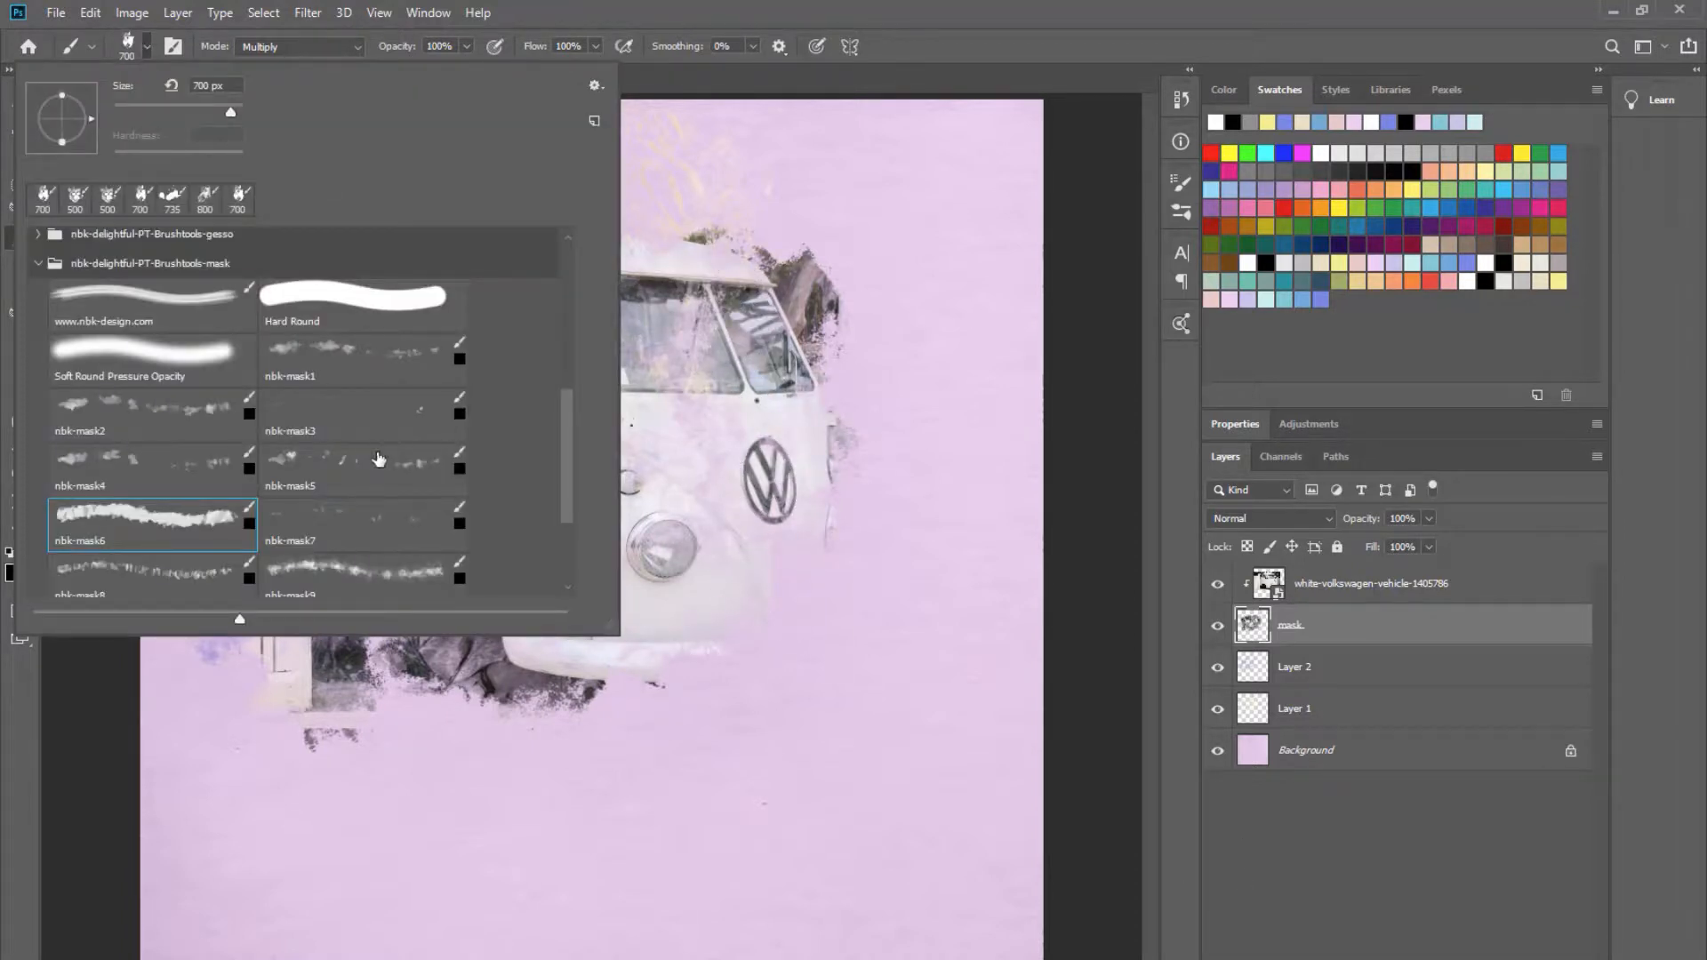
click(361, 414)
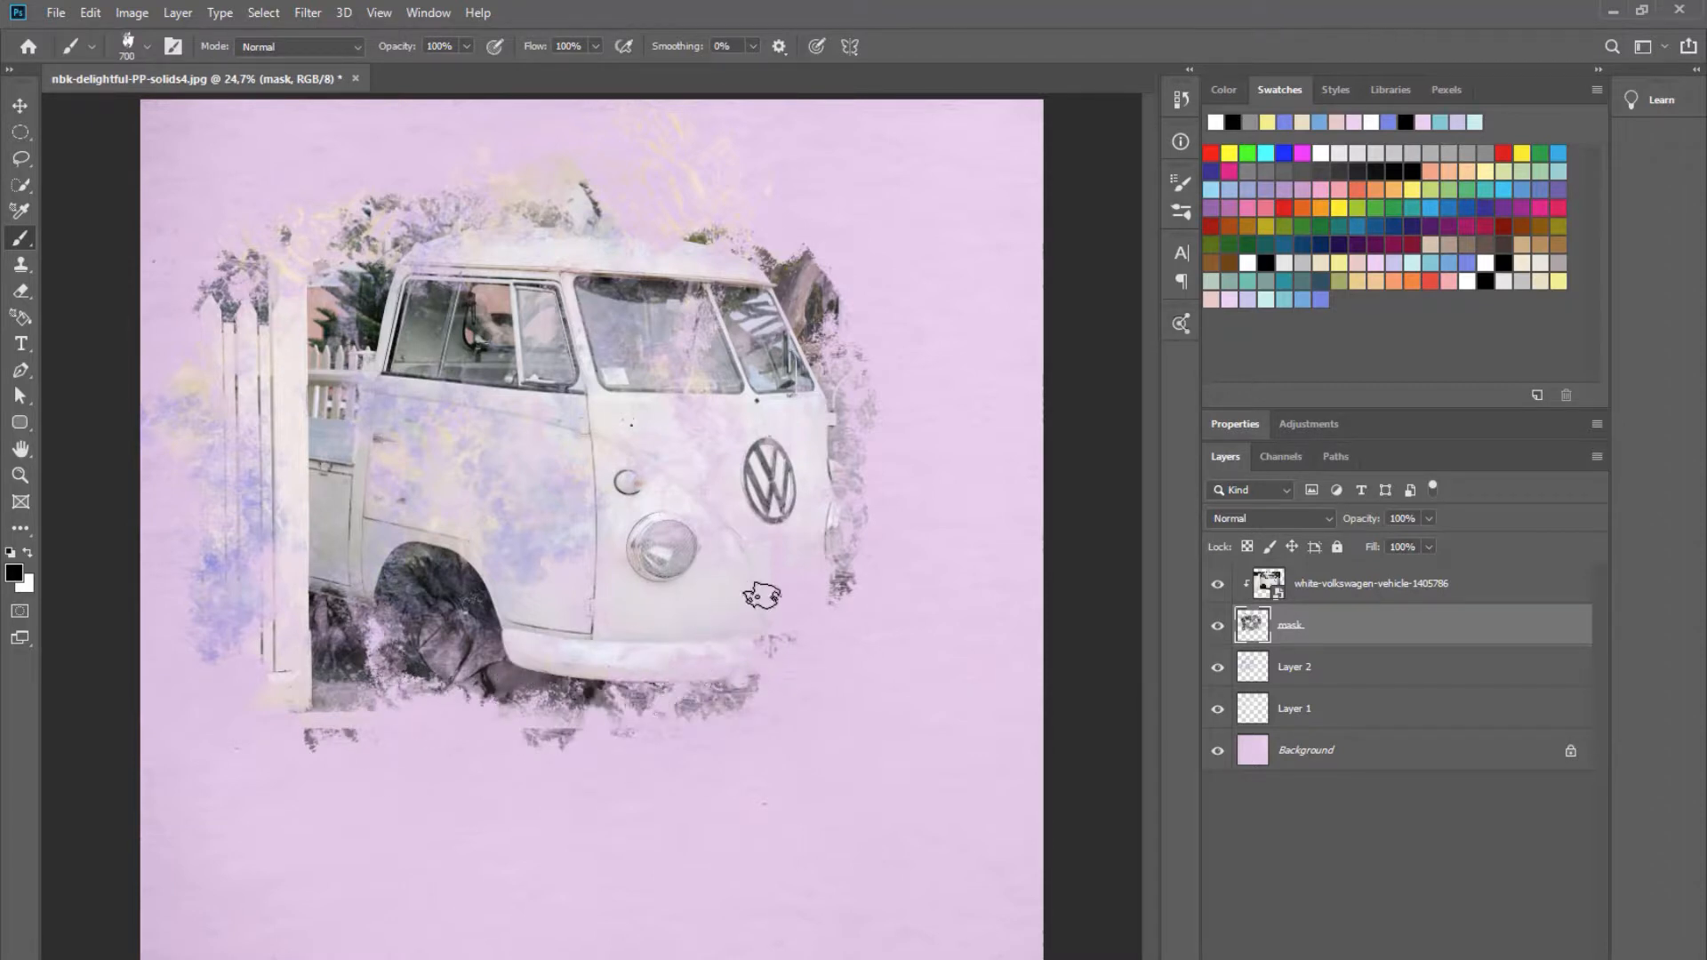
mouse_move(131, 310)
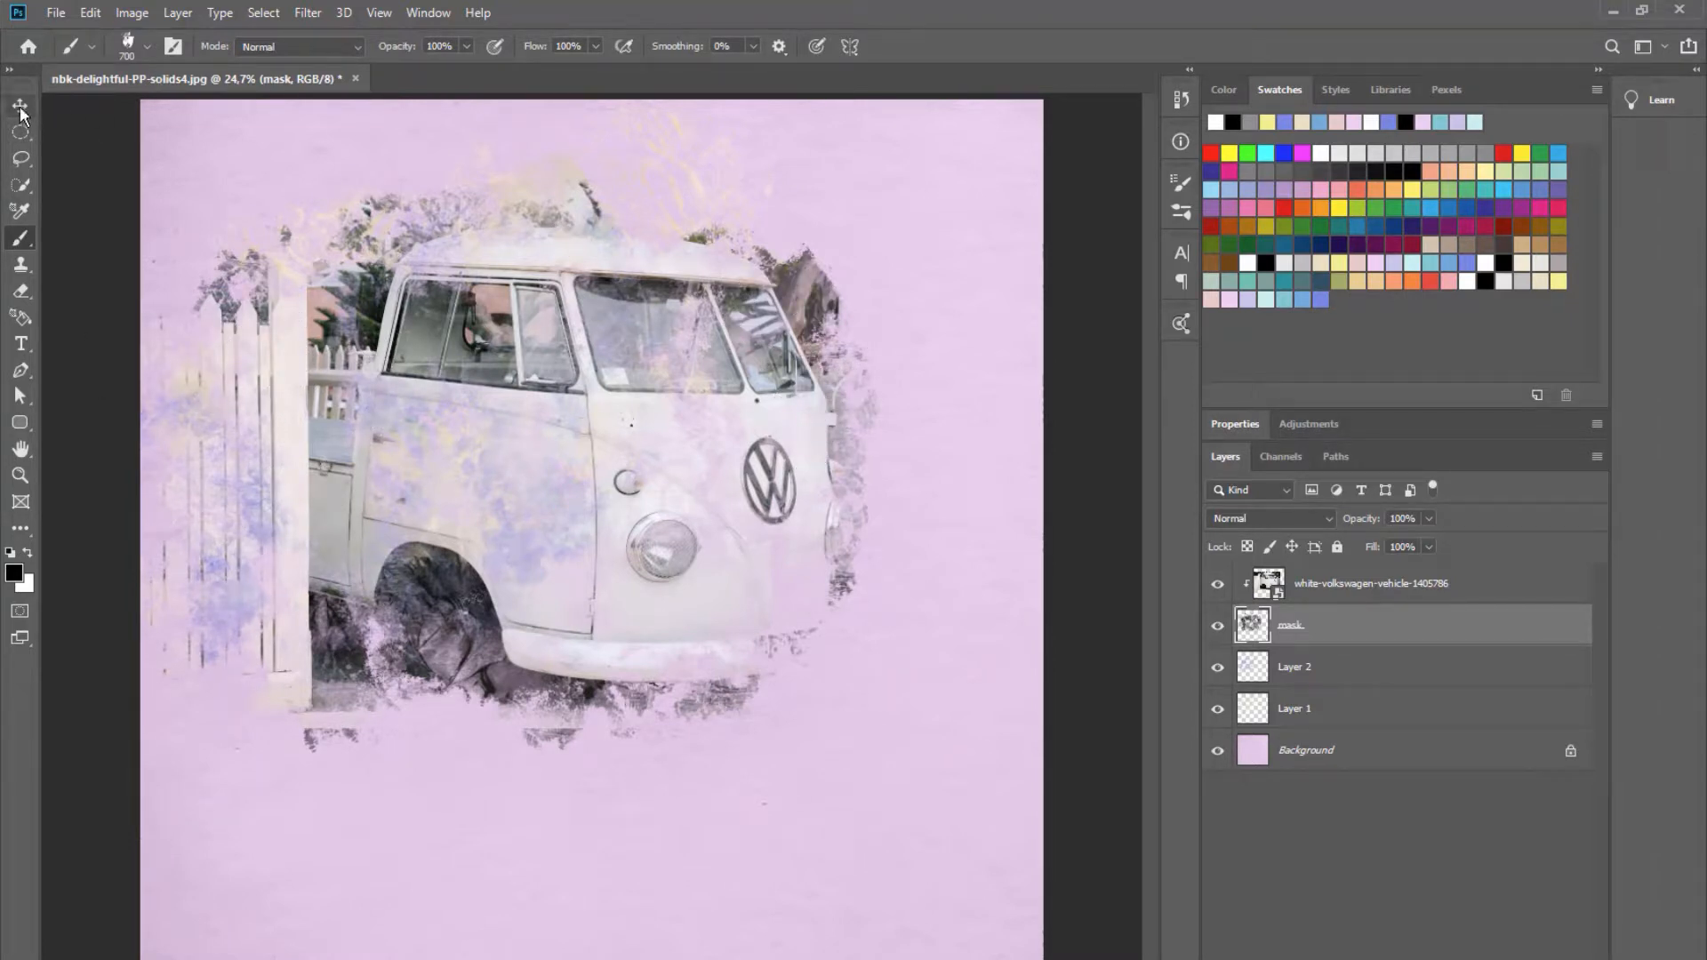
Select Layer 2 and add a new empty Layer 3 beneath the mask.
click(19, 107)
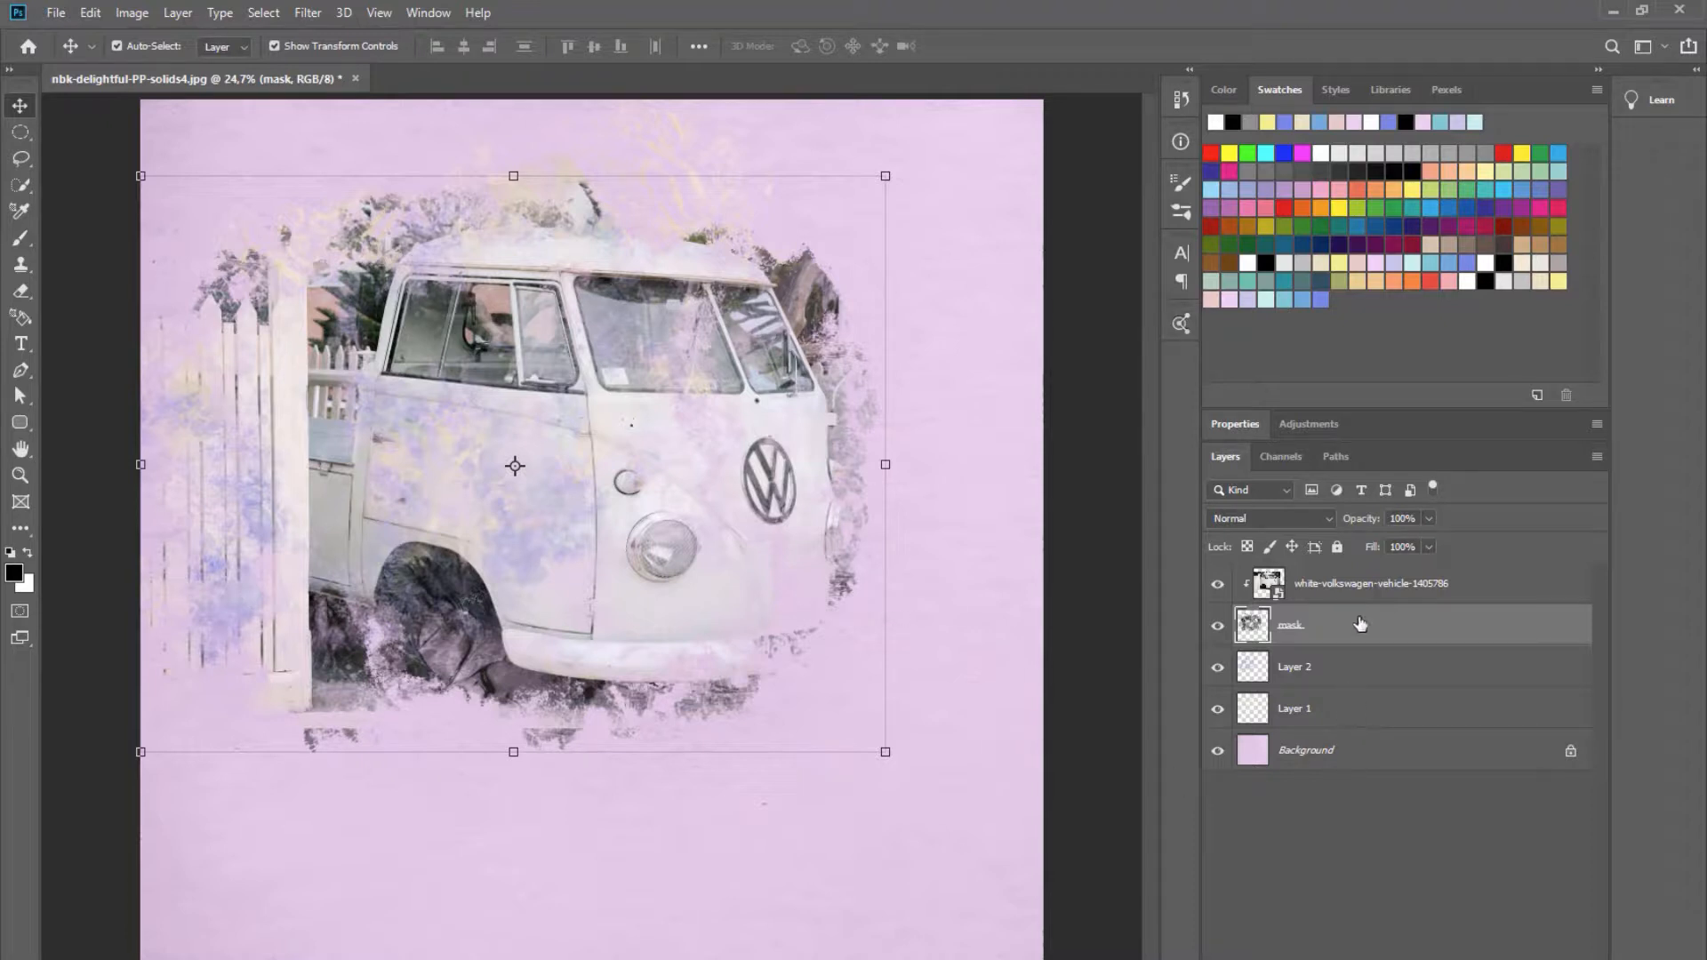
click(1295, 666)
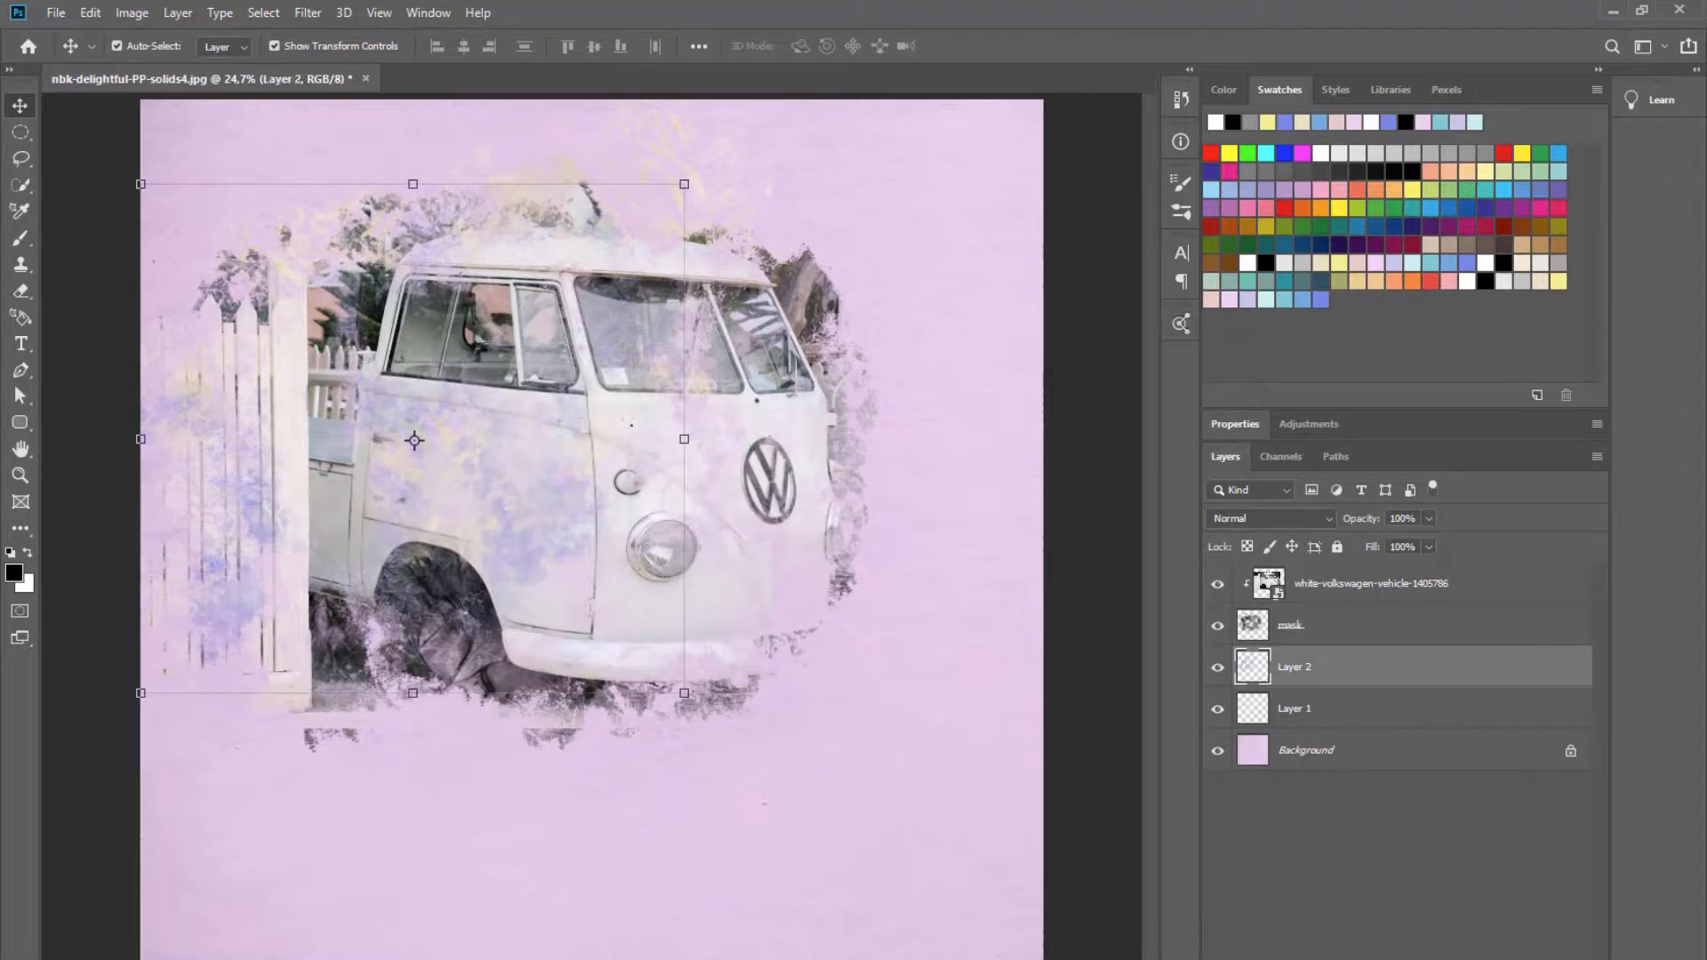
click(1536, 395)
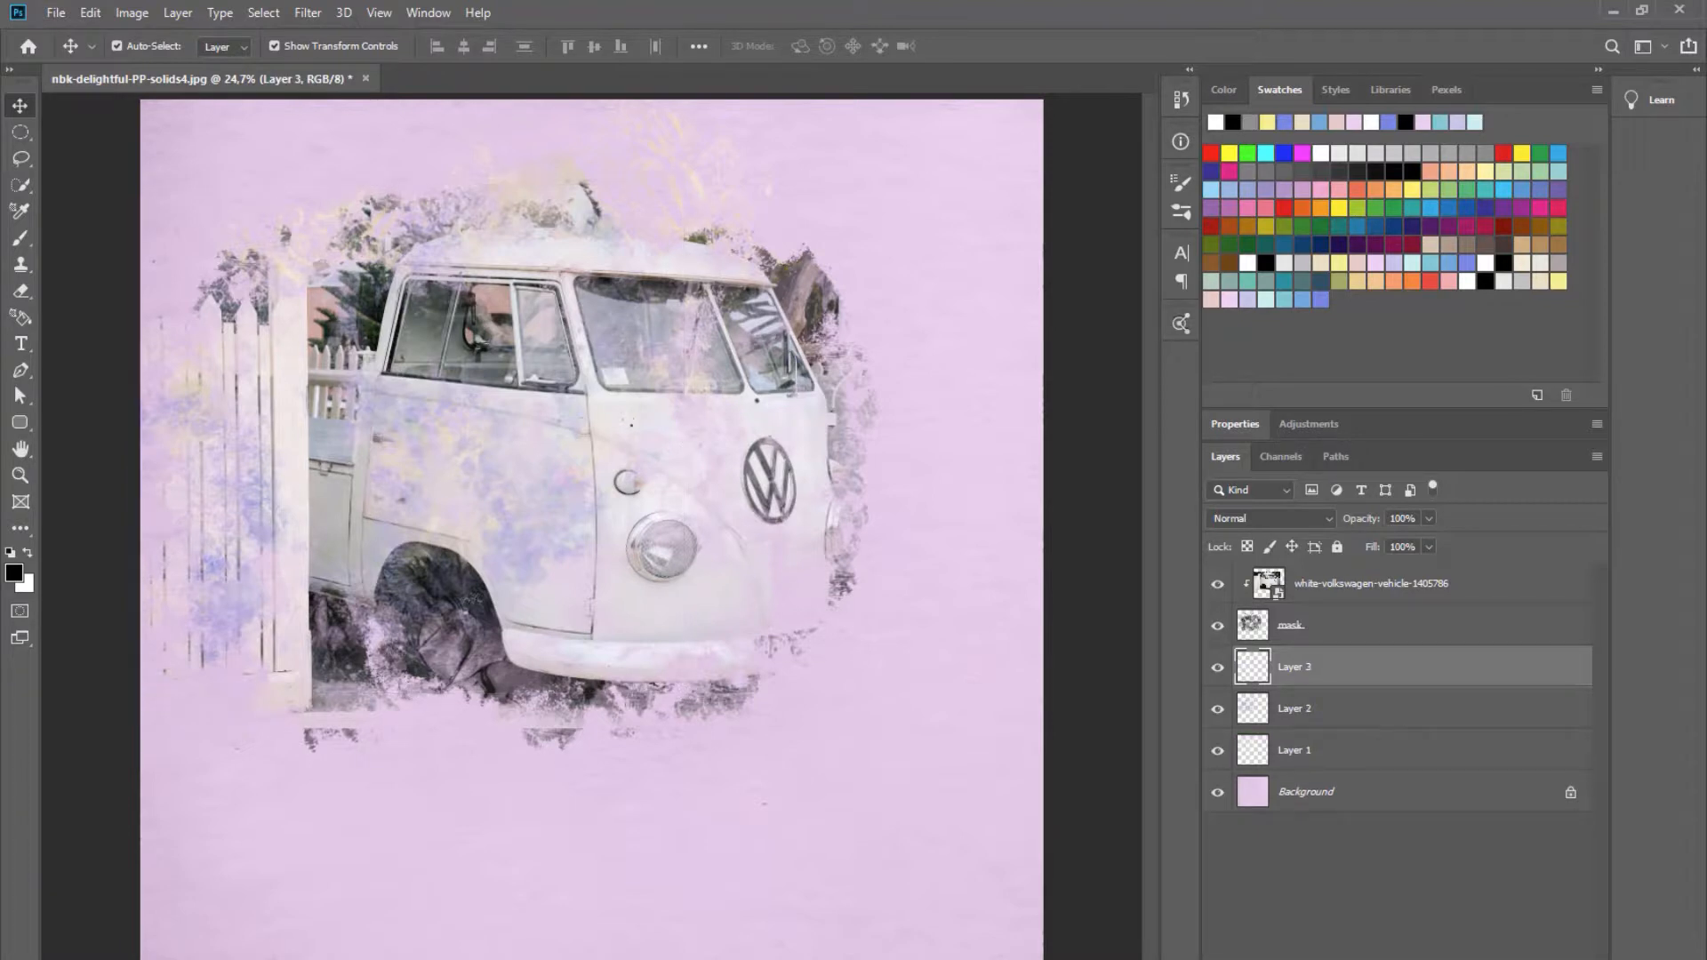
click(19, 239)
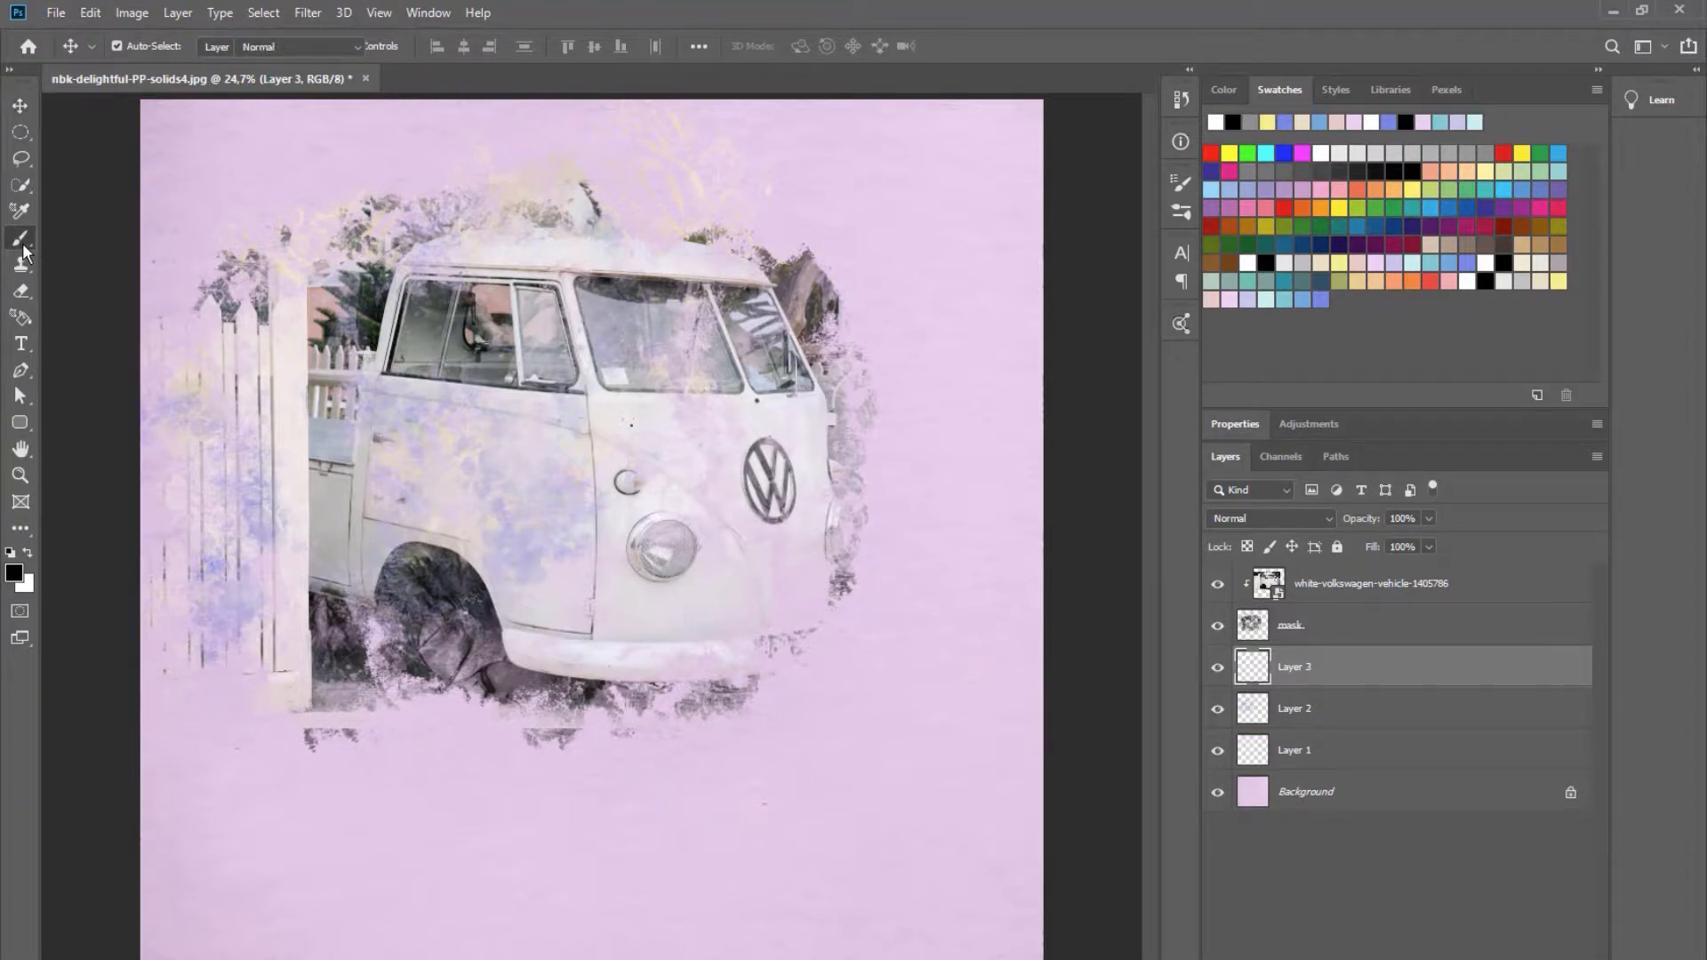
Select the nbk-gesso5 brush and paint white gesso strokes around the van's lower edges on Layer 4.
click(20, 239)
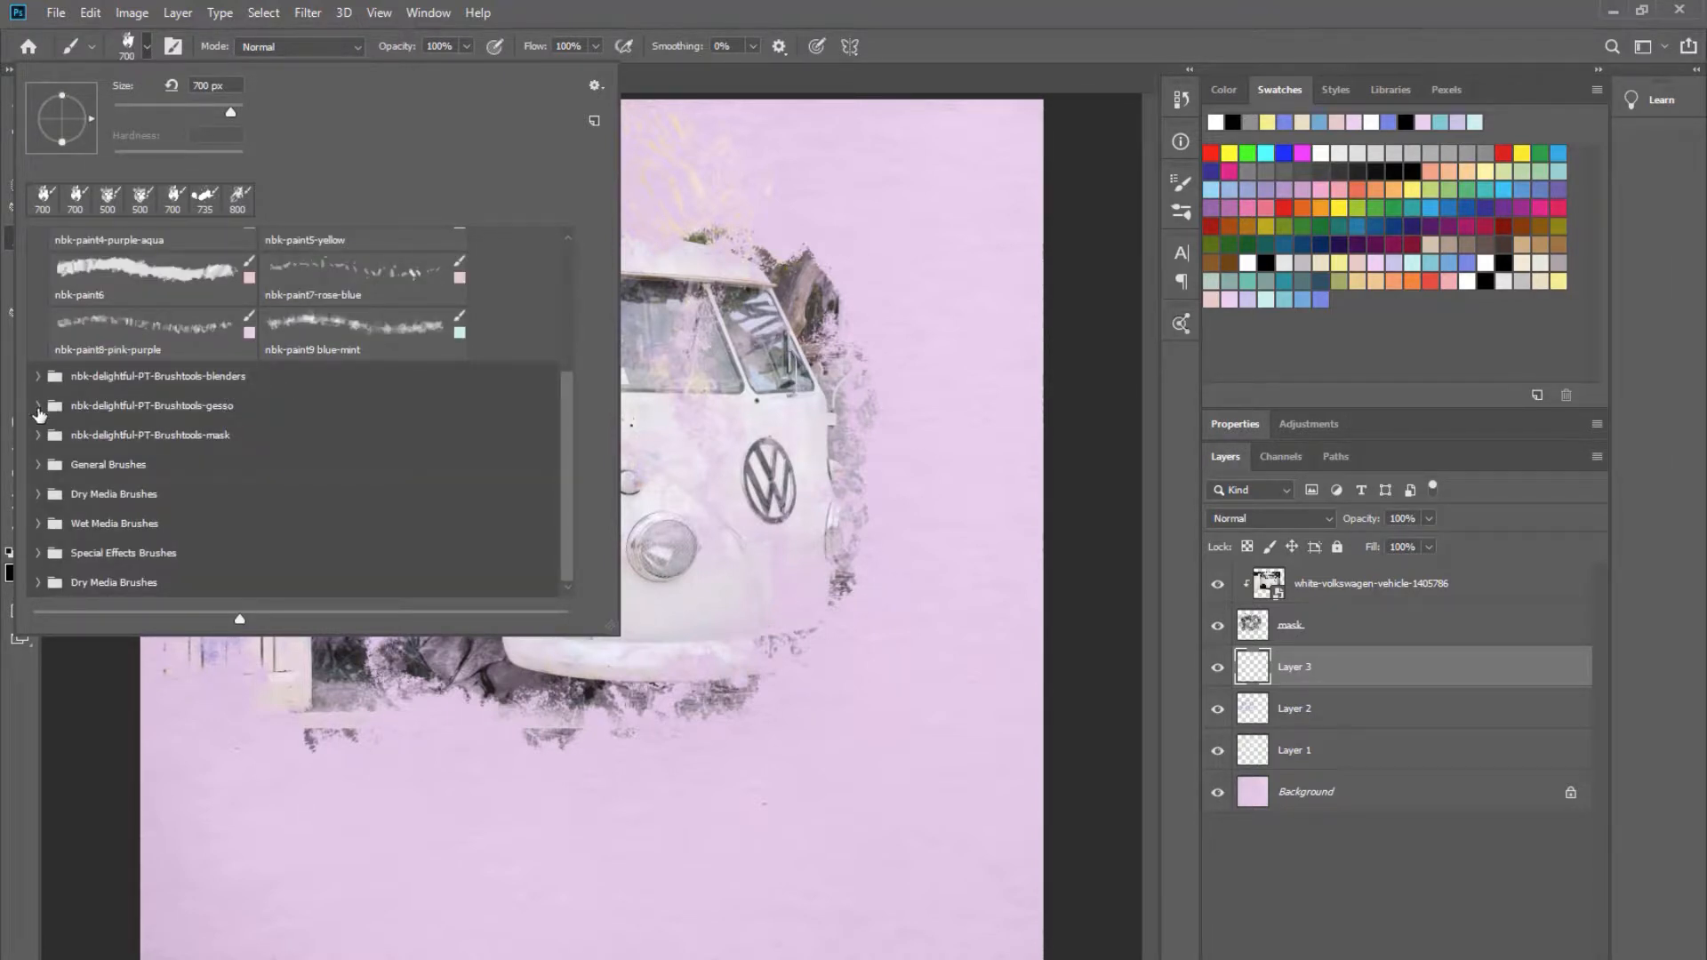
click(38, 406)
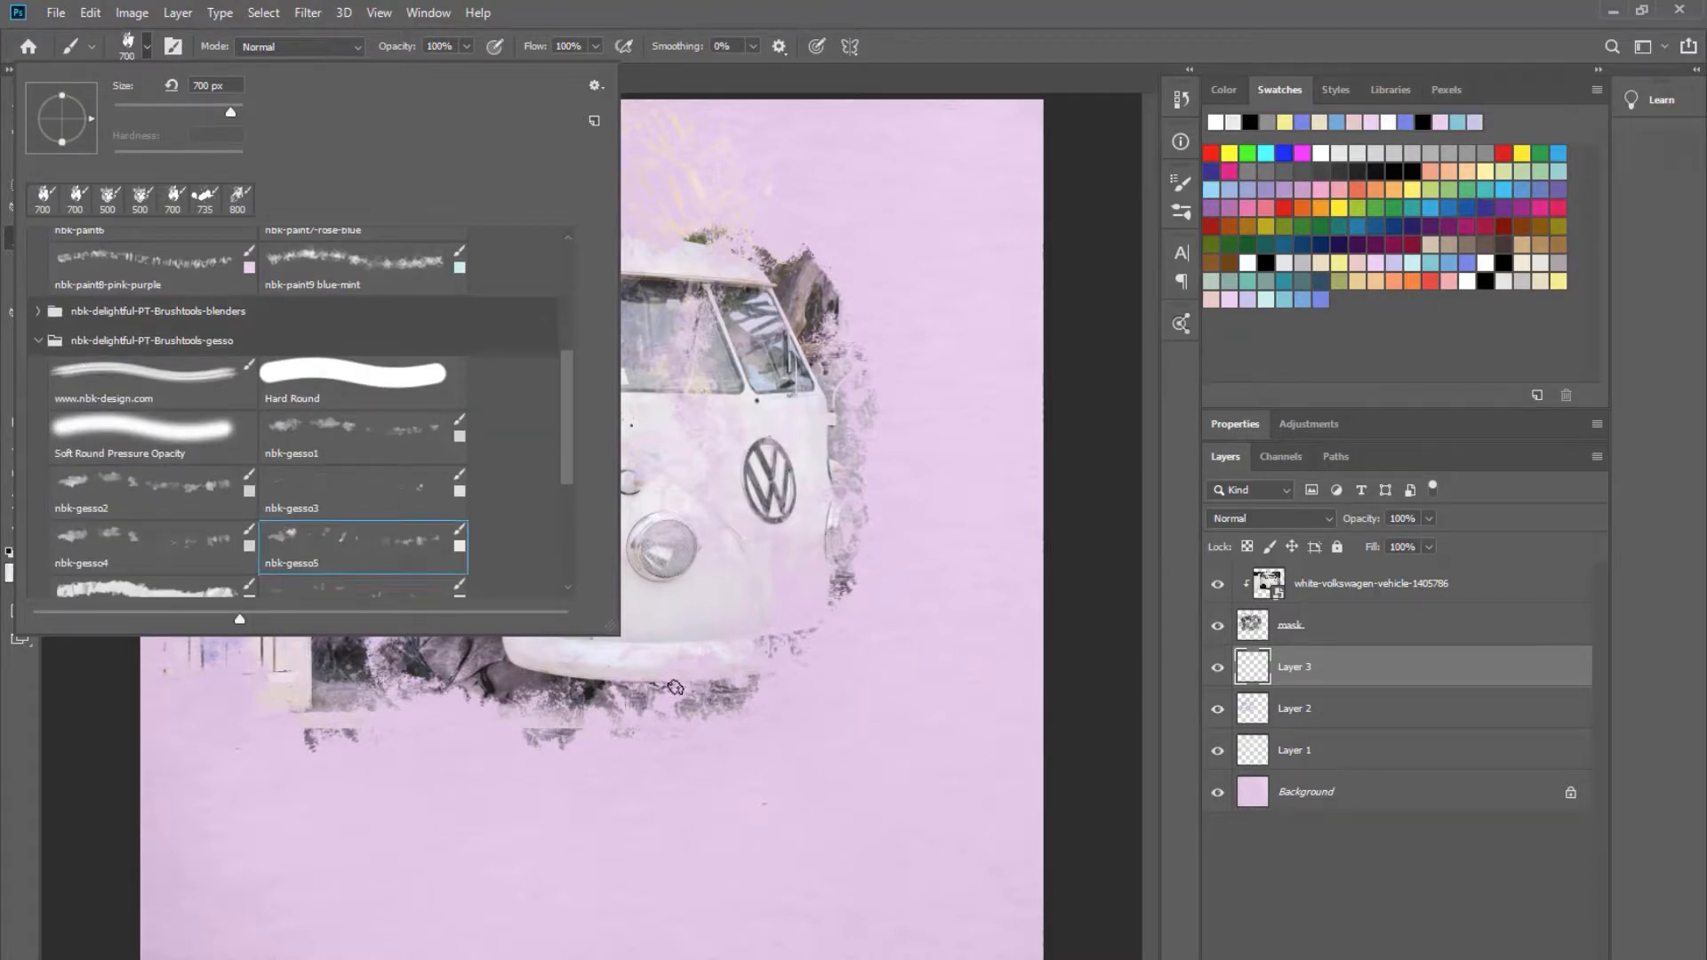
click(673, 688)
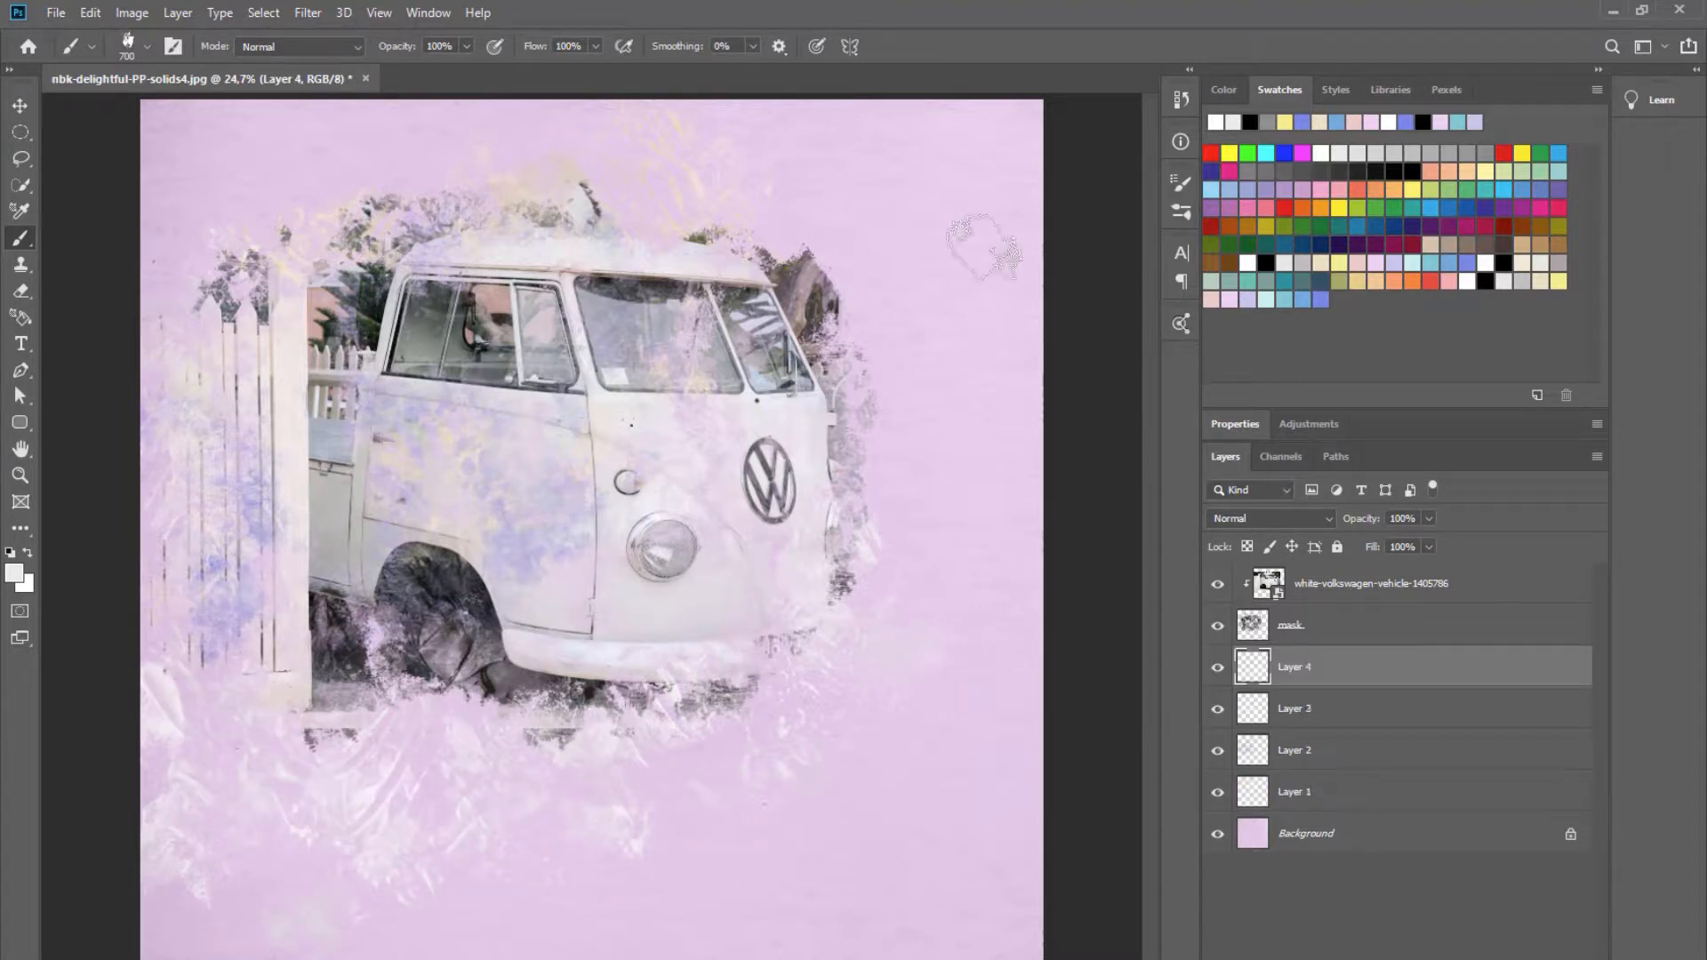
Choose a paint brush and spread soft lilac paint clouds on new Layer 5.
click(147, 46)
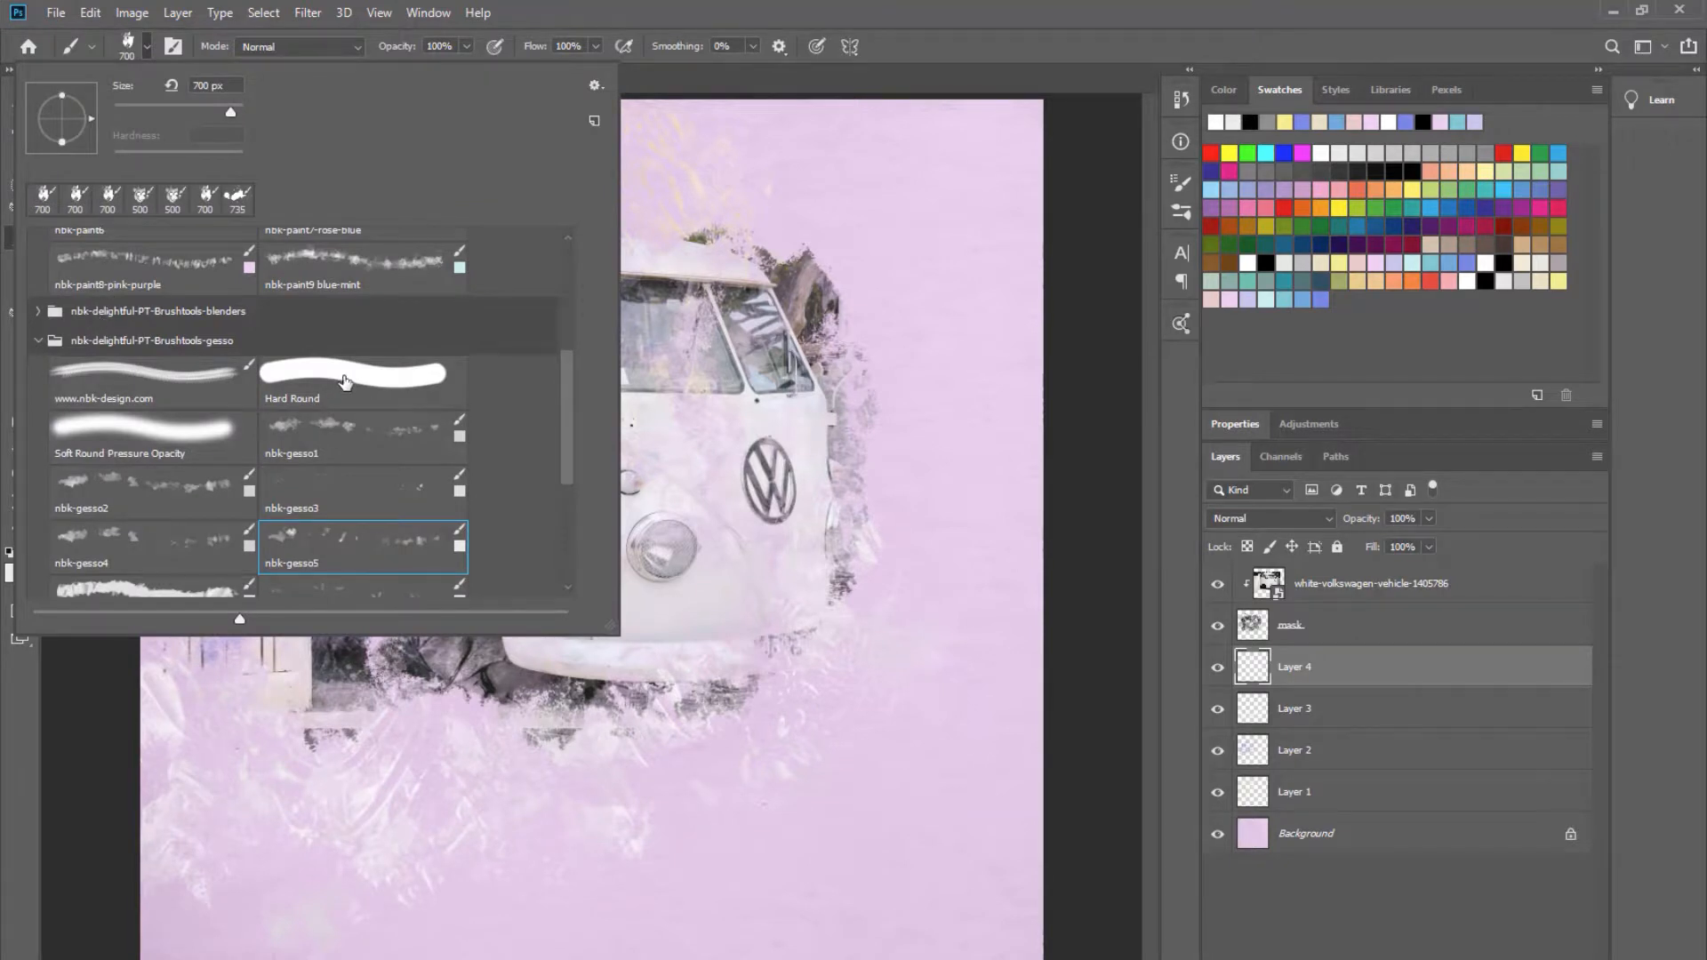
scroll(up, 3)
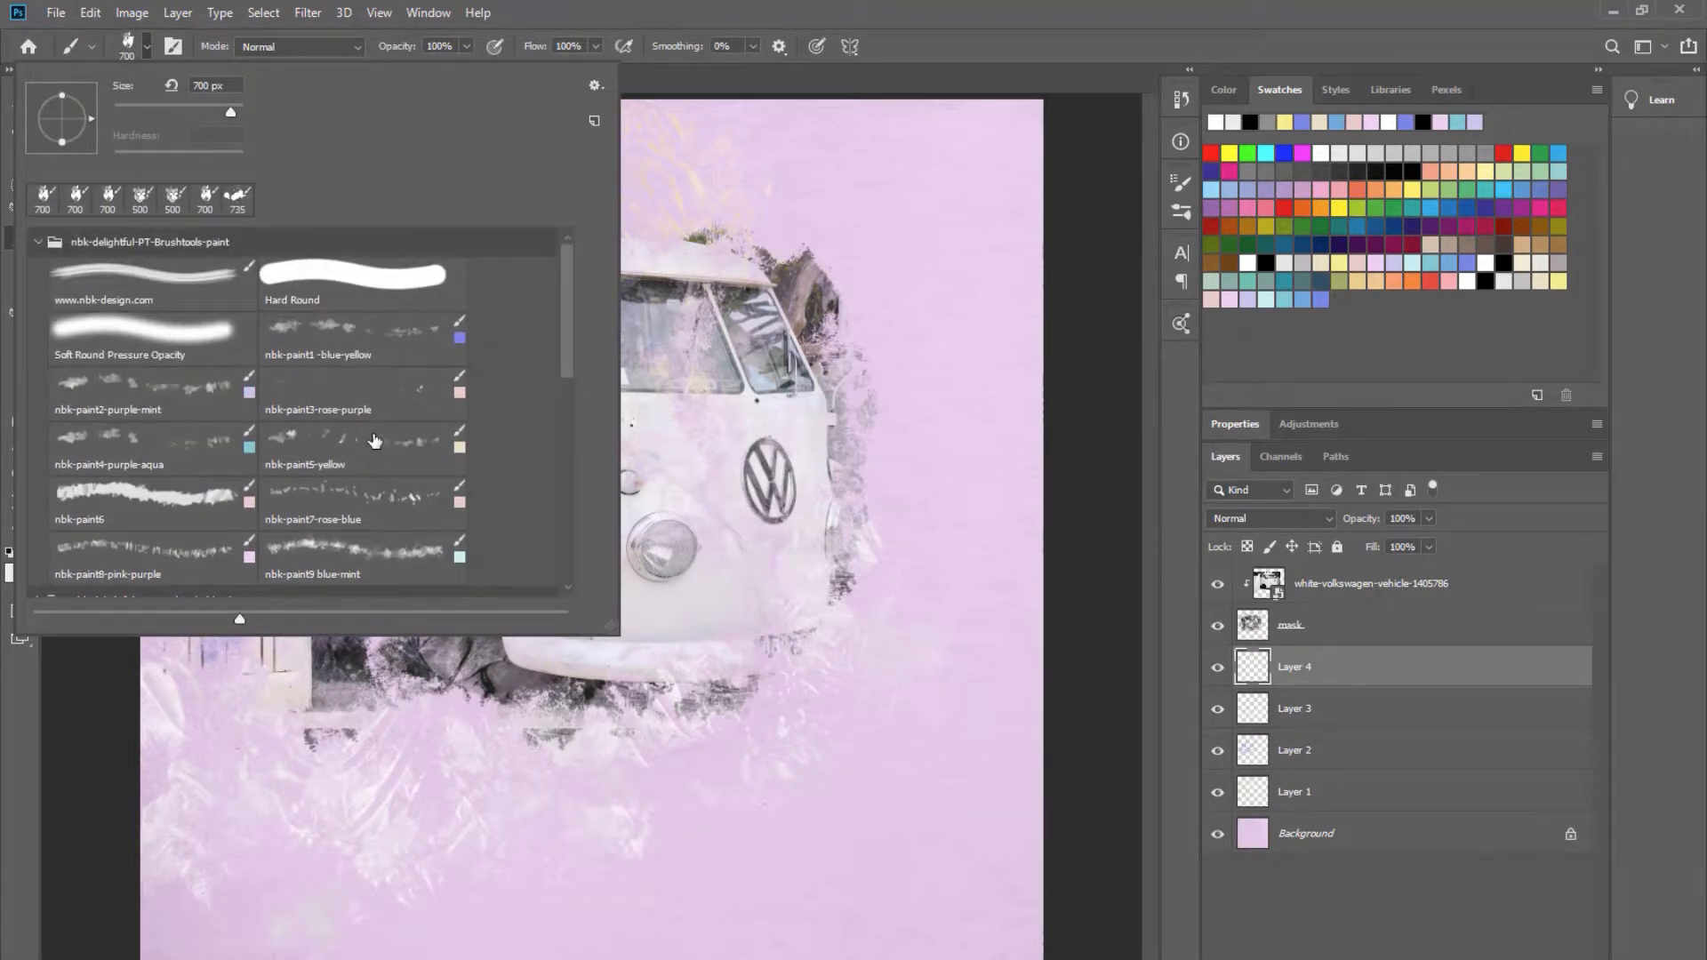
scroll(down, 3)
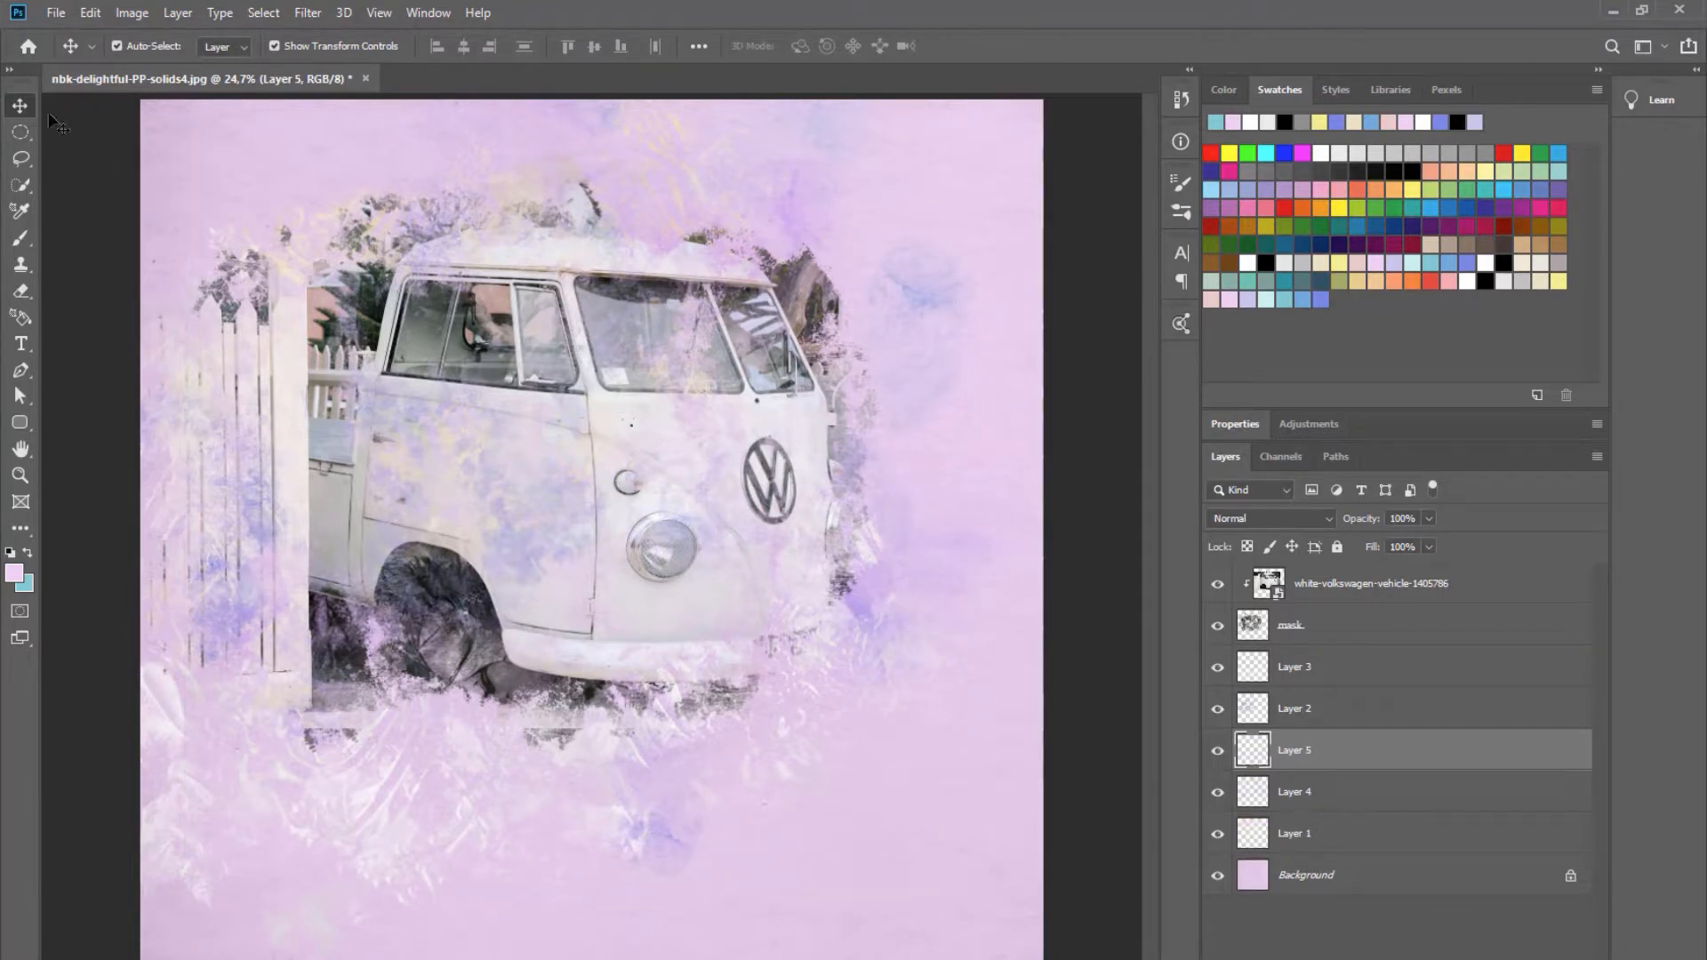
Paint pale yellow dabs on Layer 5 in Multiply mode and move it just above Background.
click(20, 238)
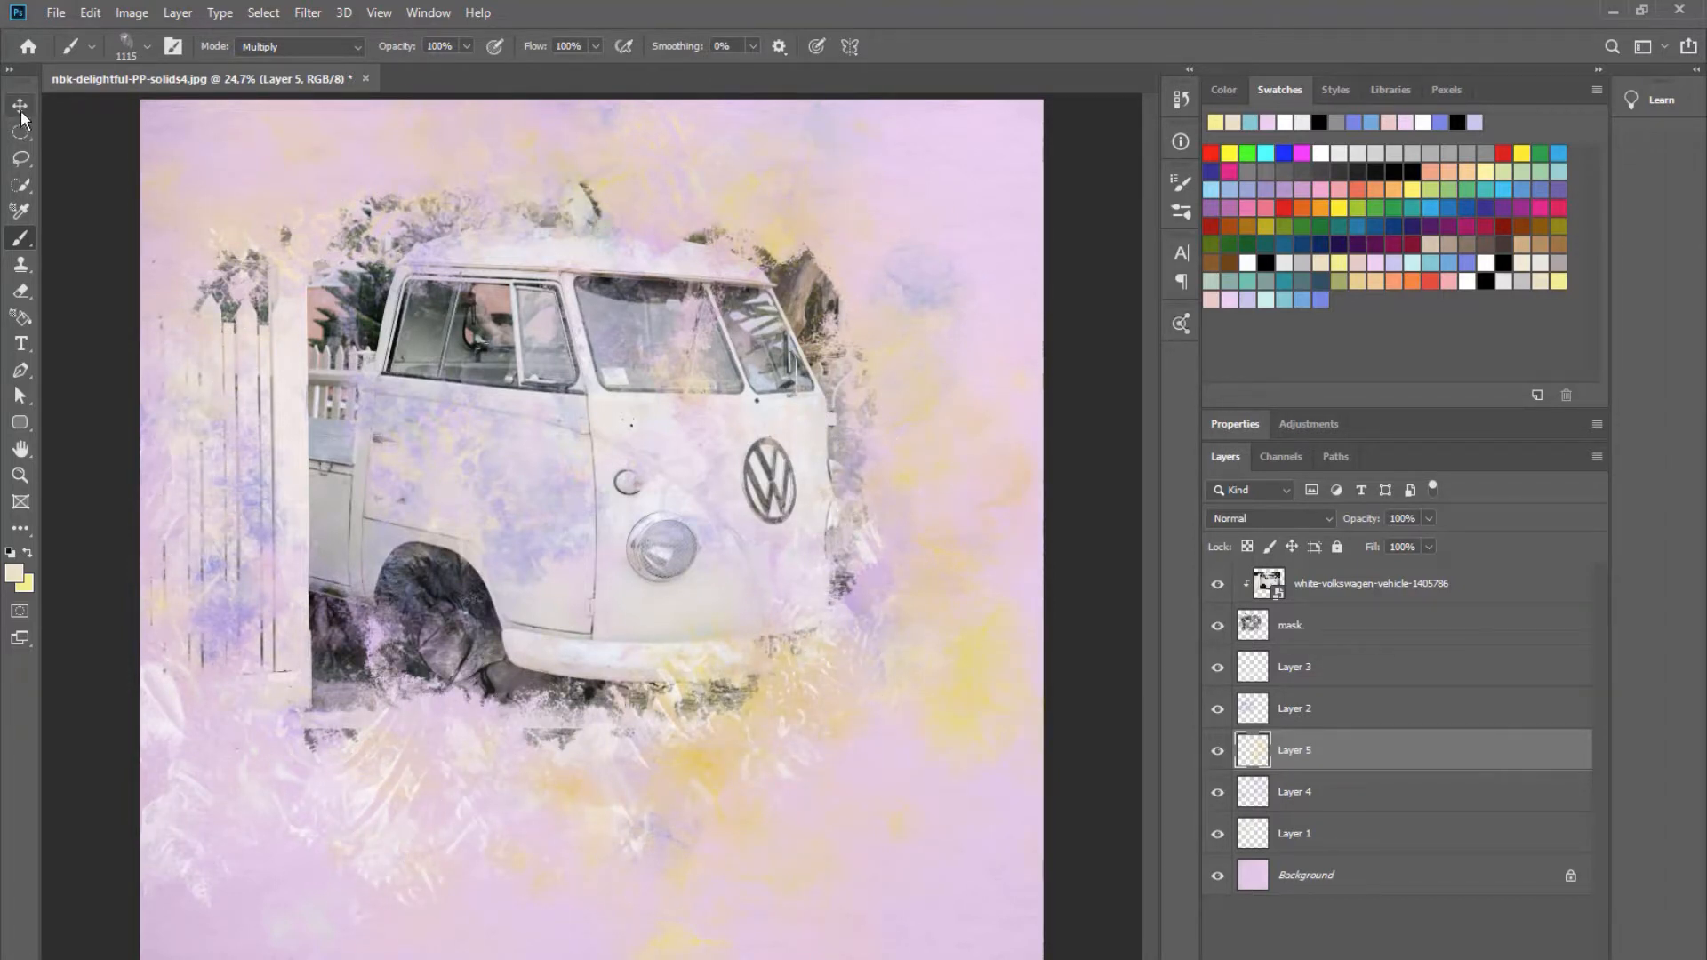
click(20, 106)
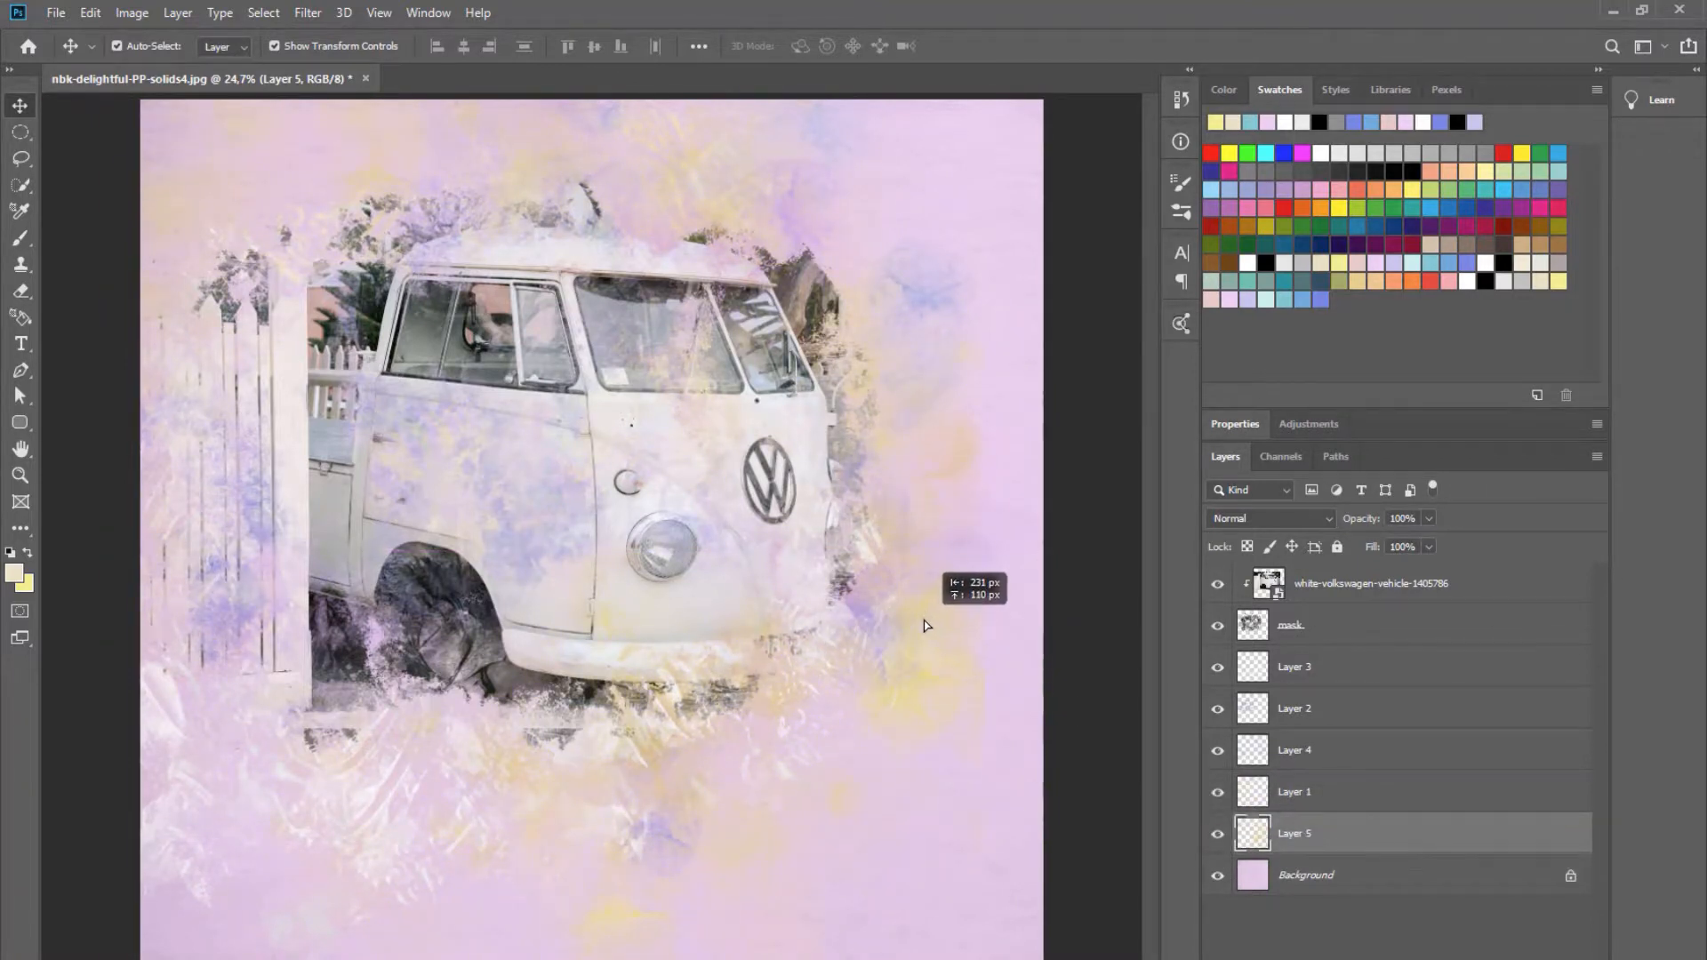
click(1306, 874)
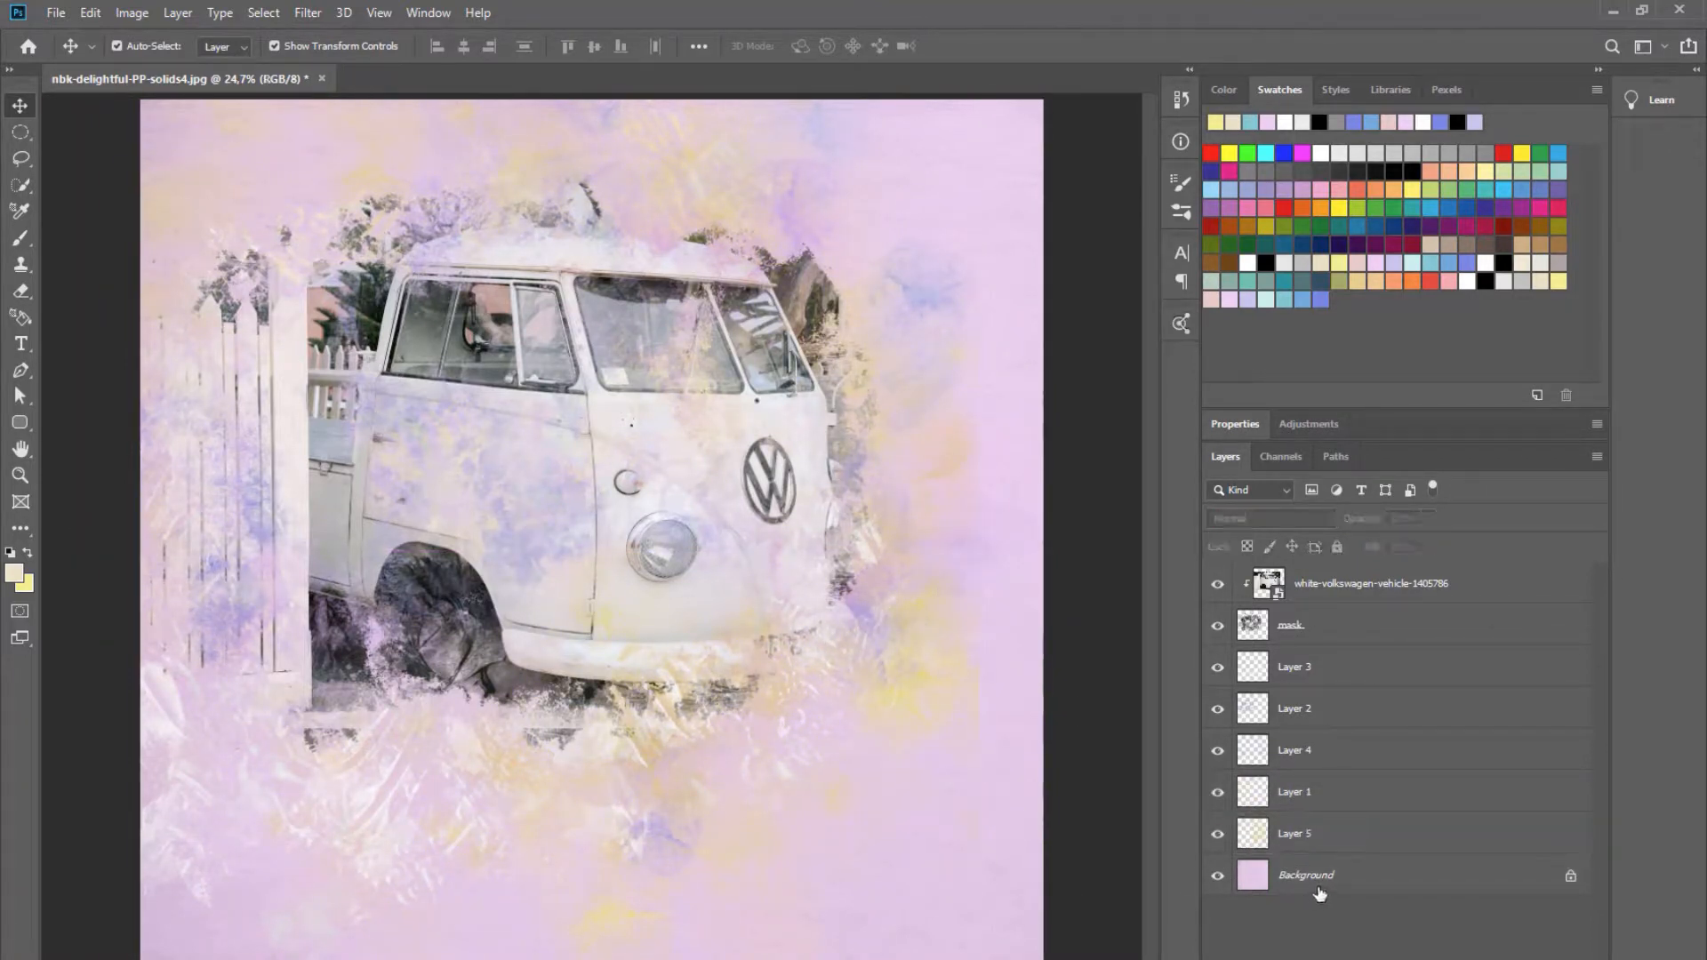
click(55, 12)
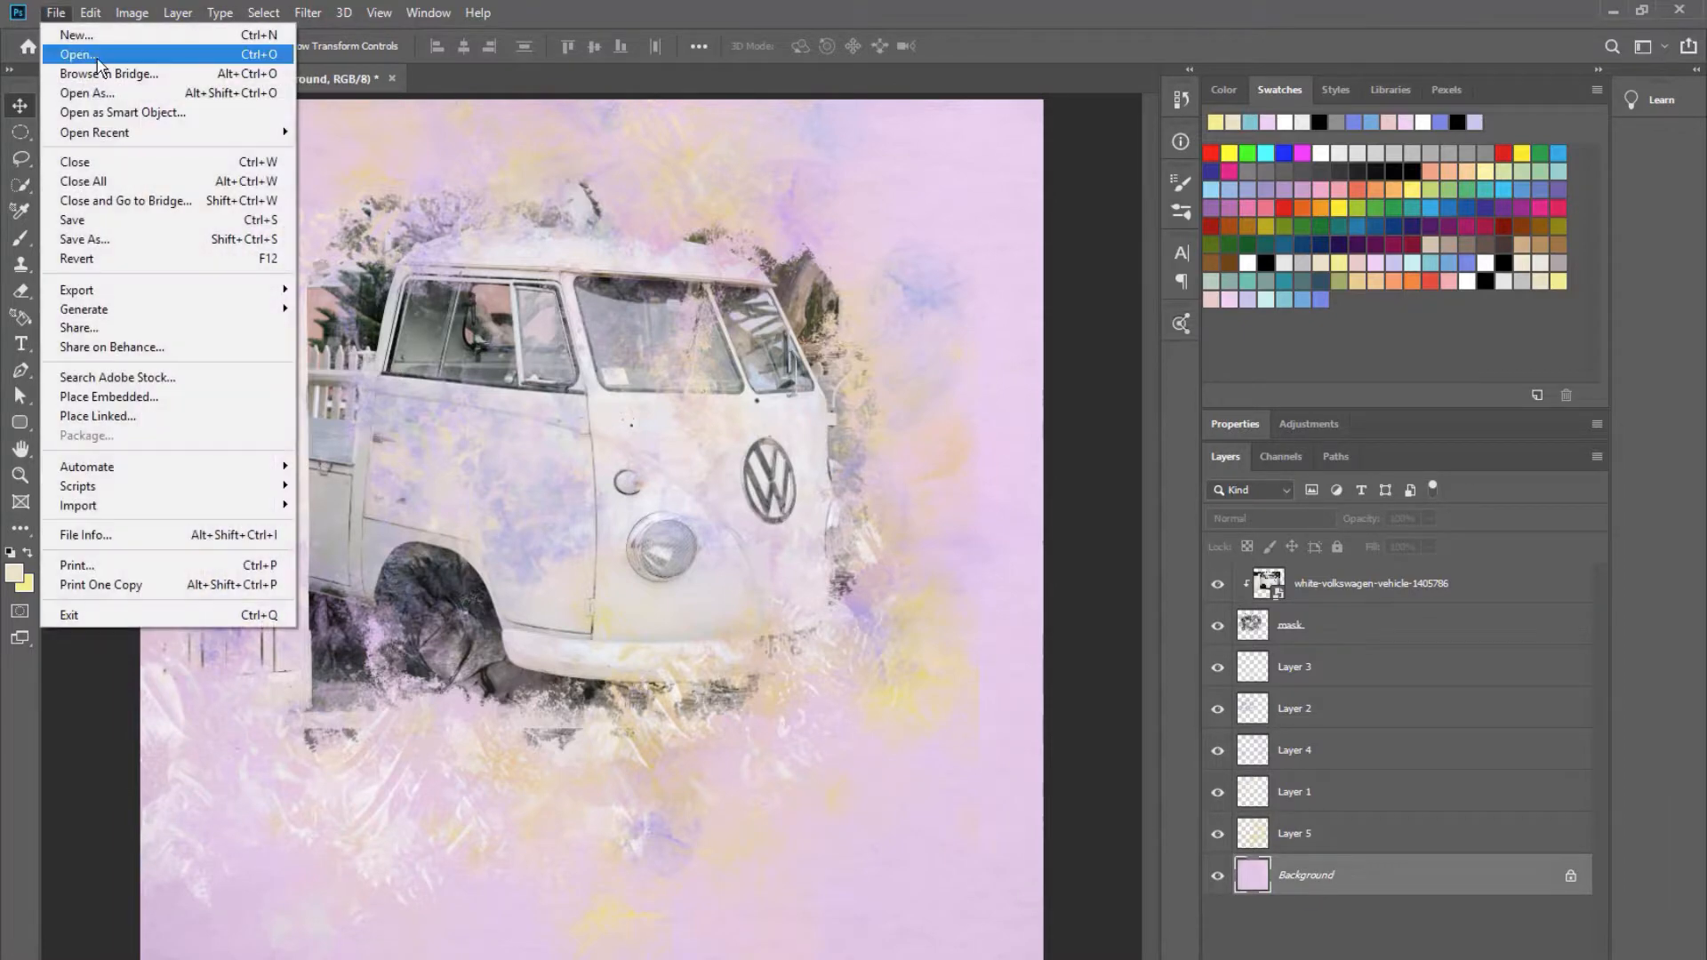
Place a pale pattern paper from the PP-Pattern folder as Layer 6 above Background.
click(76, 55)
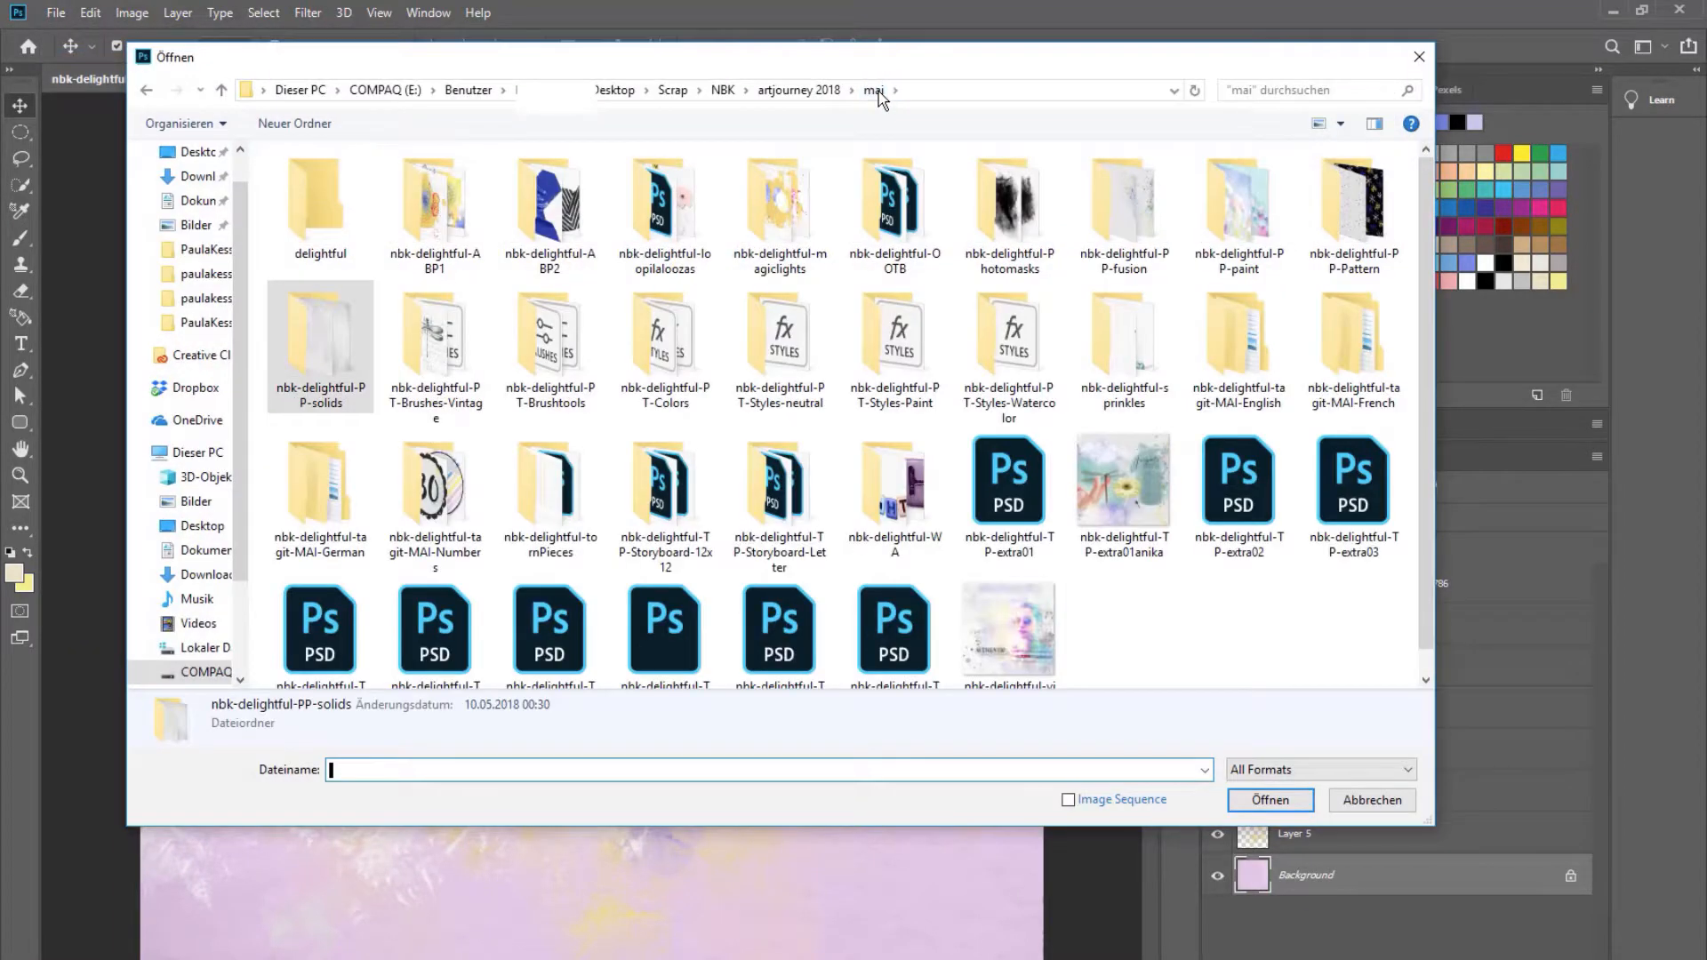
double_click(1353, 207)
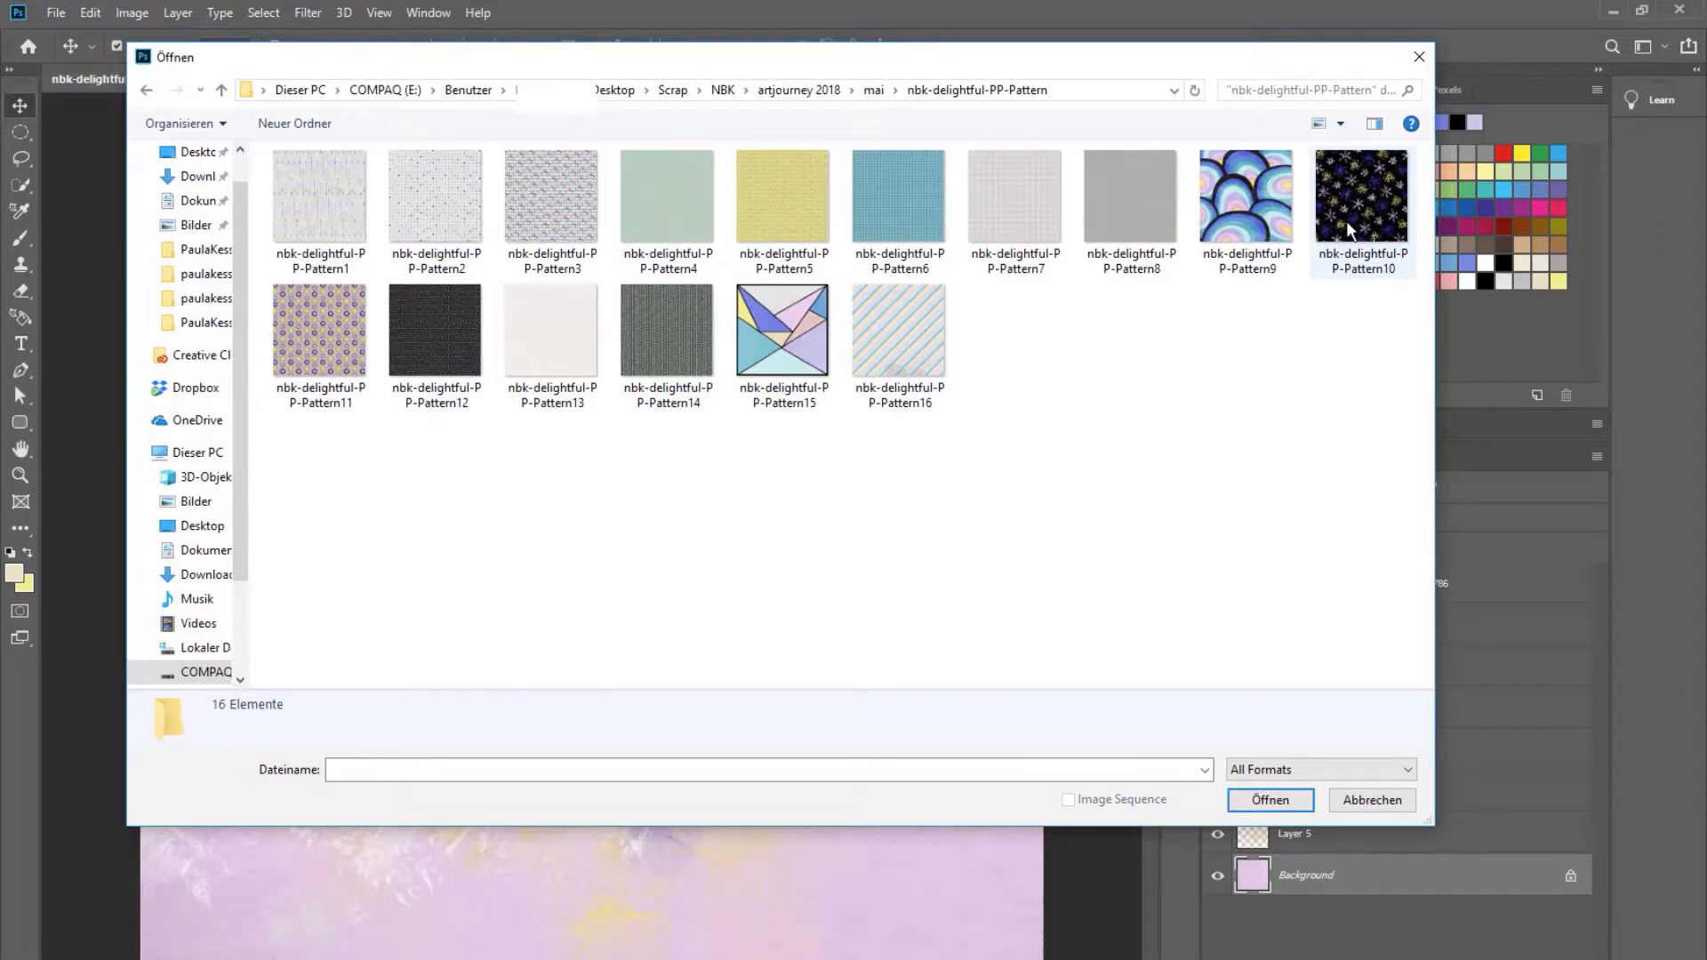
mouse_move(552, 343)
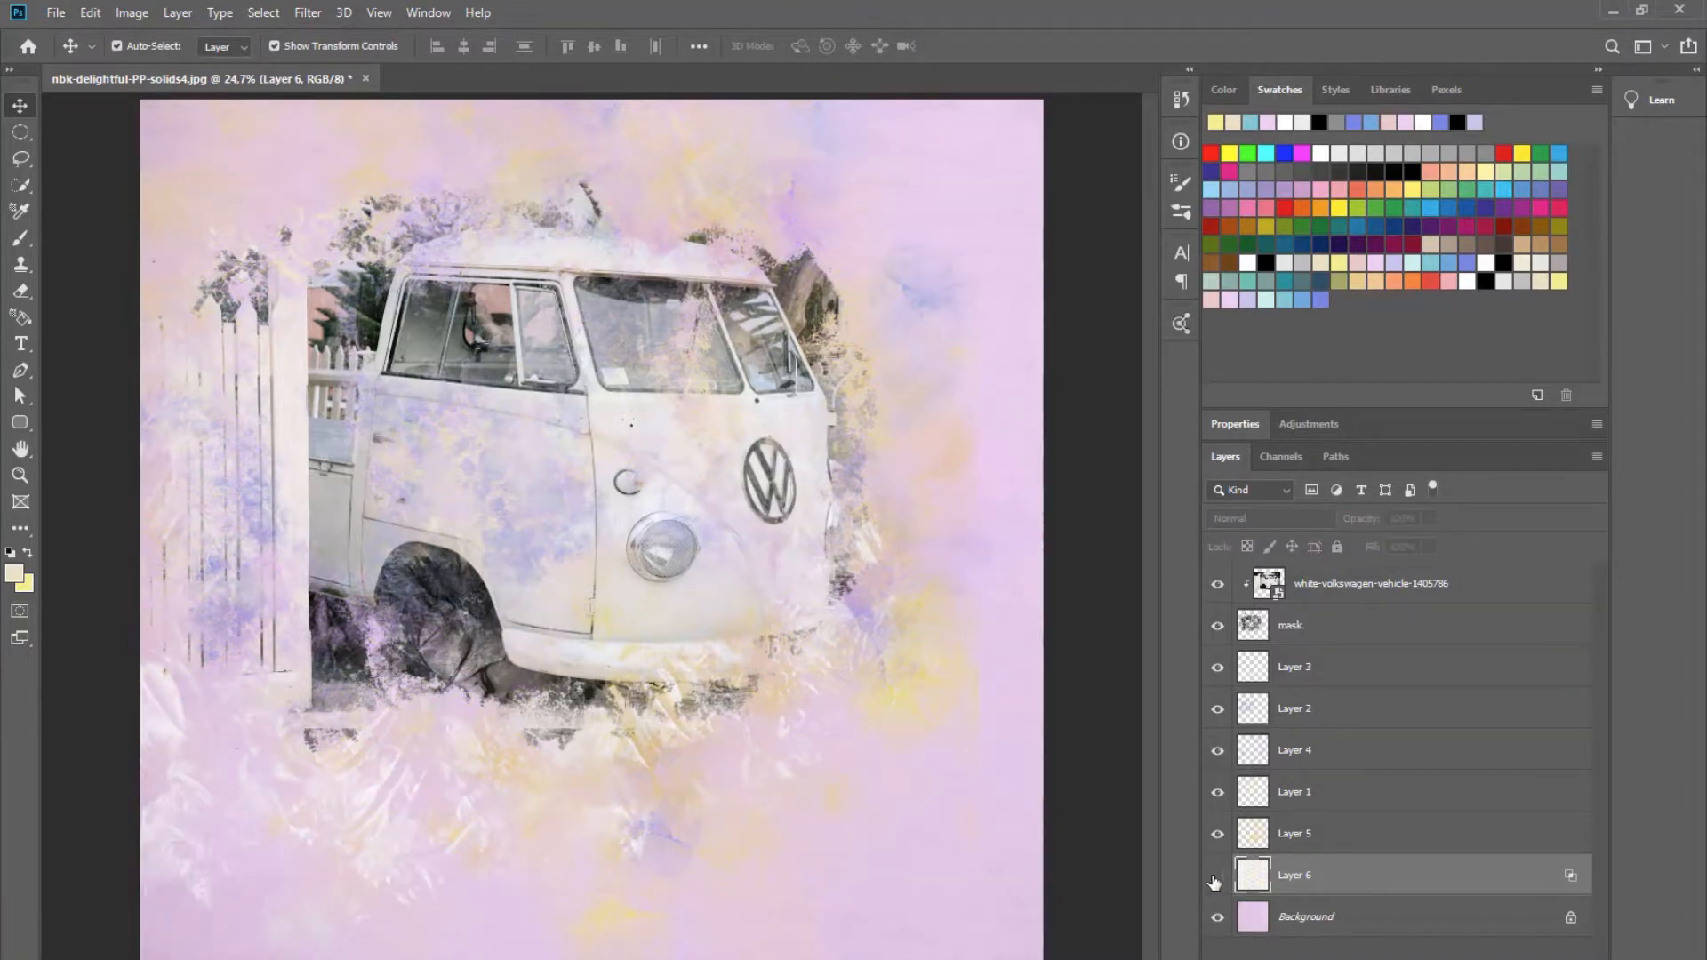
click(1217, 882)
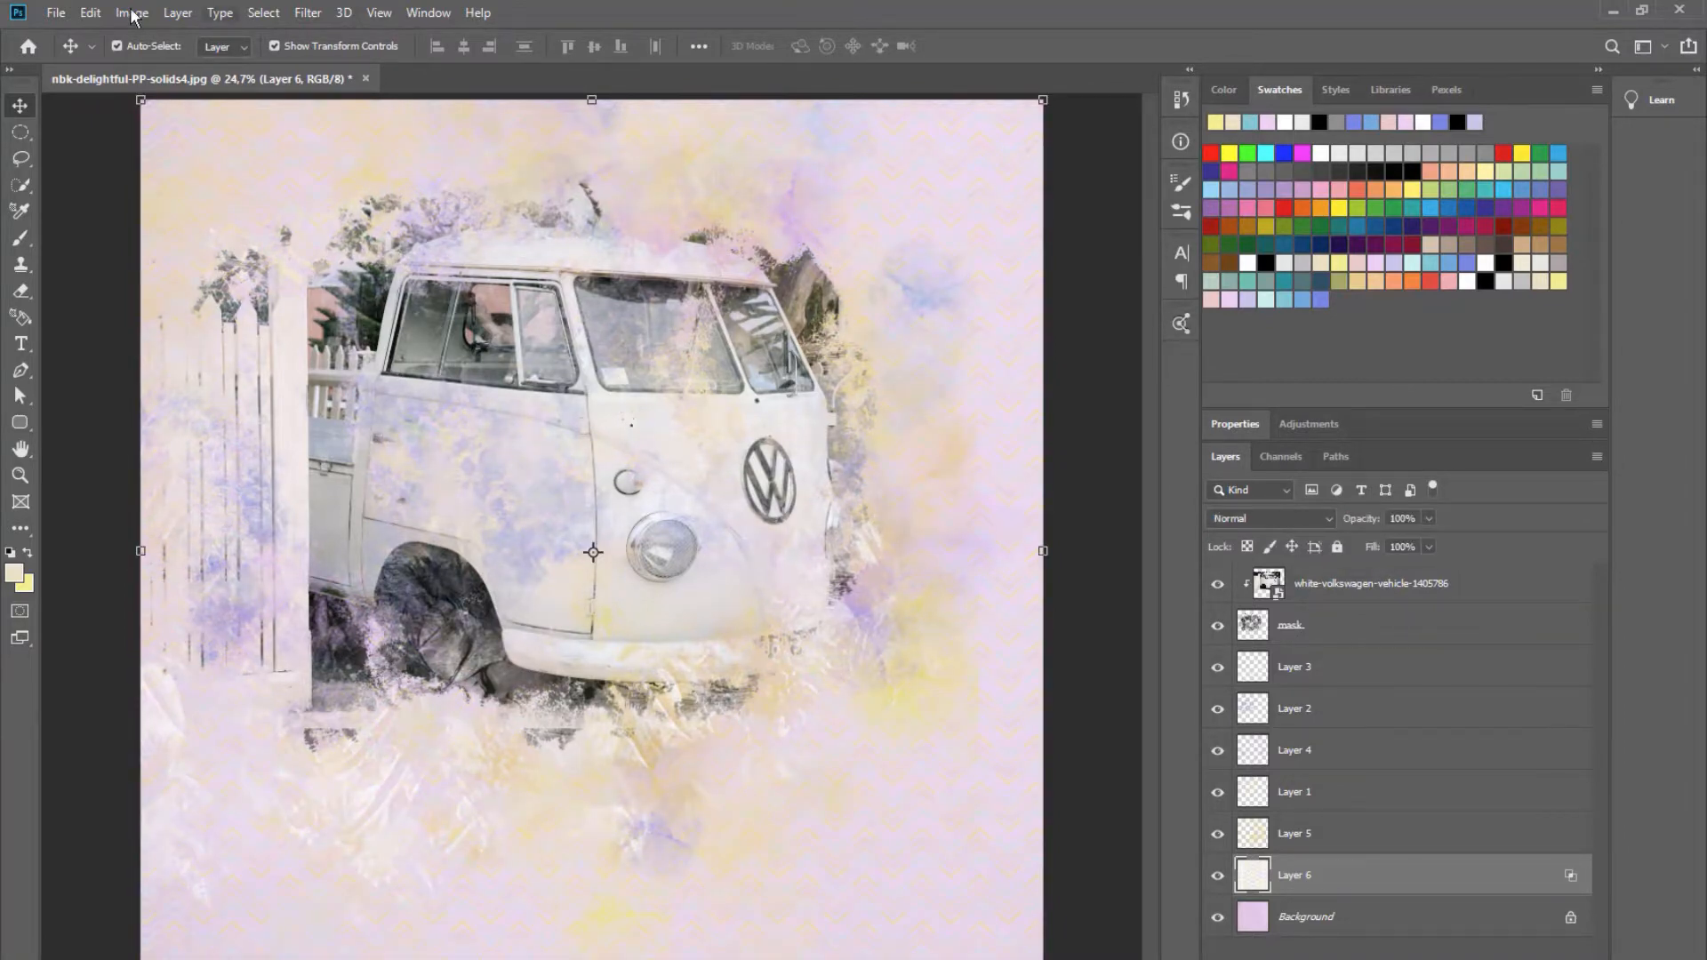
mouse_move(55, 26)
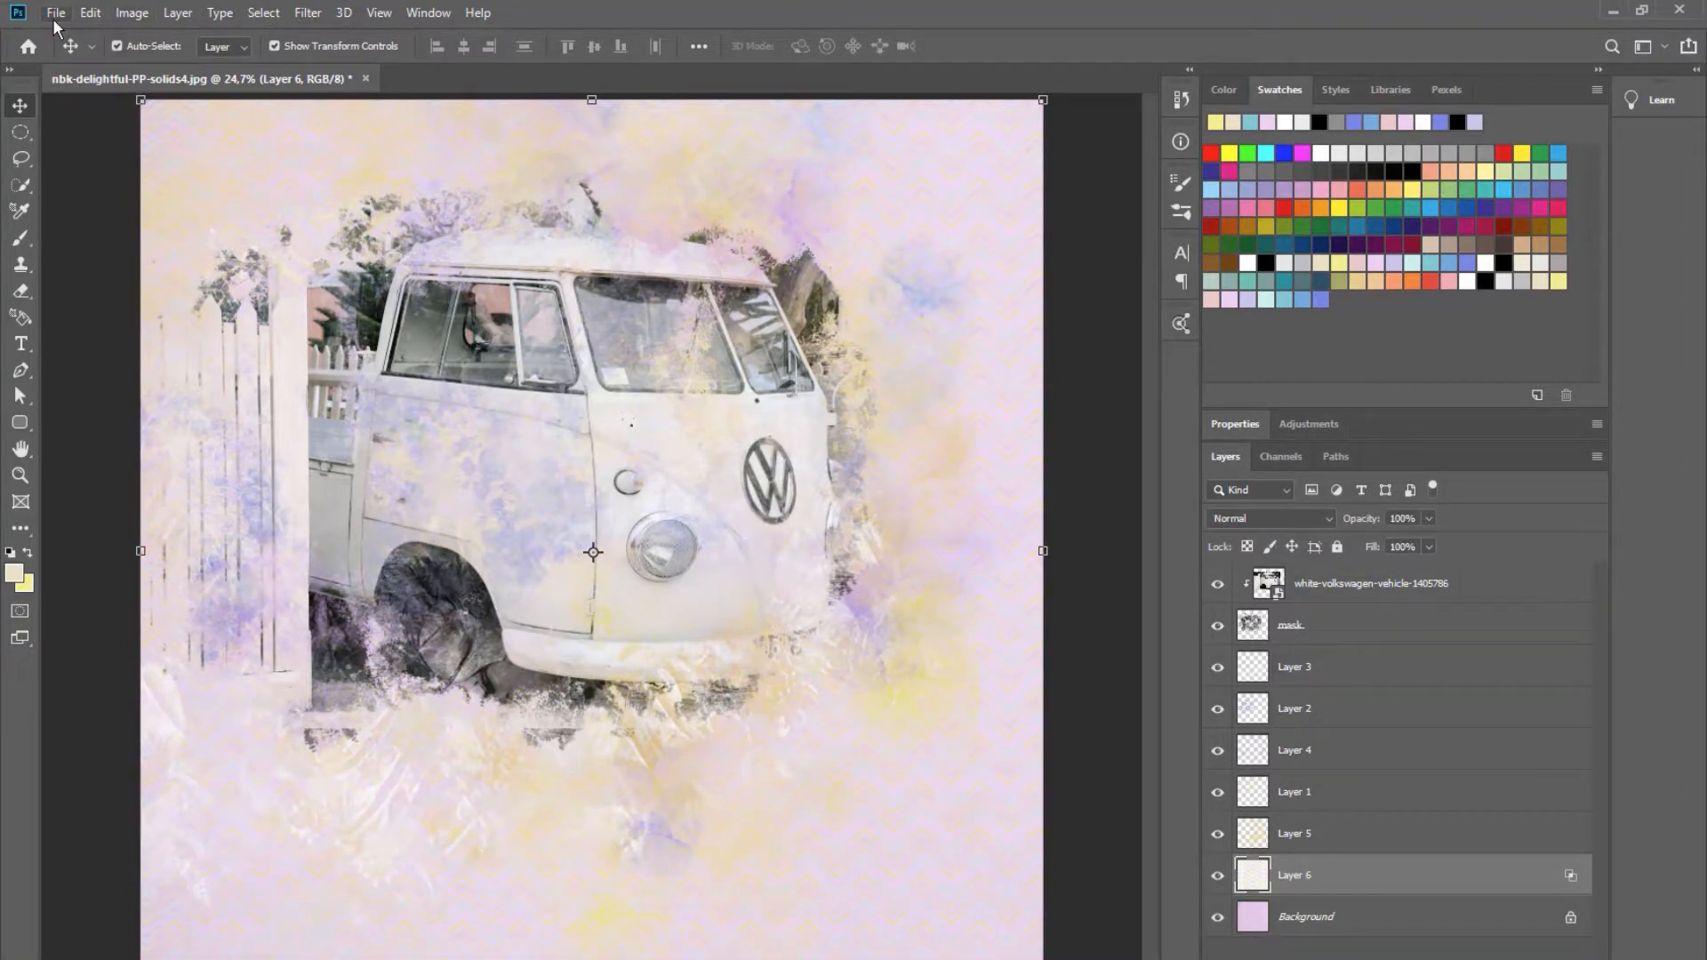
click(55, 11)
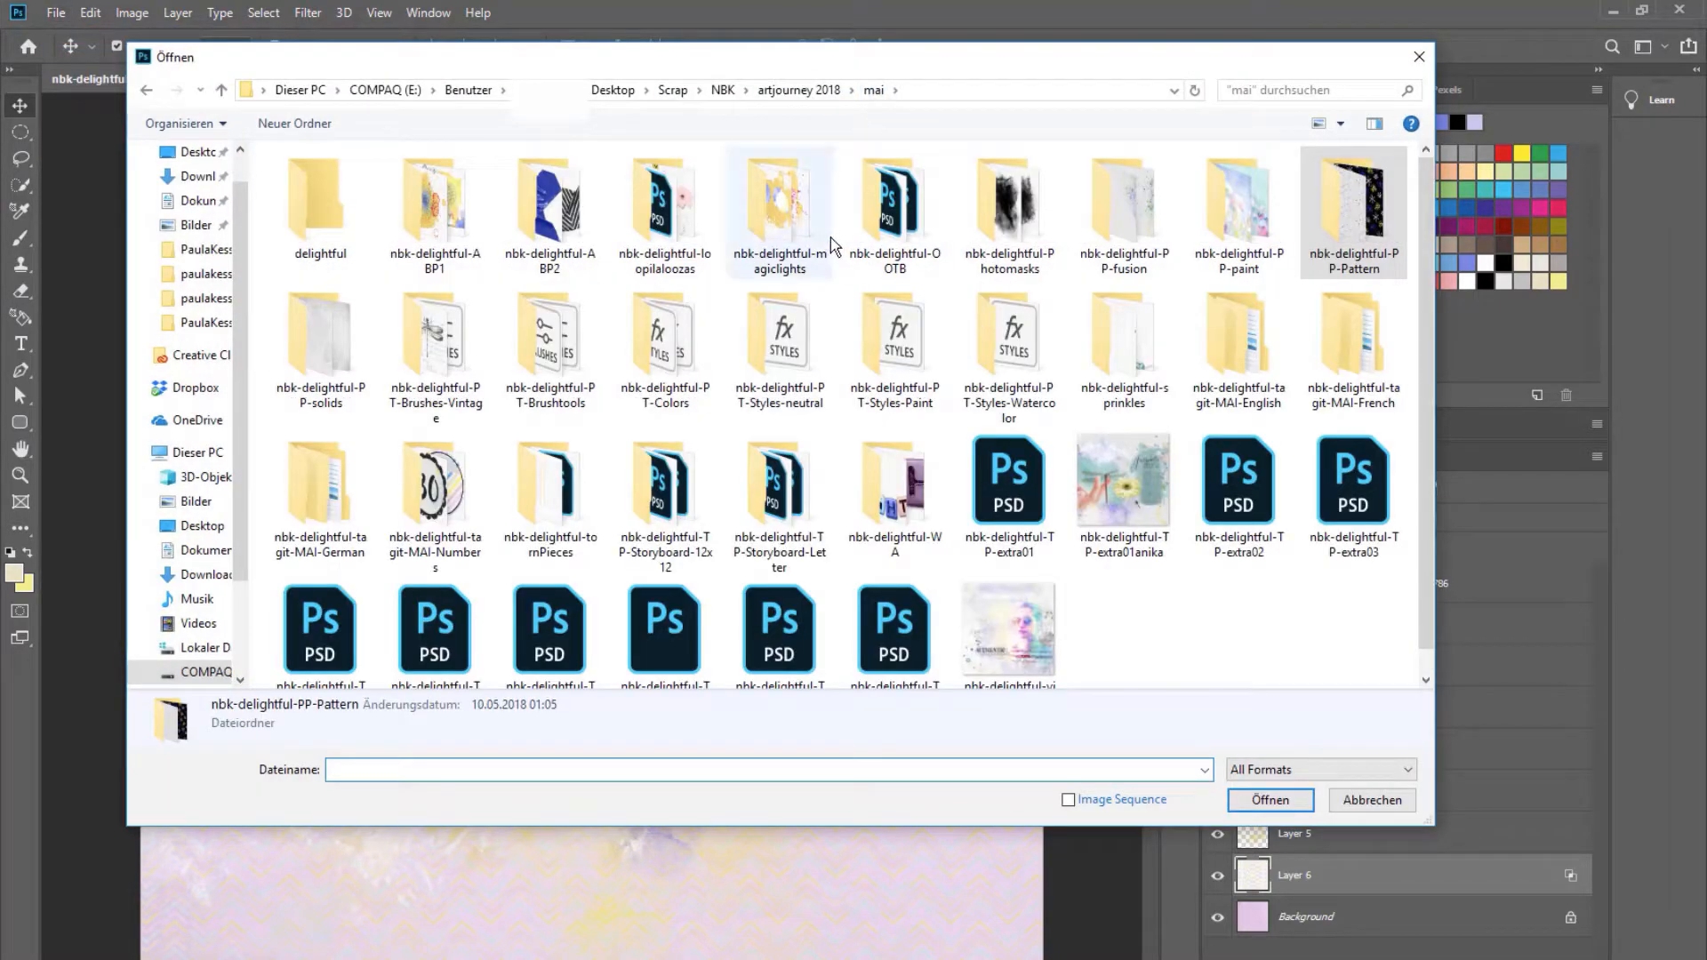
Drag in the loopilaloozas FUN bead and flower cluster and bring it to front as Layer 7.
double_click(665, 207)
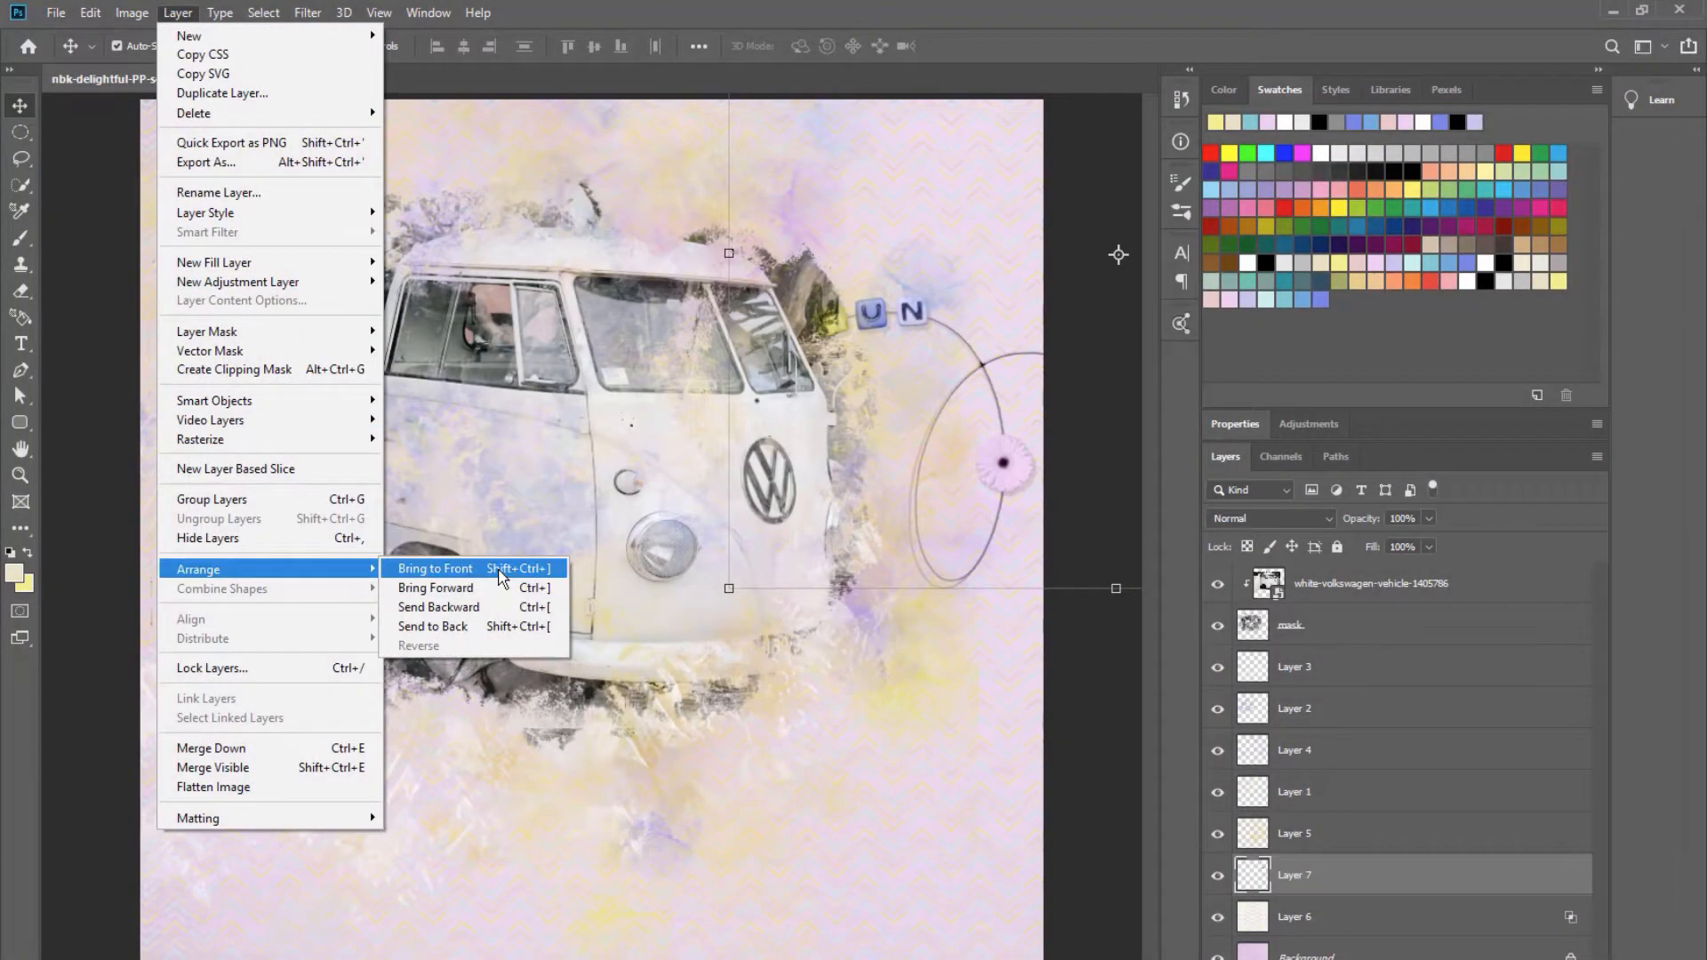
click(435, 568)
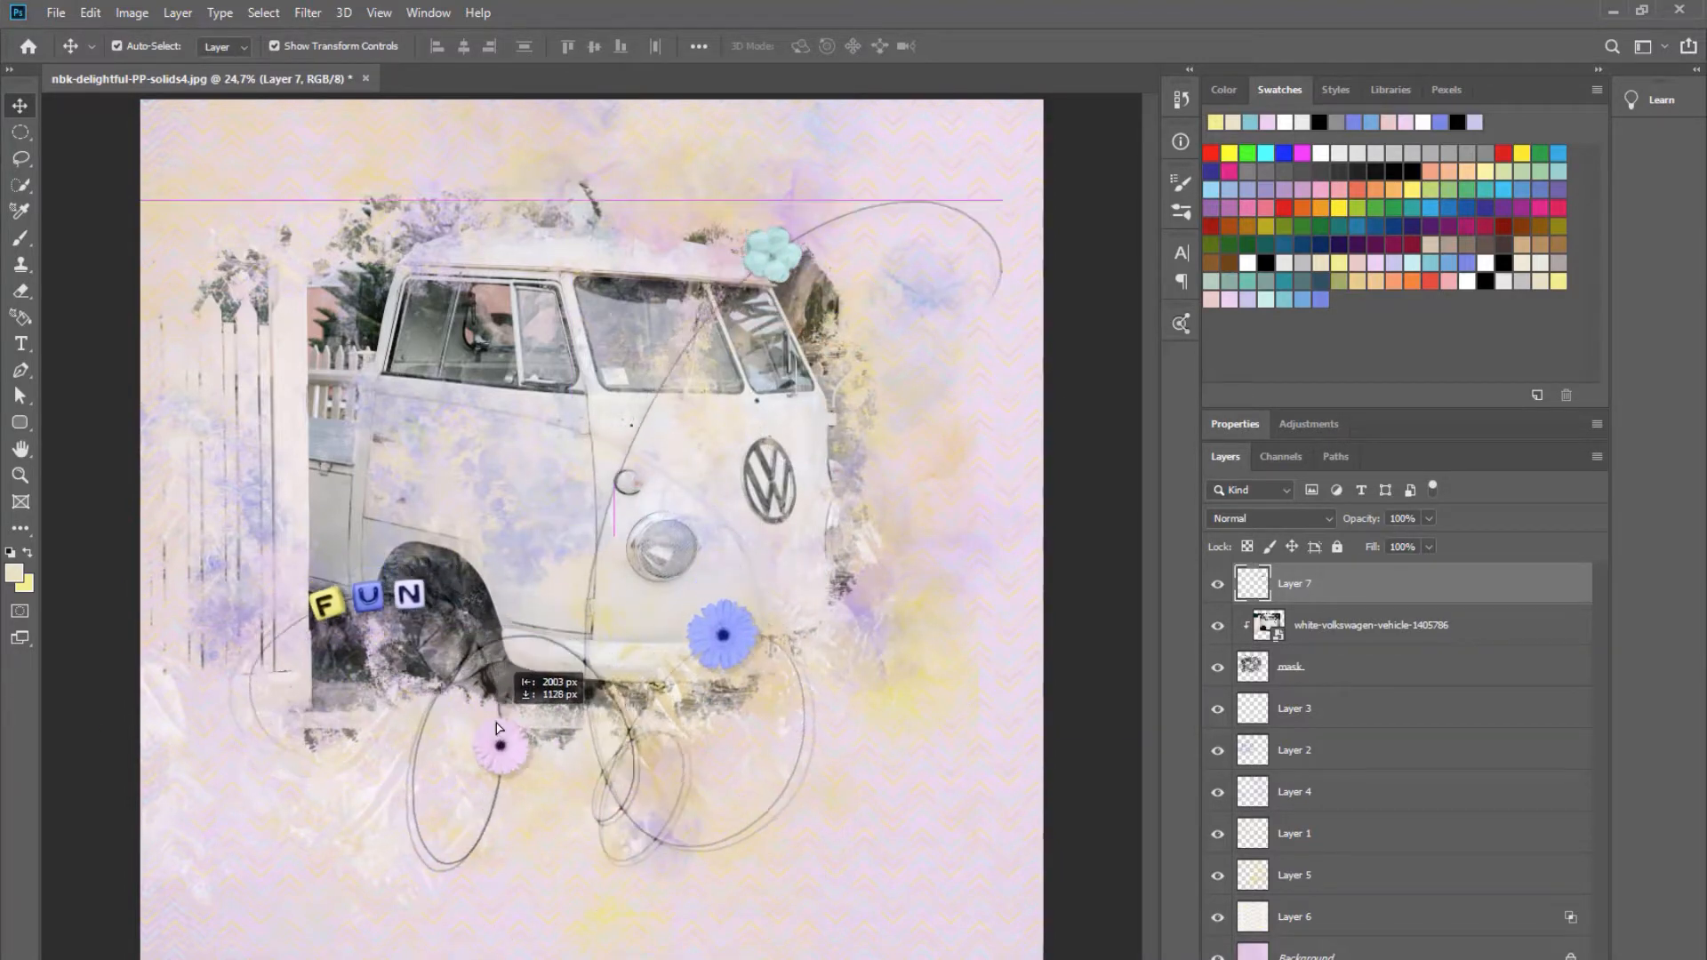
click(55, 12)
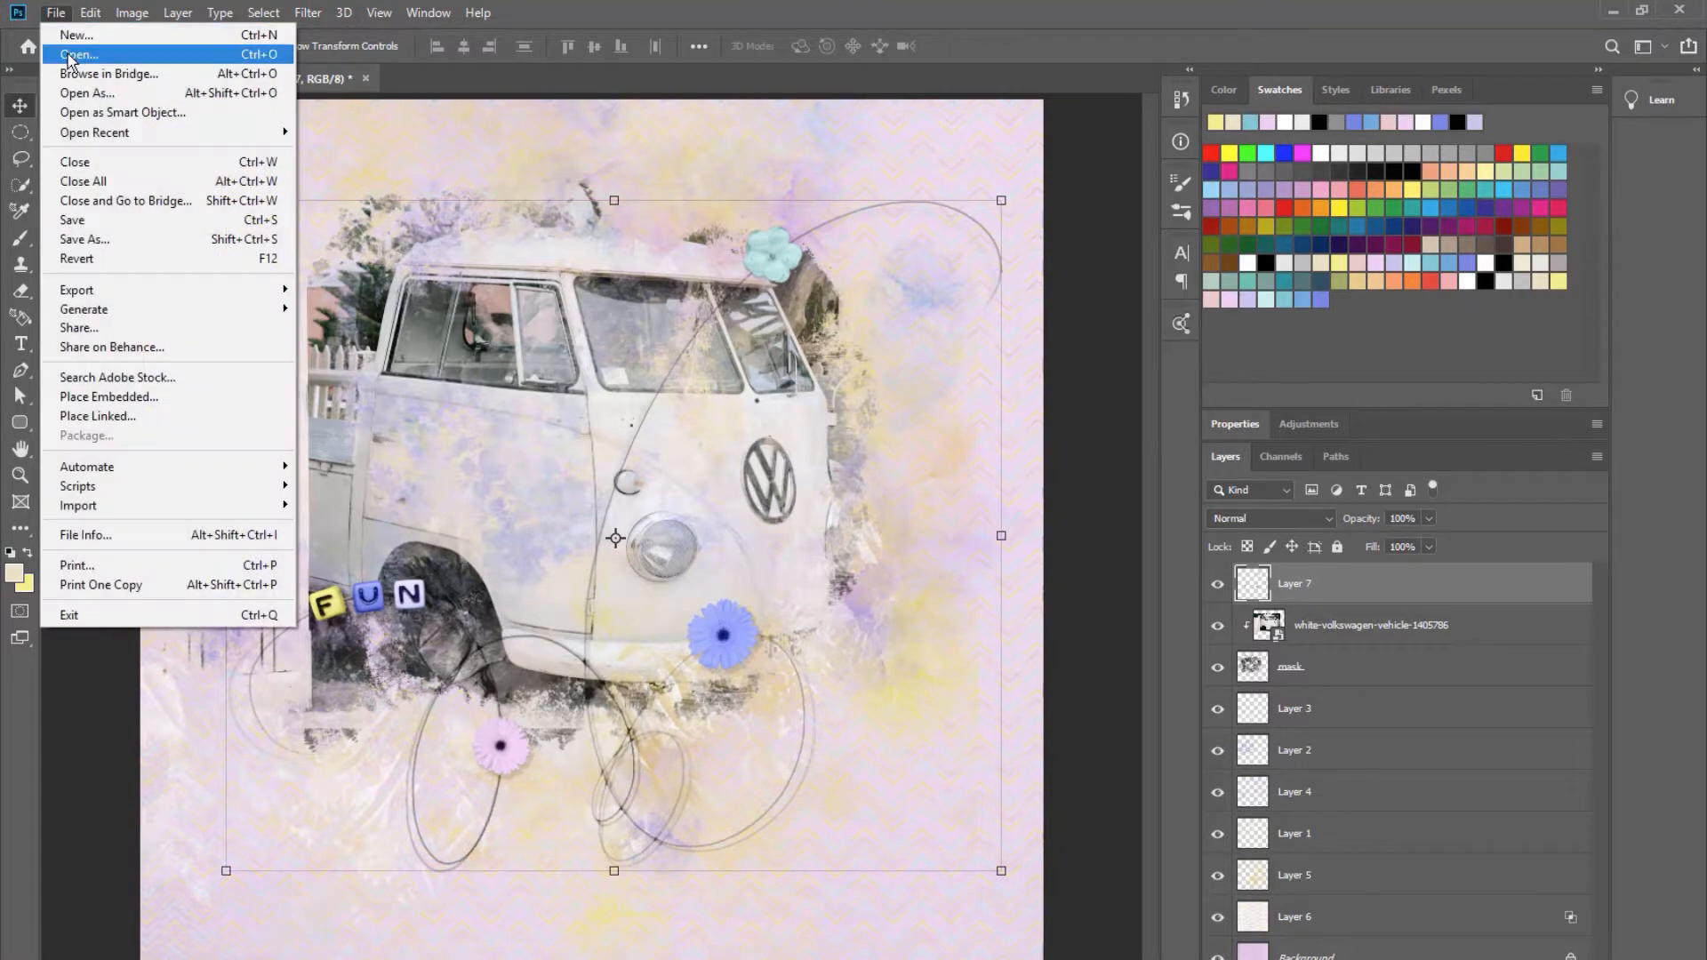
Place the grey shadowed butterfly PNG as Layer 8 beside the blue flower.
click(79, 54)
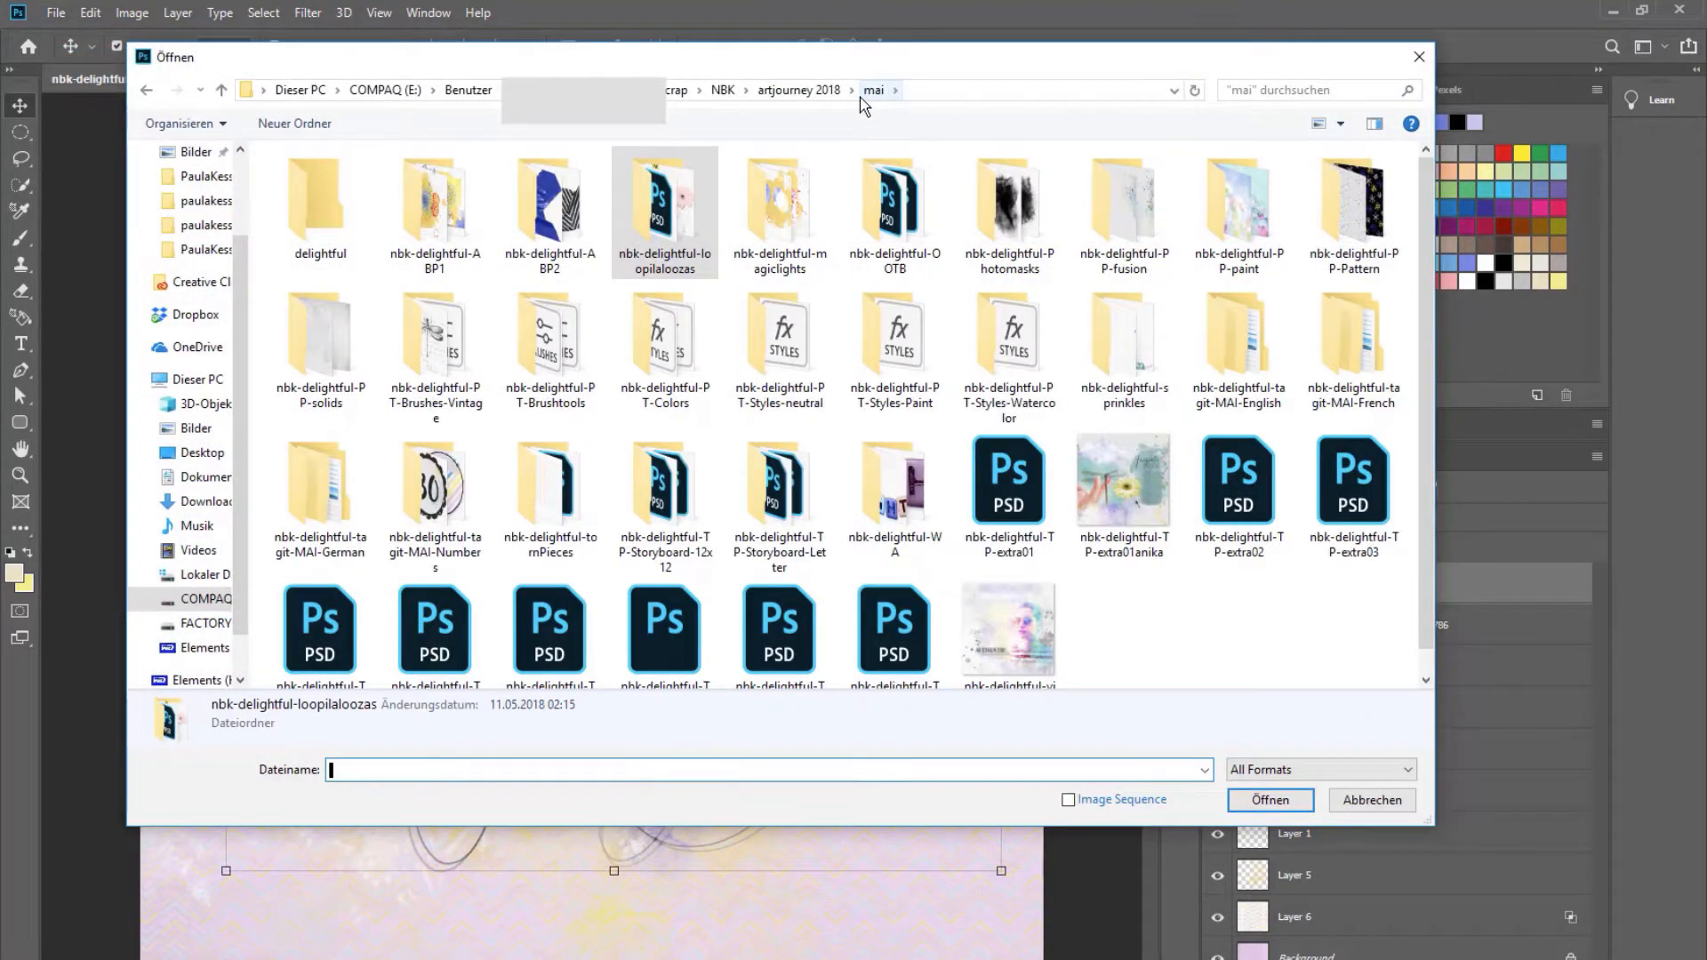
double_click(550, 207)
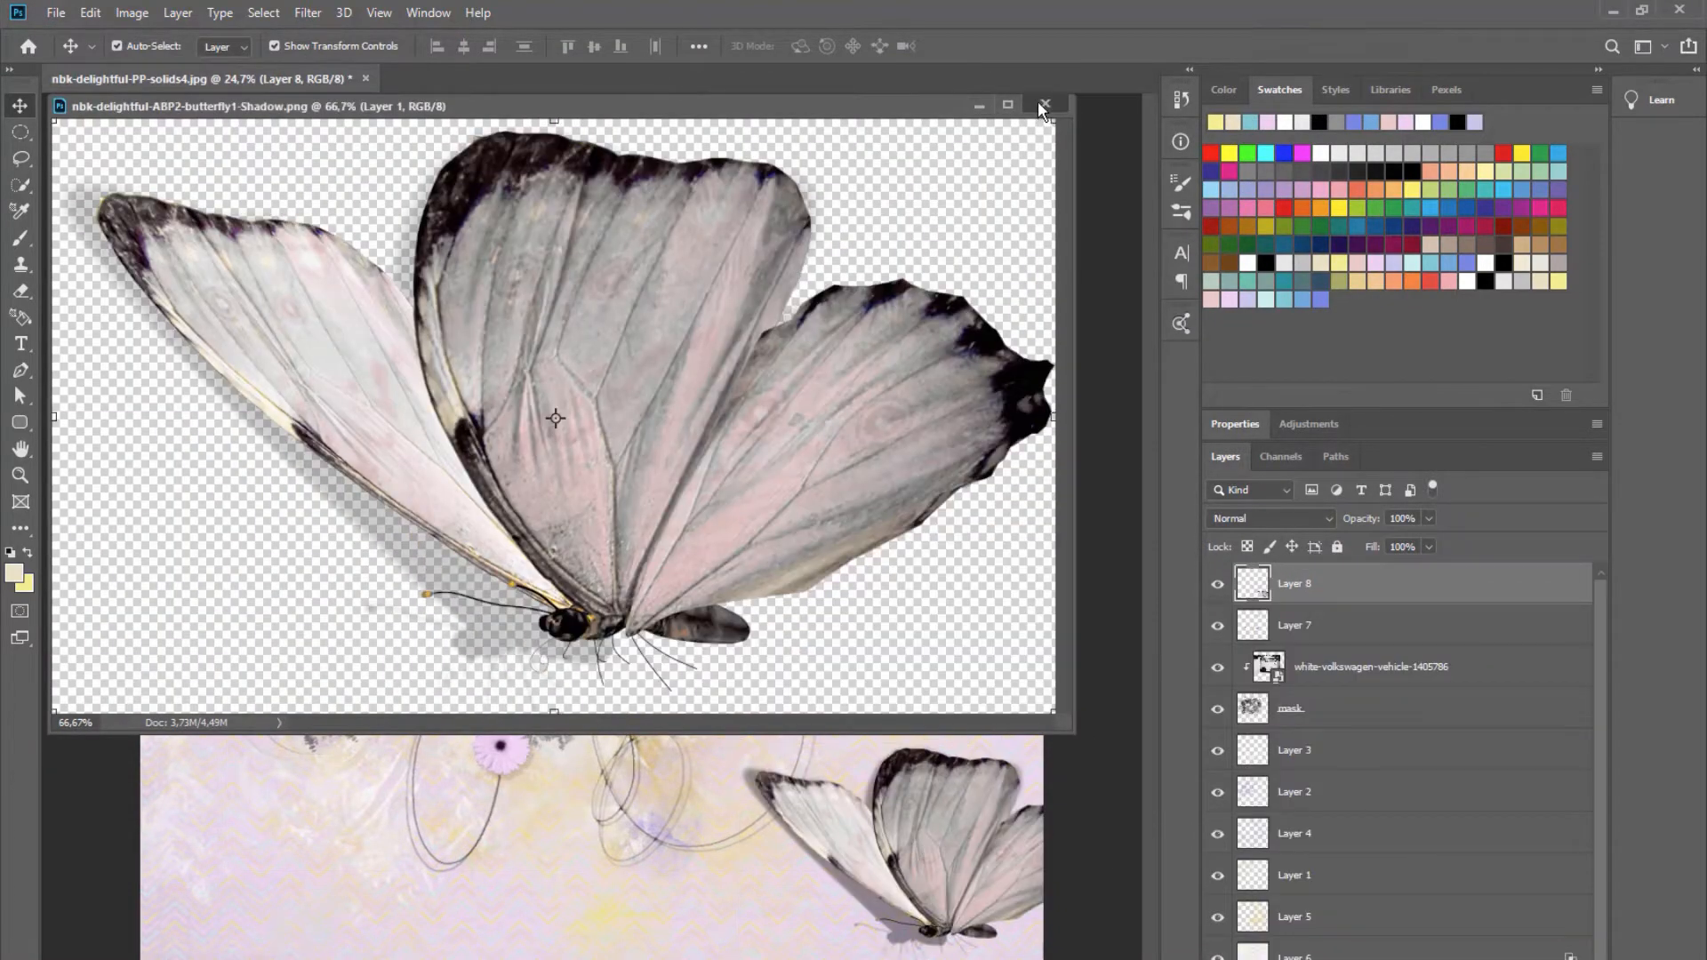
click(1044, 105)
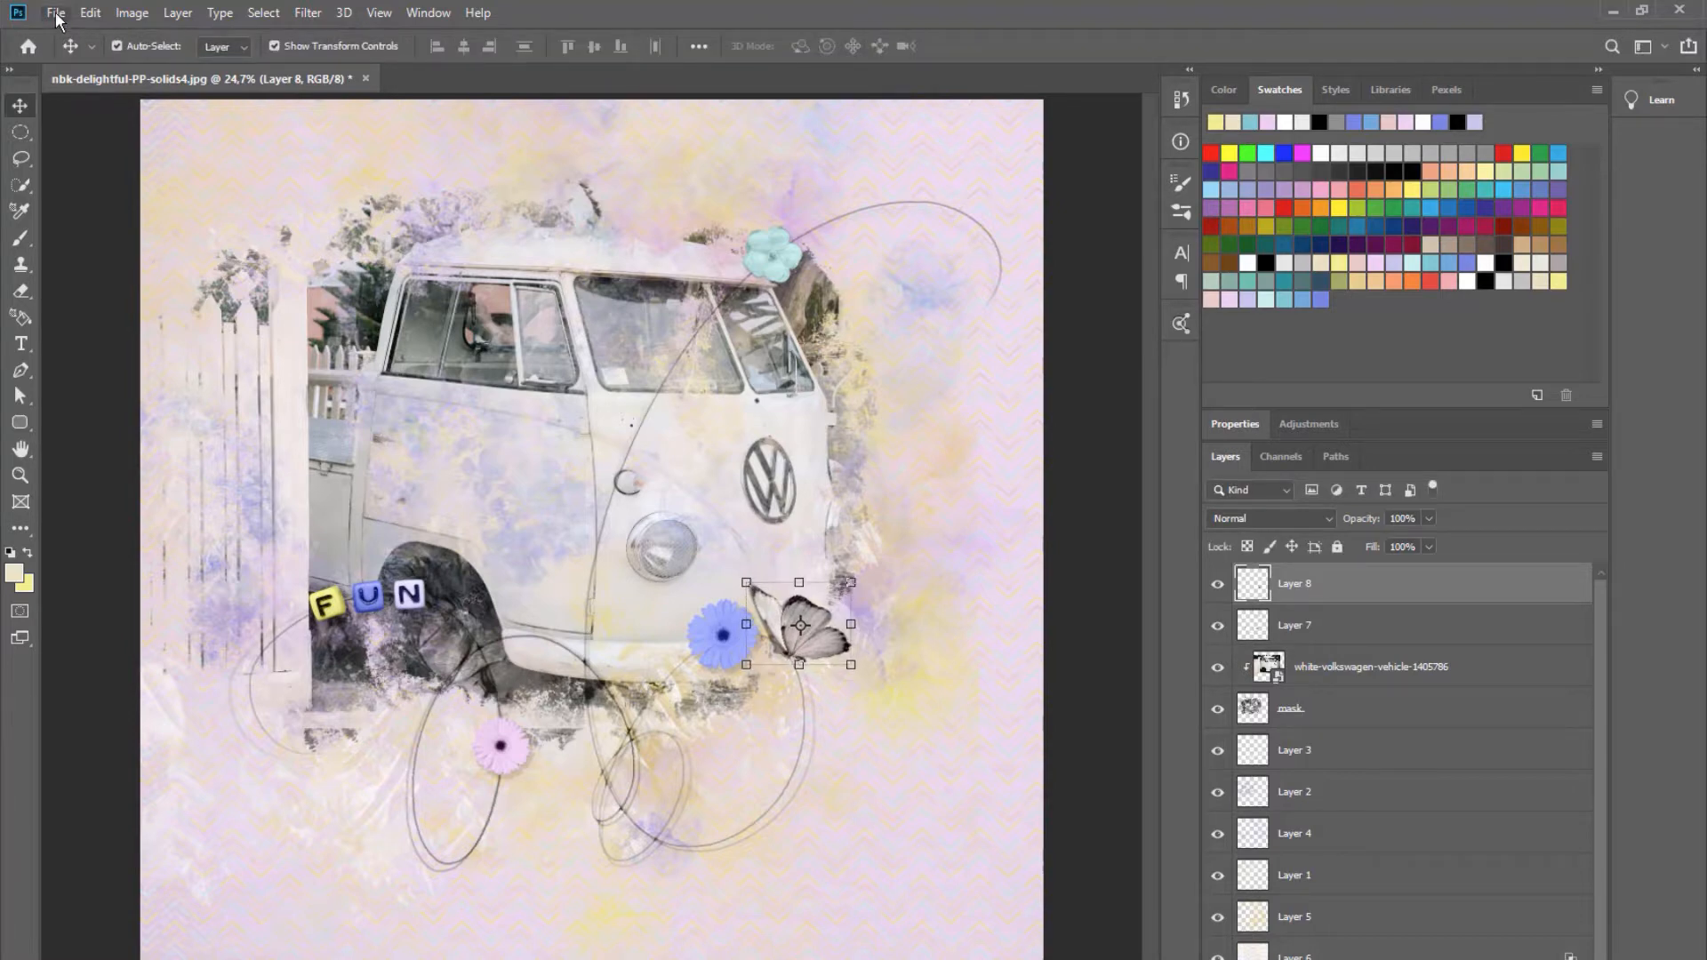
click(53, 12)
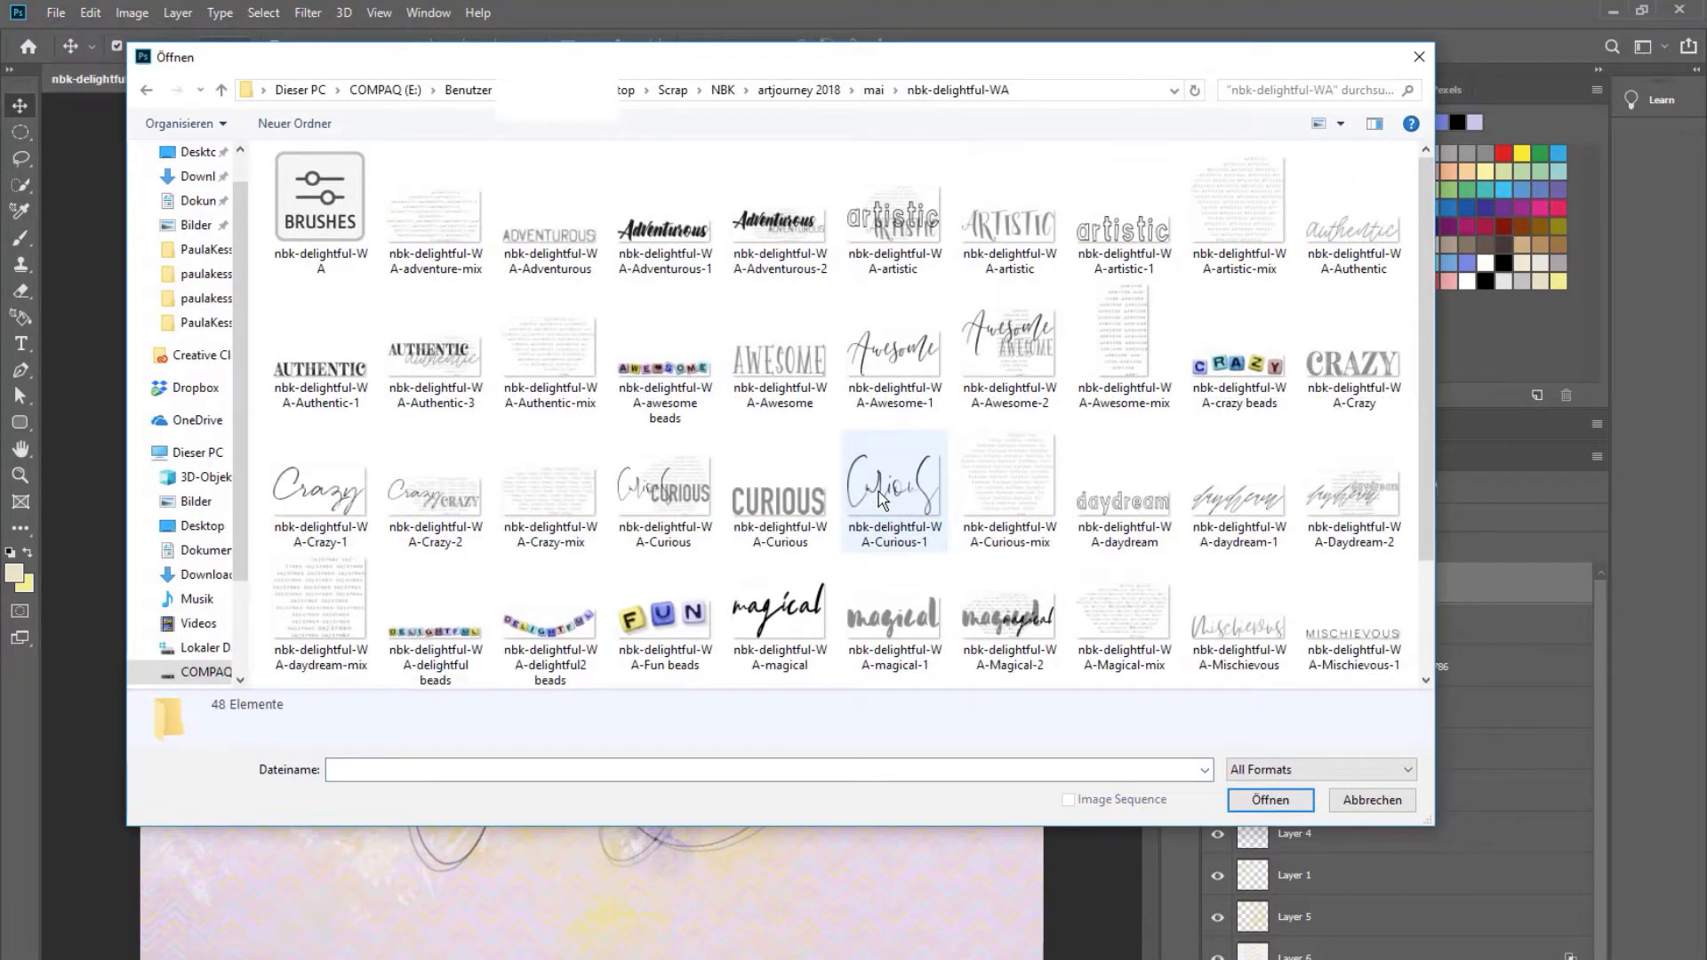
Place the Adventurous word art as Layer 9 and shrink it below the blue flower.
click(1269, 800)
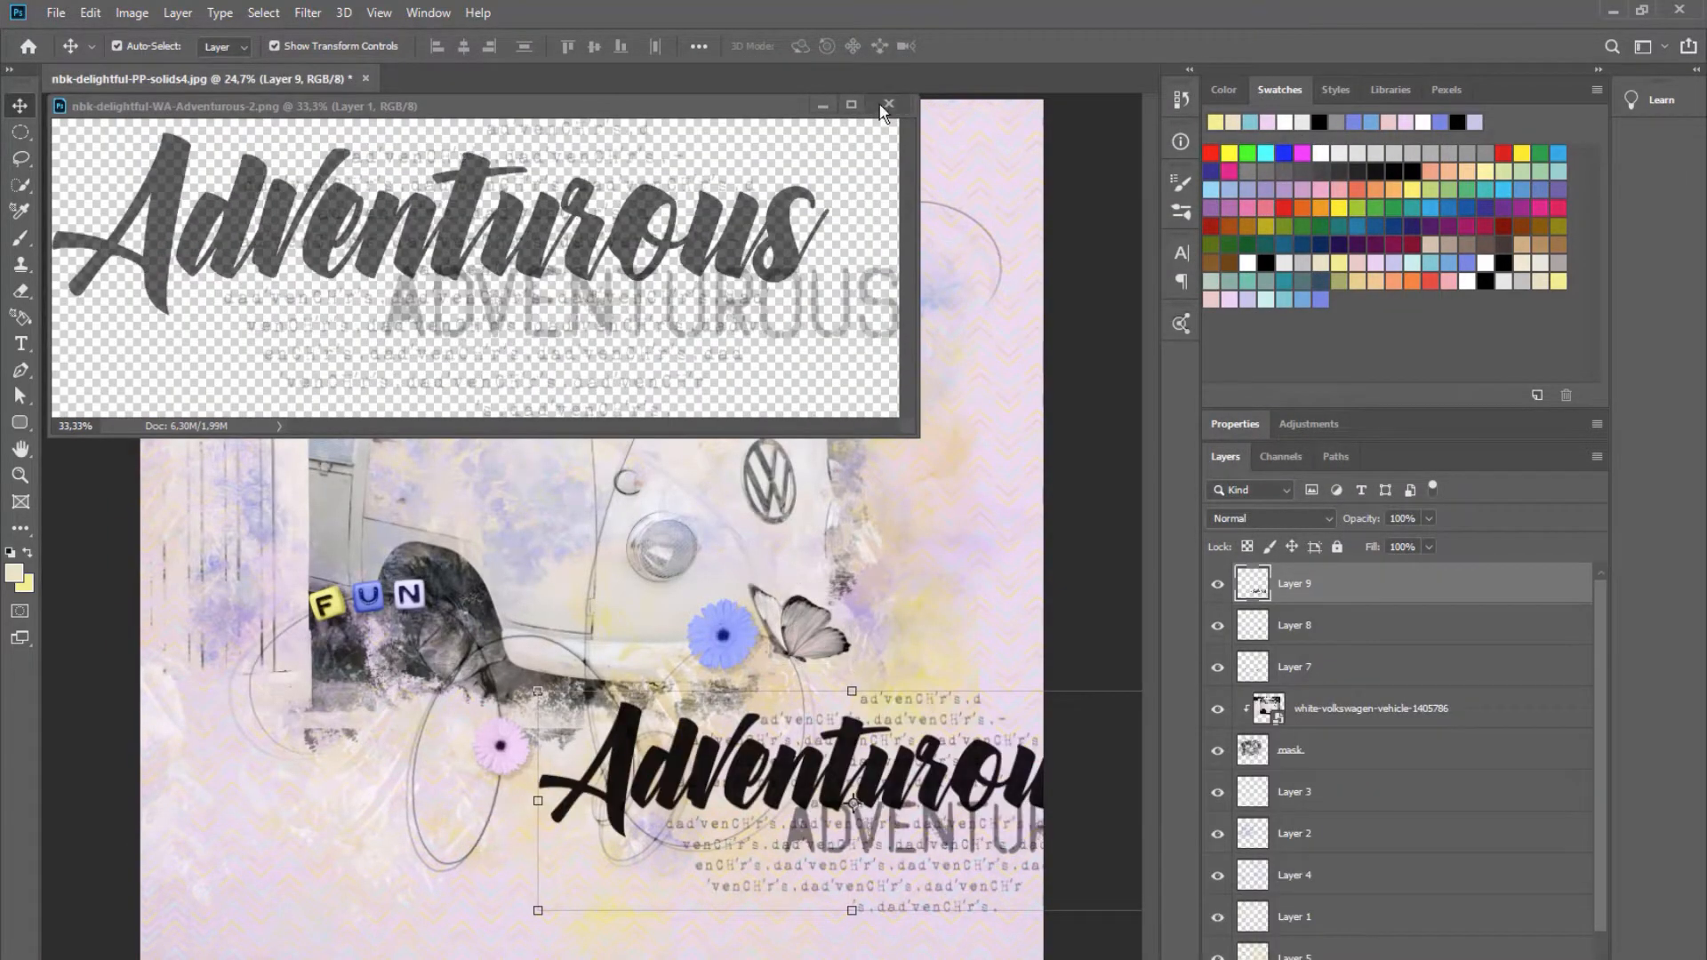
click(889, 105)
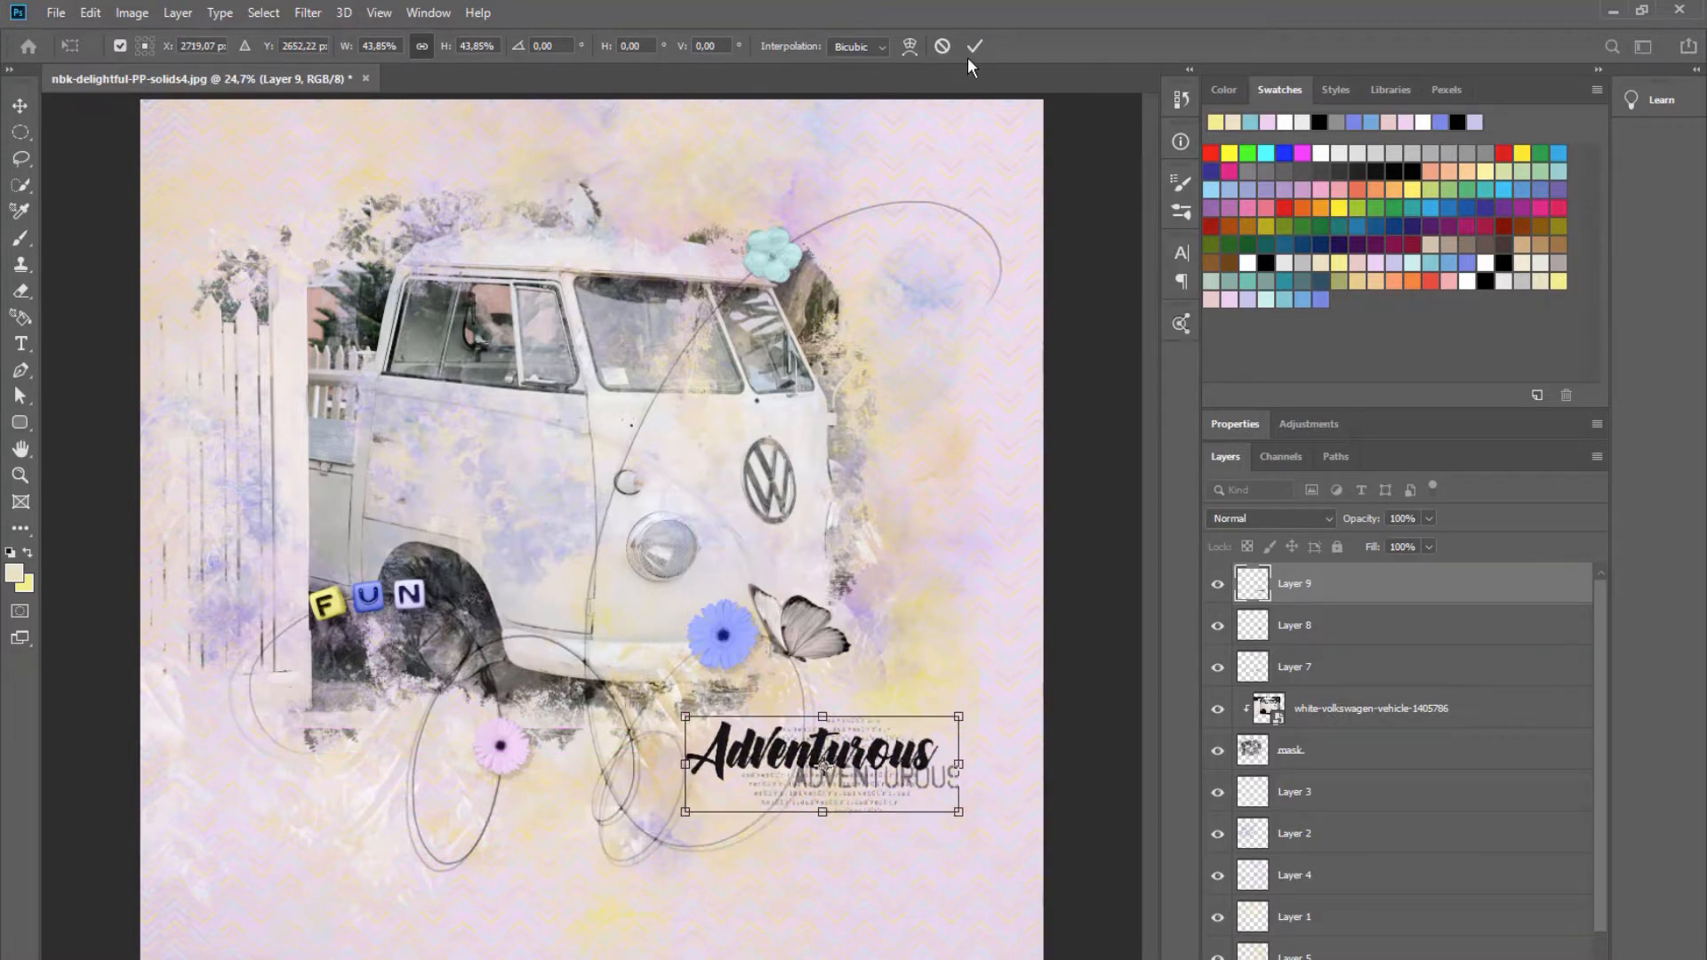
click(974, 45)
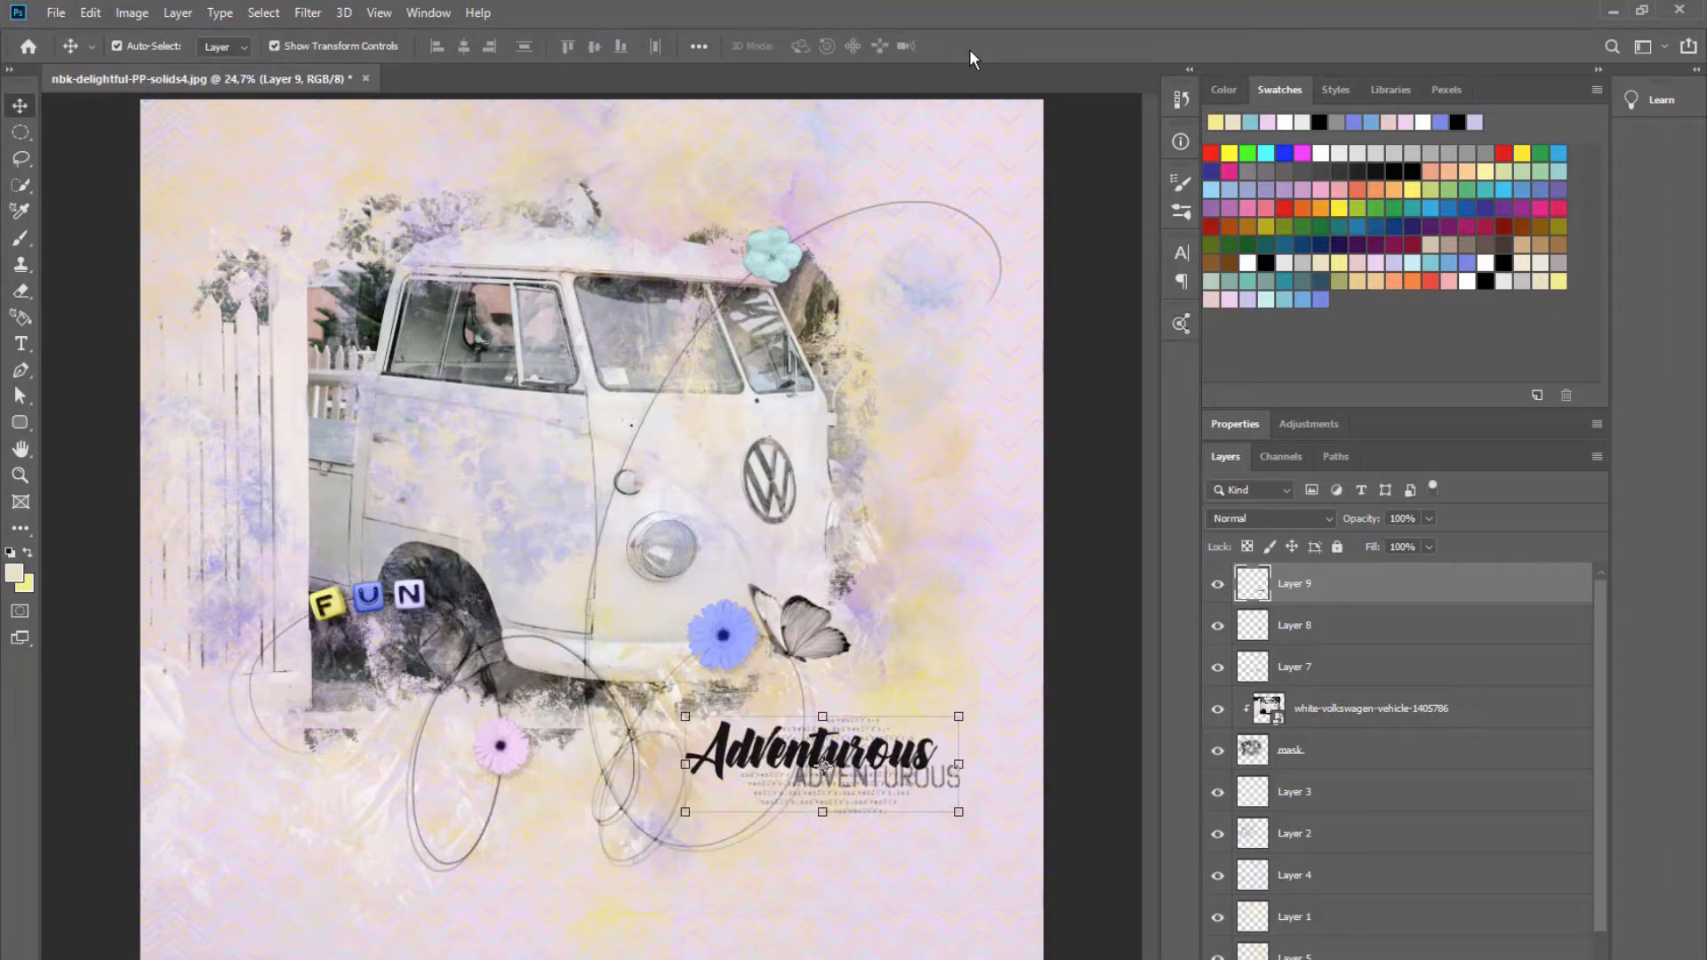
click(55, 11)
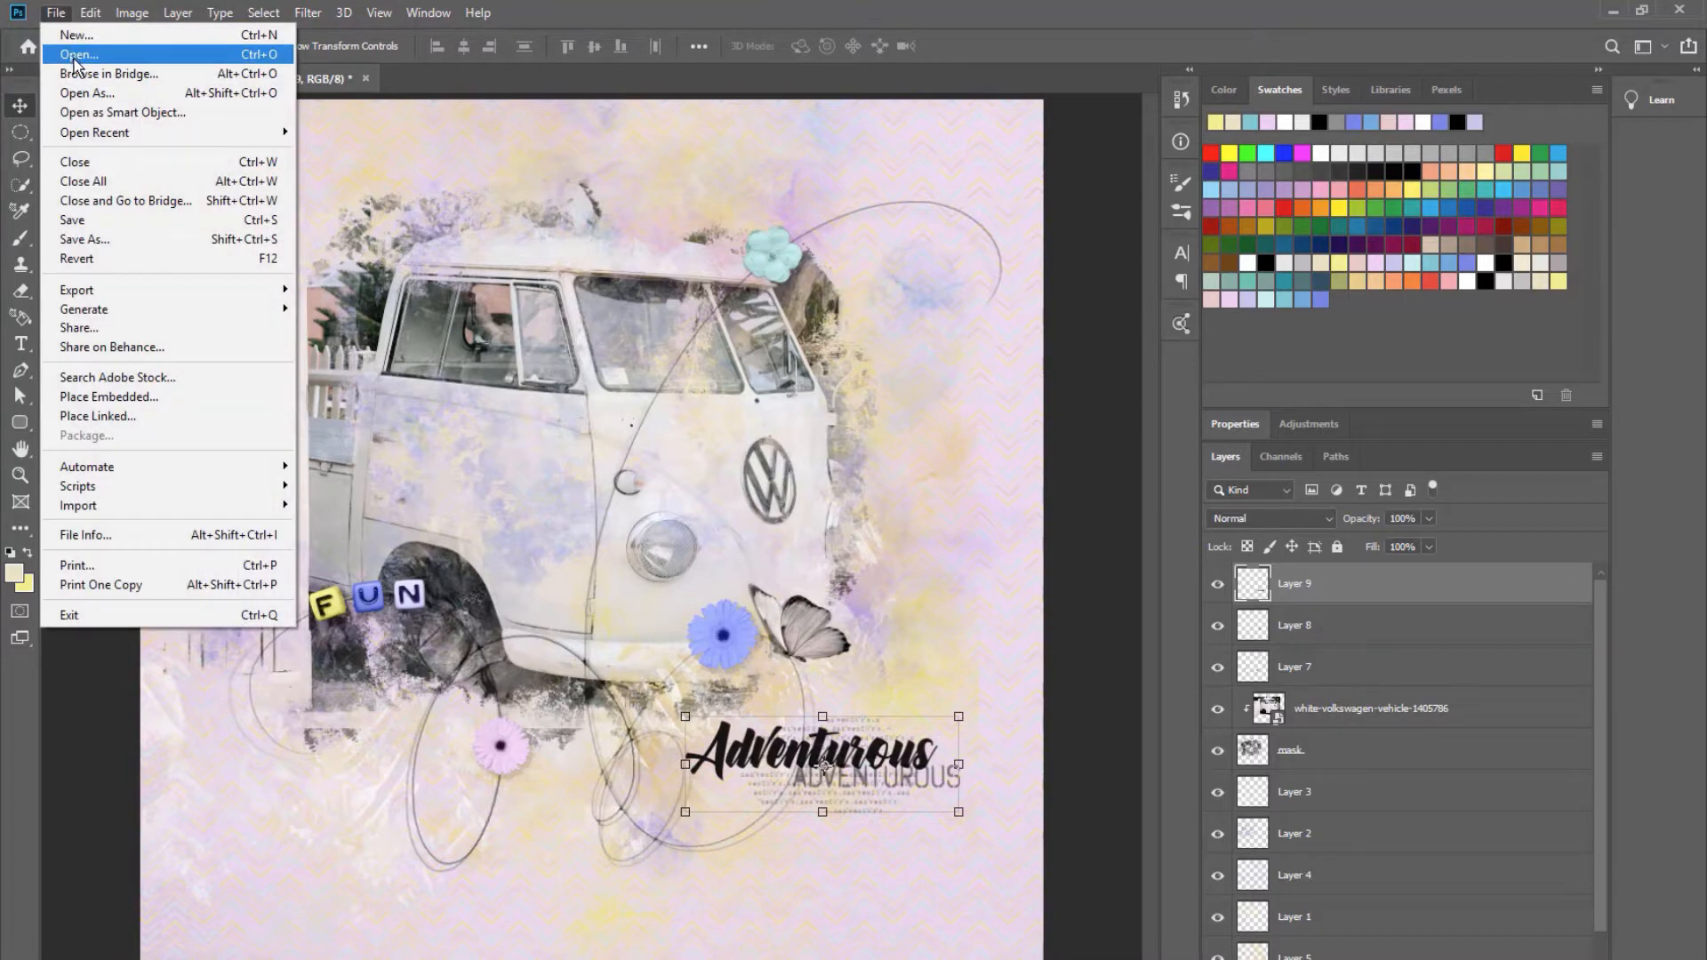
Cancel the Open dialog and add new Layer 10 above Layer 5.
click(77, 54)
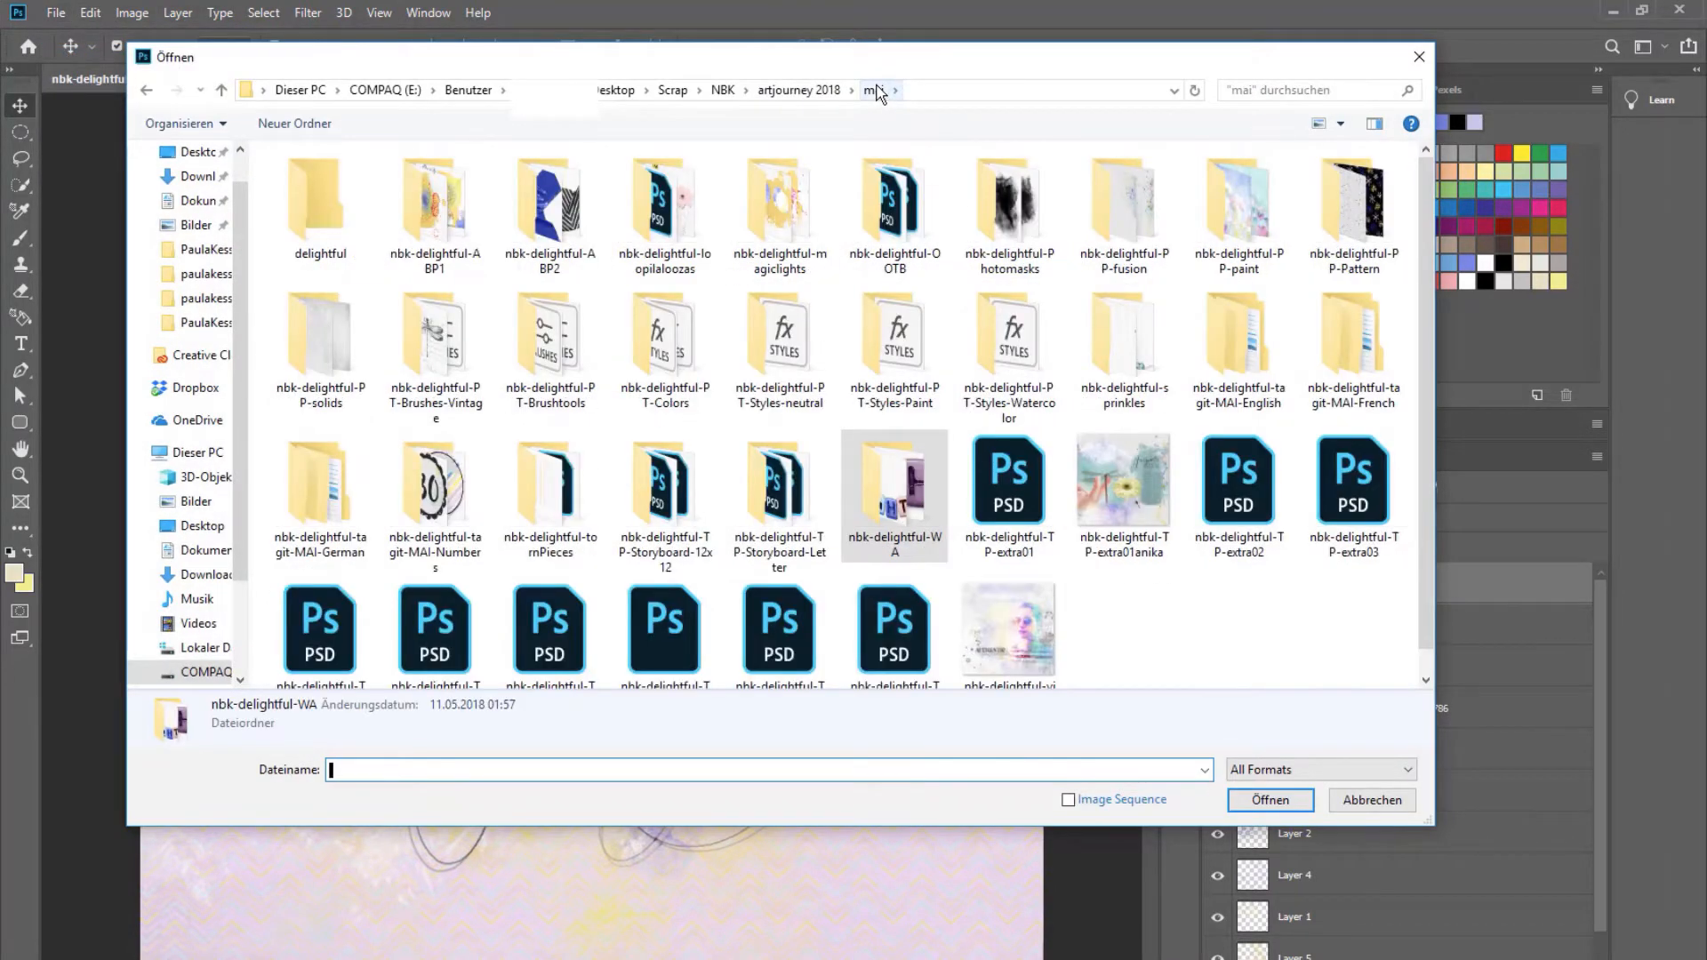
click(1268, 800)
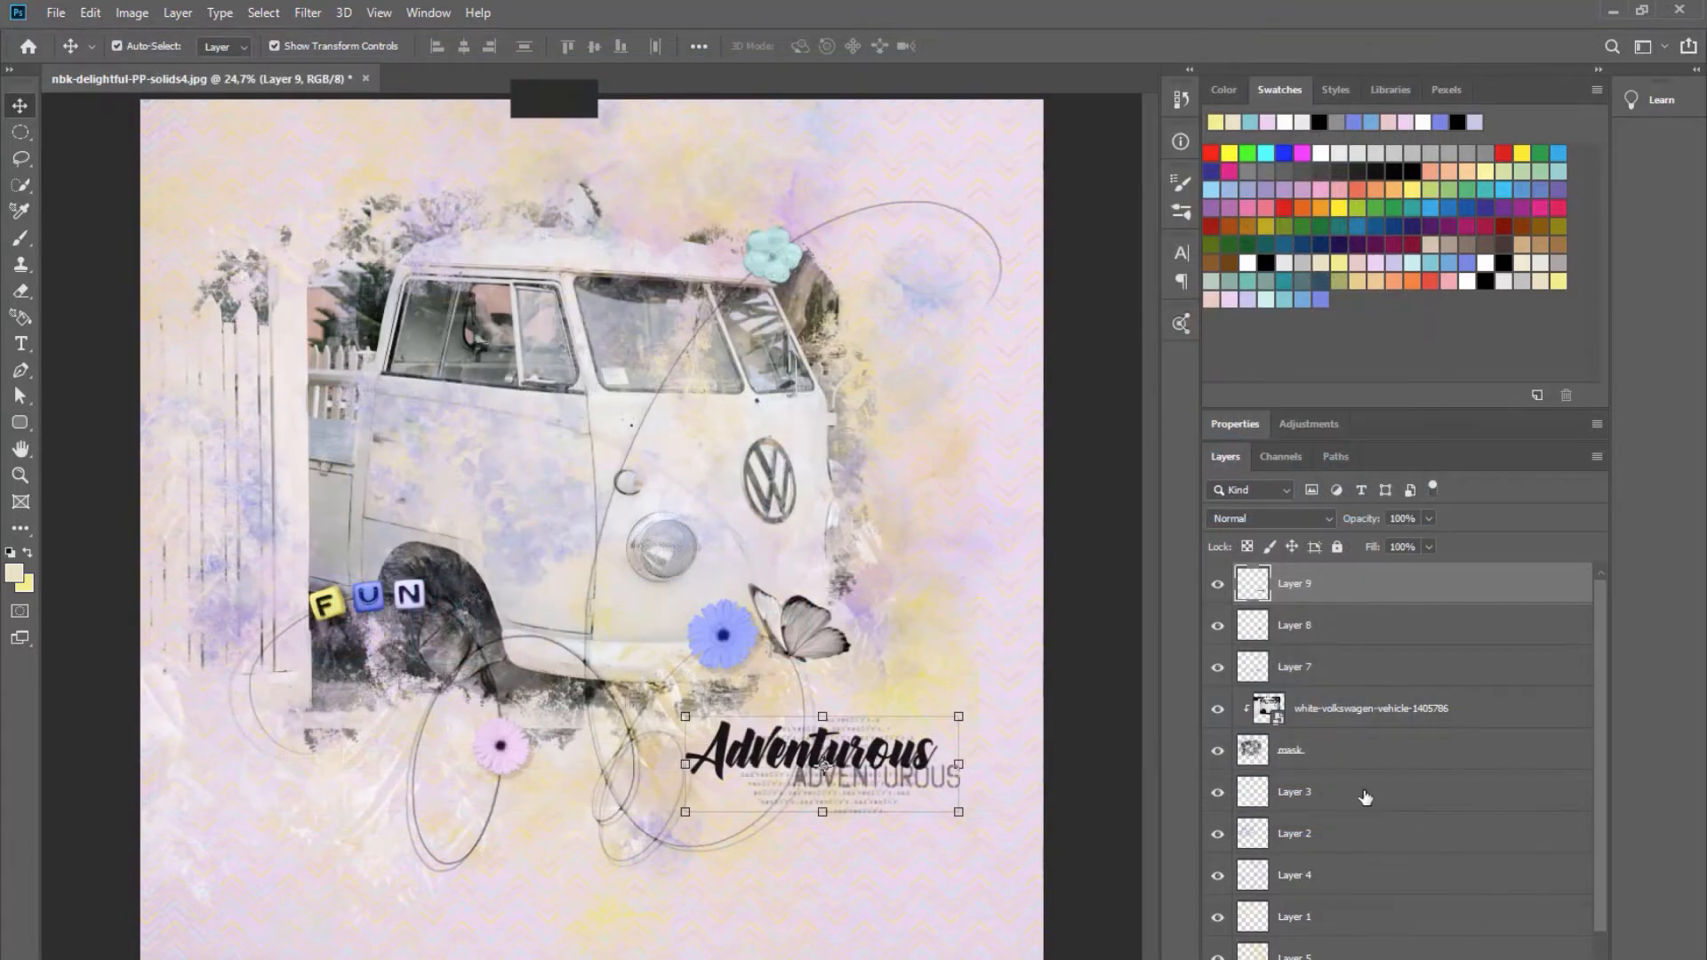
scroll(down, 3)
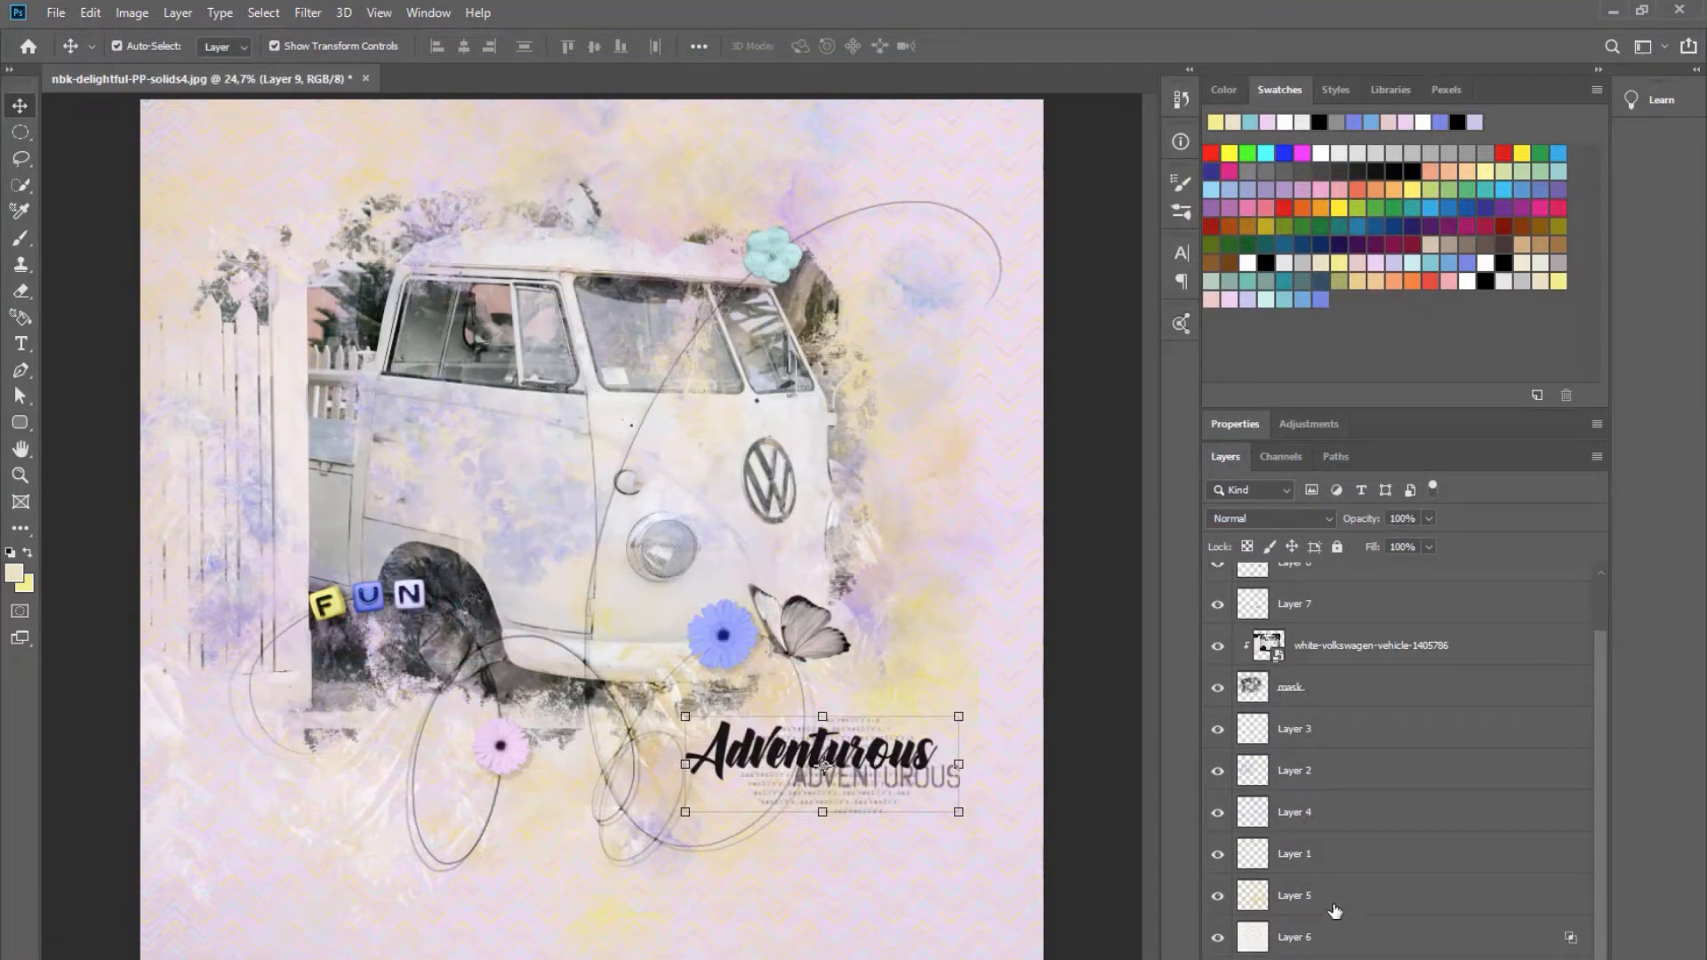
click(1294, 895)
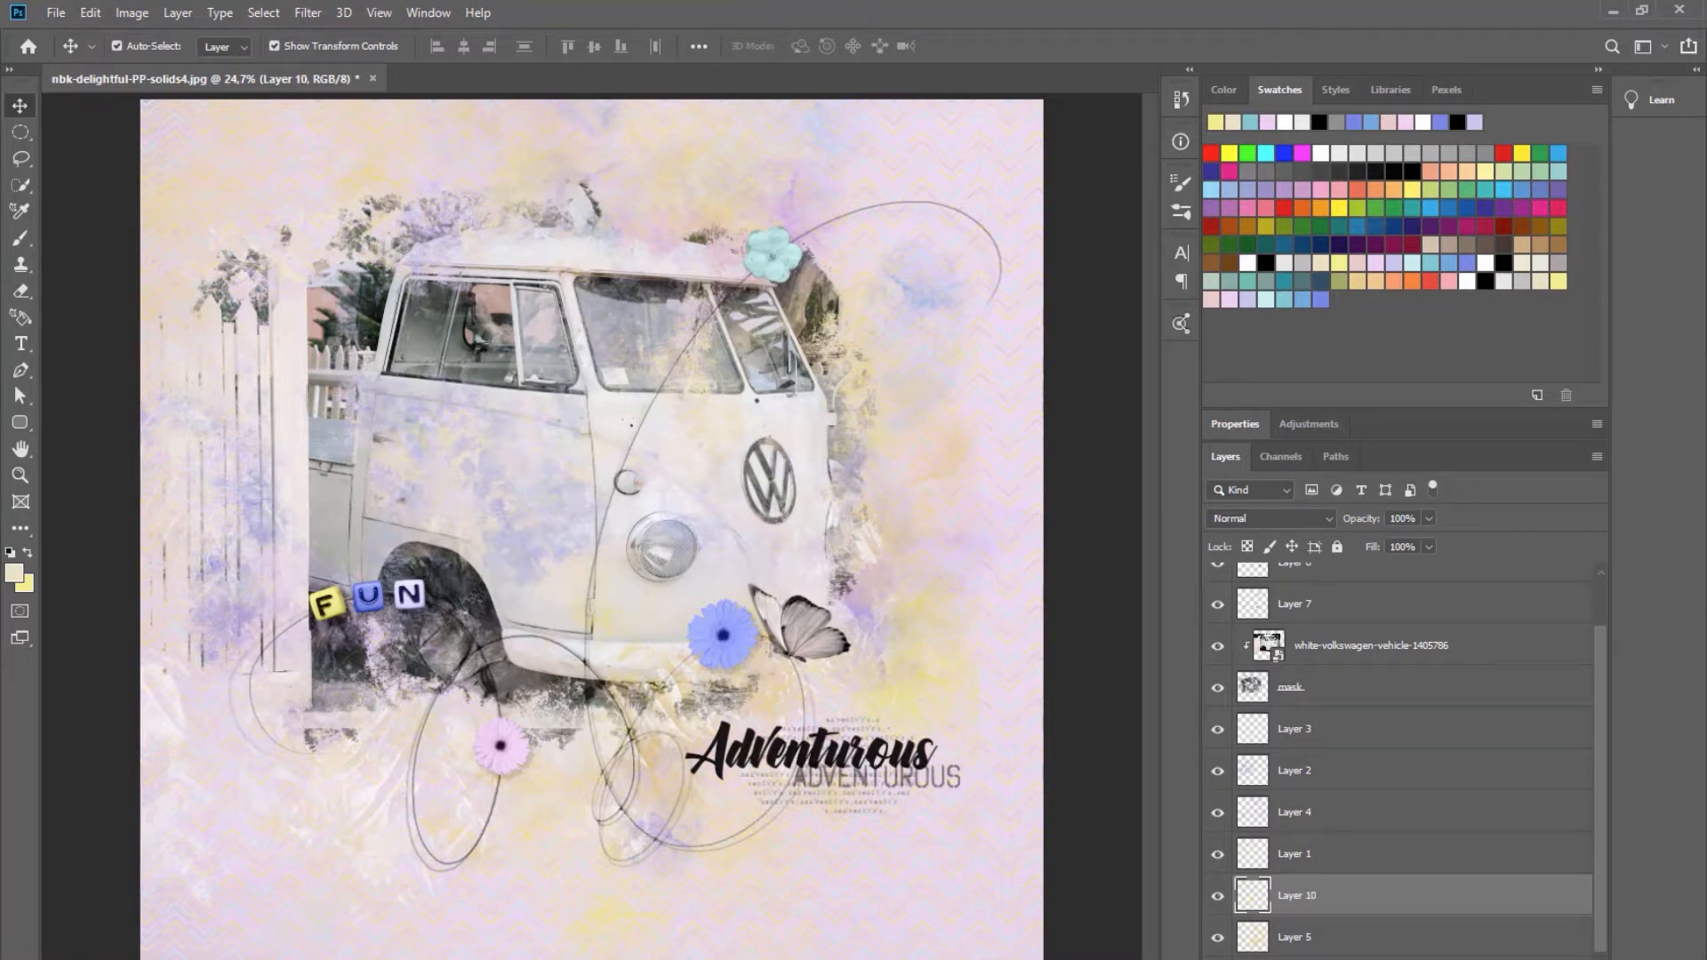
Paint gesso strokes along the page bottom on Layer 10, then add empty Layer 11.
click(19, 238)
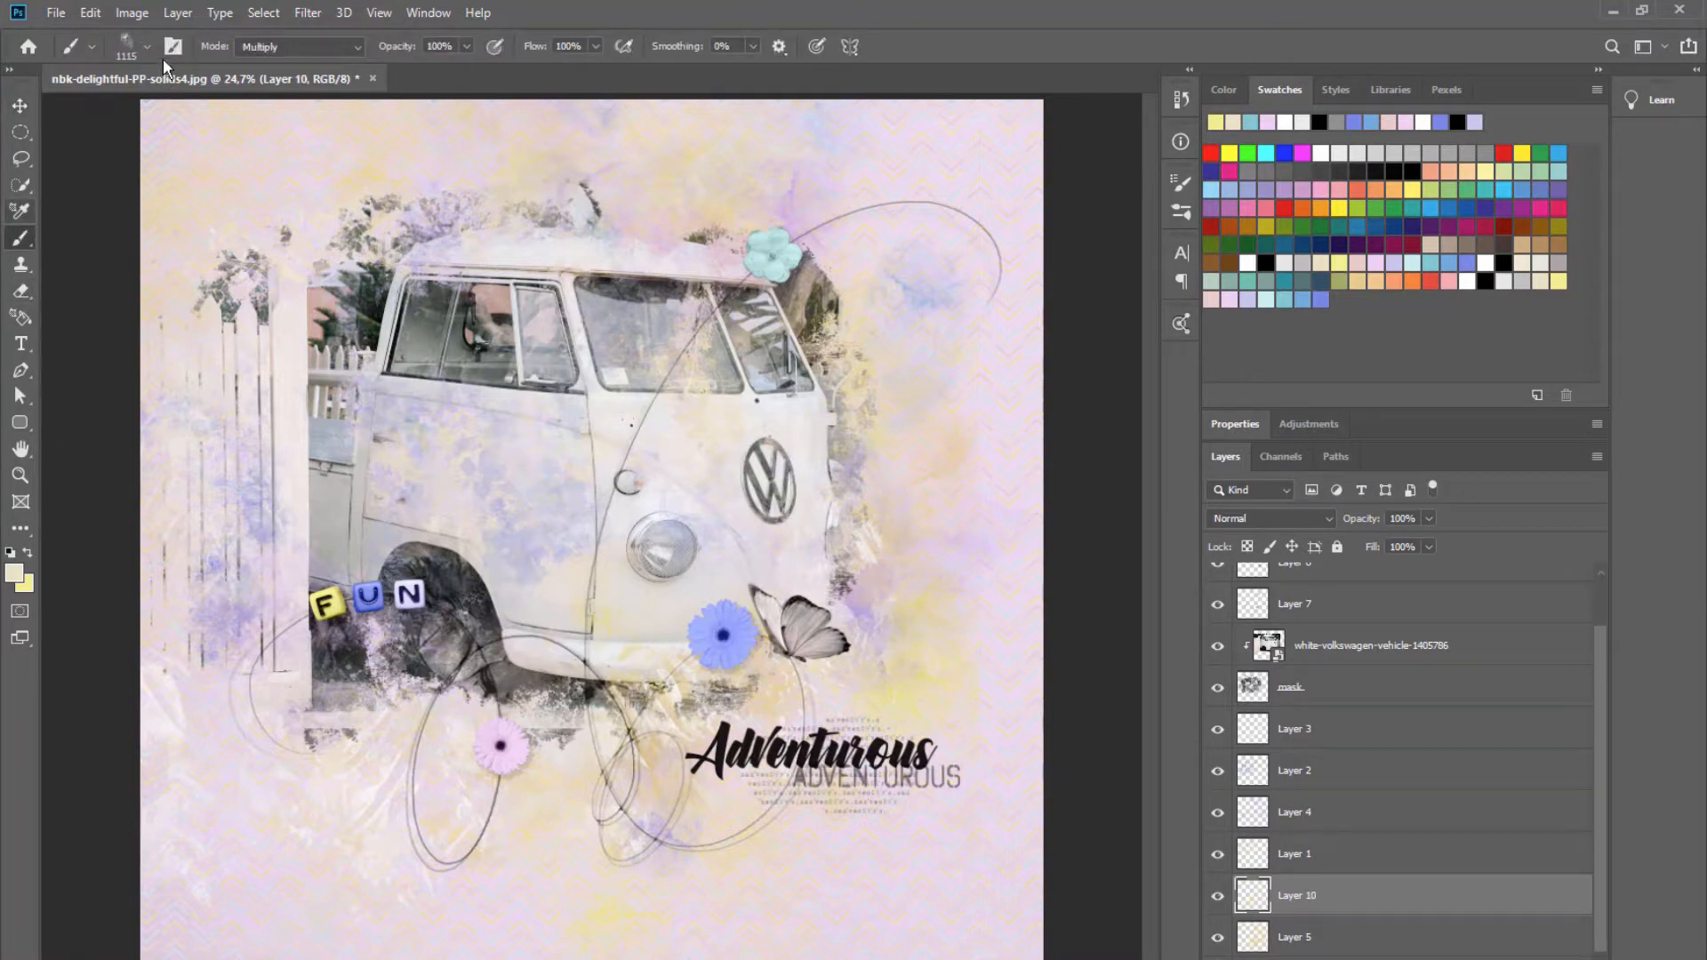
click(145, 46)
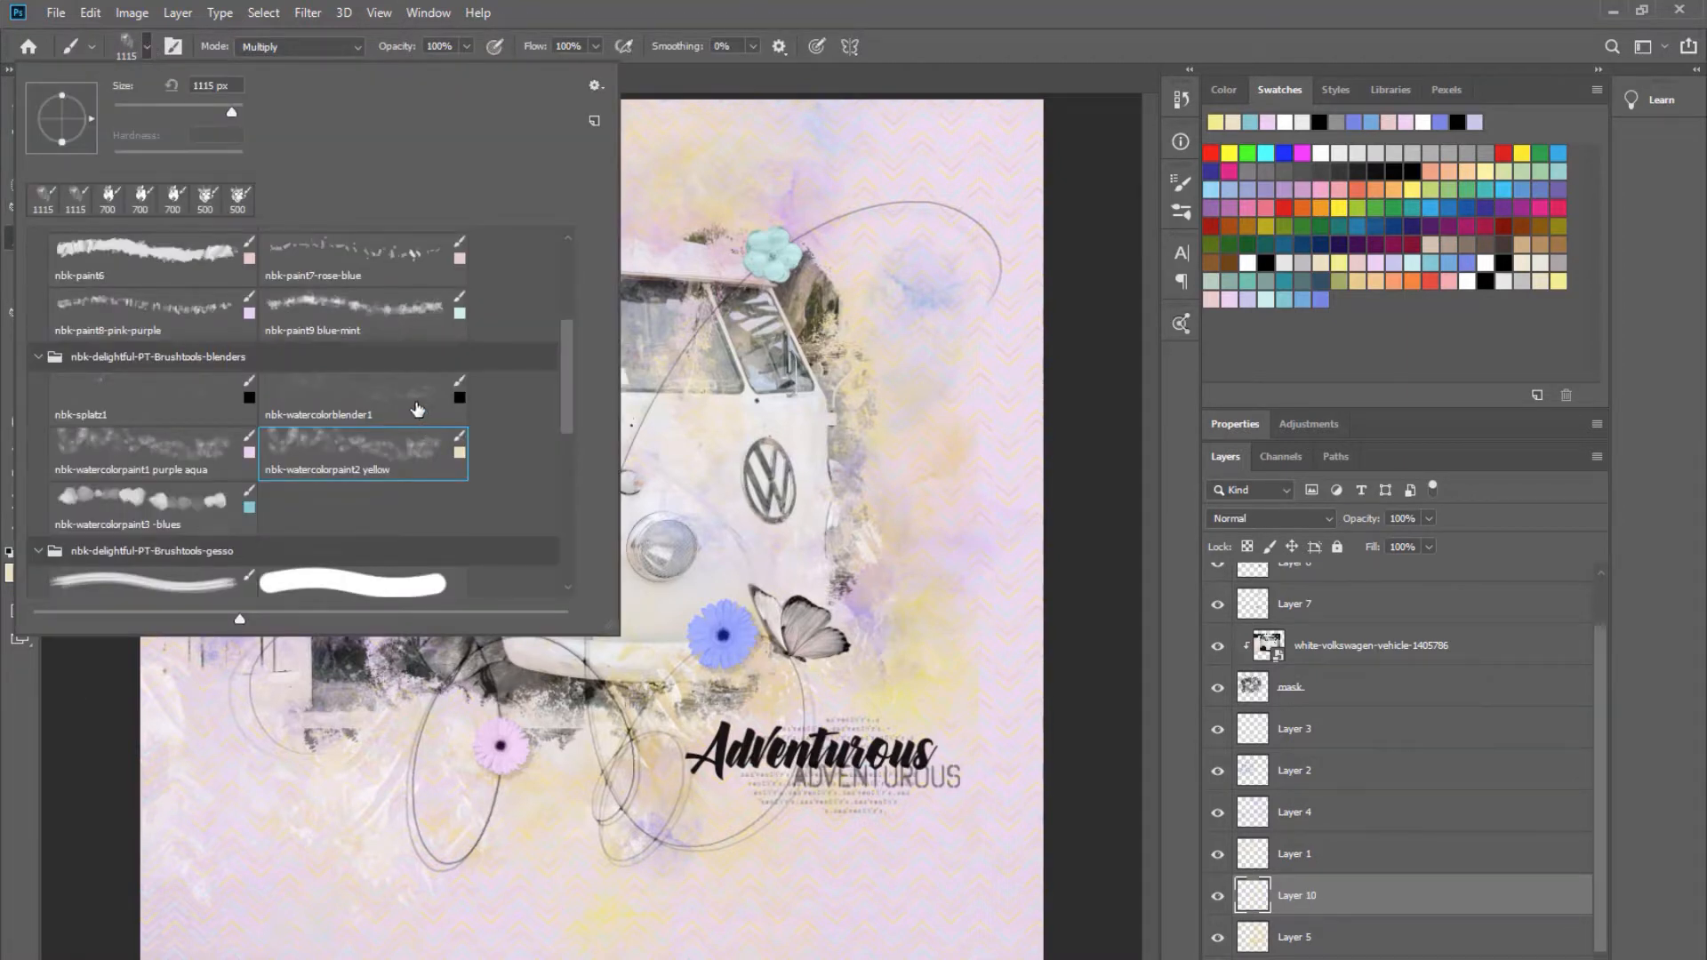
click(319, 414)
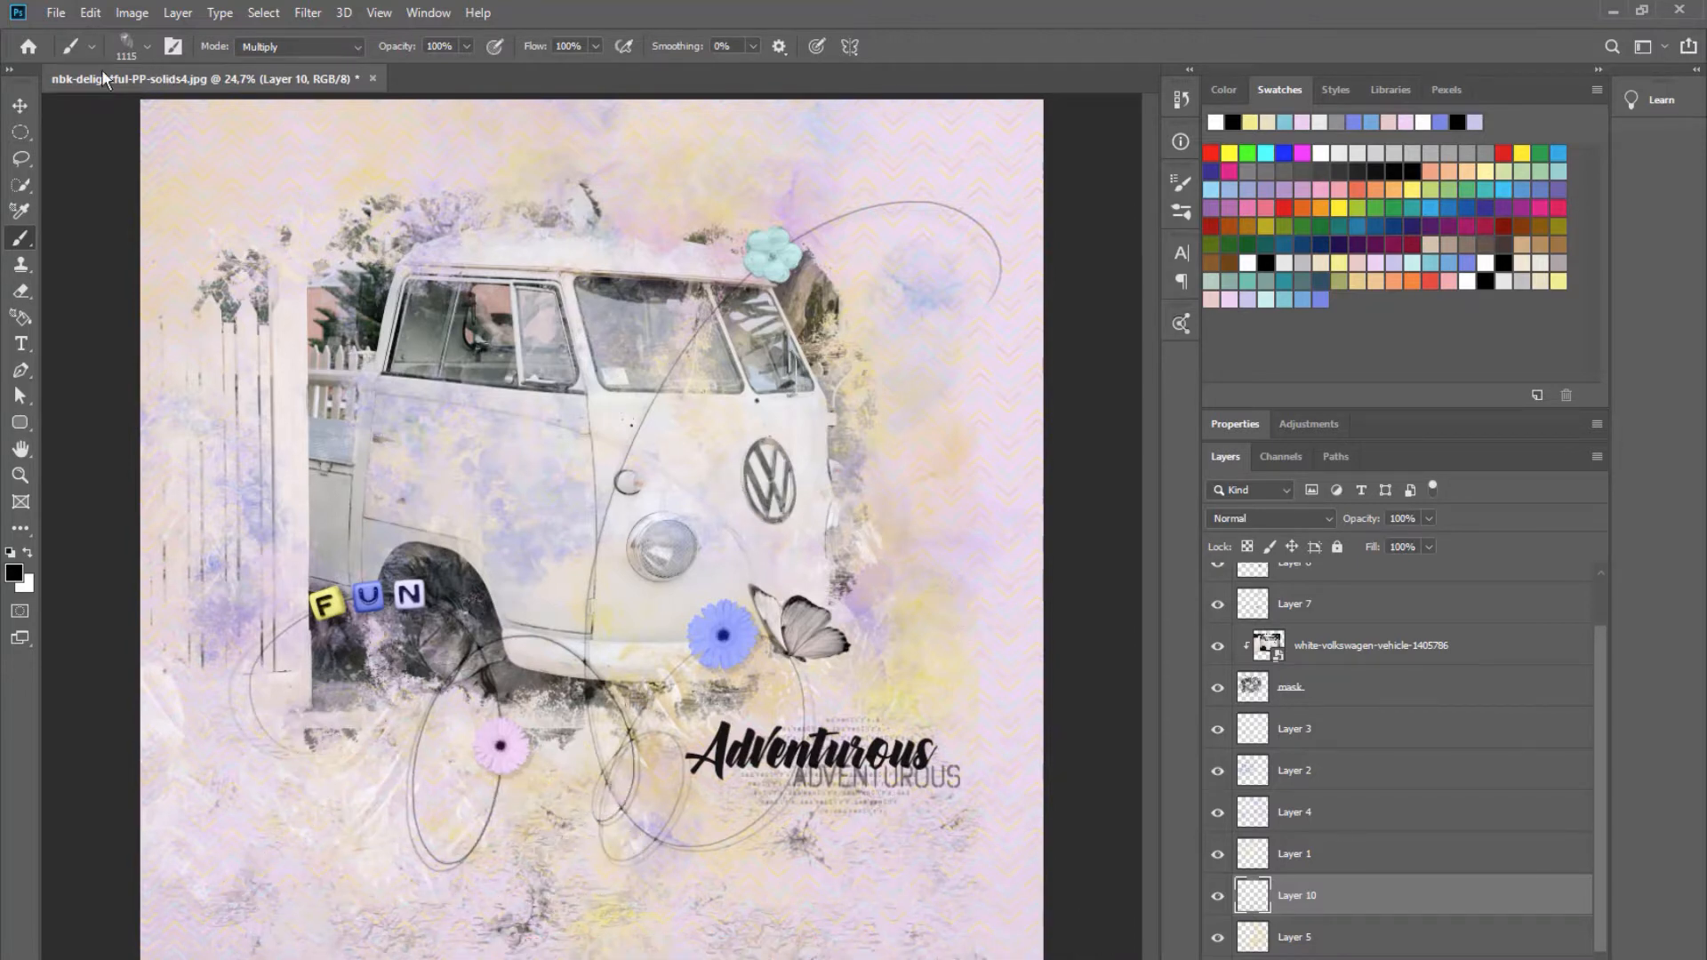
click(19, 106)
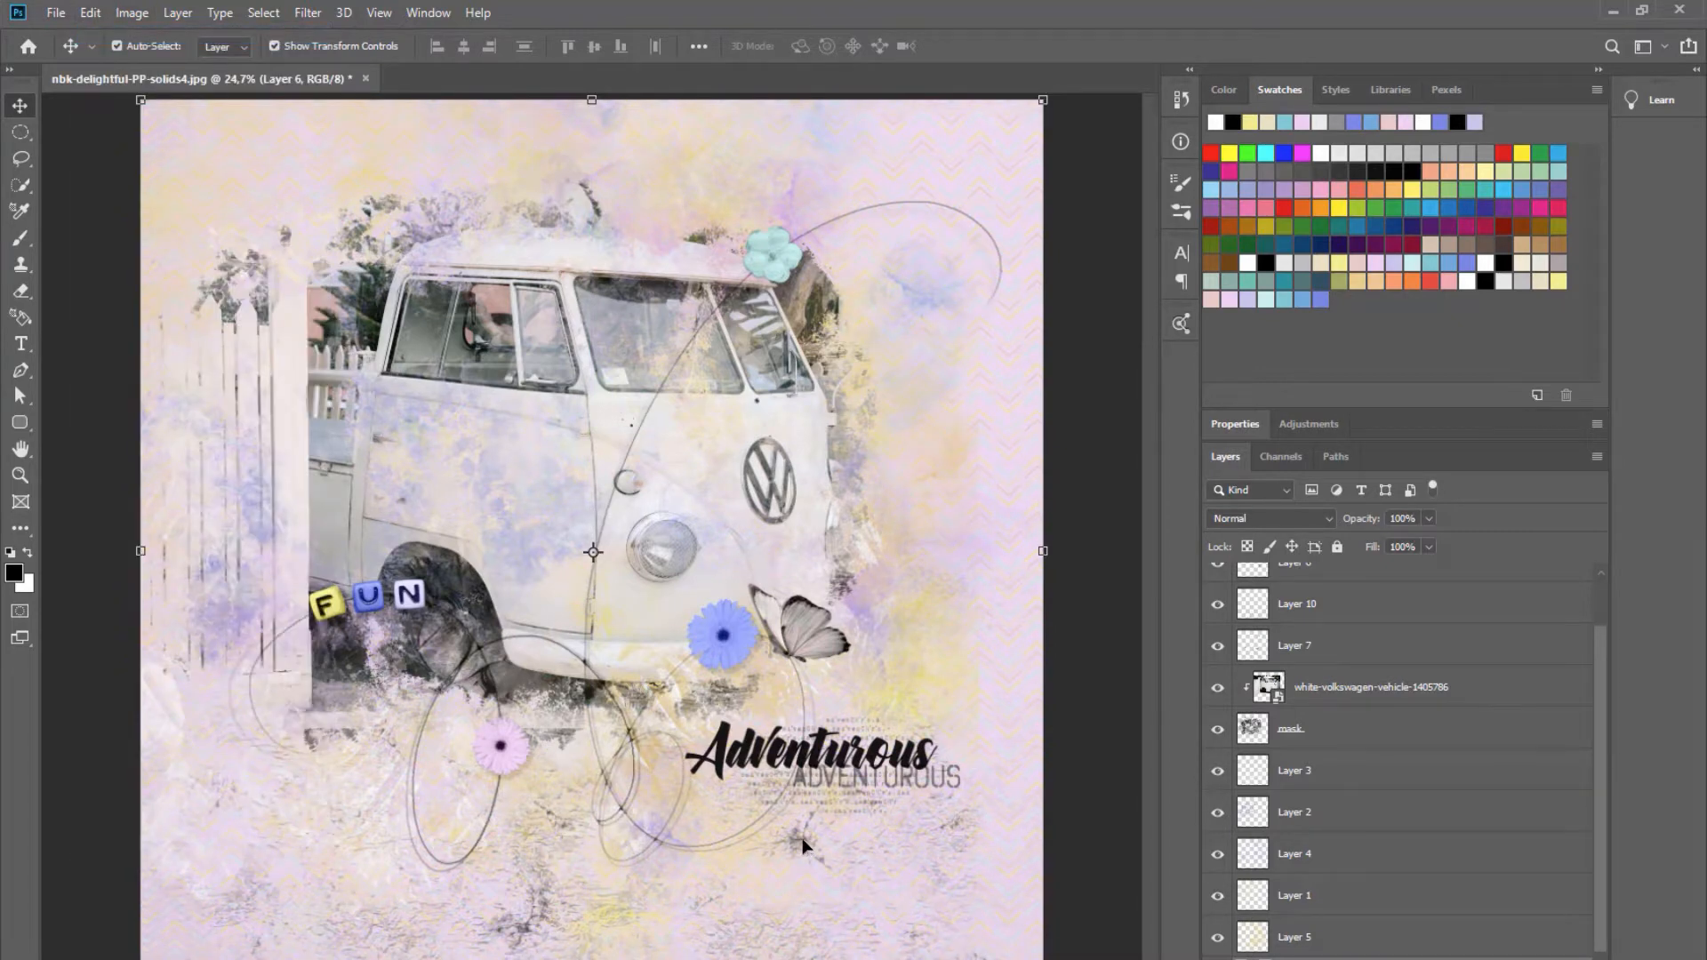
click(1296, 602)
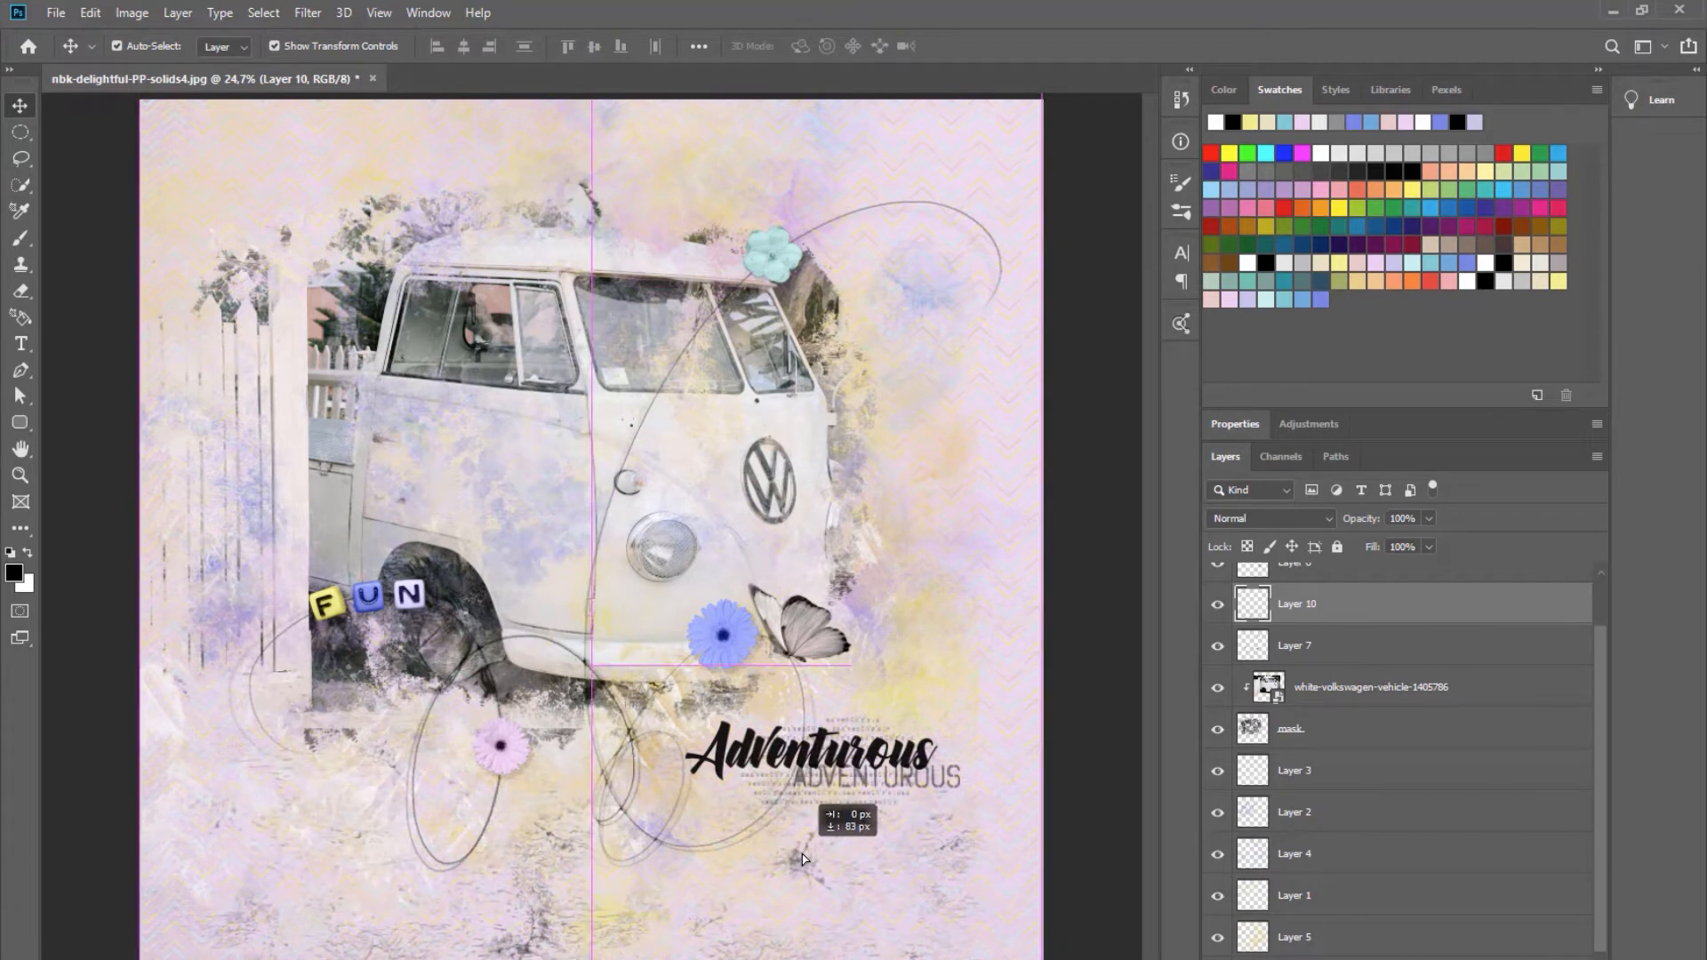
click(1294, 936)
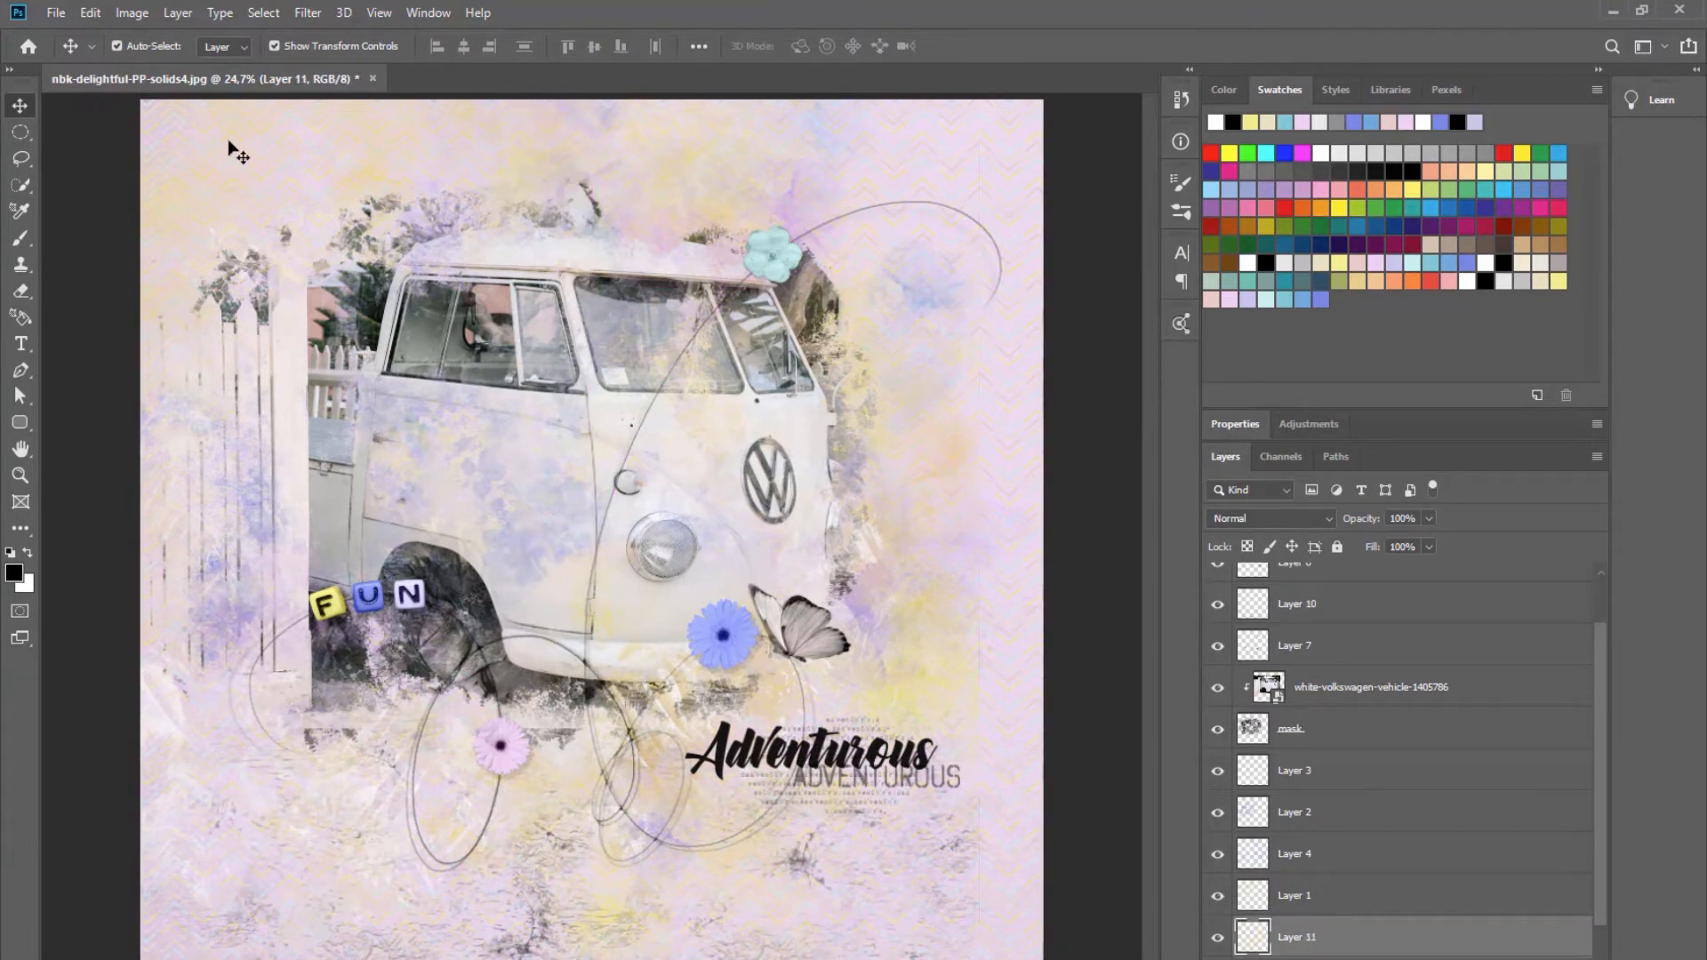
Pick a gesso brush from the mask brush group and paint grey strokes along the left fence.
click(20, 237)
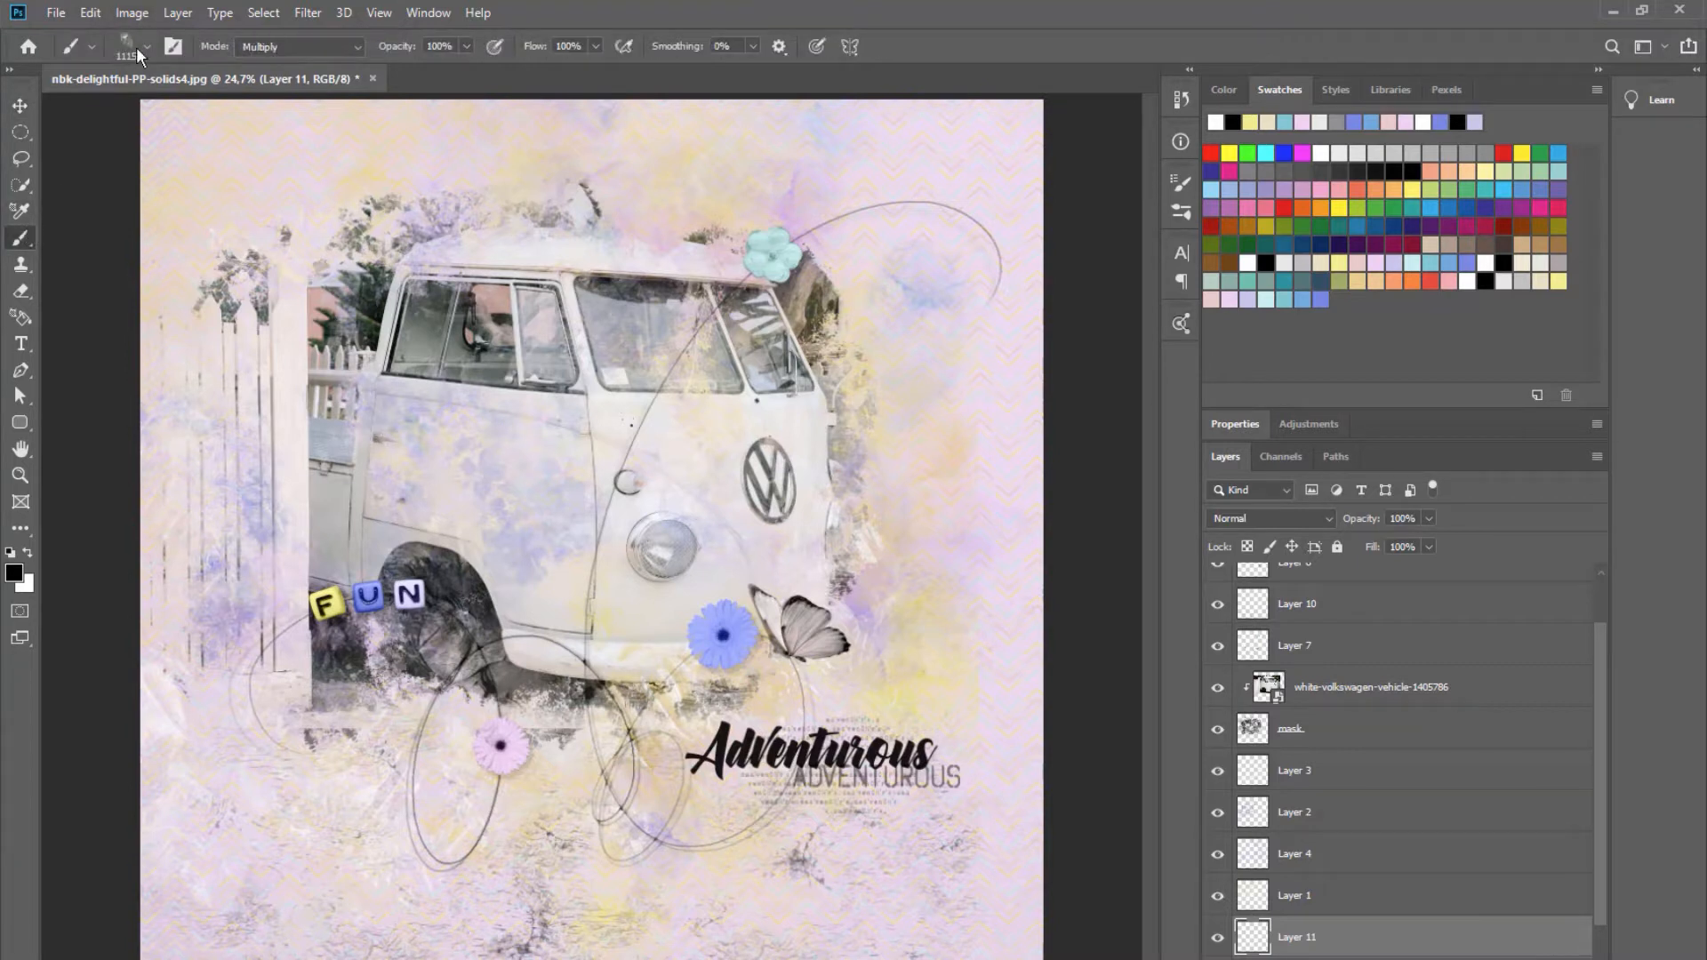
click(145, 45)
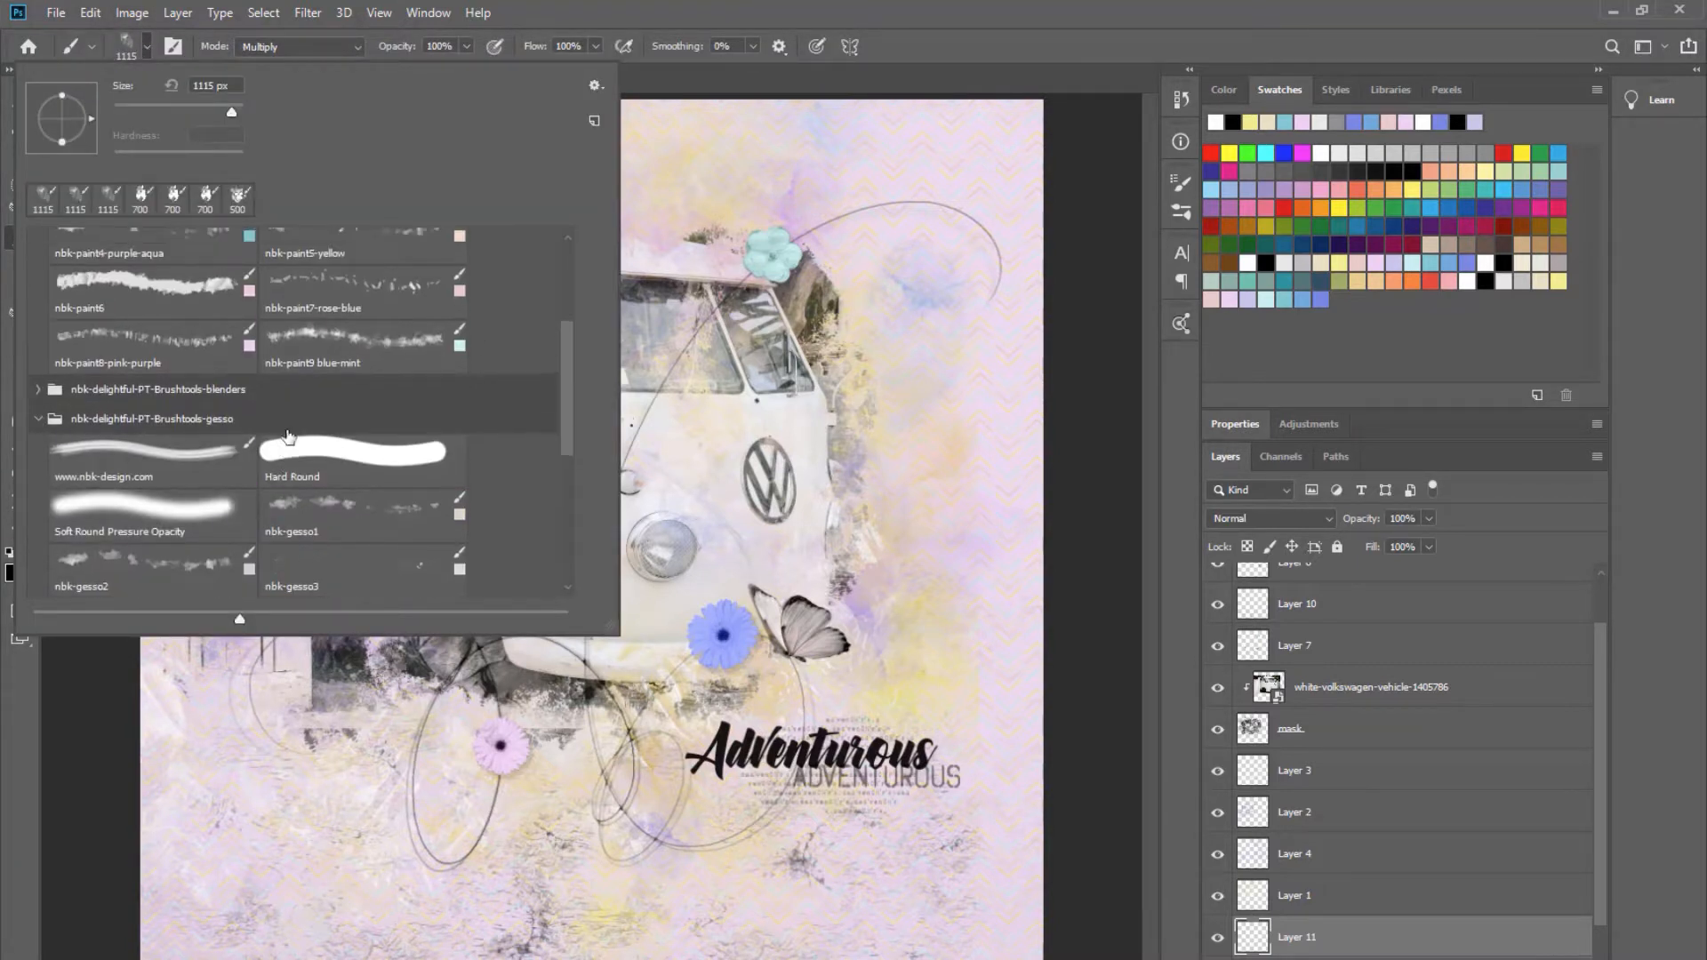
scroll(up, 3)
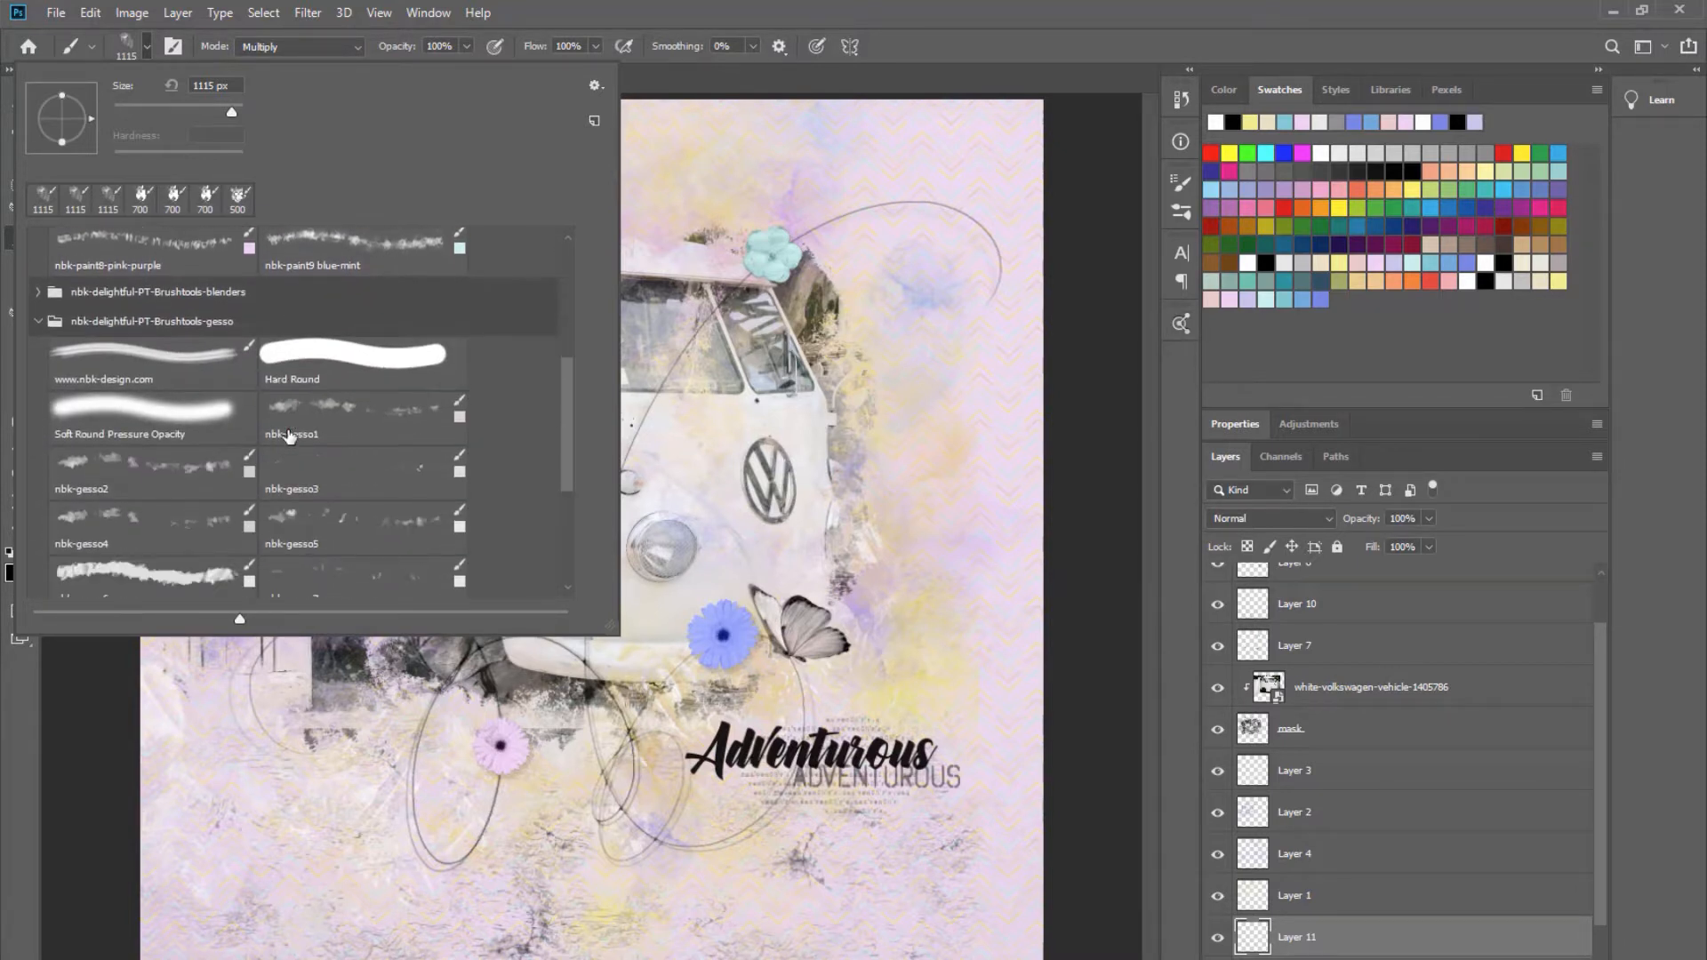
click(38, 292)
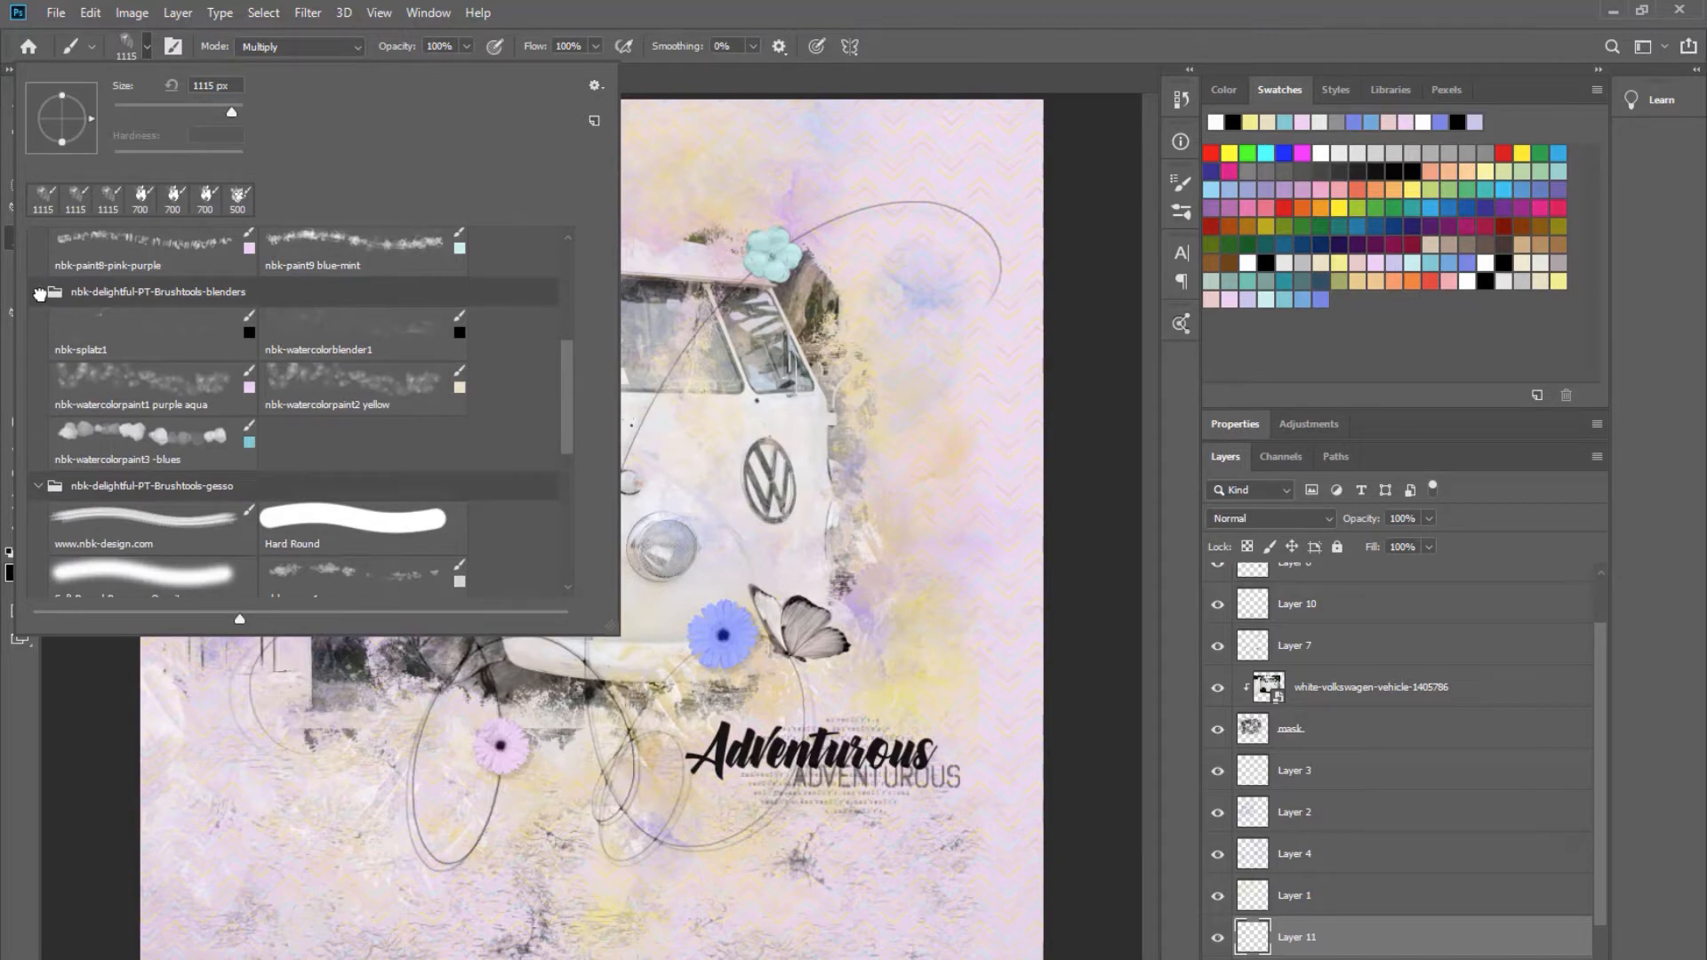
scroll(down, 3)
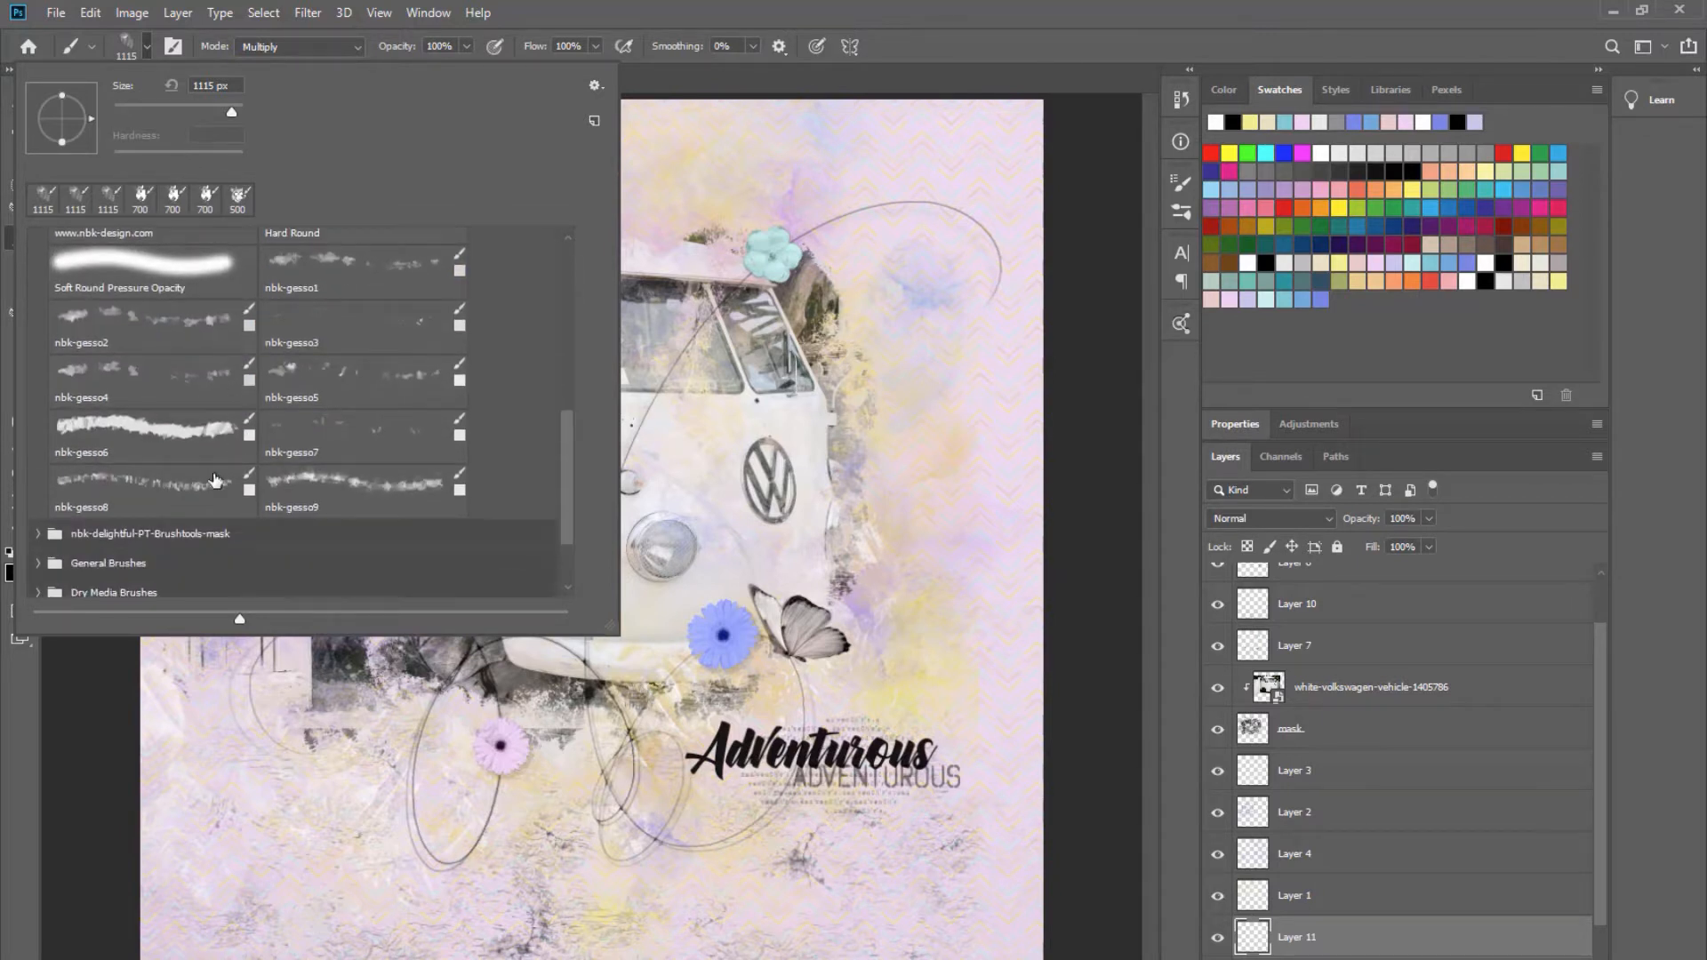
click(40, 534)
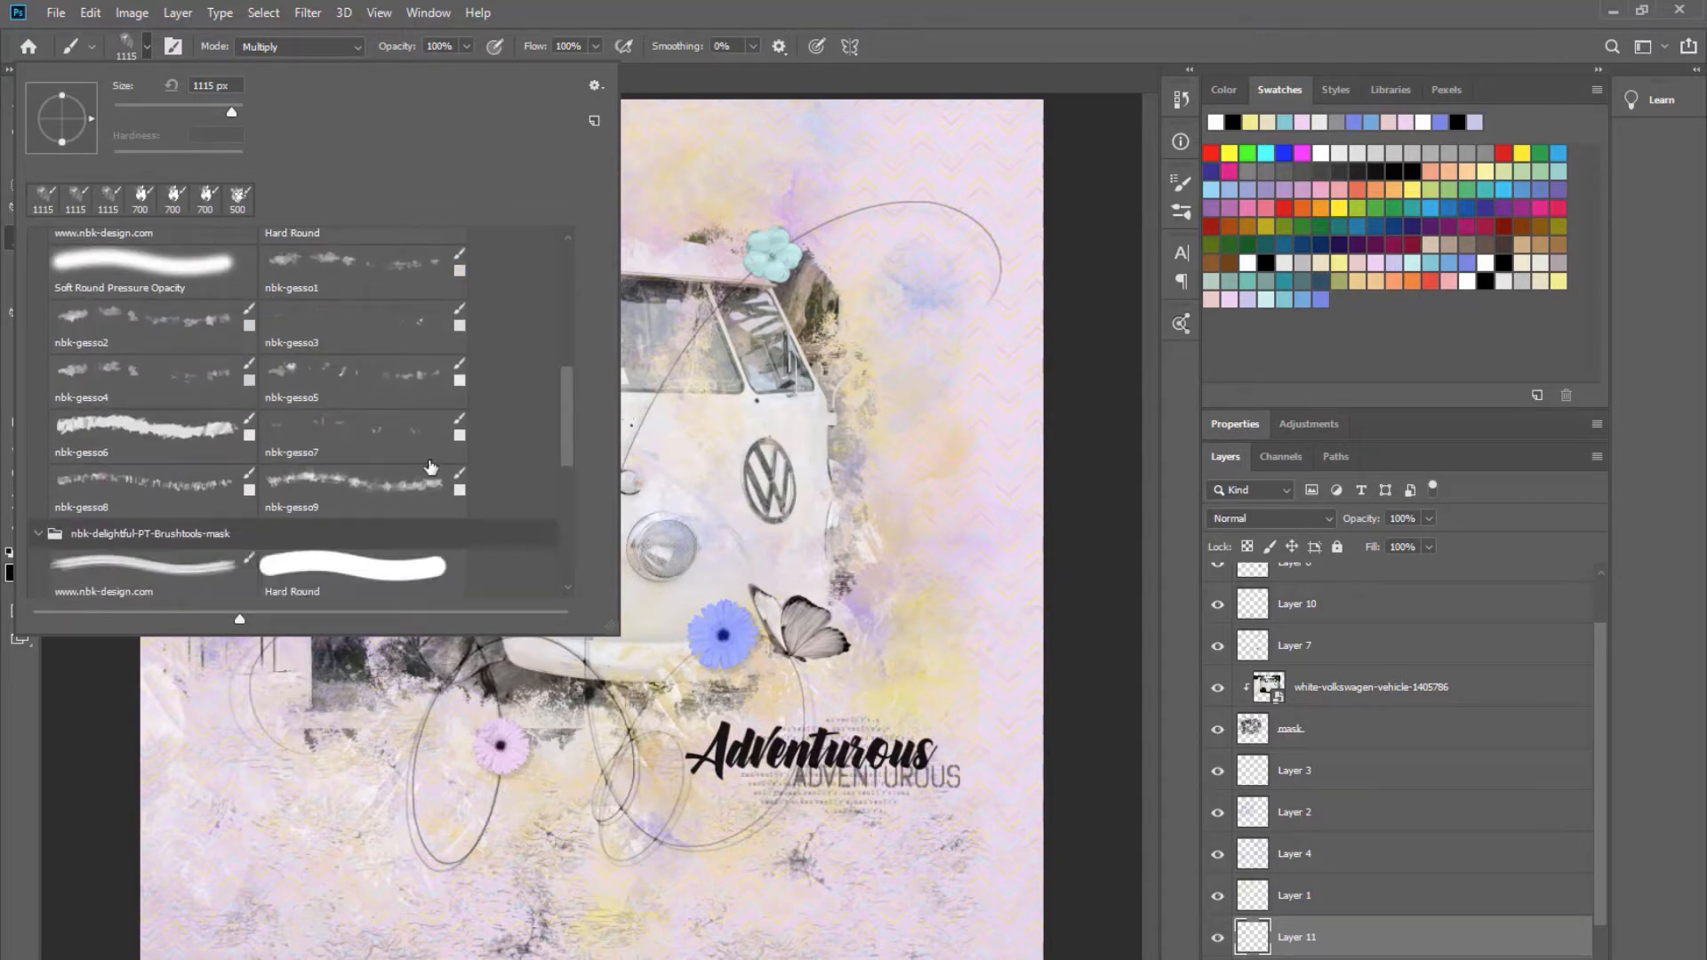
click(362, 520)
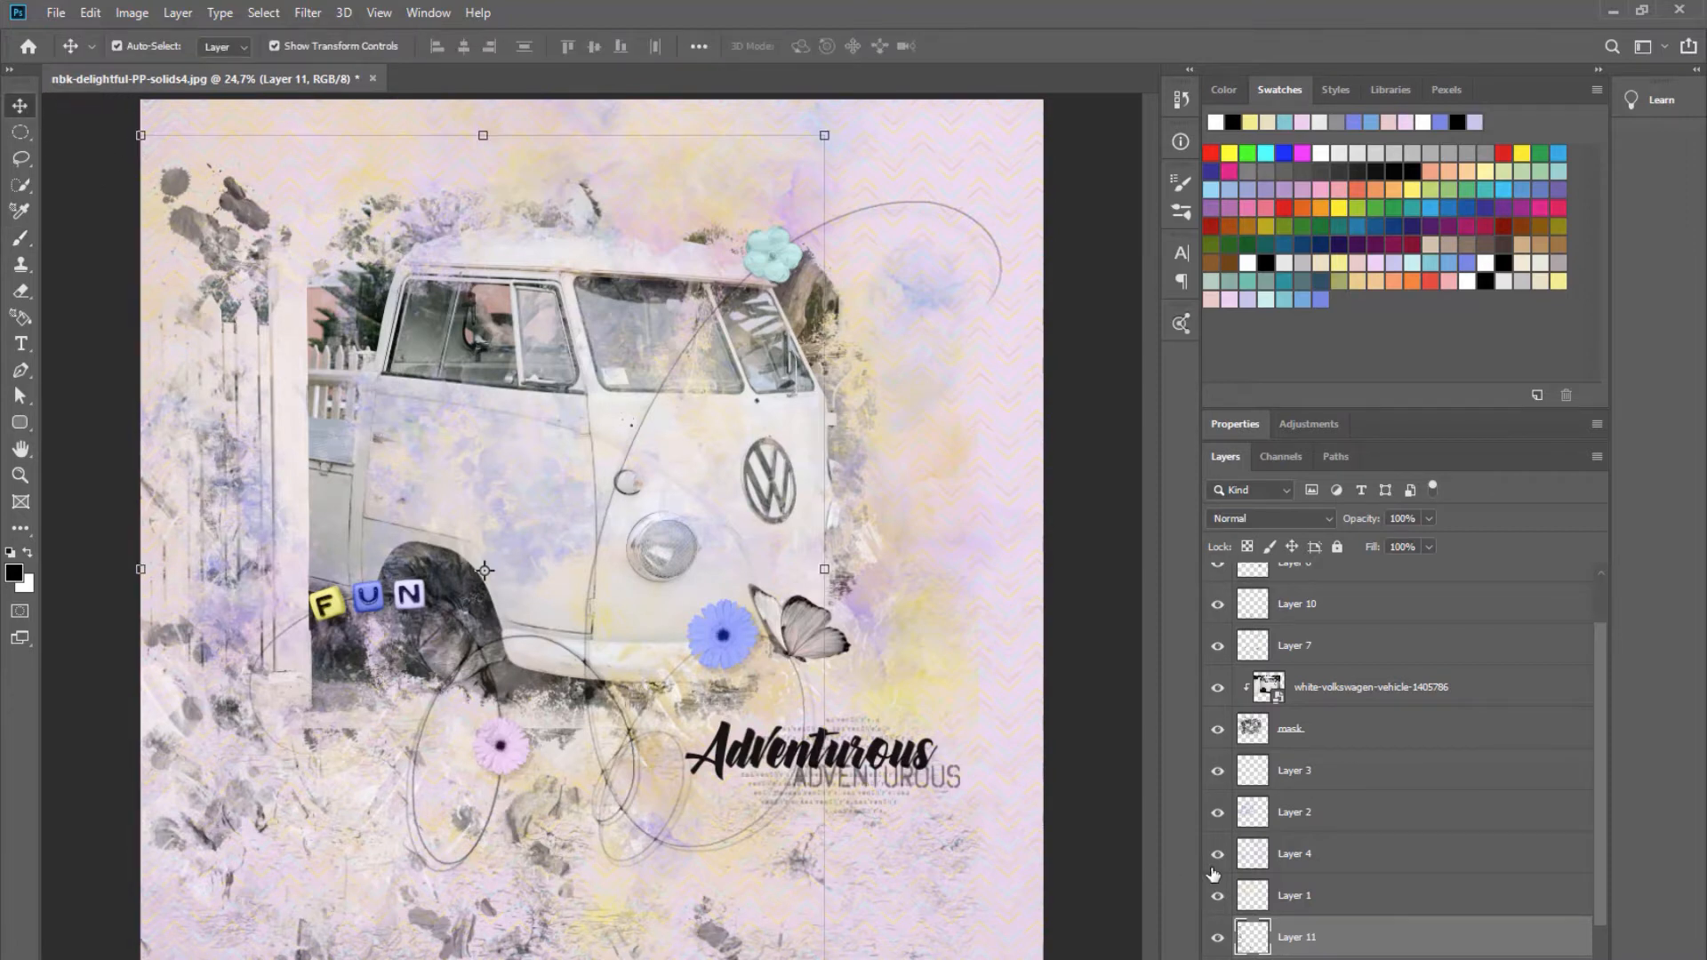
click(1335, 89)
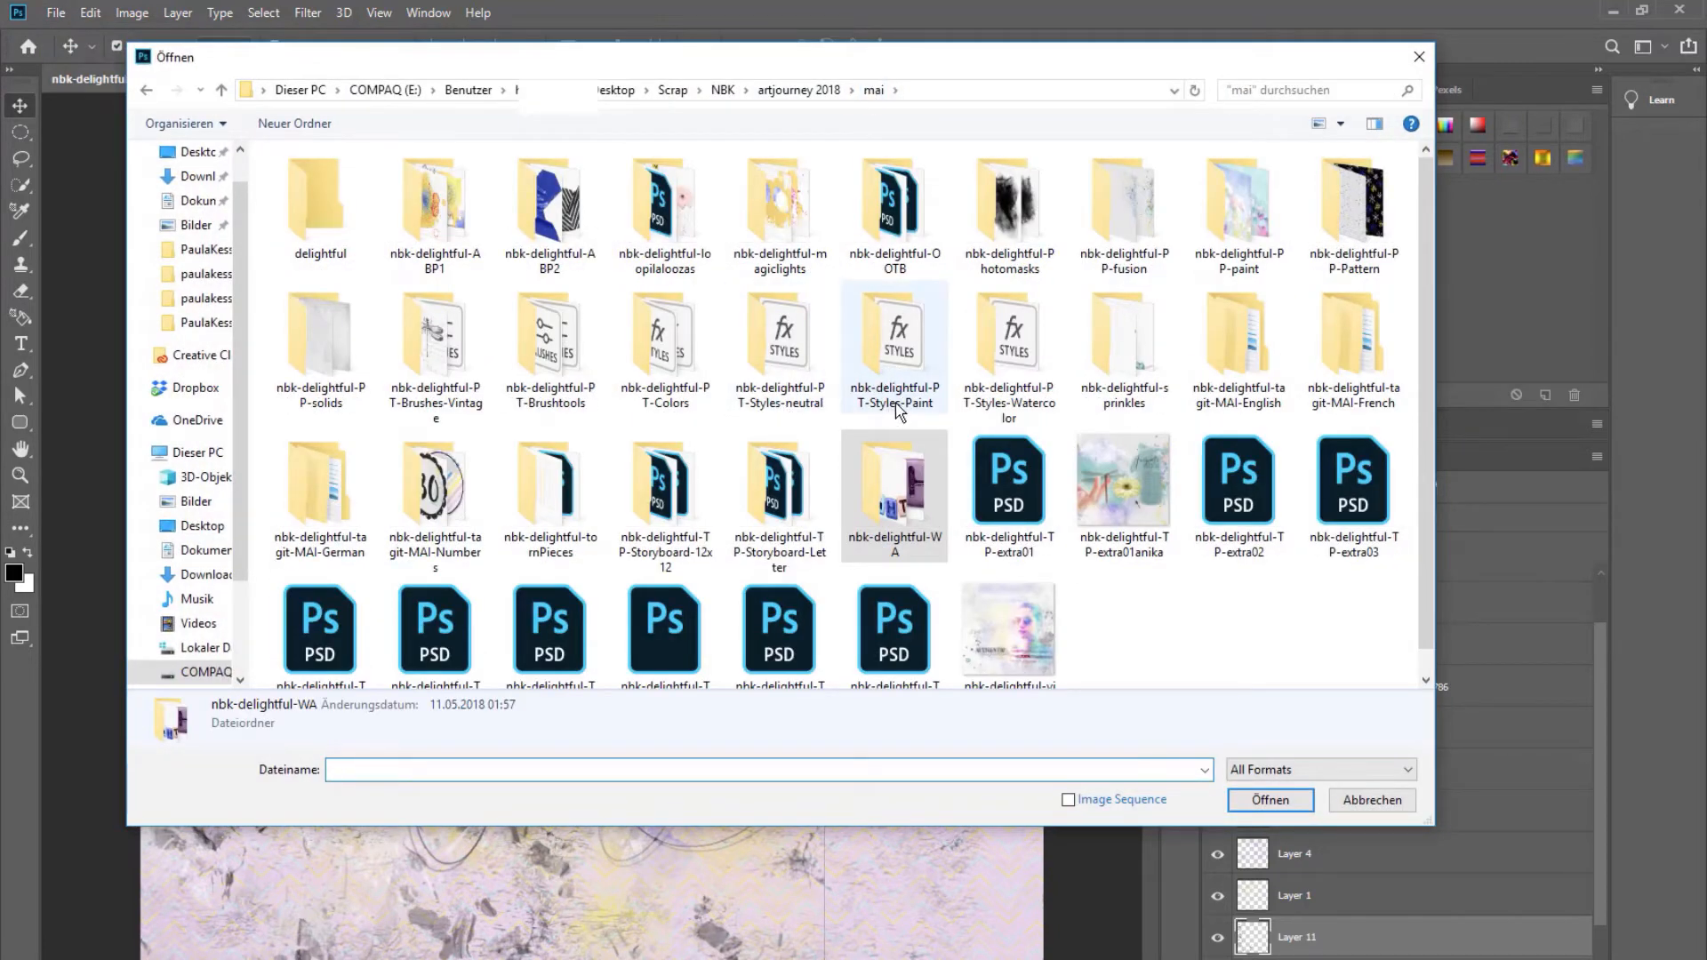
Load the nbk-delightful-PT-Styles-Paint .asl file from the Styles-Paint folder, then cancel the second Open dialog.
double_click(893, 330)
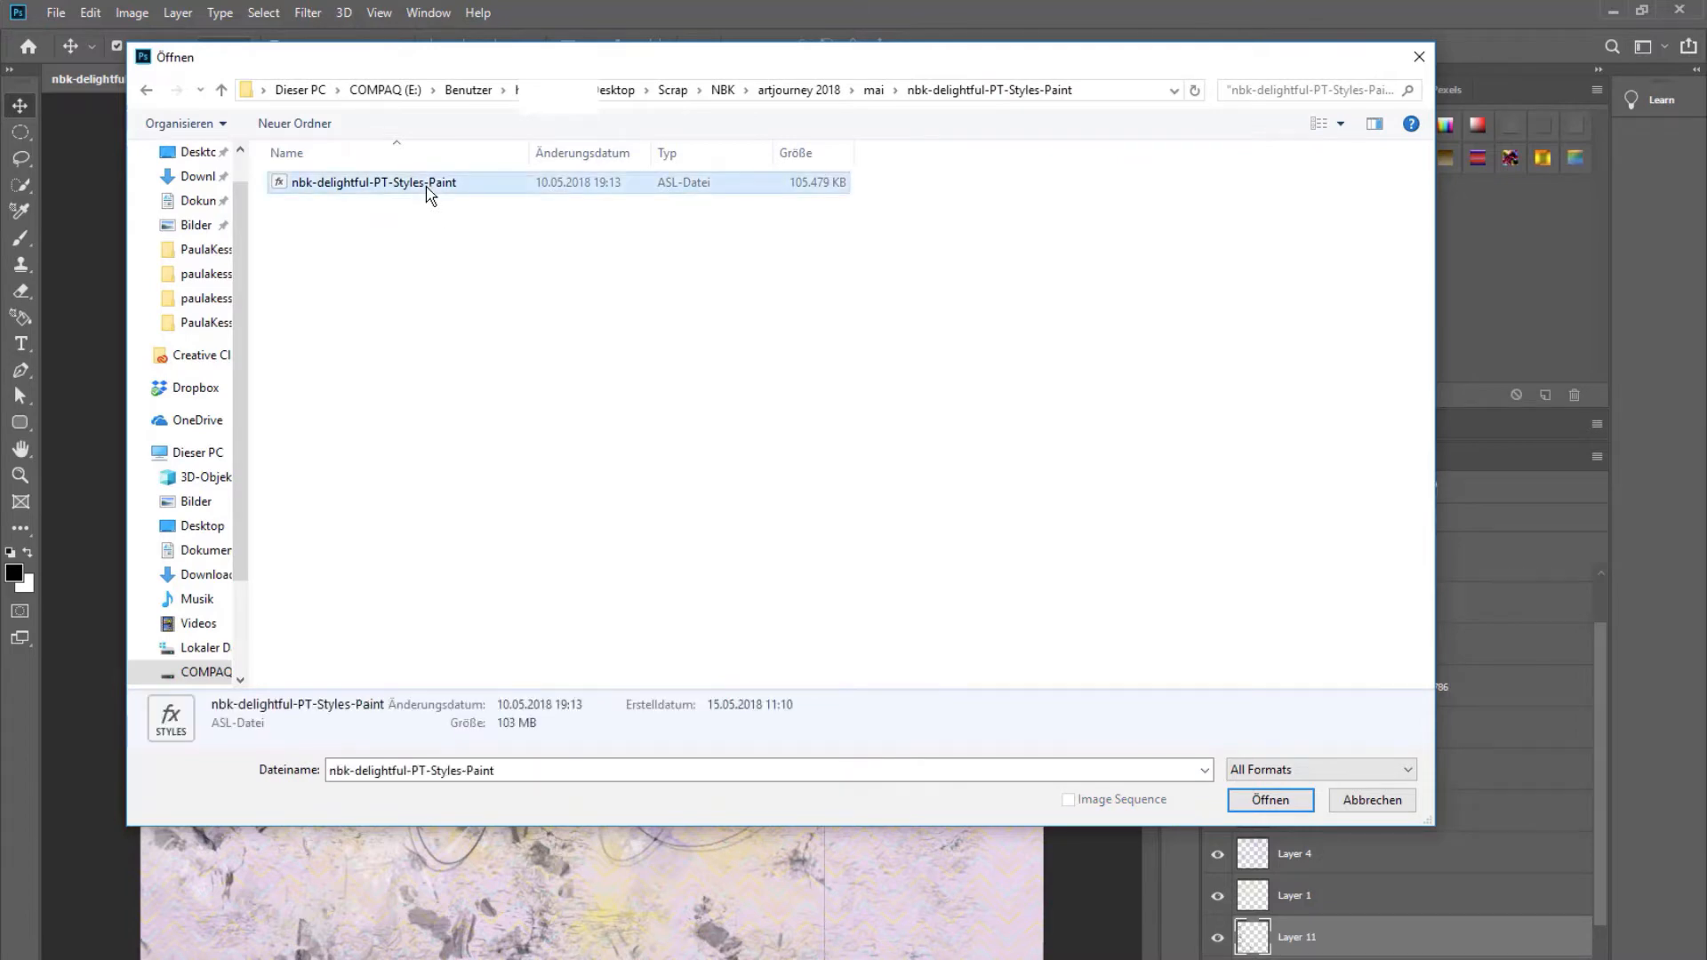
click(54, 12)
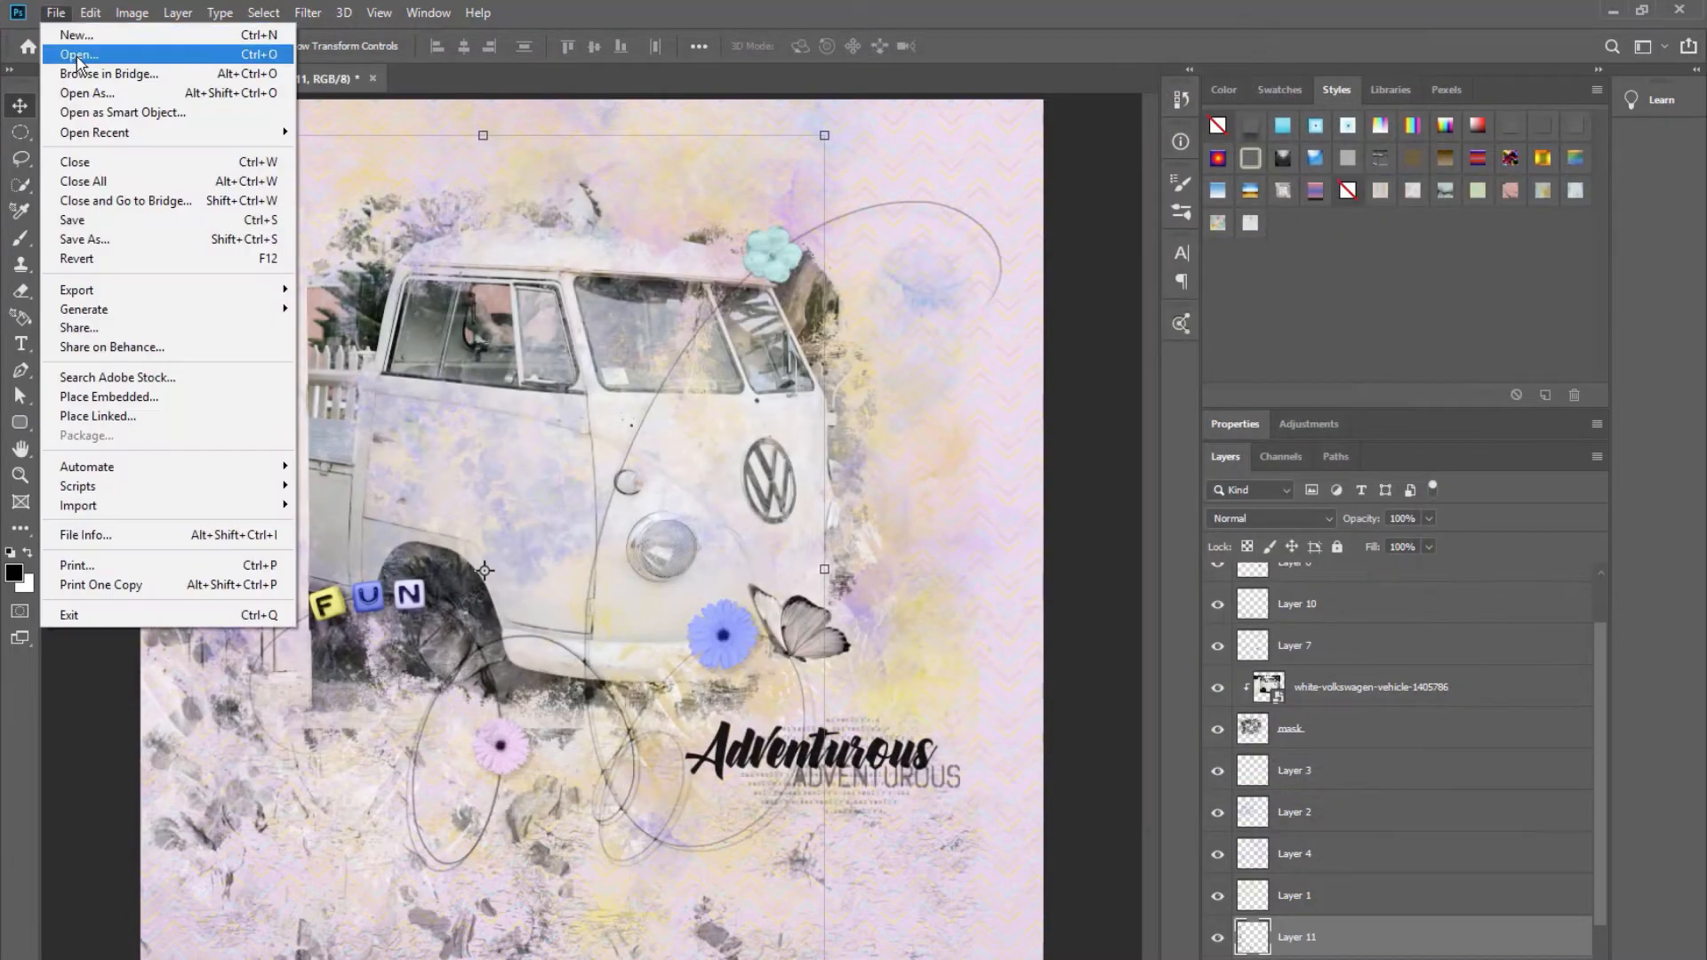
click(77, 54)
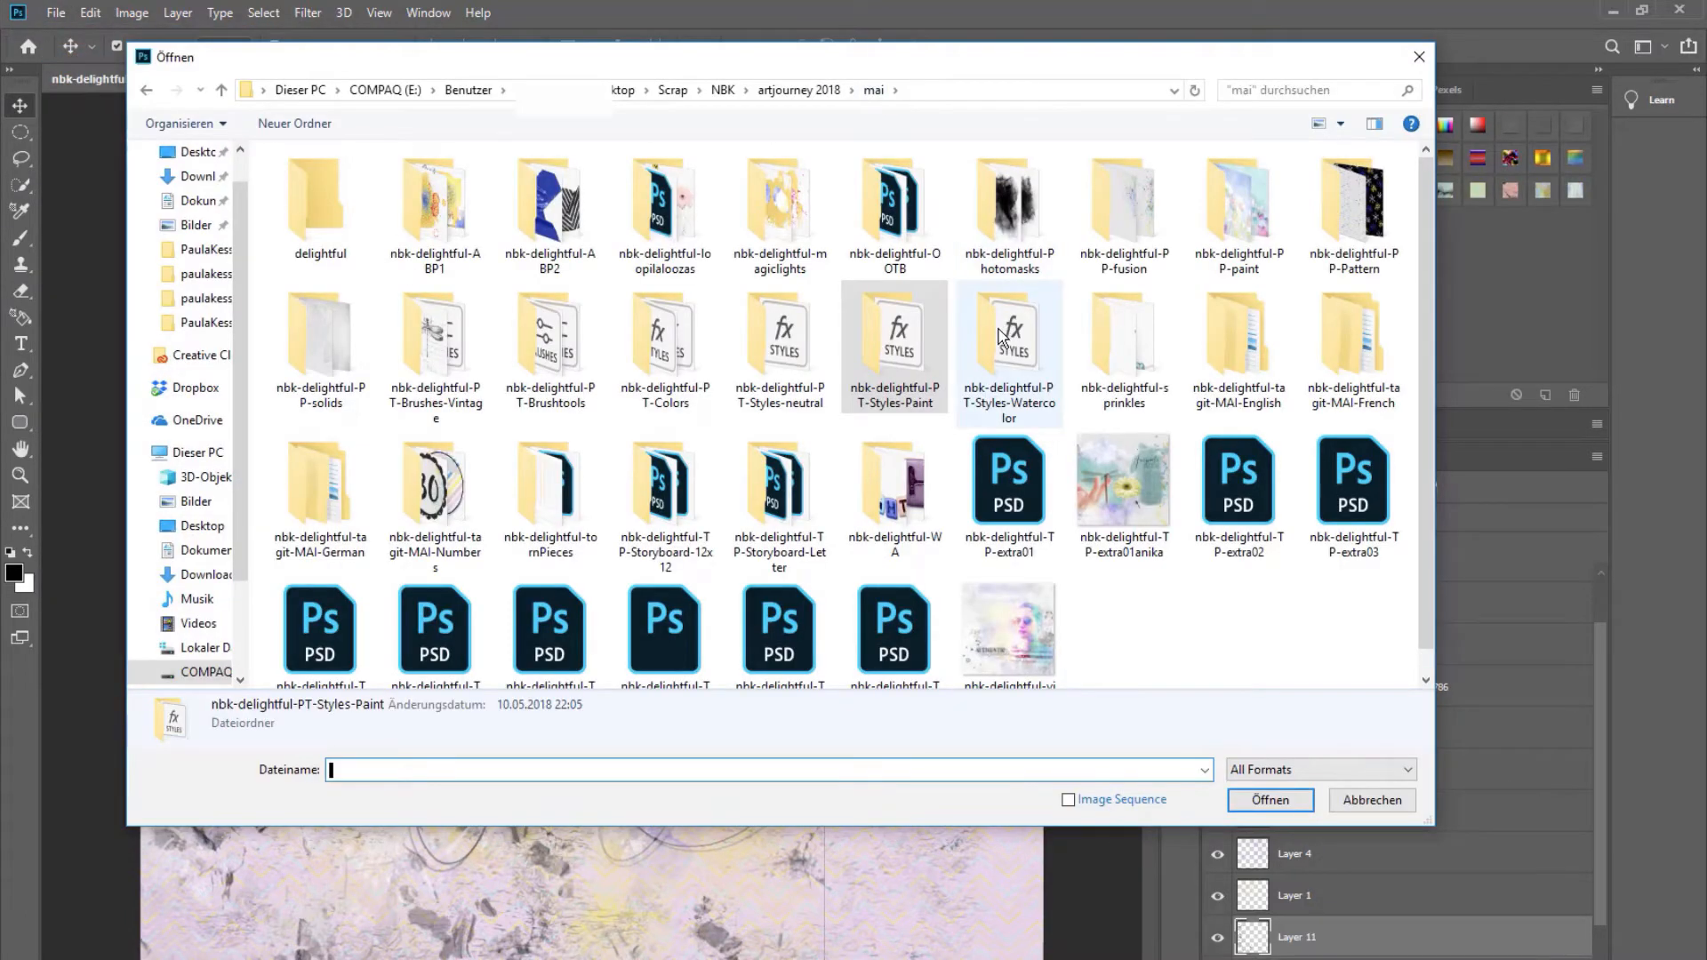
click(1269, 800)
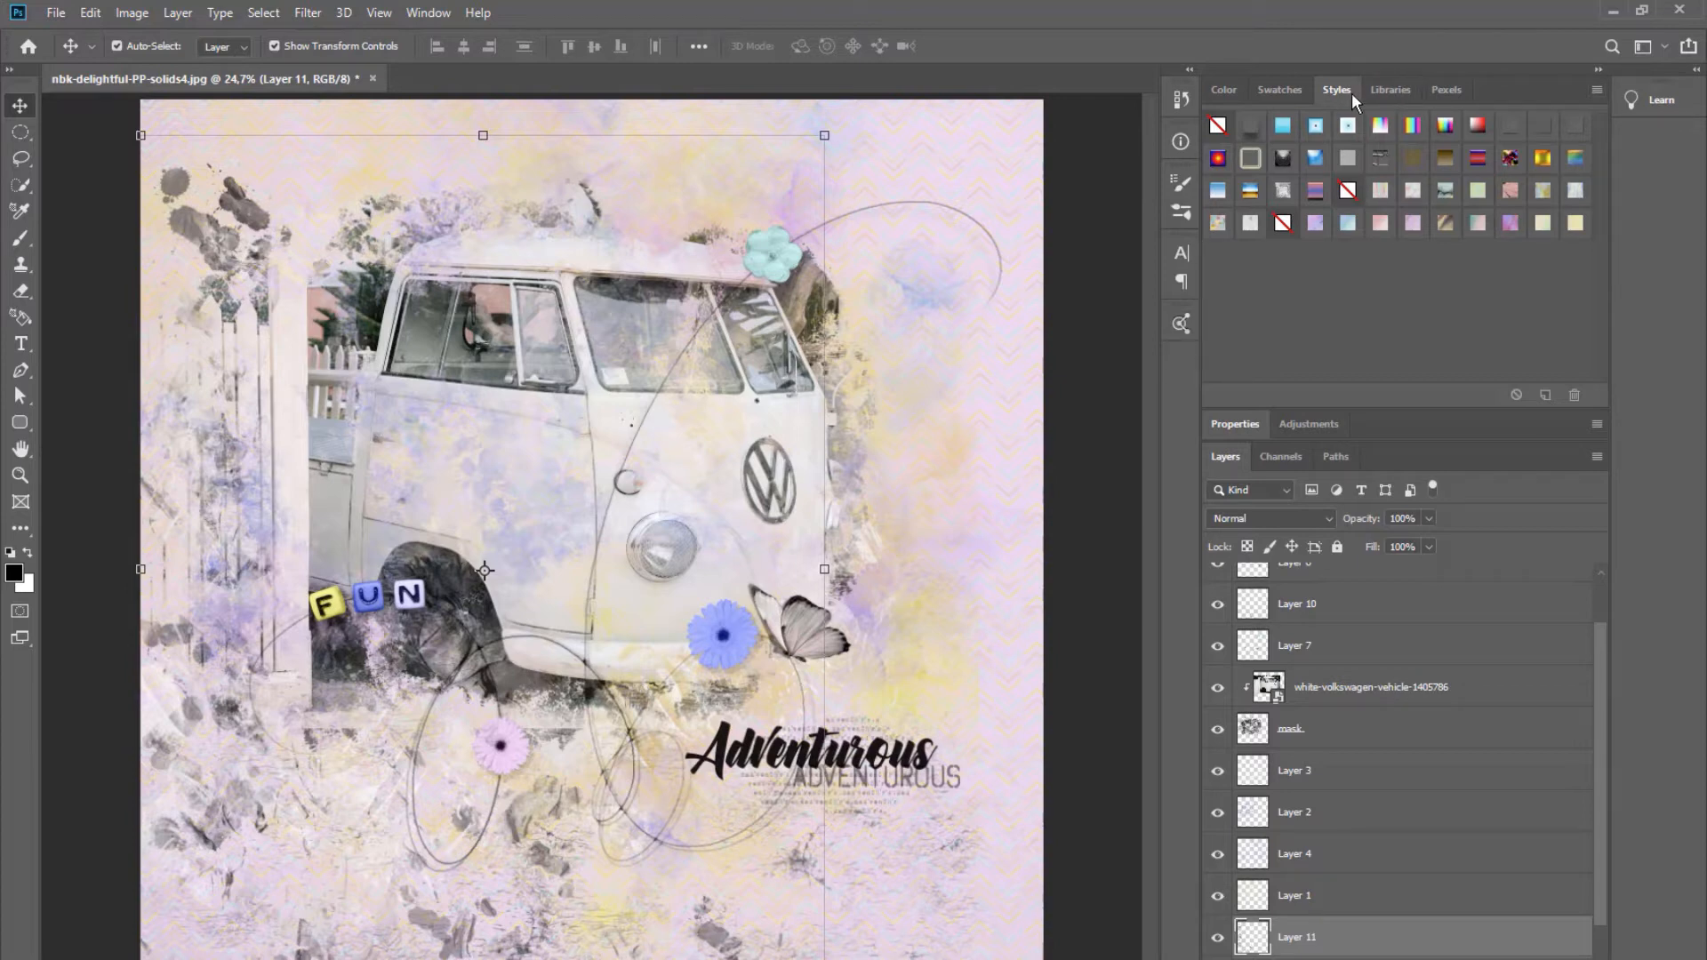
Apply a pastel pattern-overlay paint style to Layer 11, tinting its grey strokes soft pink.
click(428, 12)
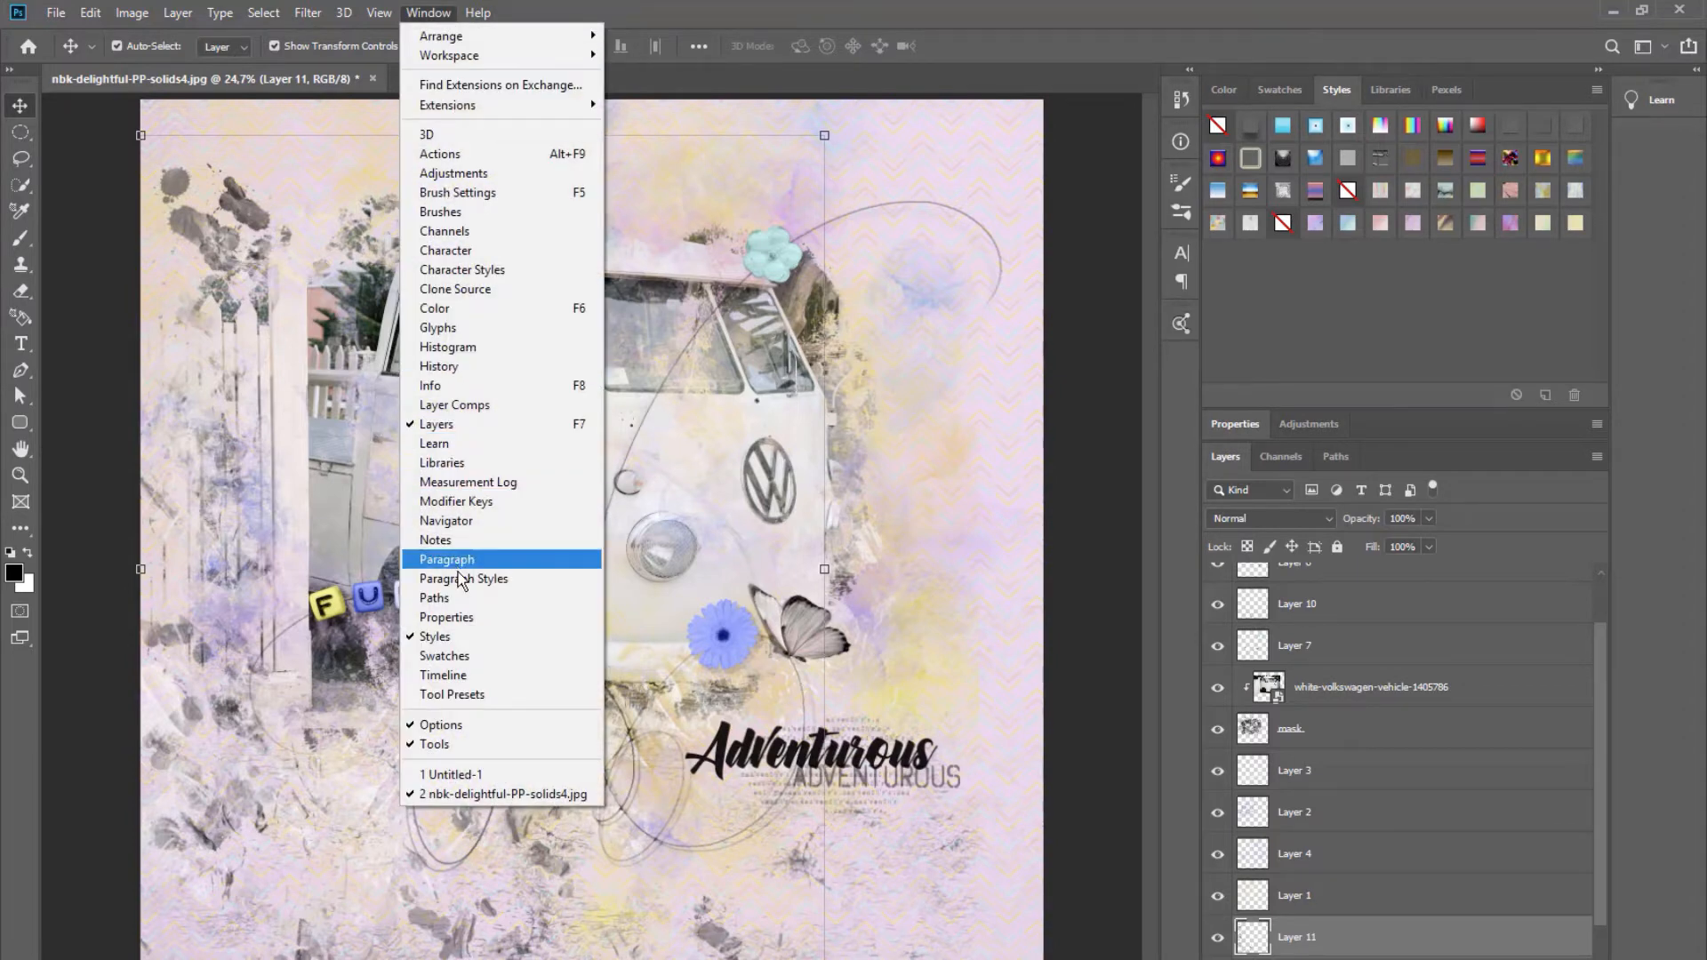
mouse_move(462, 559)
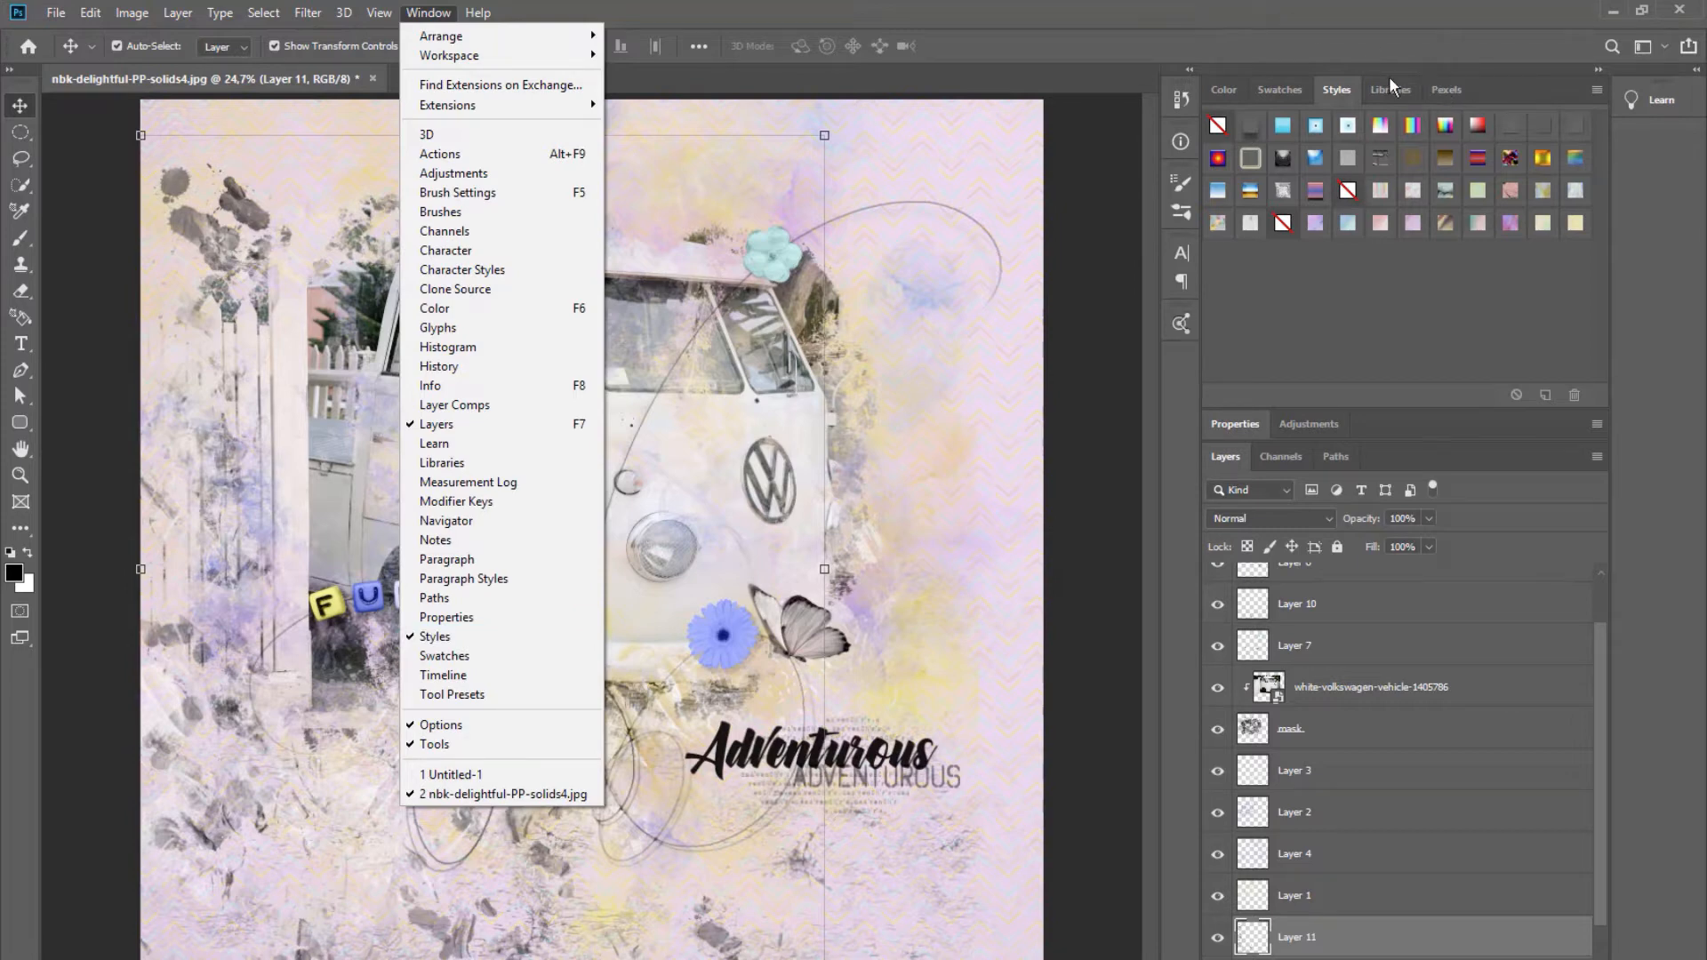
click(1596, 89)
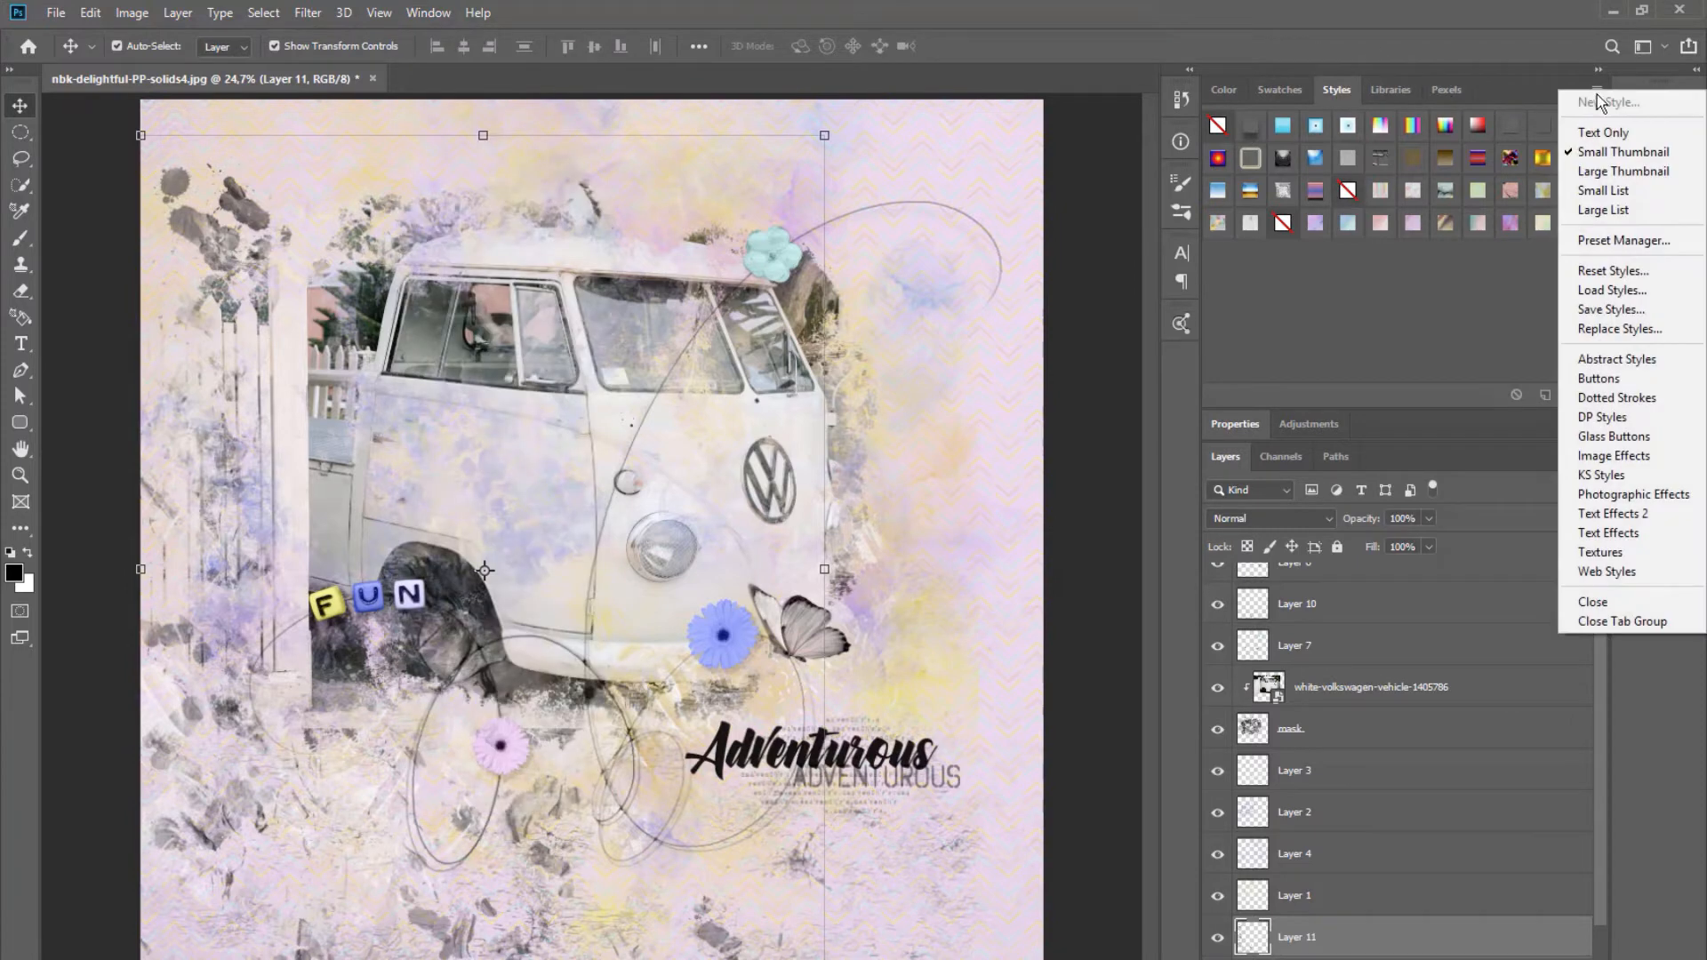
mouse_move(1616, 398)
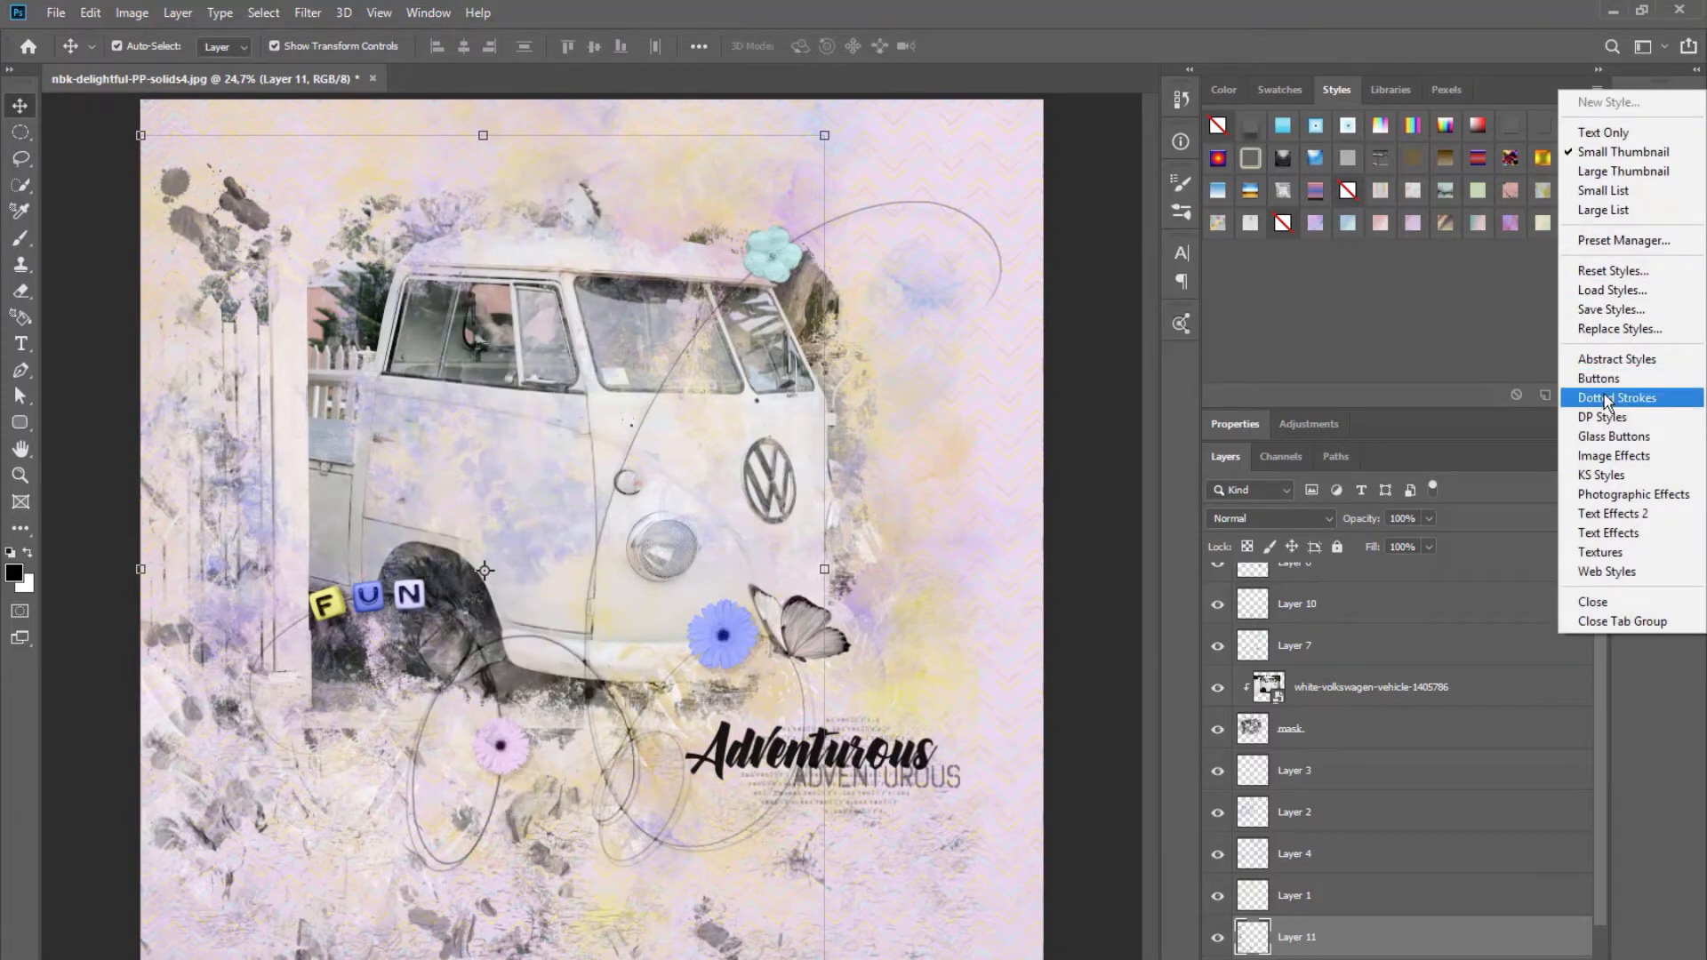
mouse_move(1408, 296)
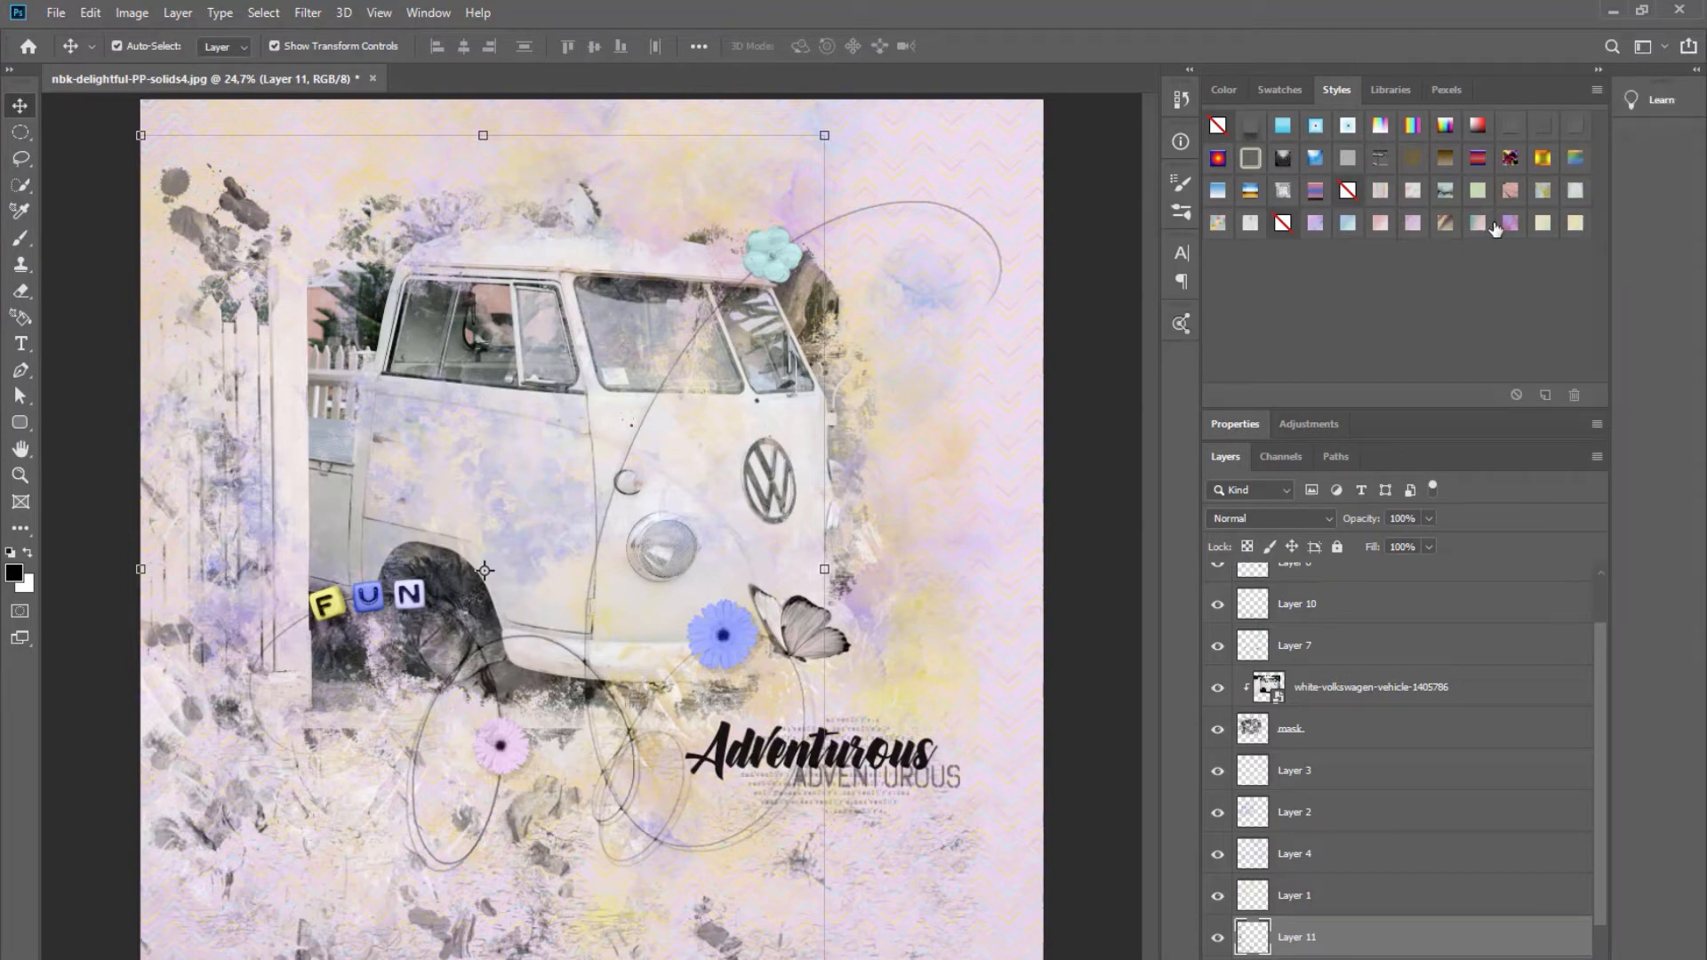
click(1511, 196)
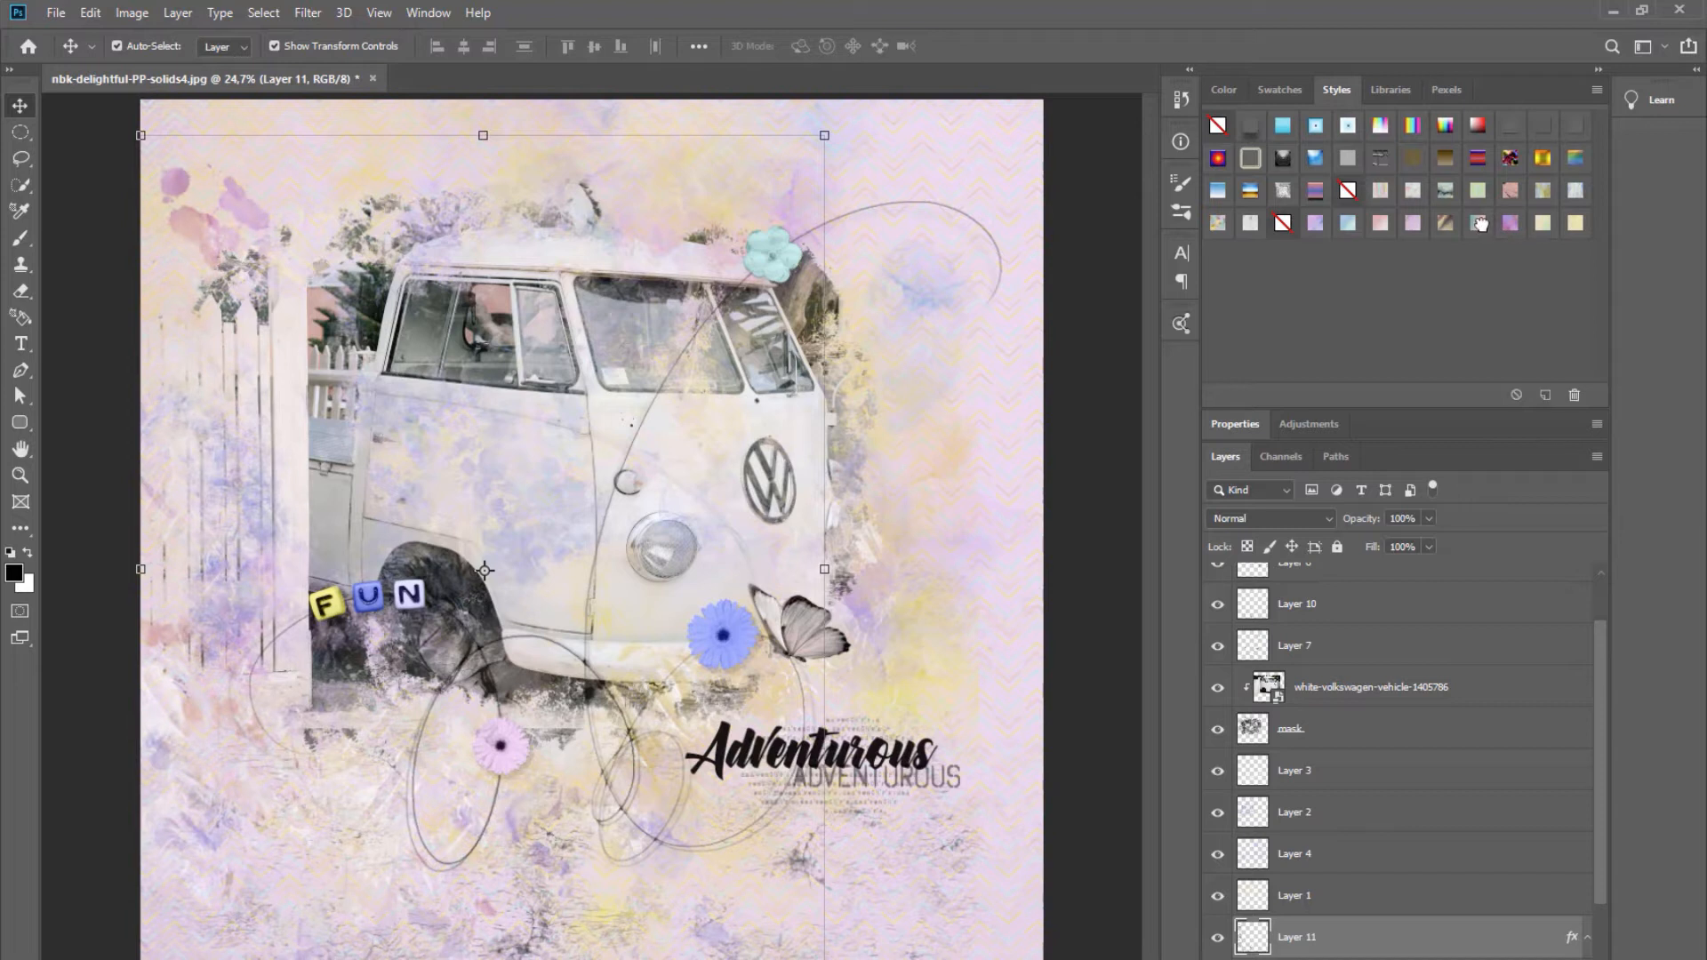
click(1378, 224)
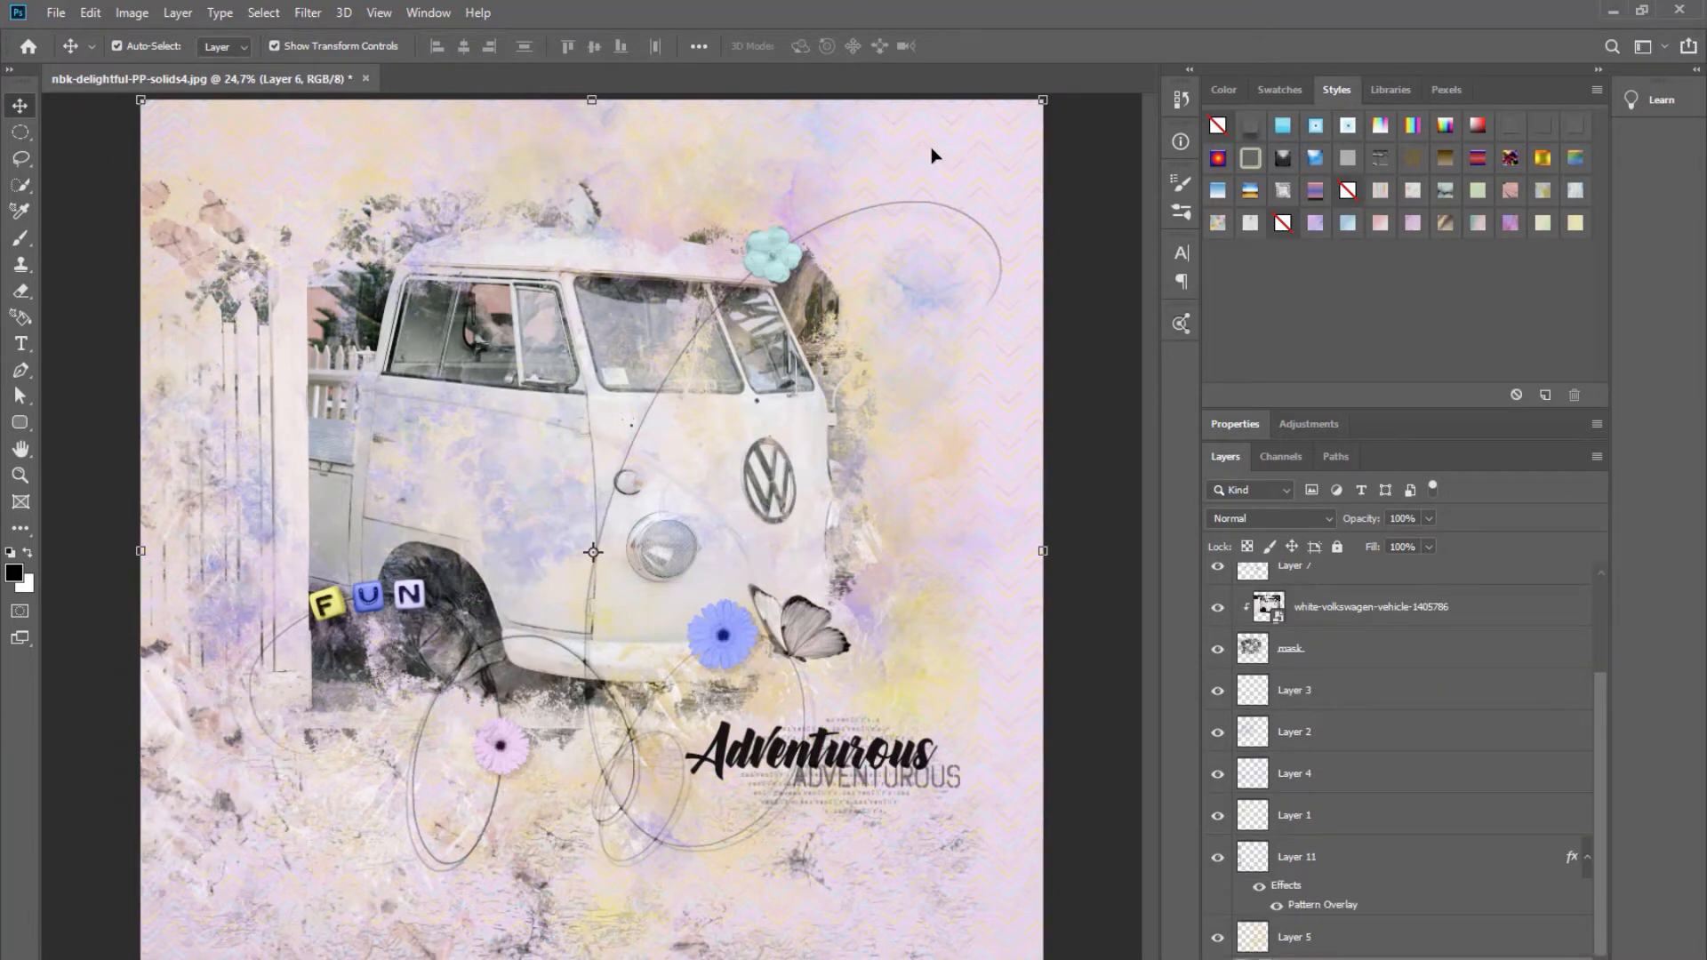
mouse_move(418, 294)
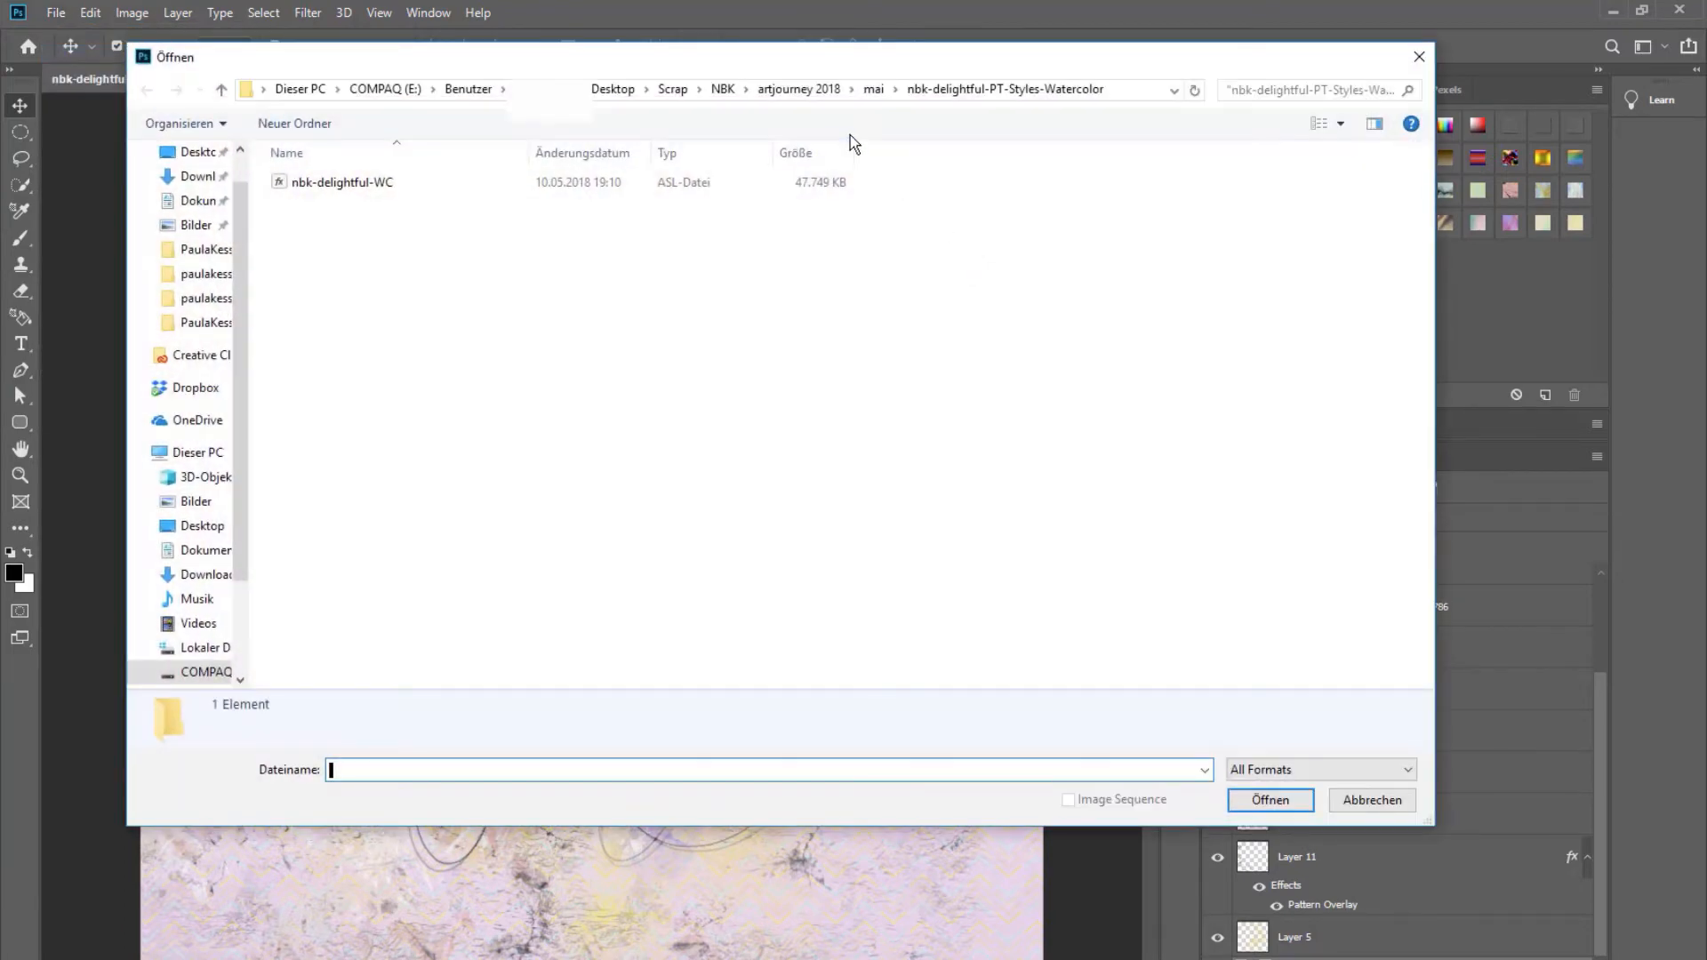
Dismiss the Open dialog and pick a textured mask brush from the Brush presets.
click(1267, 800)
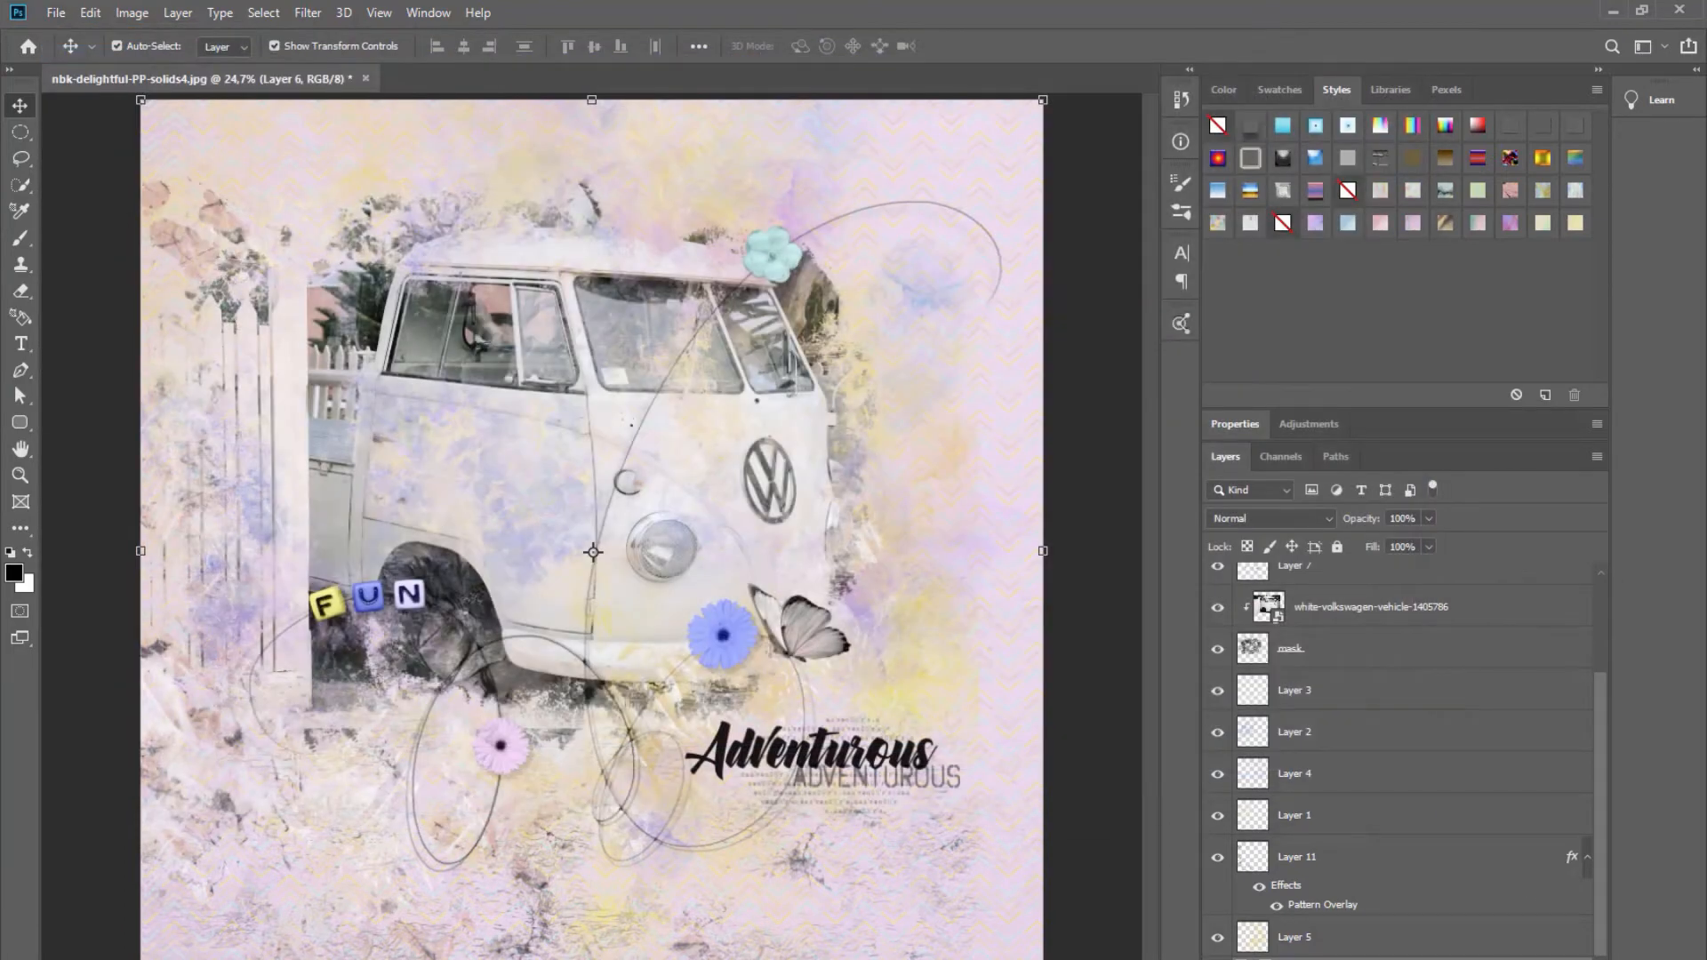
click(19, 238)
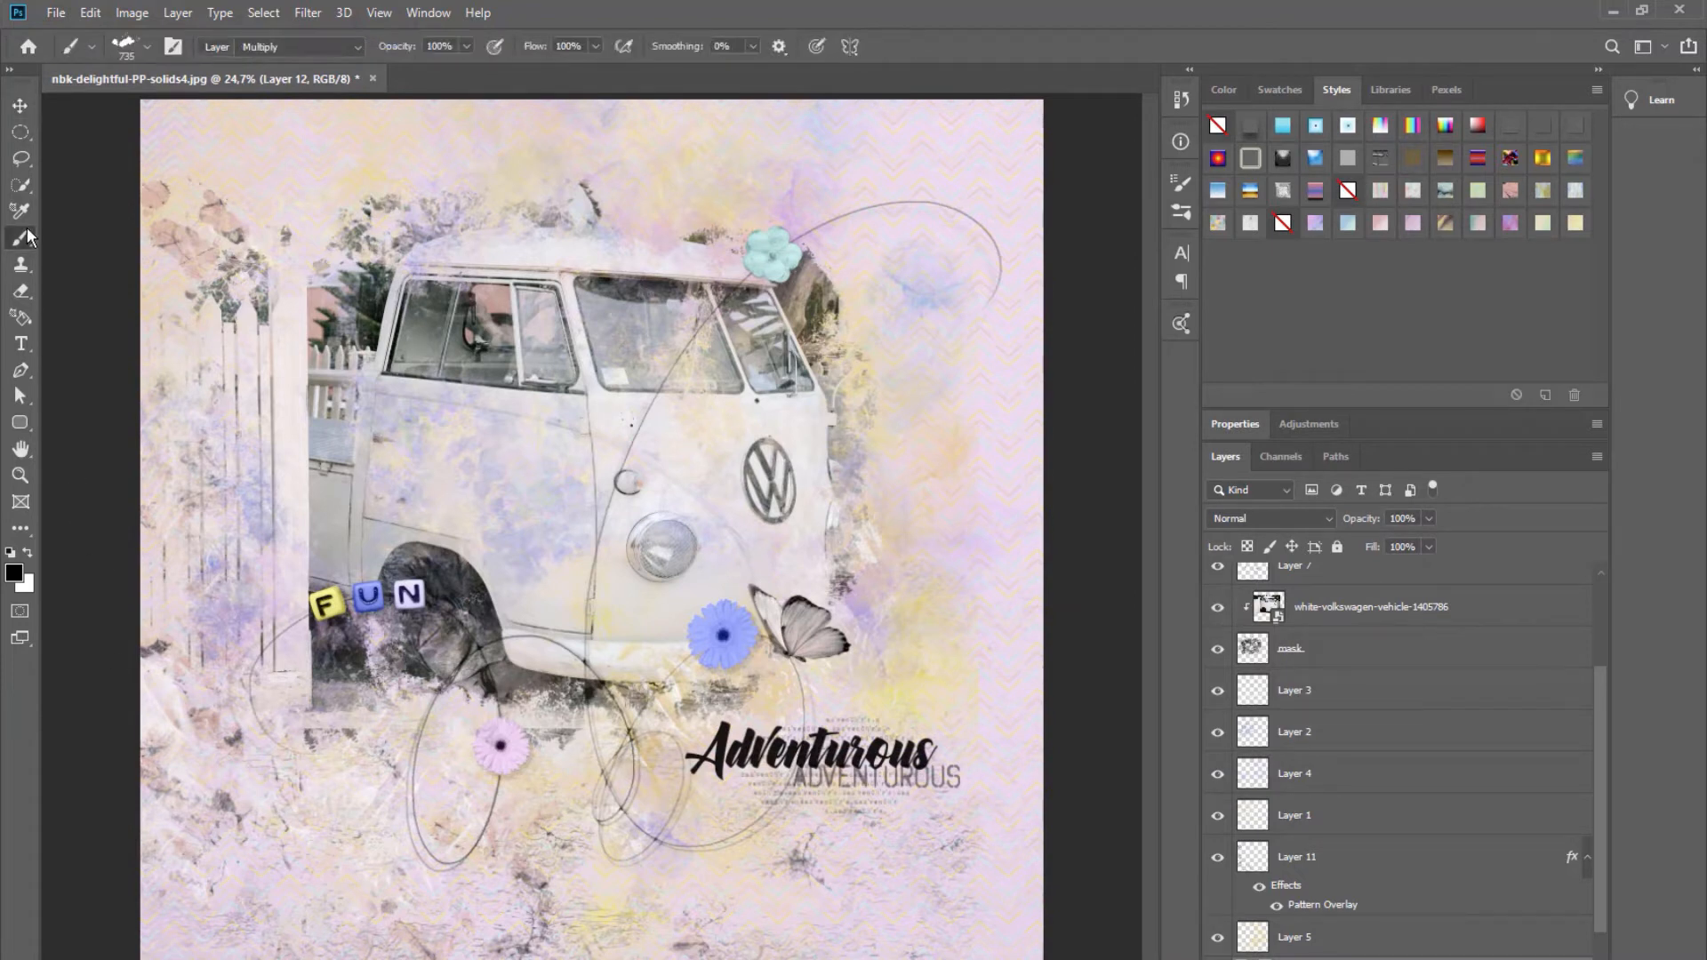
click(147, 45)
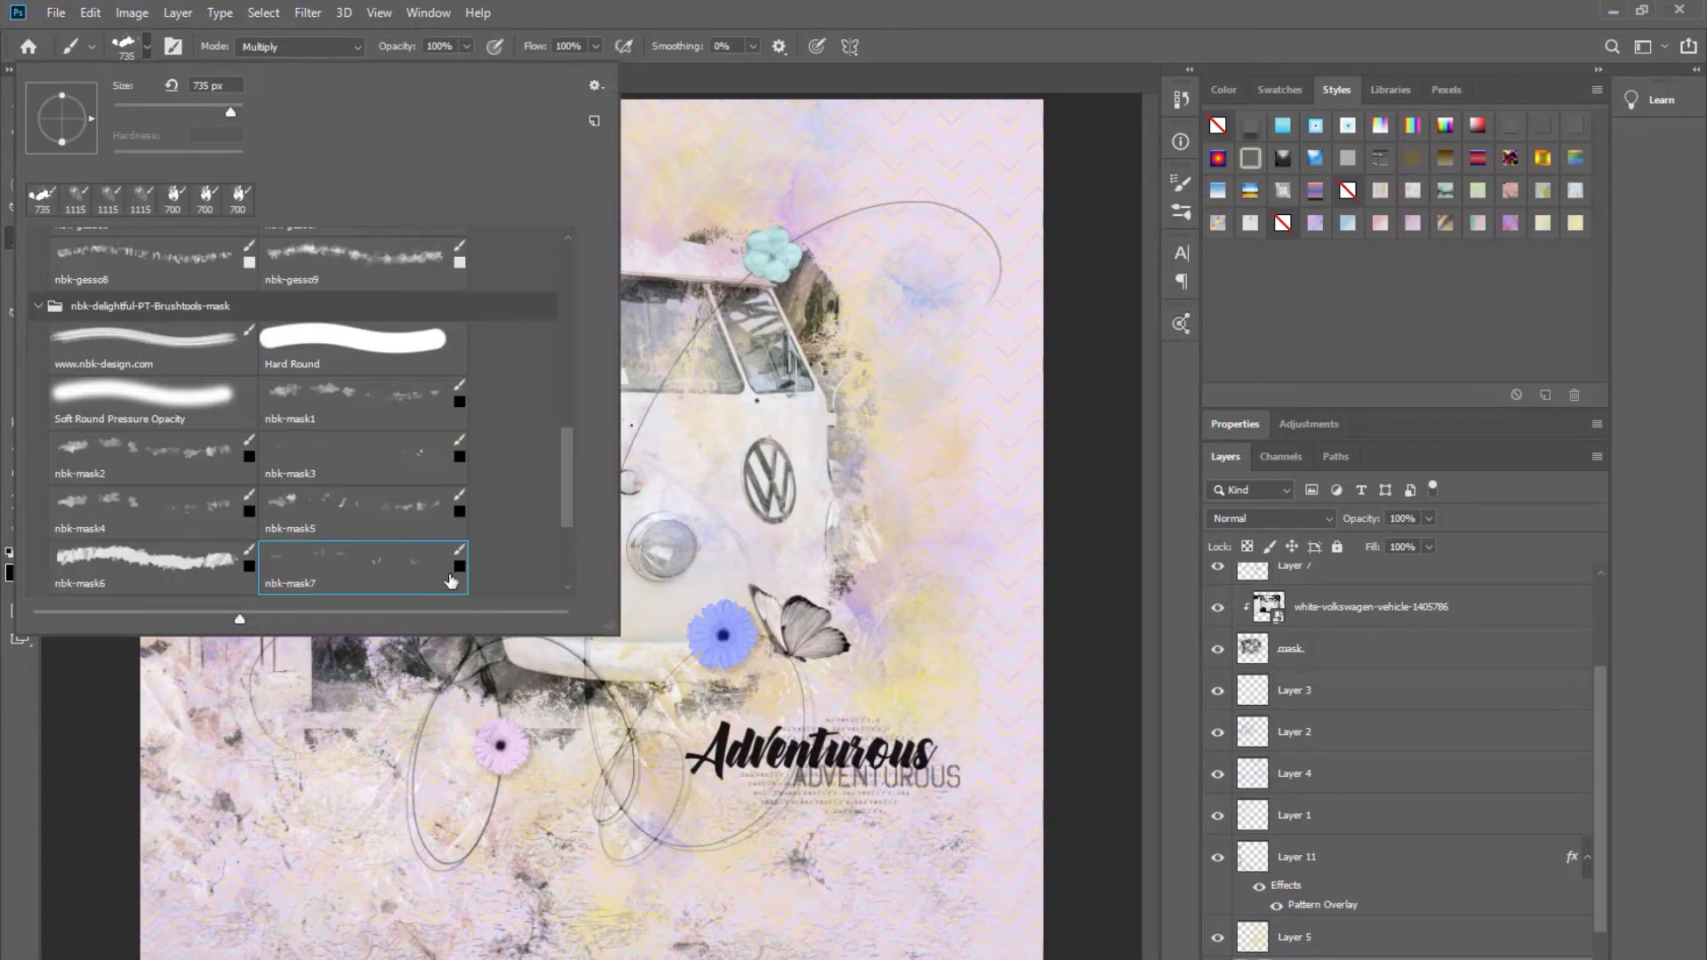
click(362, 540)
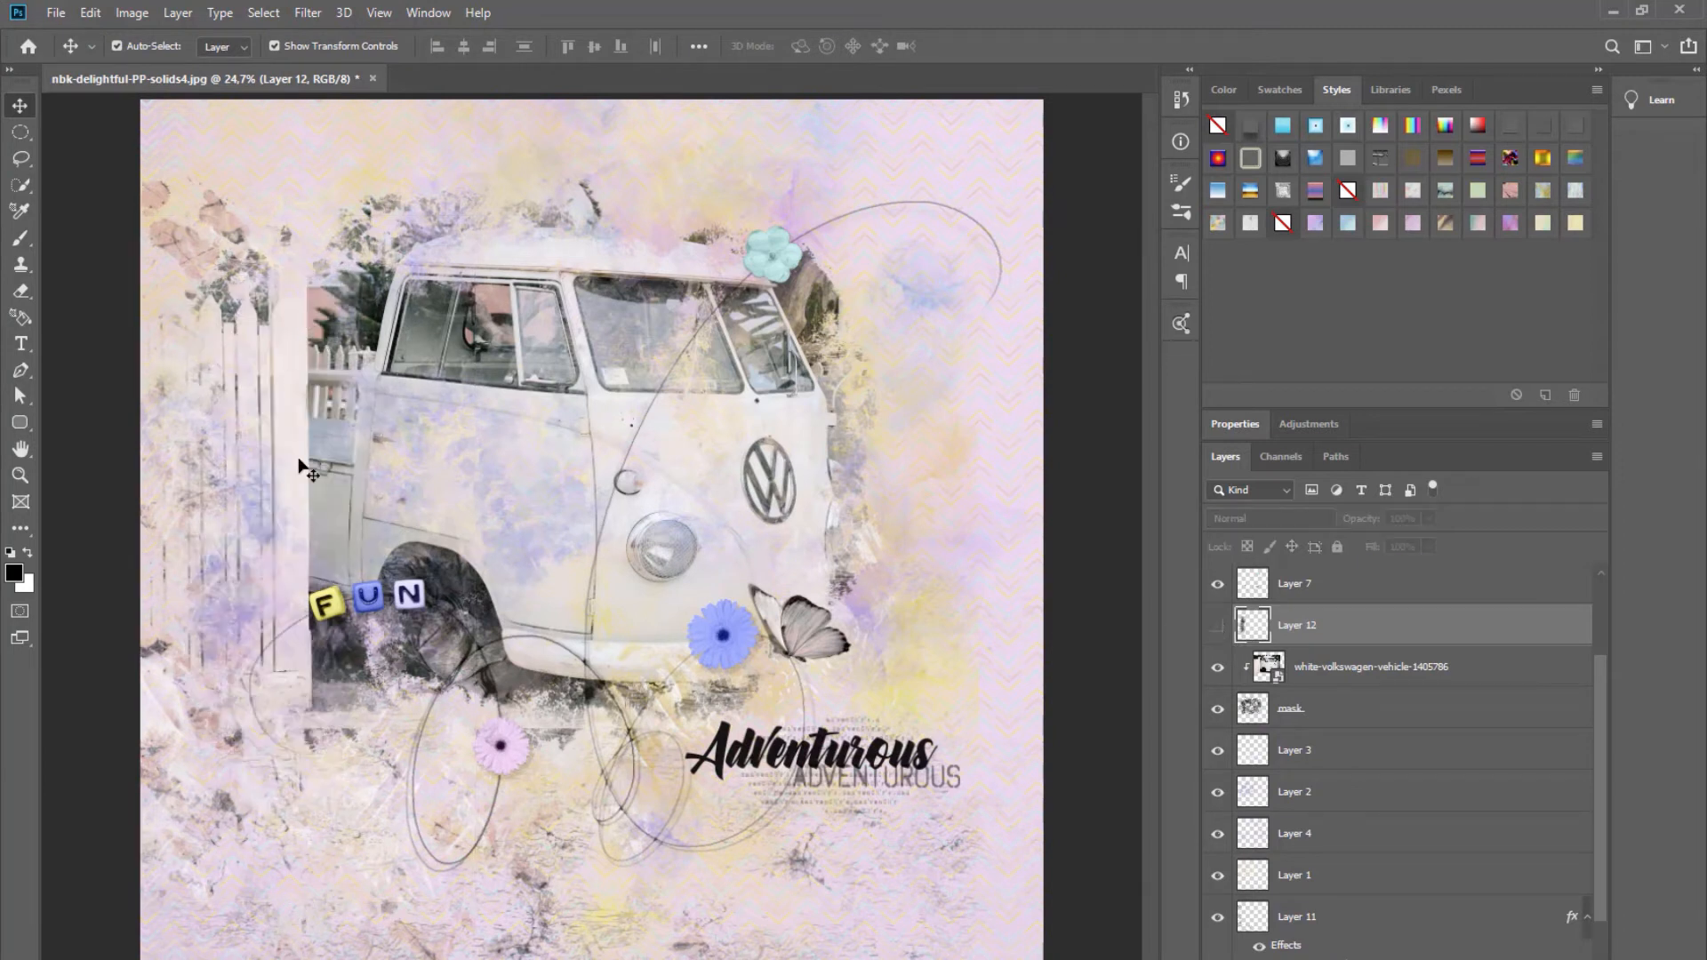
mouse_move(217, 419)
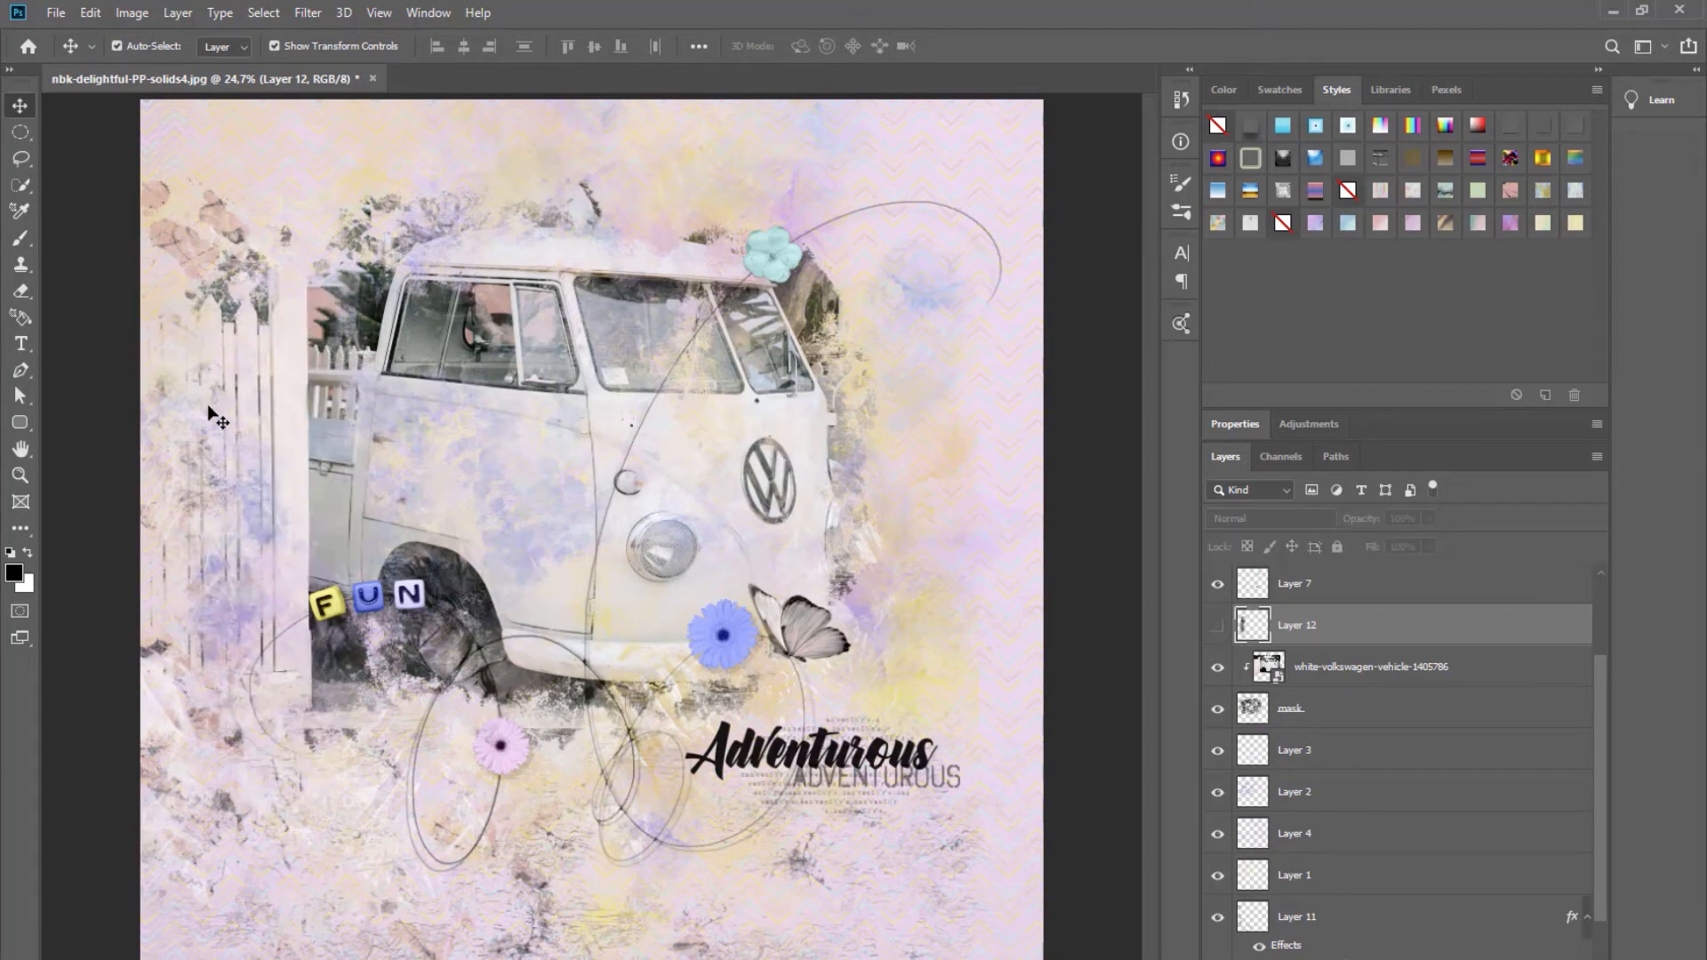
mouse_move(657, 425)
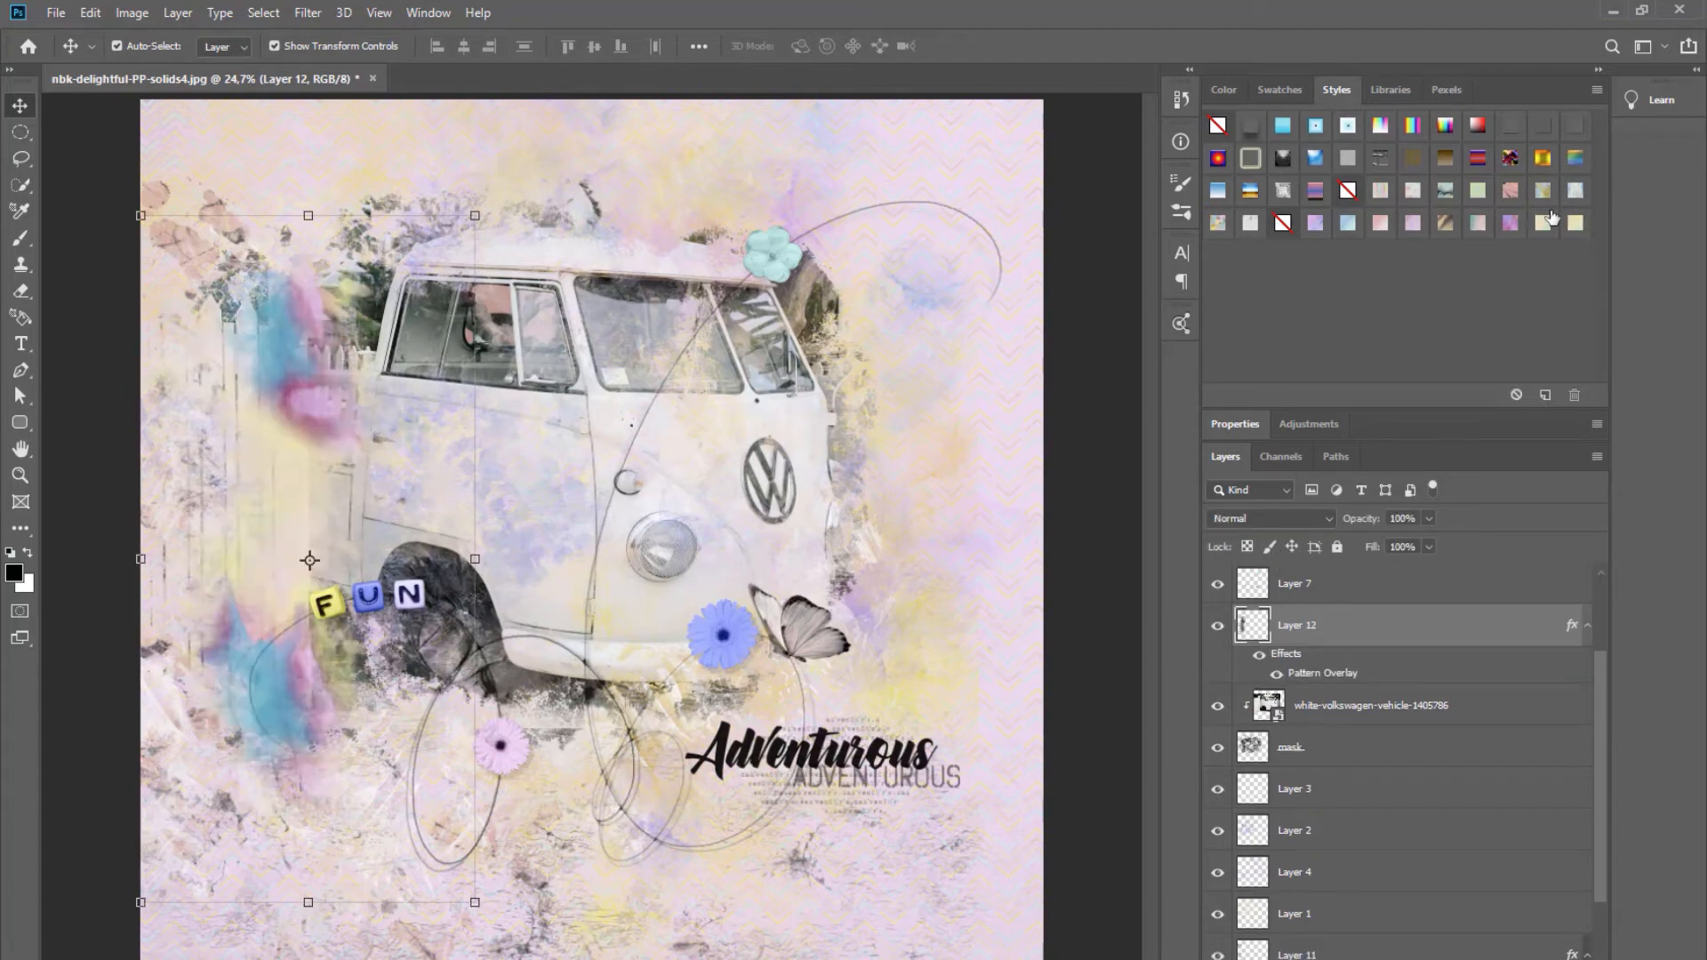
Try several pastel pattern styles on Layer 12's strokes, settling on soft pink.
click(1478, 190)
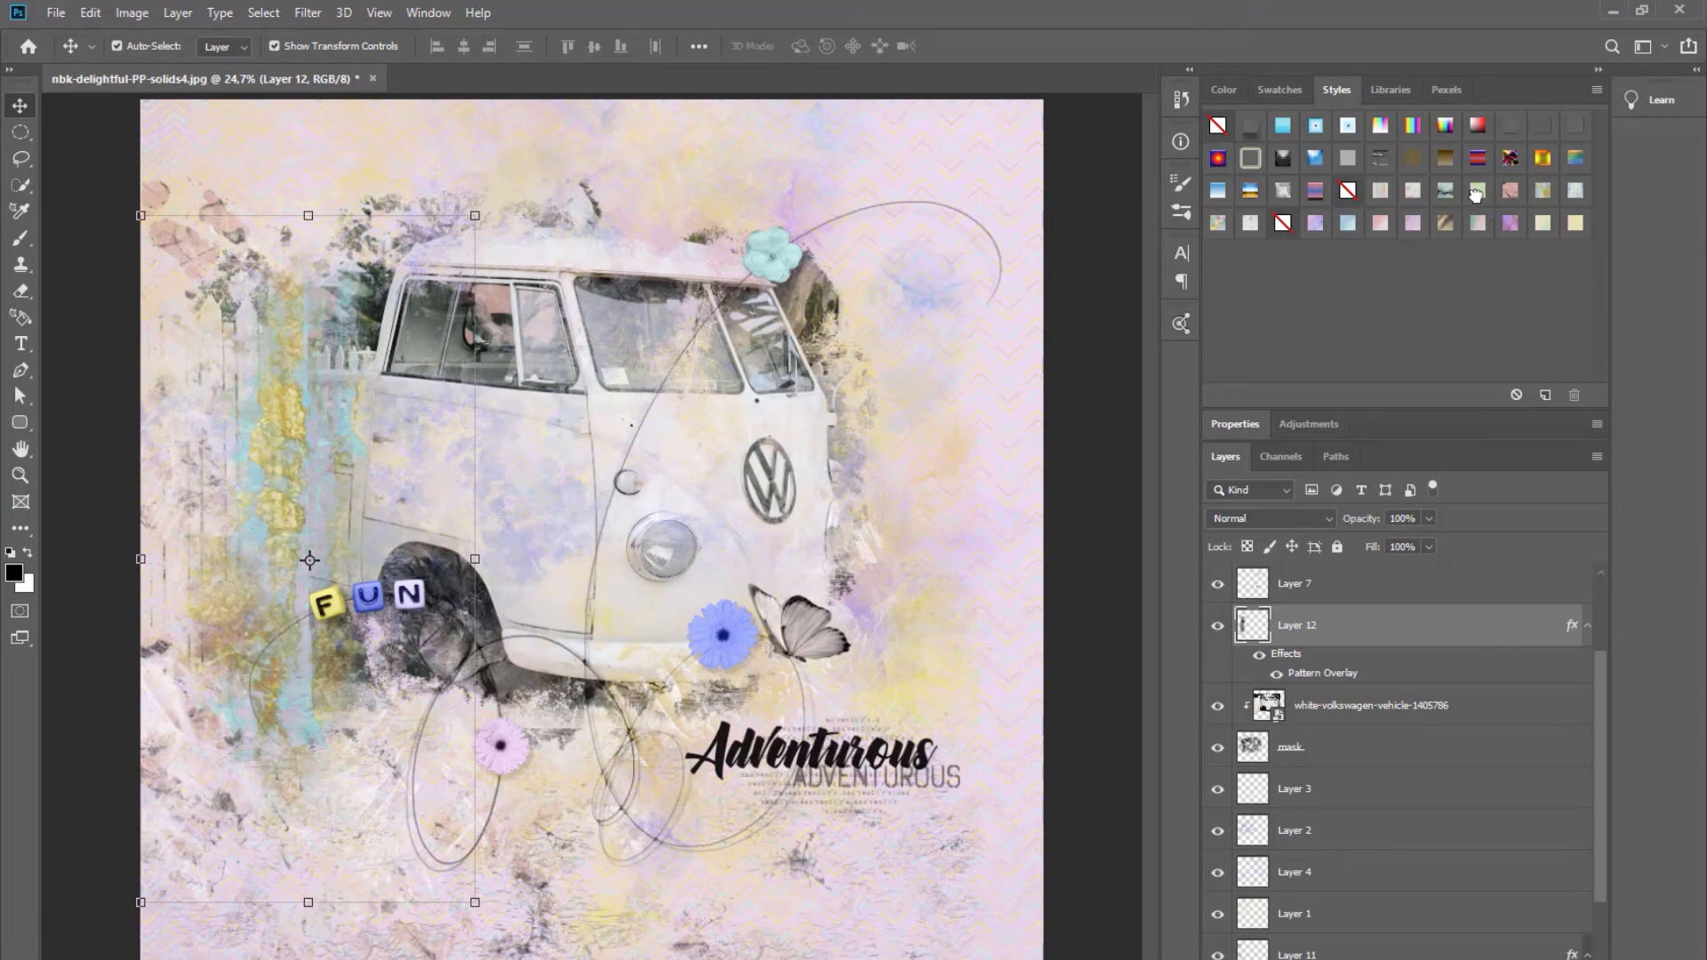
click(1379, 192)
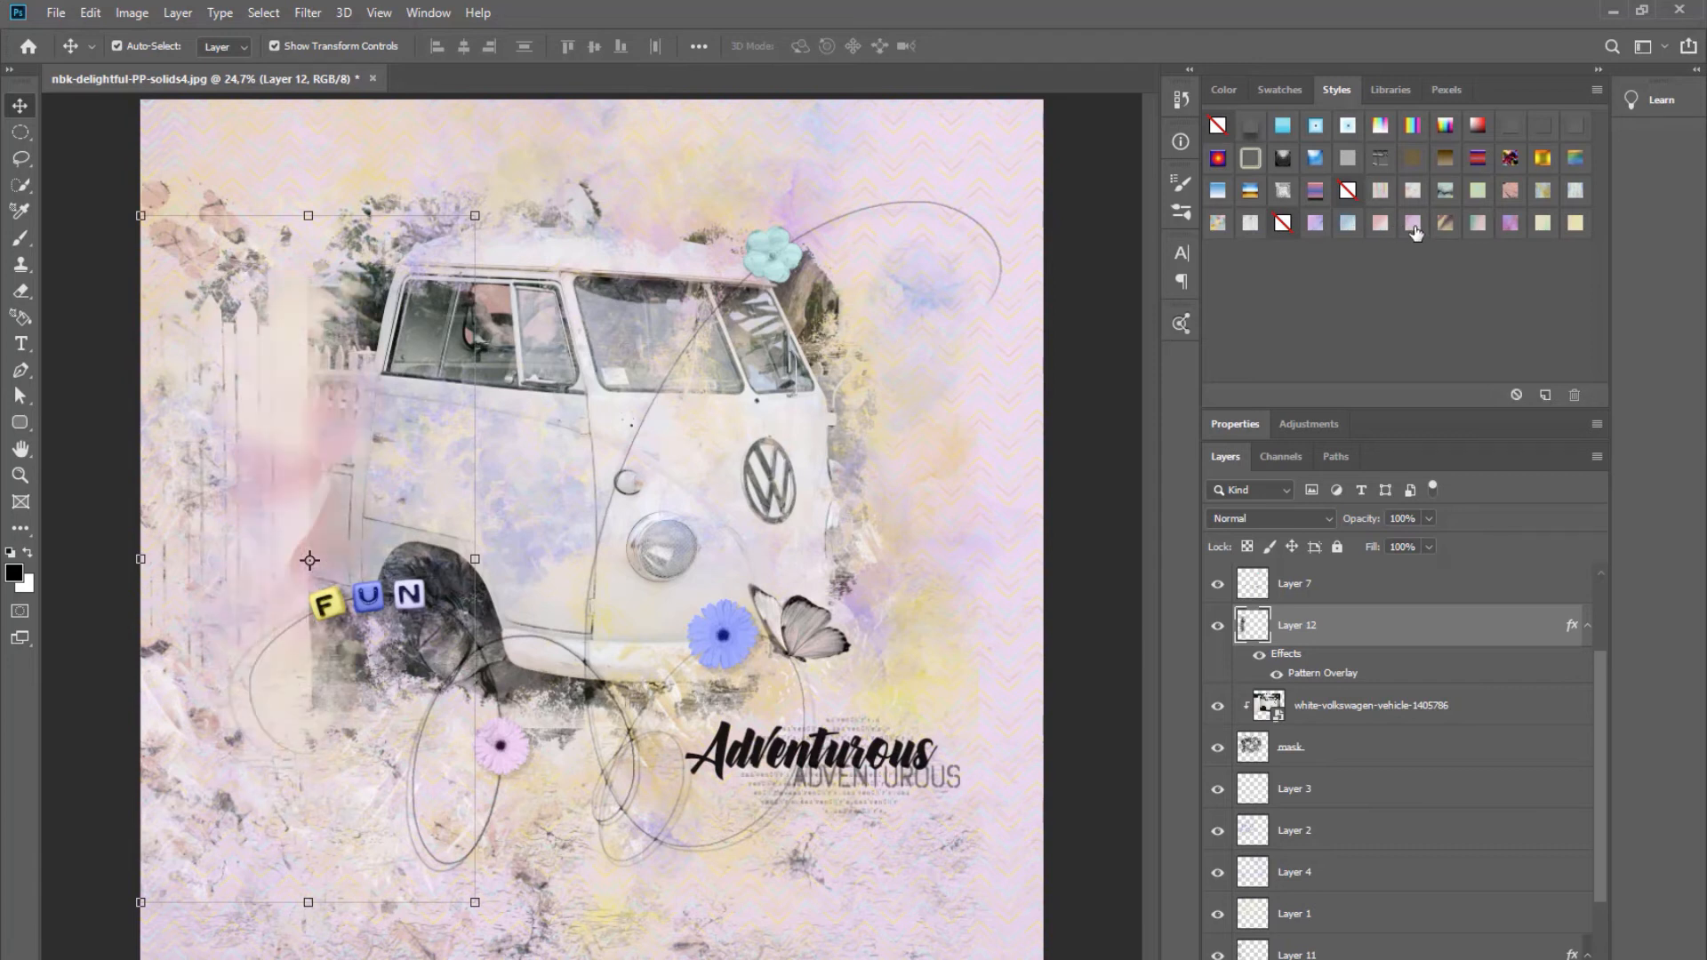
click(1380, 223)
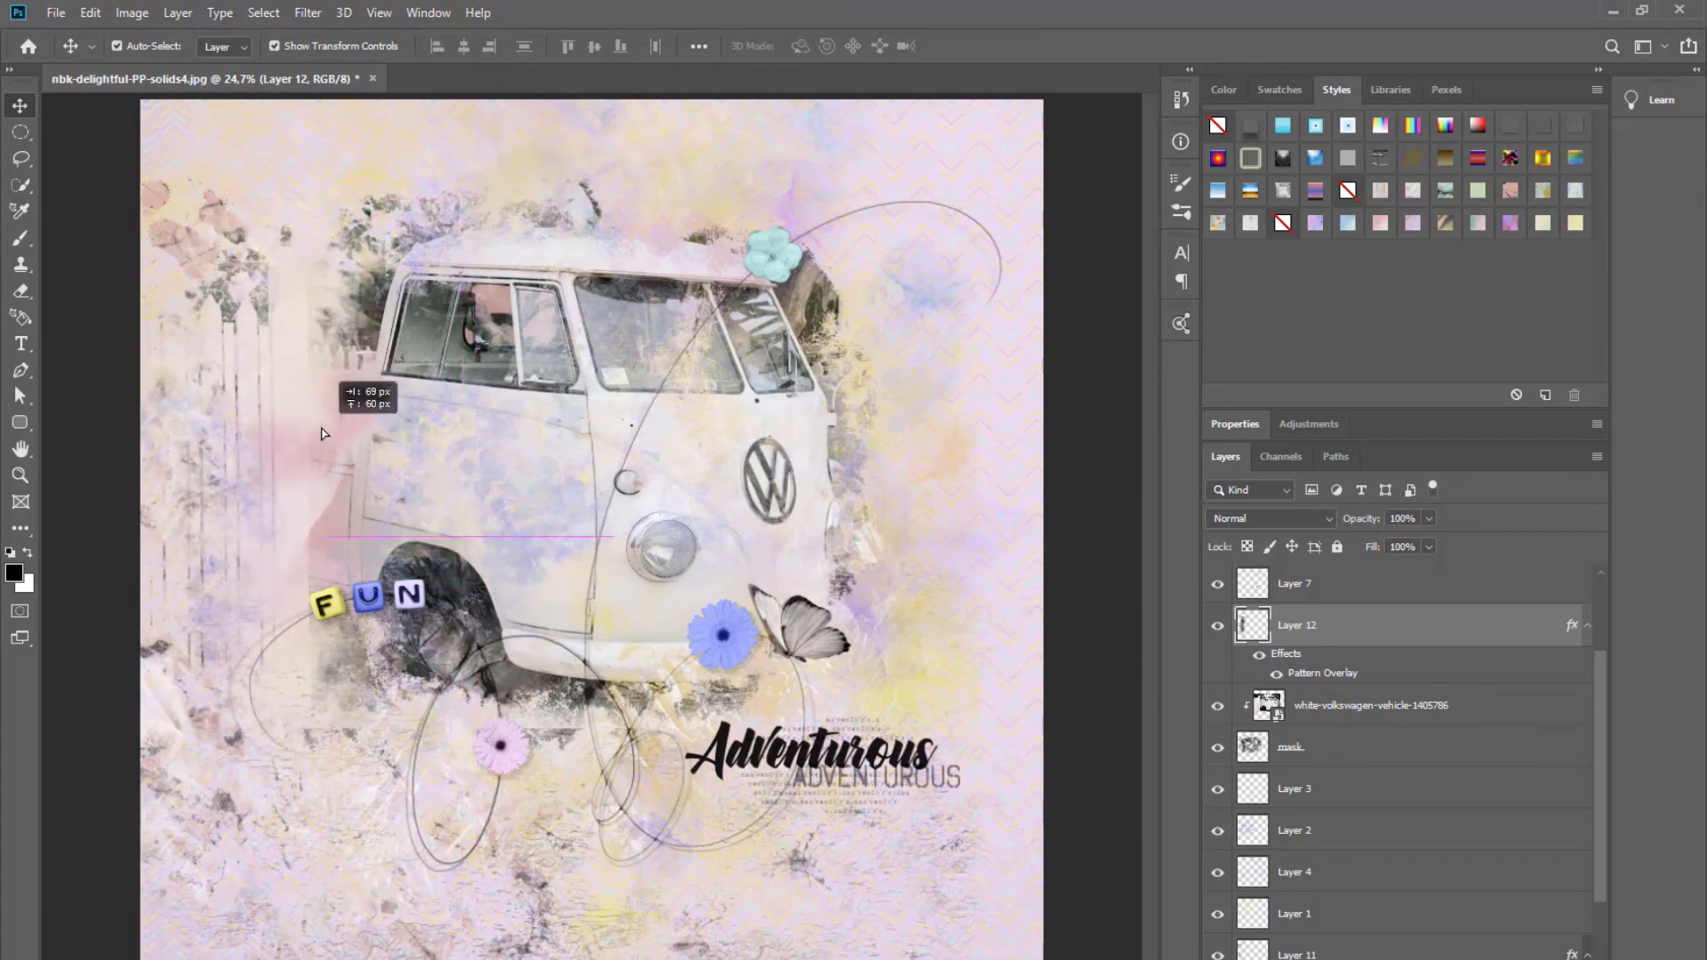
click(1294, 871)
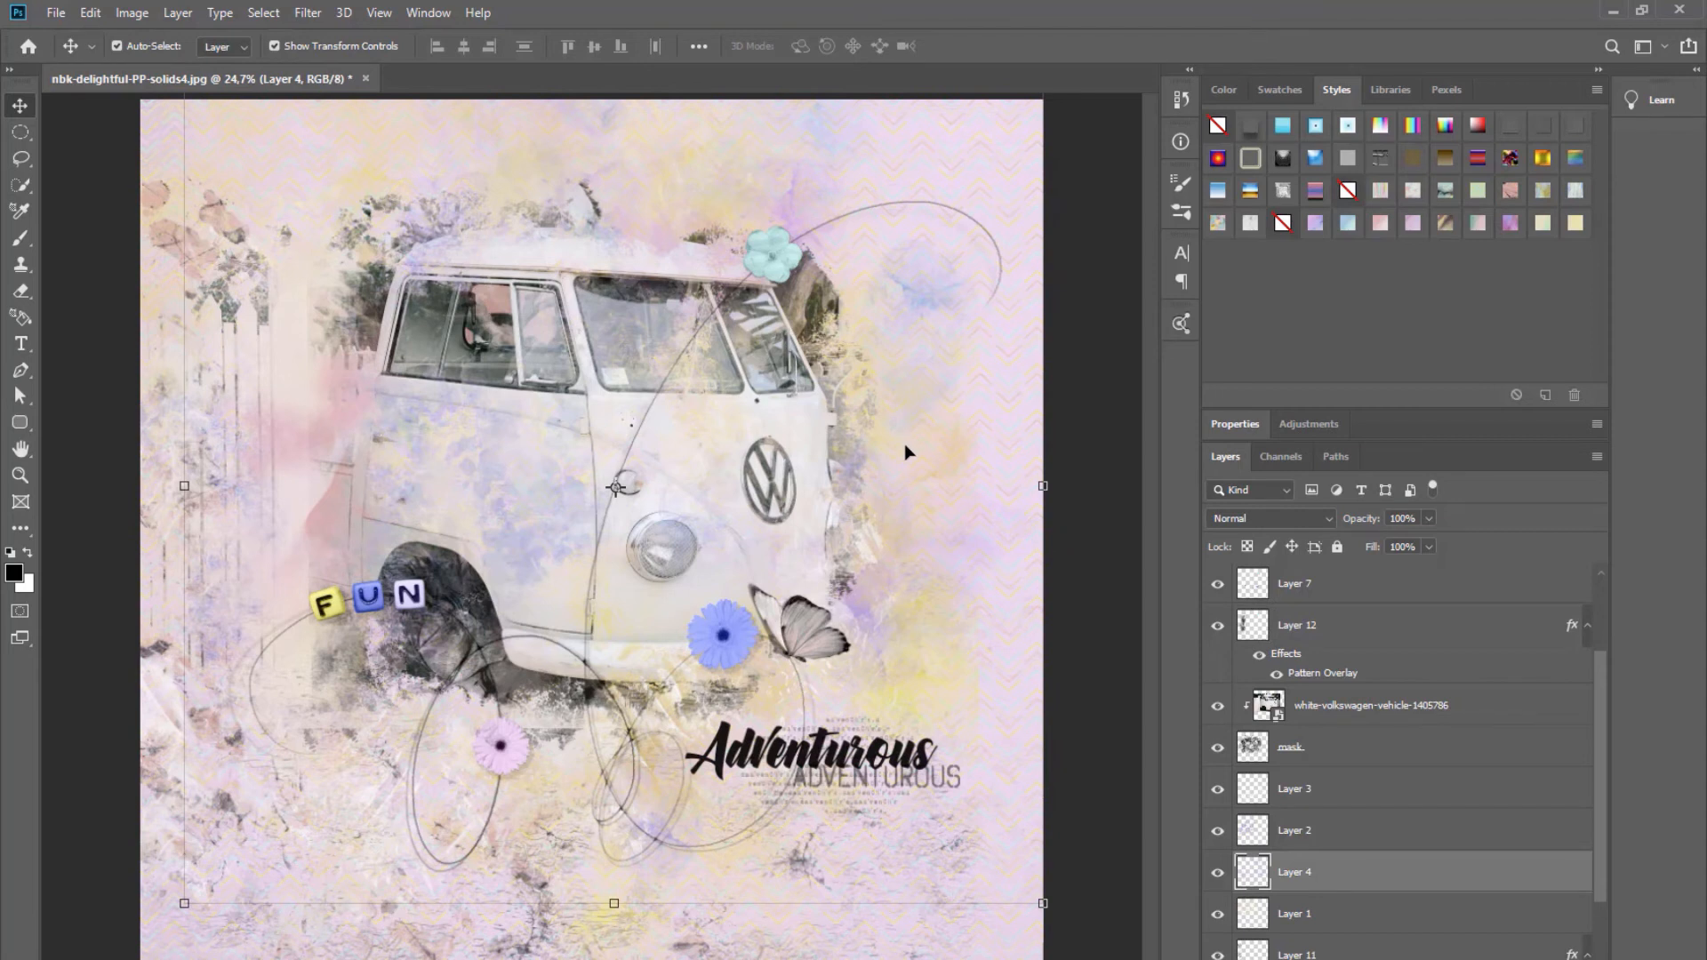
mouse_move(955, 453)
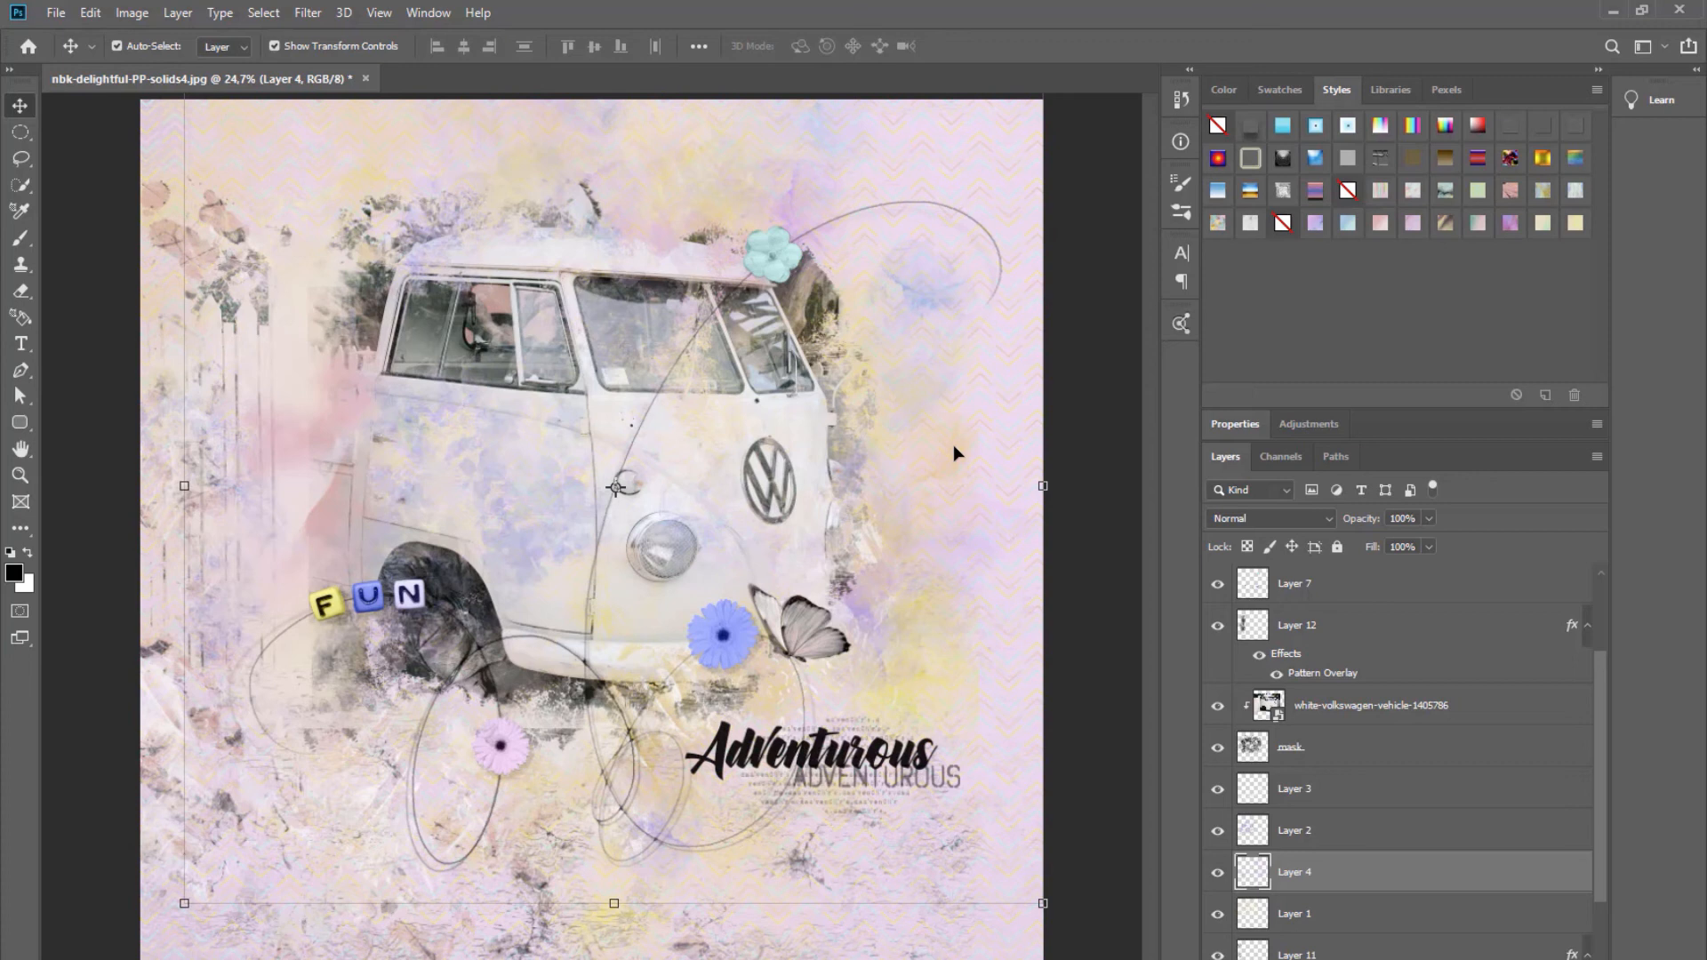
mouse_move(811, 642)
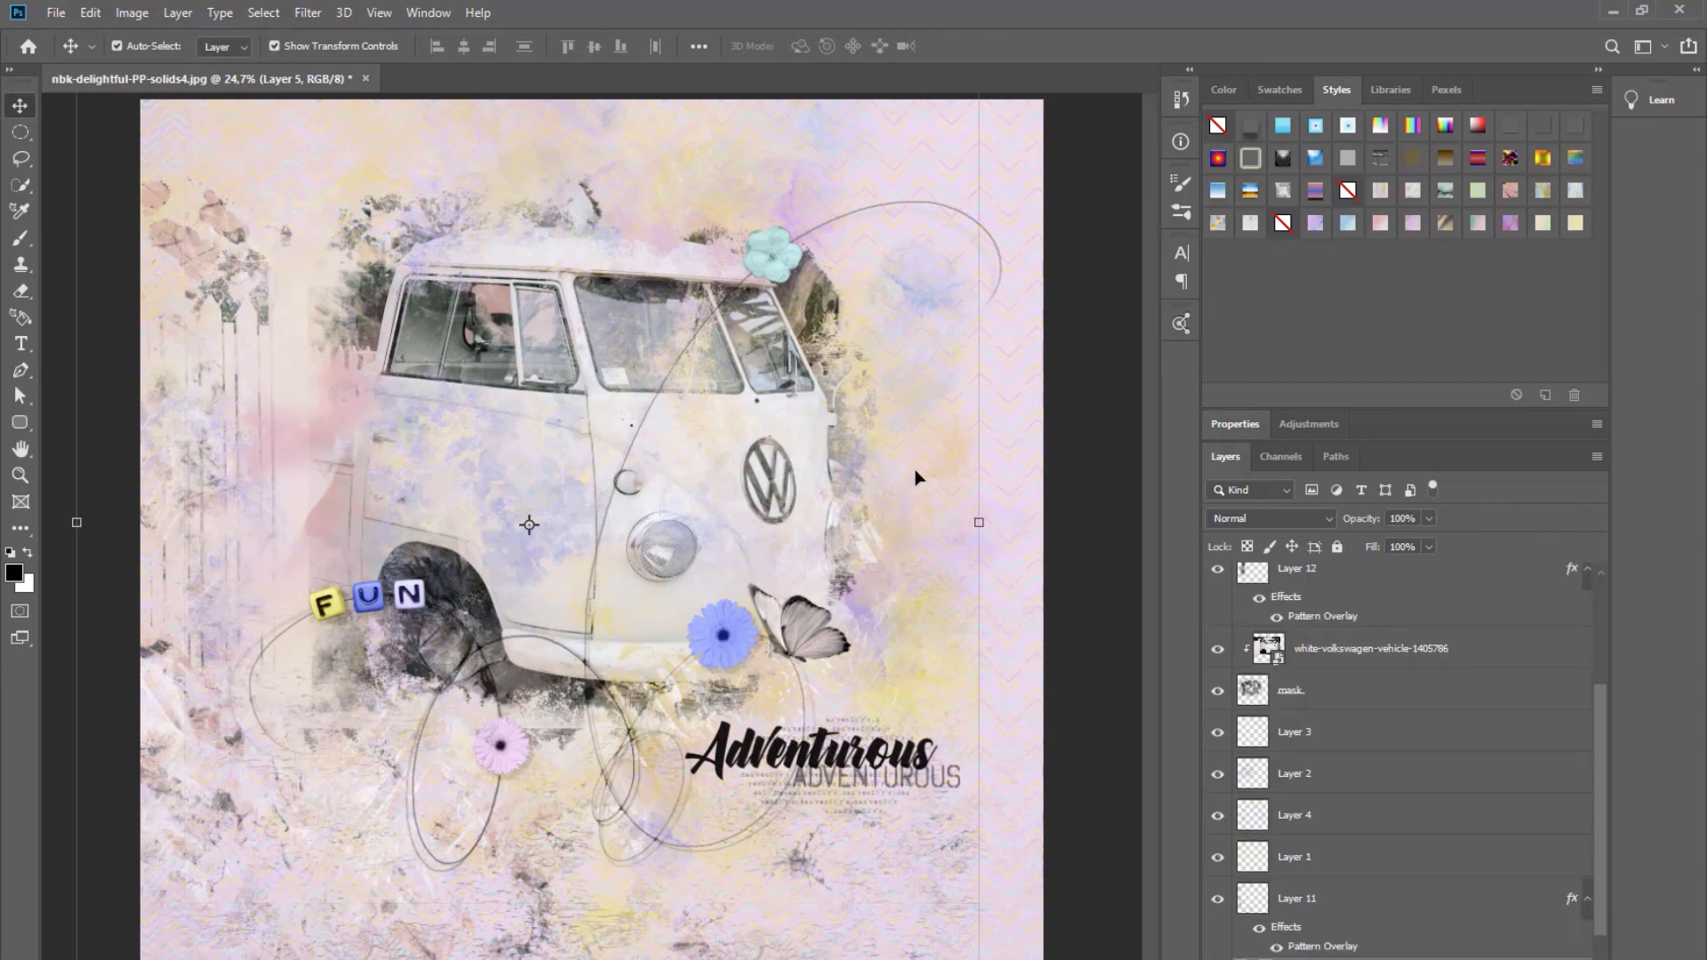
mouse_move(891, 810)
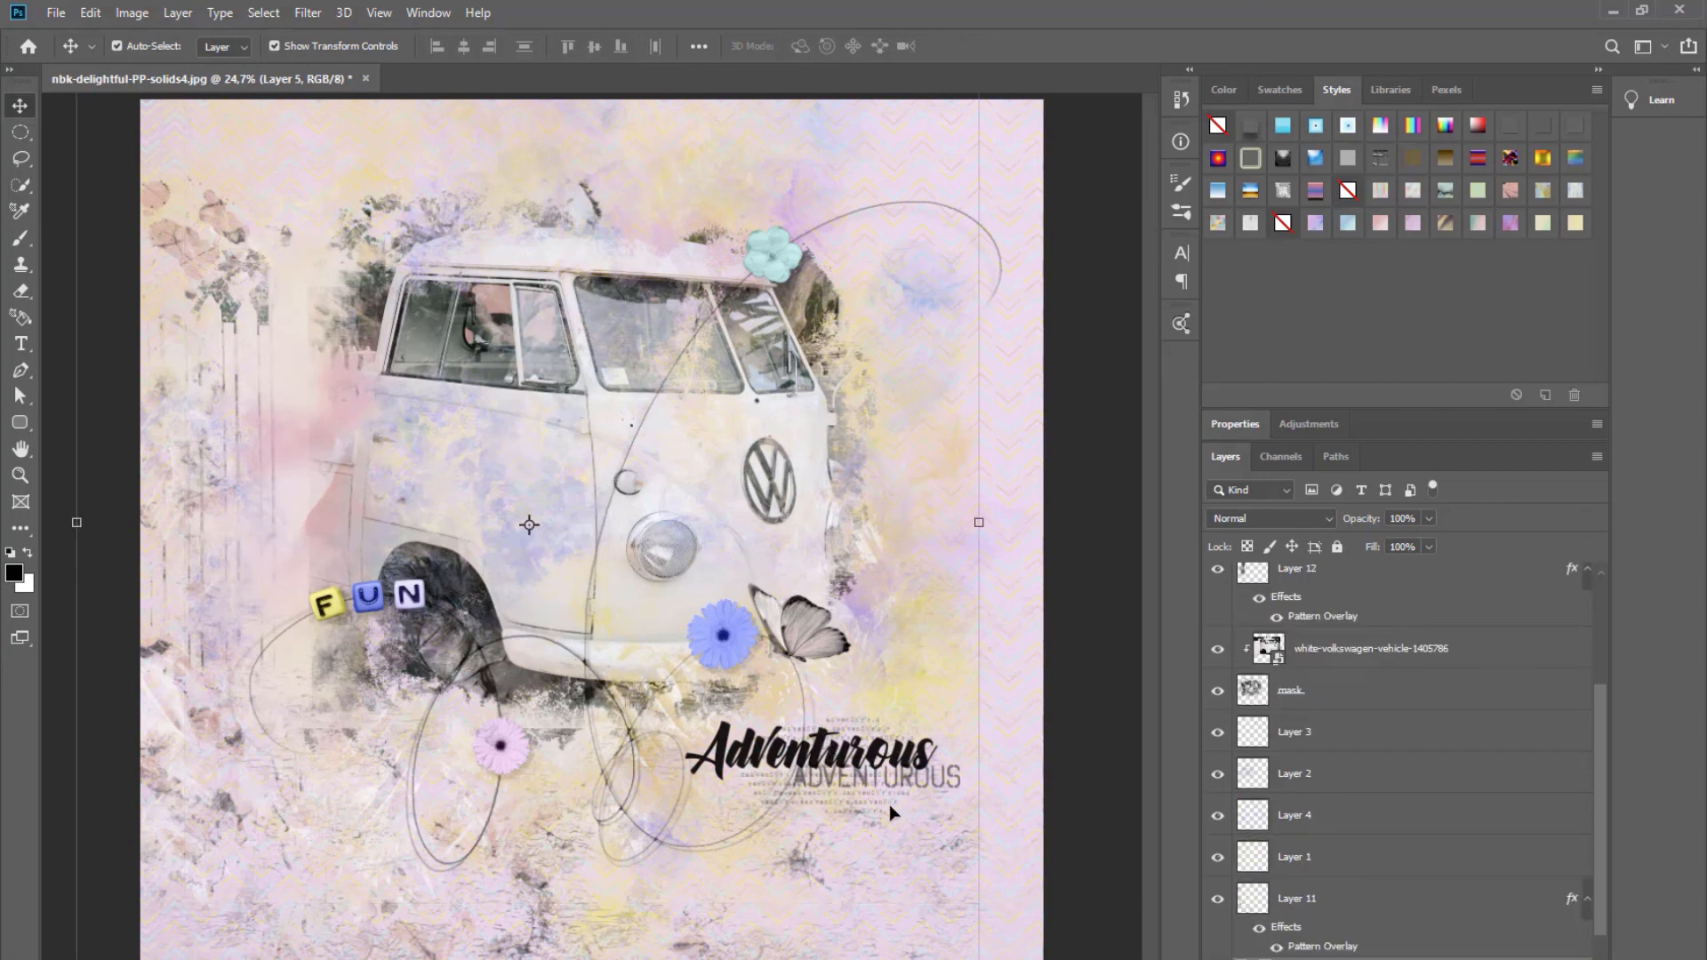